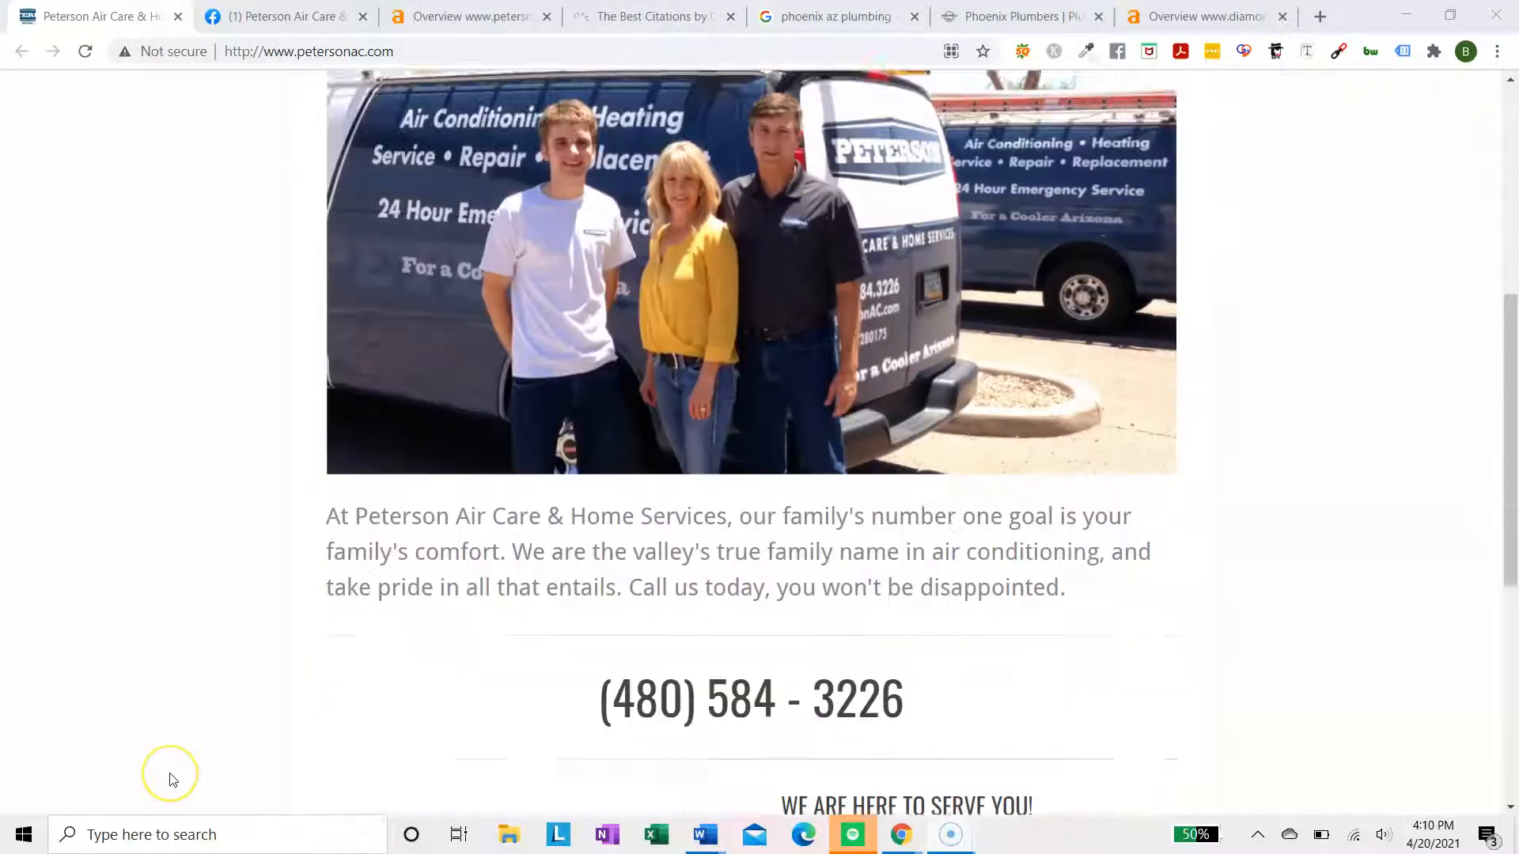
Browse the Peterson Air Care site's Maintain, Repair, Replace and Contact pages, then return home
scroll("up", 3)
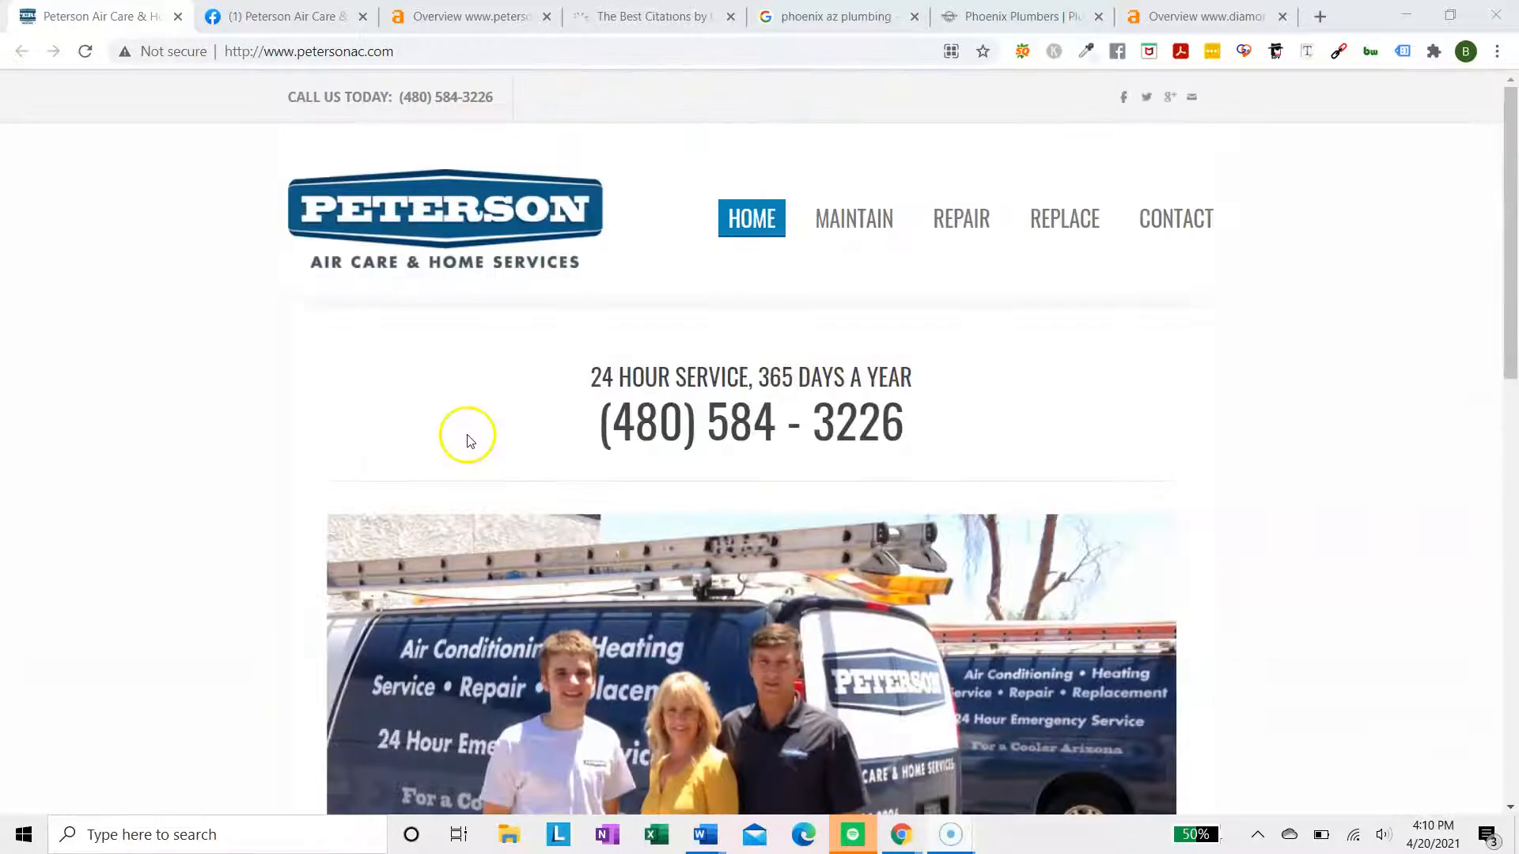
left_click(853, 218)
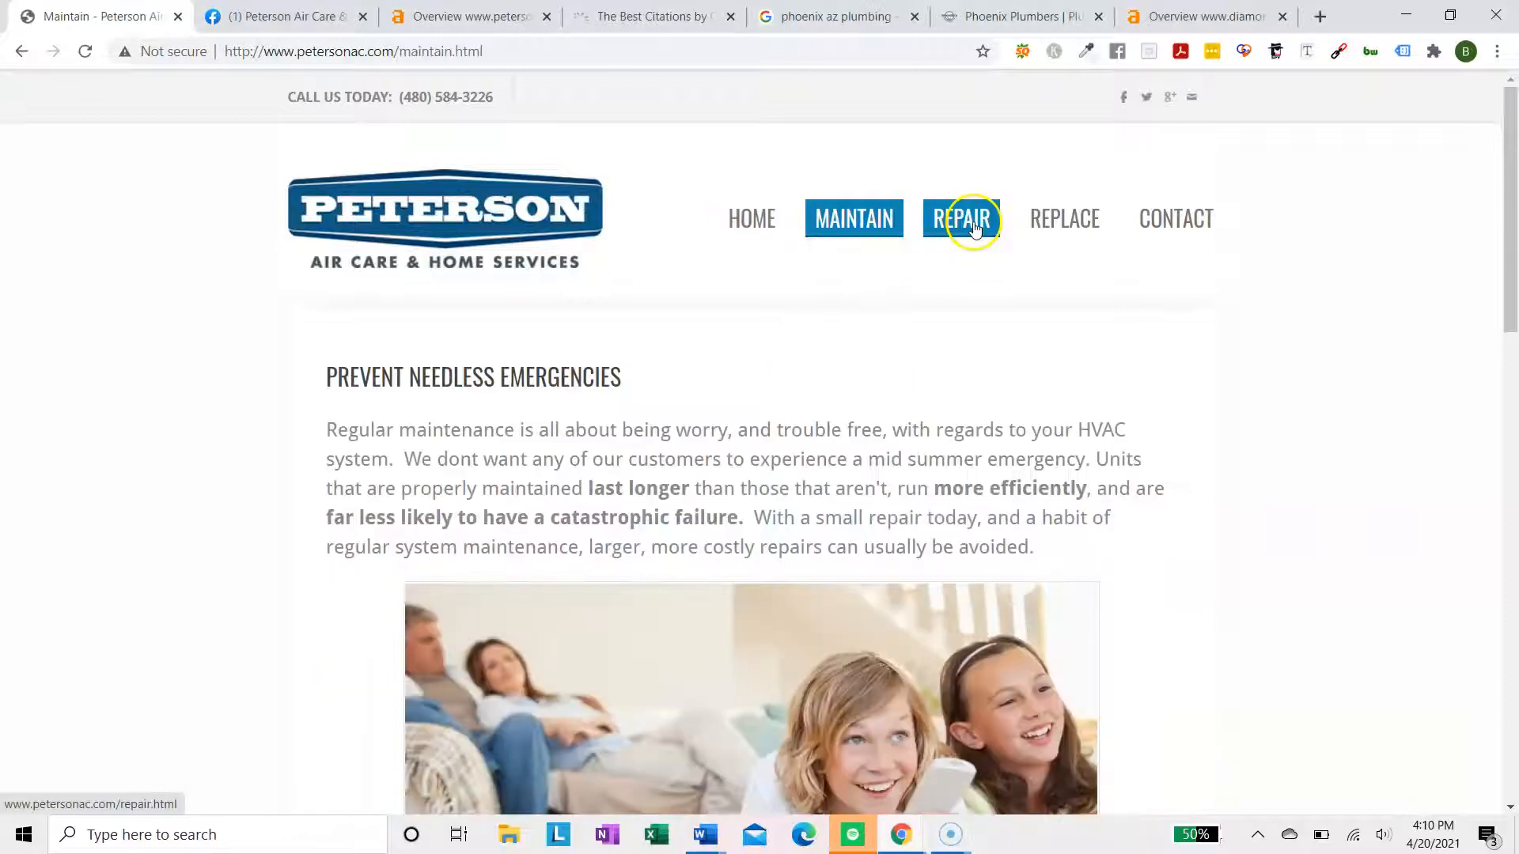
left_click(961, 218)
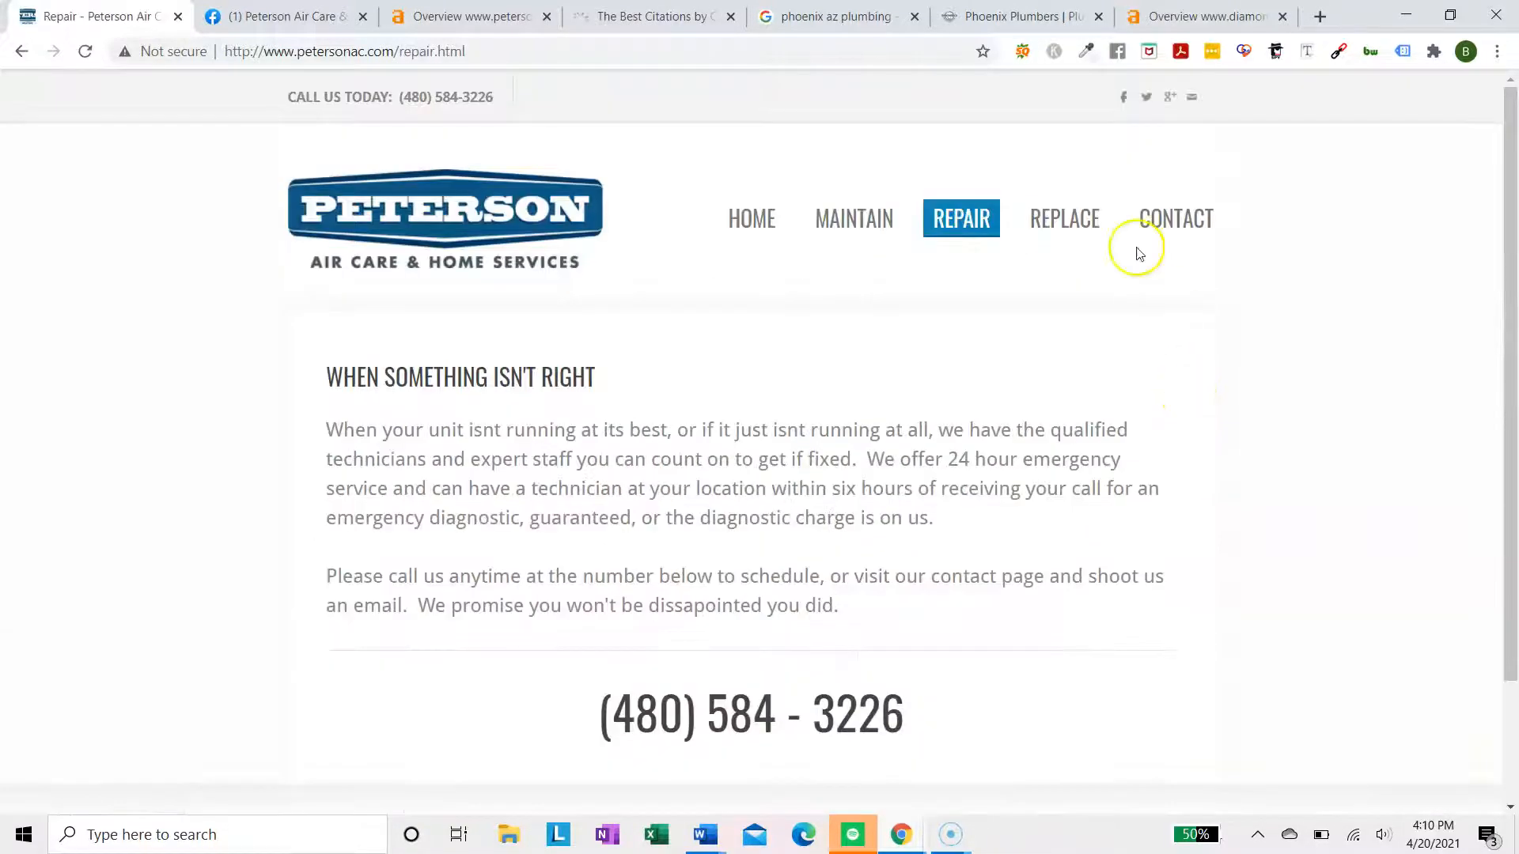
left_click(1063, 218)
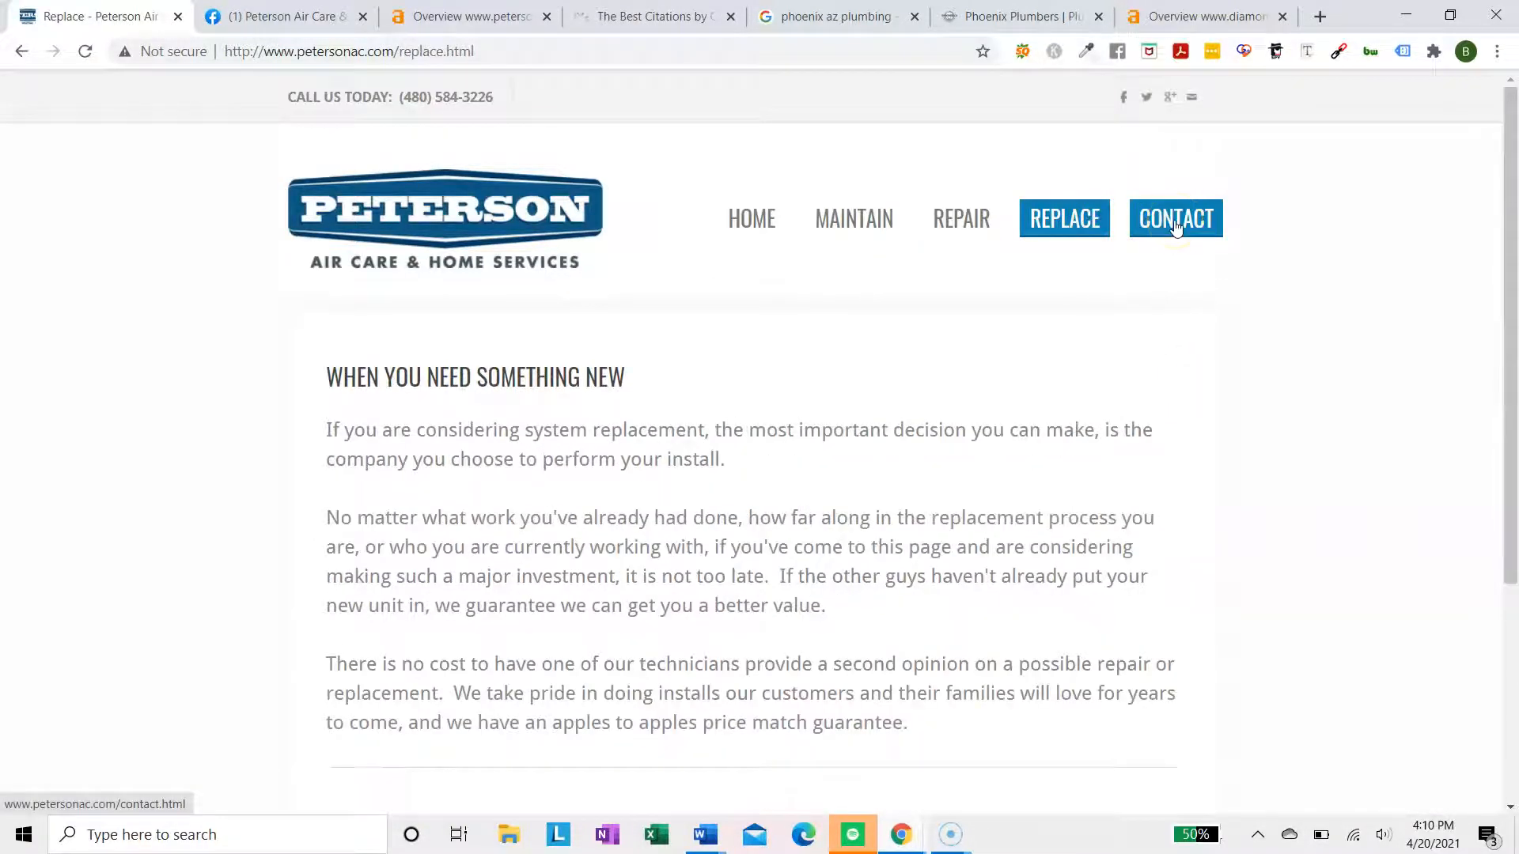
left_click(853, 219)
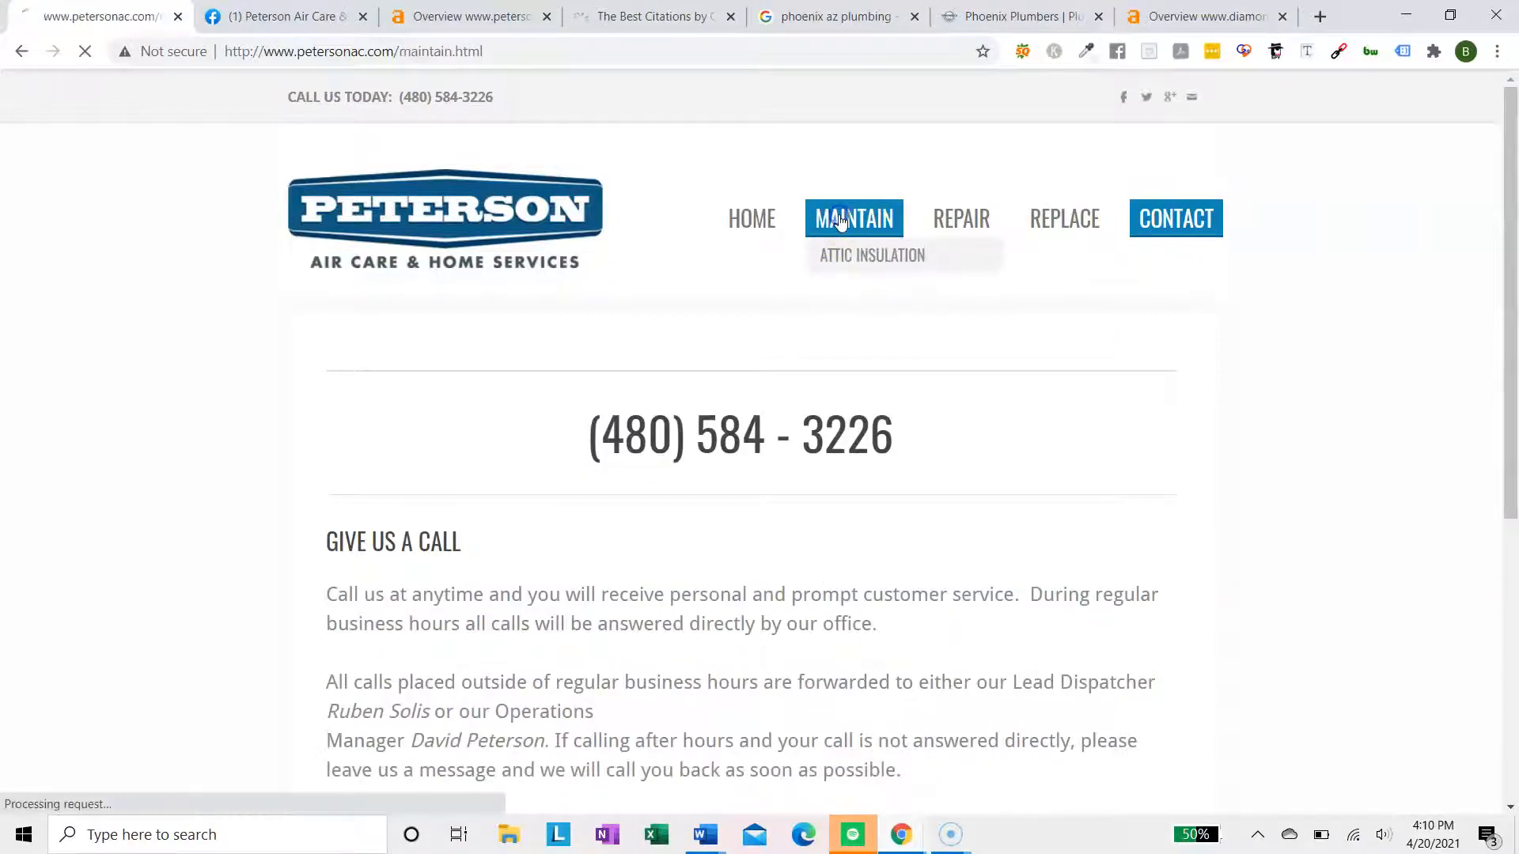
left_click(854, 218)
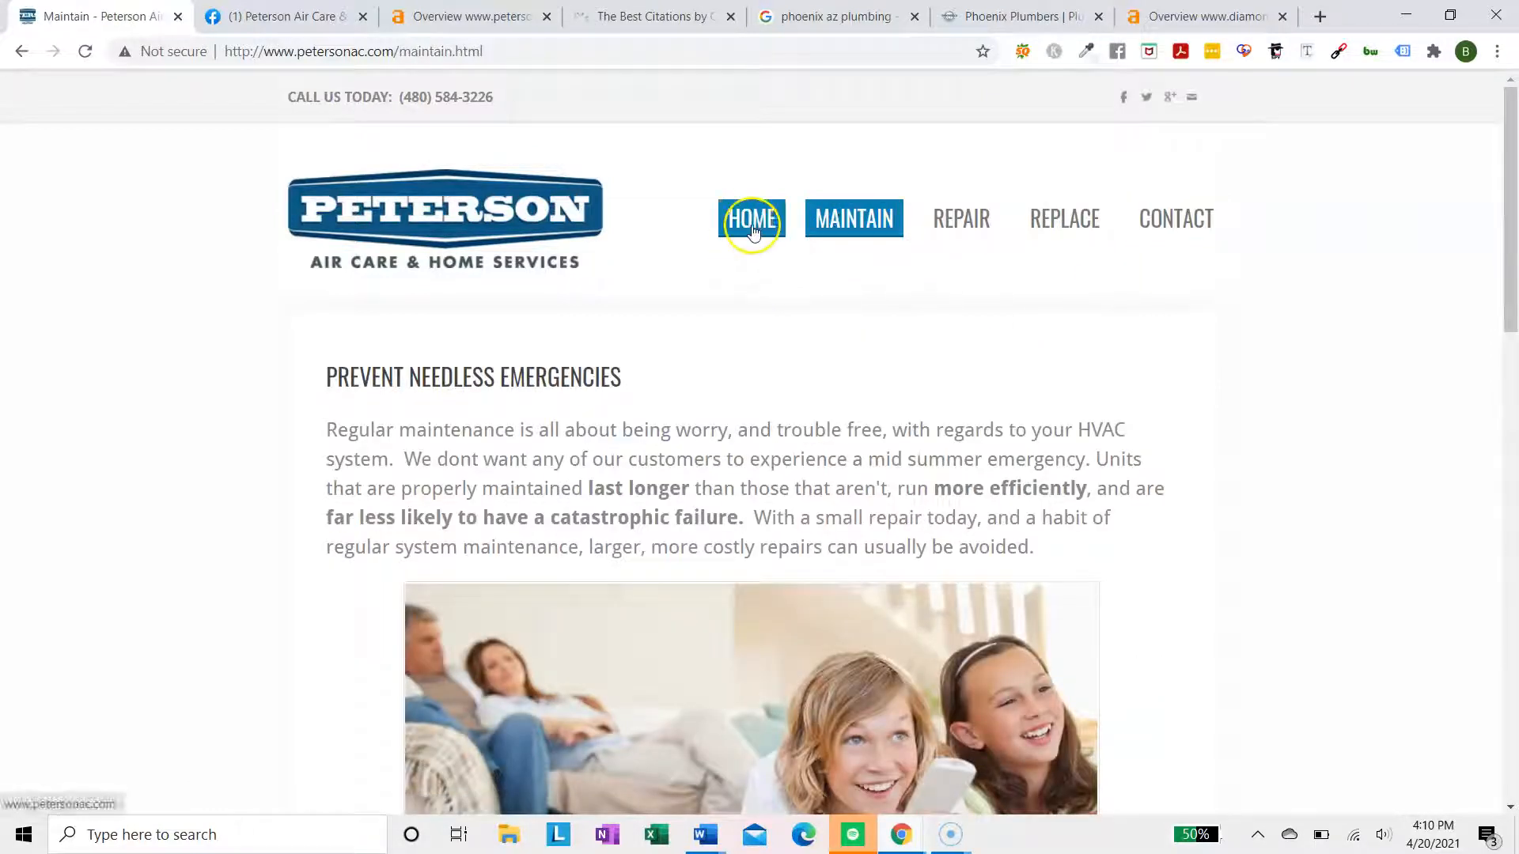
left_click(751, 218)
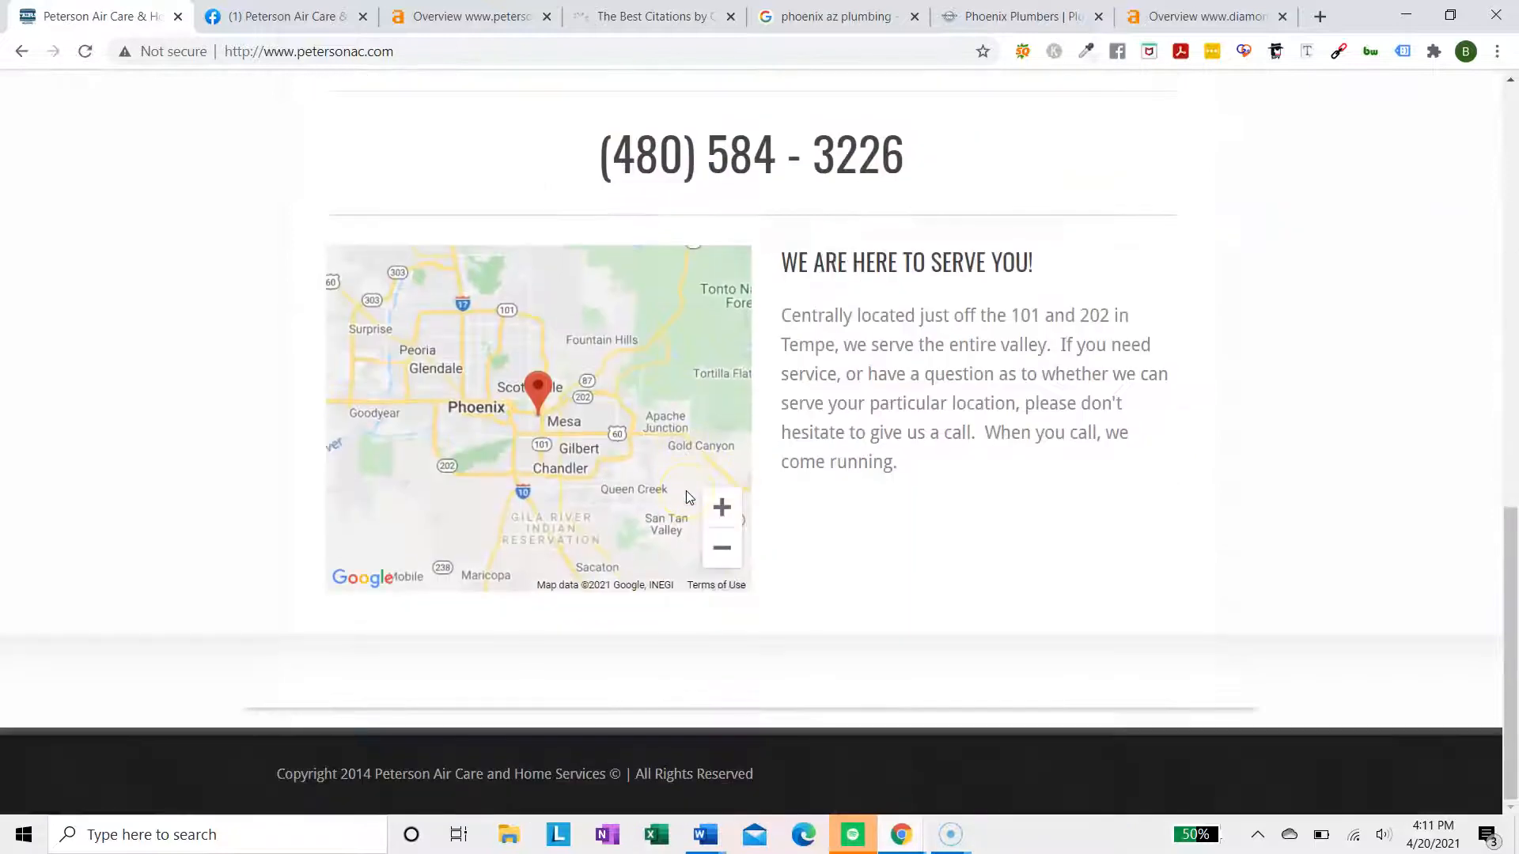
Check the homepage's connection security and select the site's web address
scroll("up", 3)
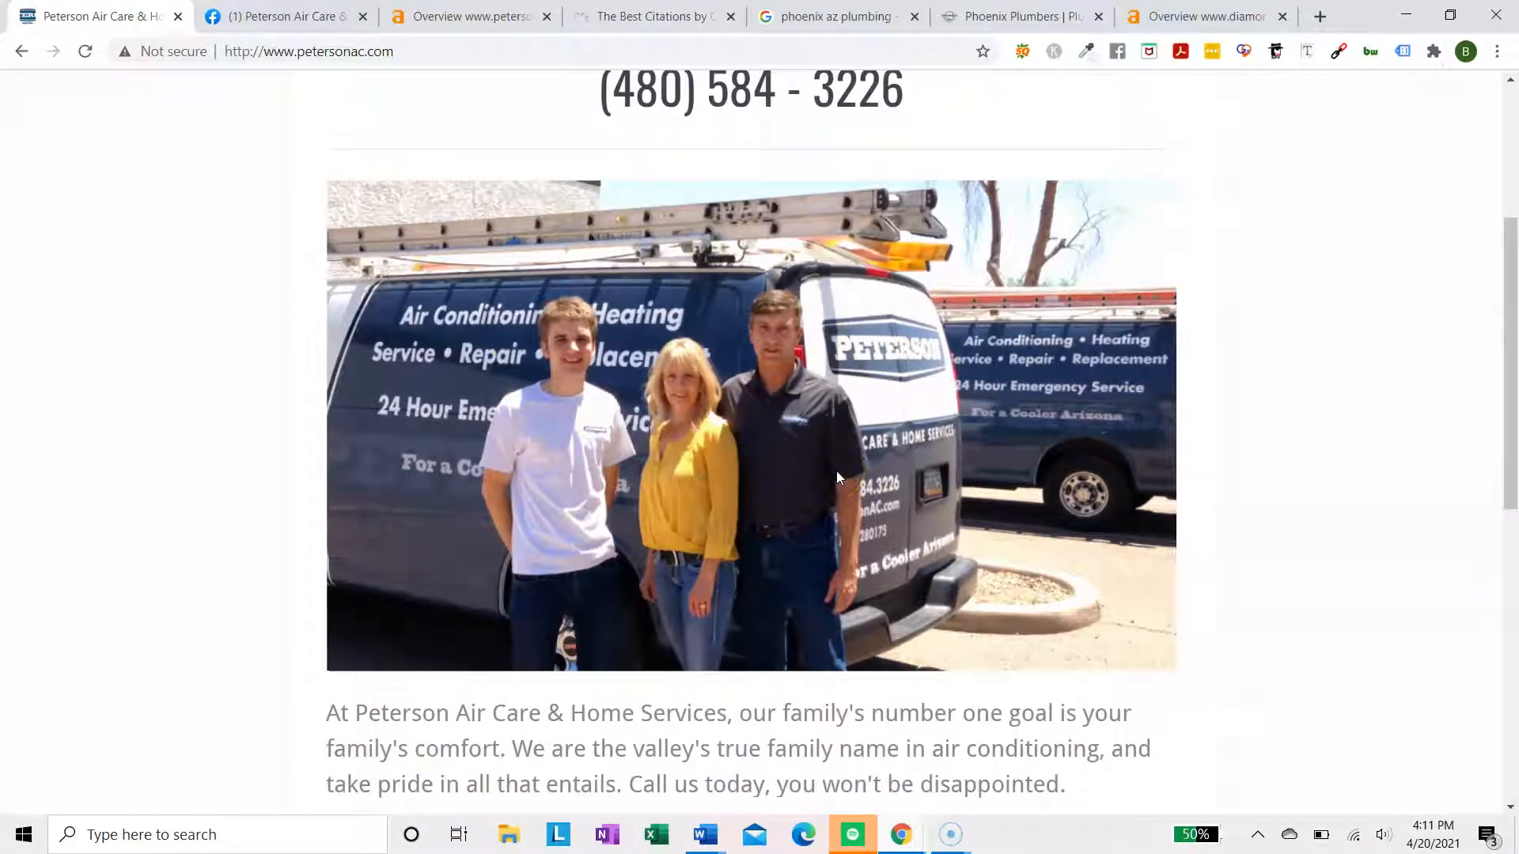
scroll("up", 3)
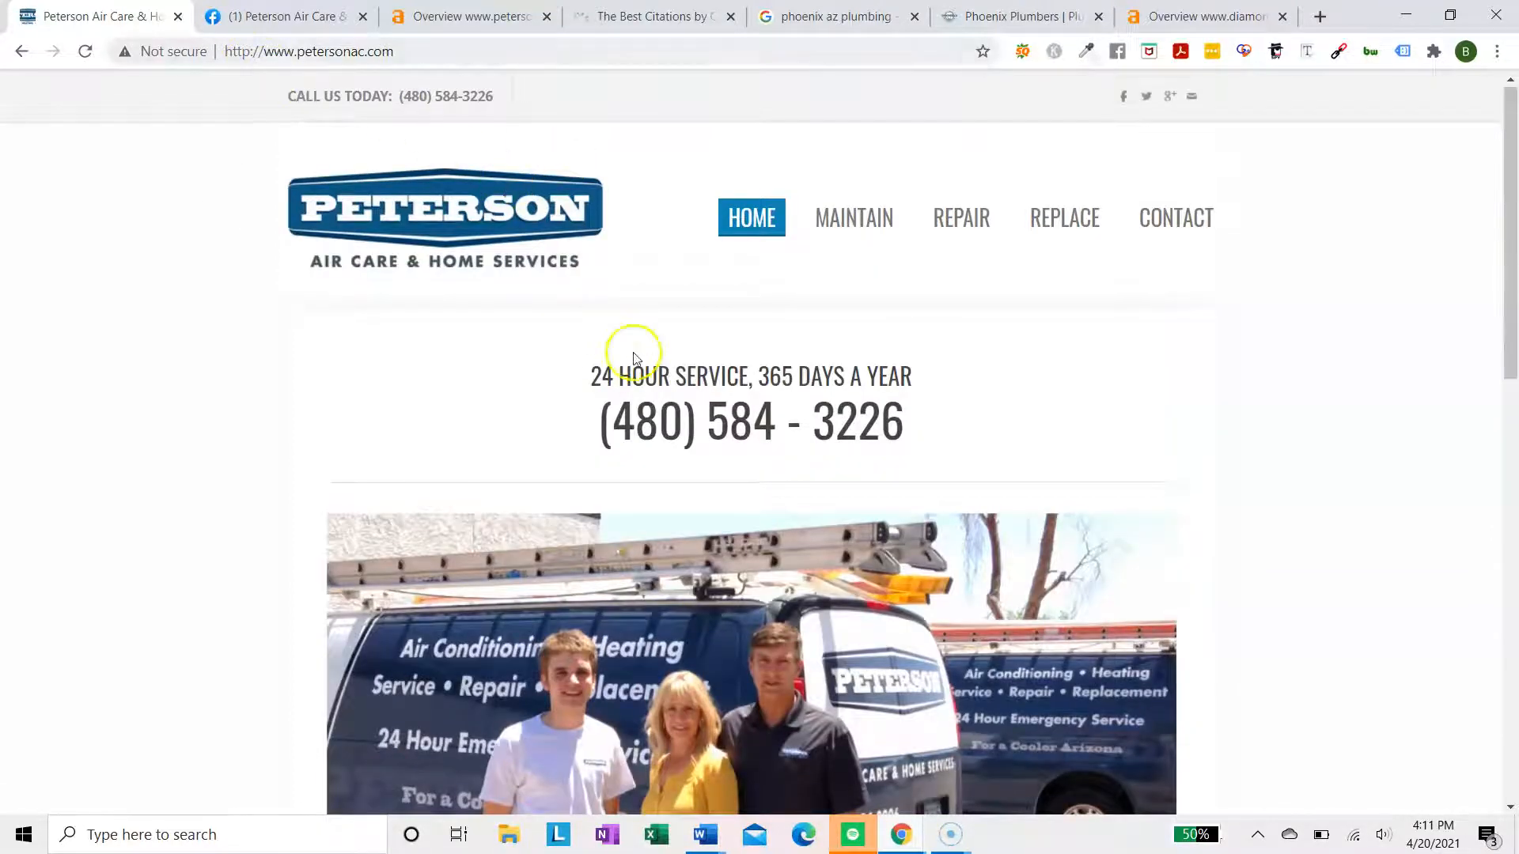
scroll("down", 3)
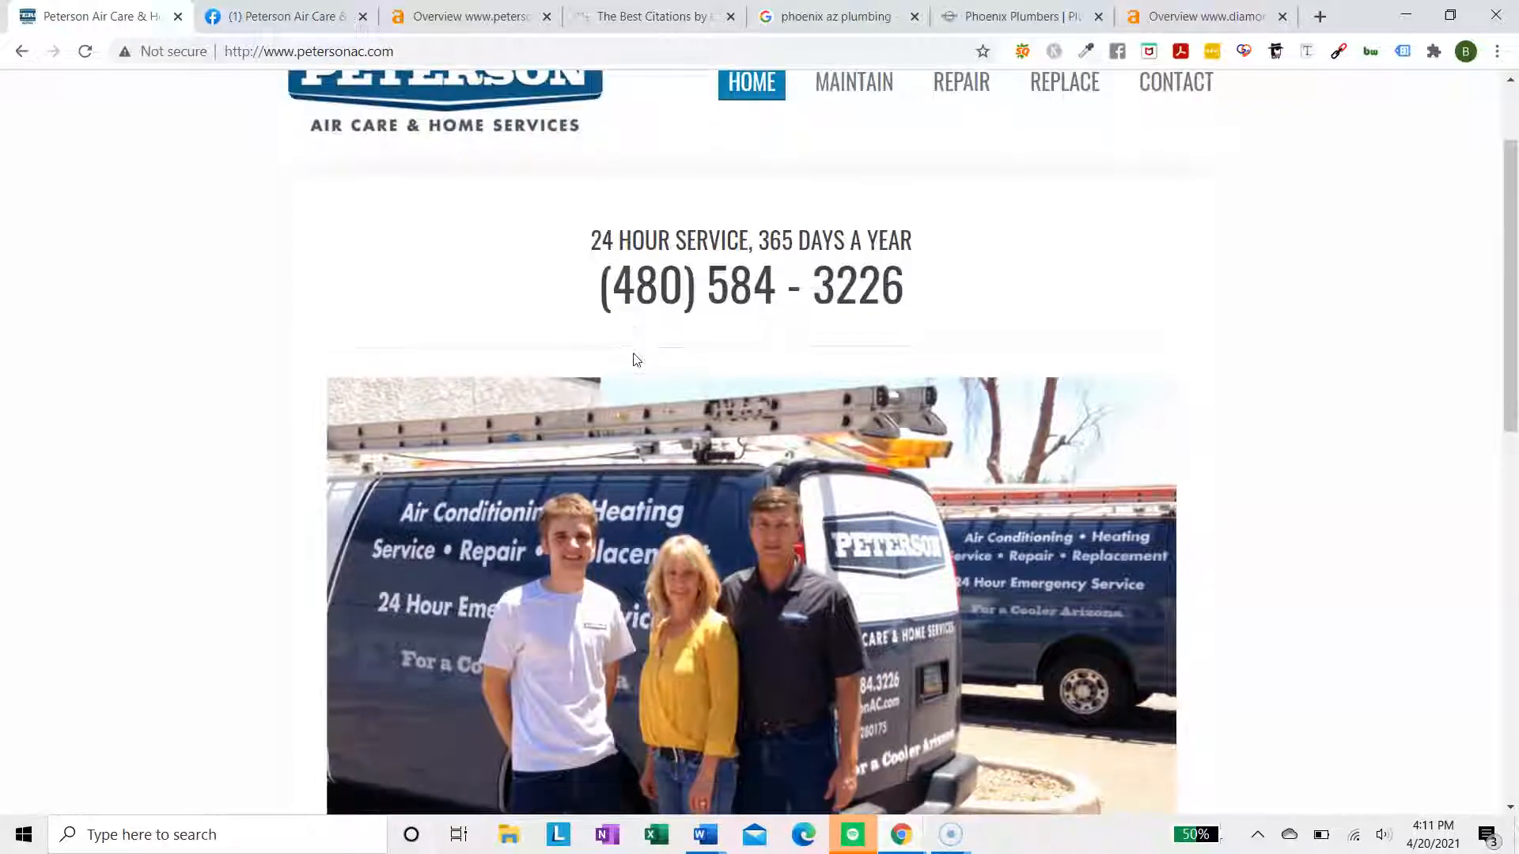
scroll("up", 3)
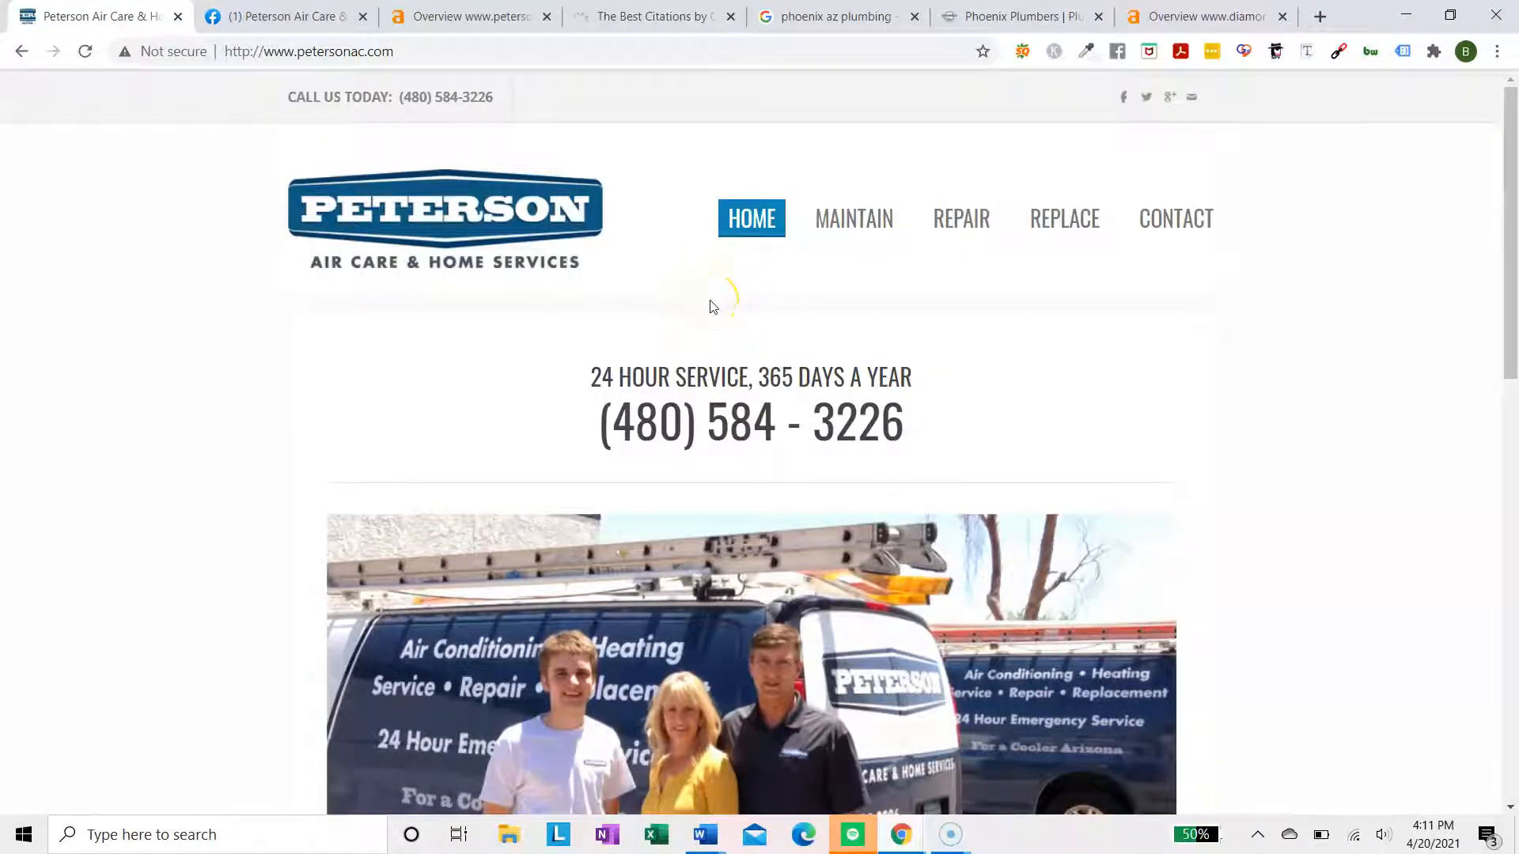
left_click(172, 52)
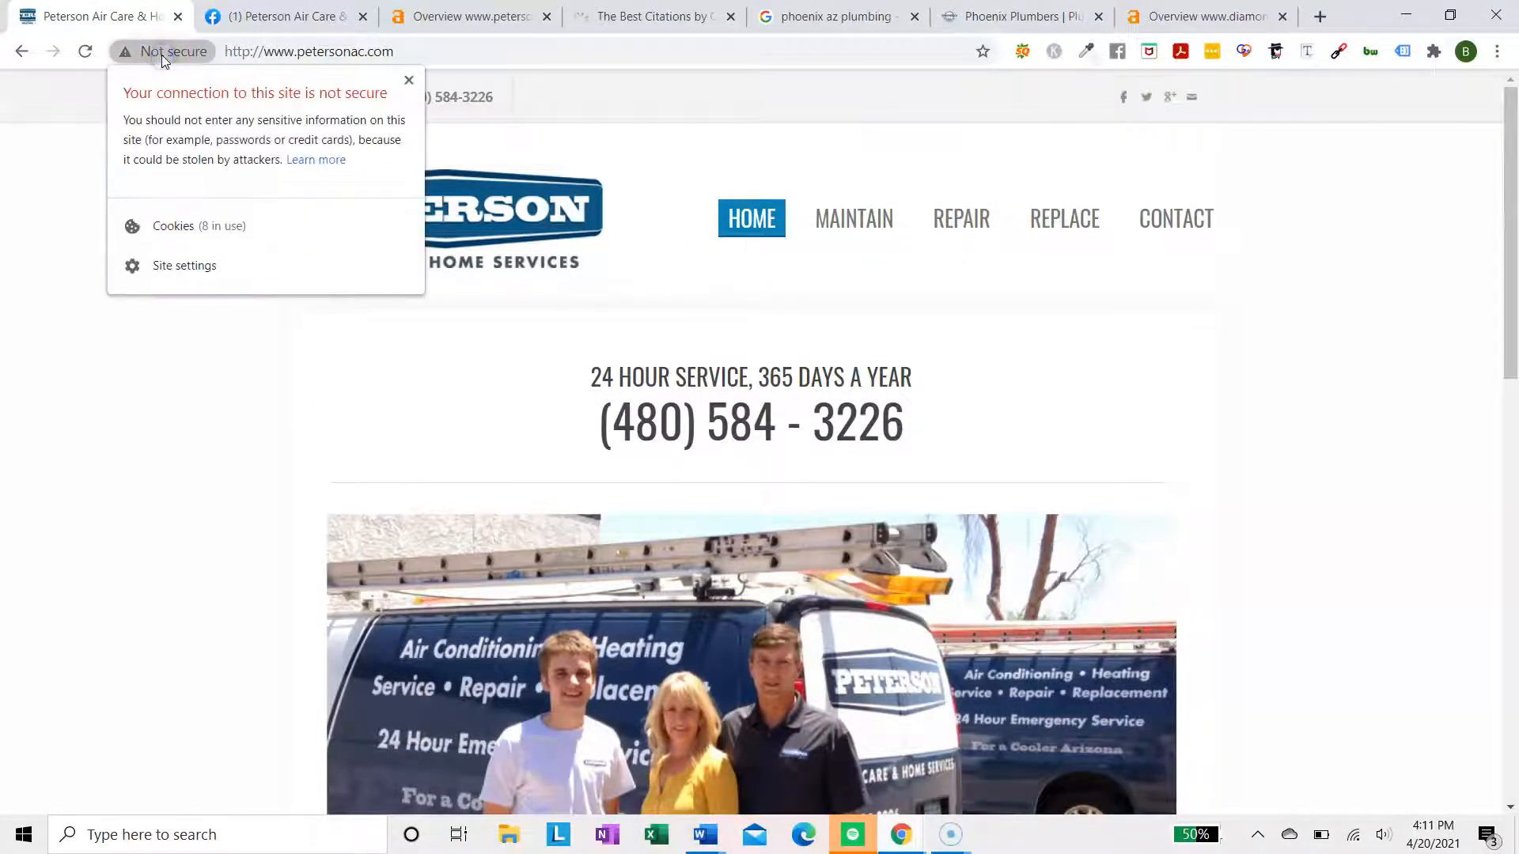
mouse_move(247, 52)
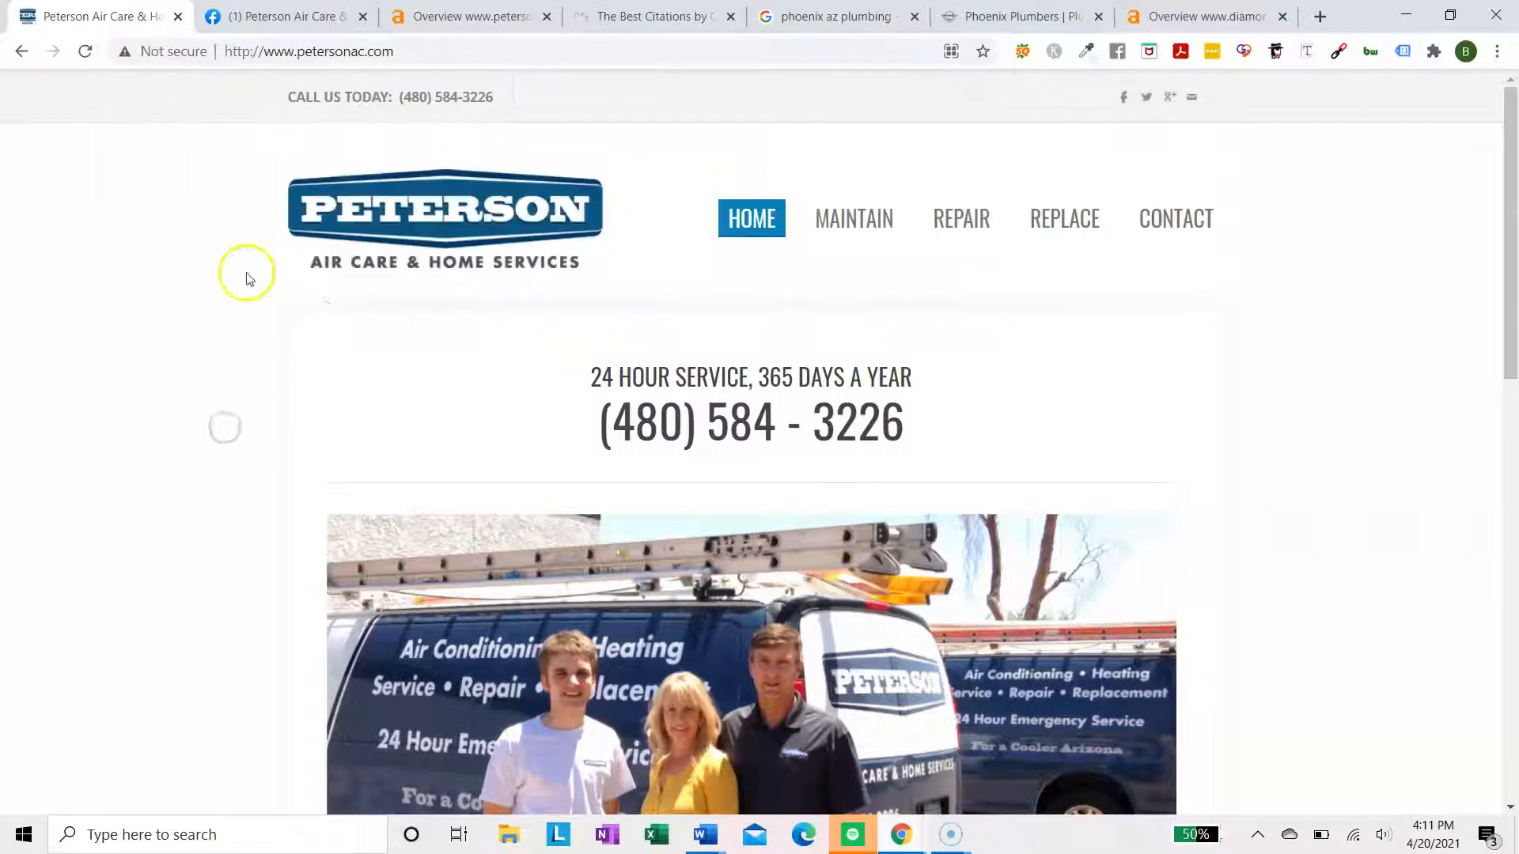
scroll("down", 3)
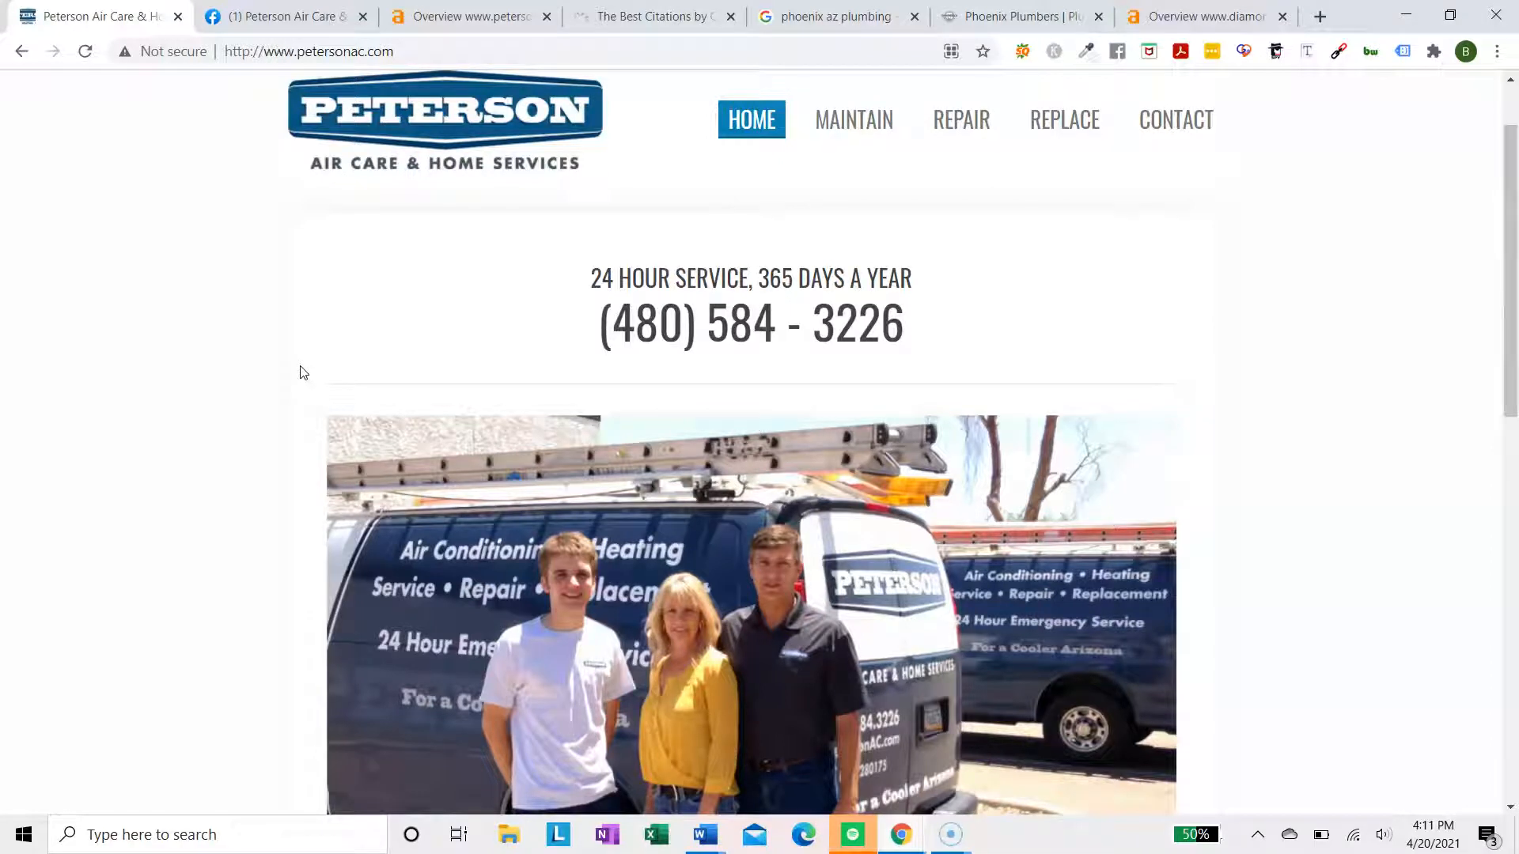
left_click(310, 52)
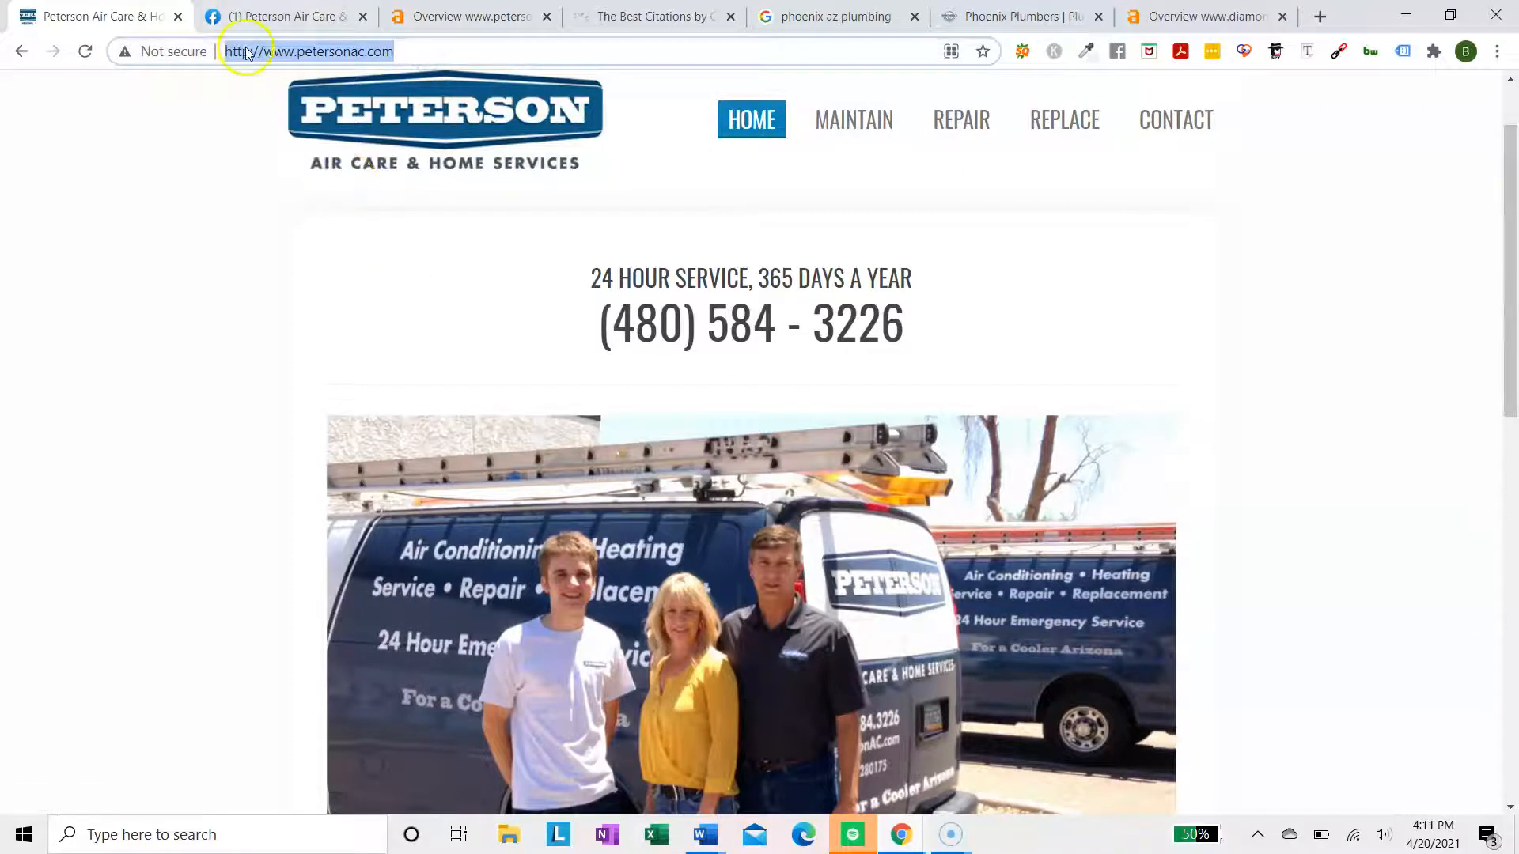
Highlight the 584 area code in the site's phone number
double_click(751, 323)
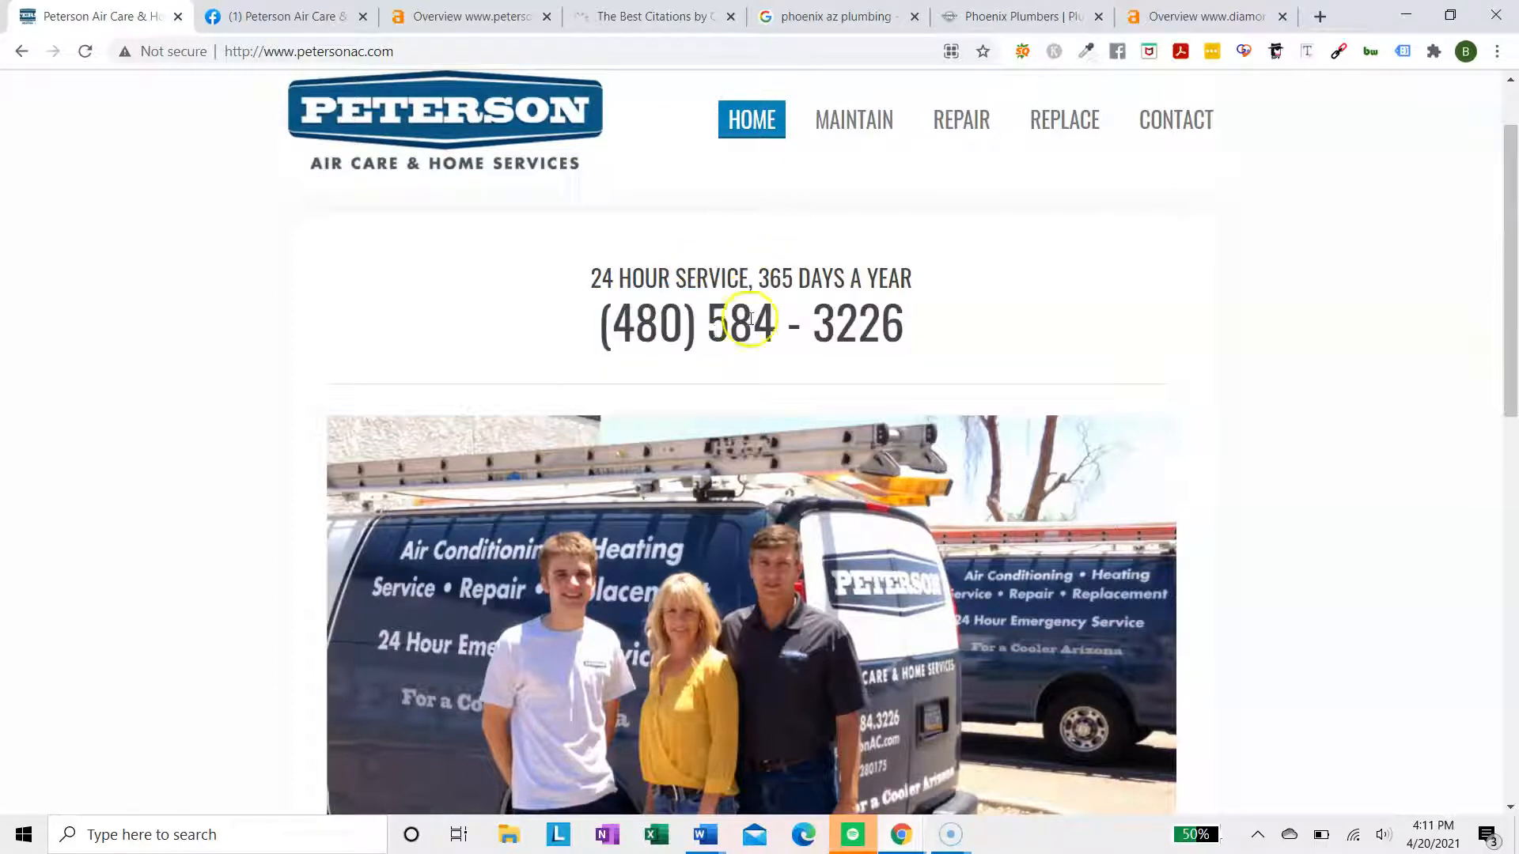
mouse_move(841, 276)
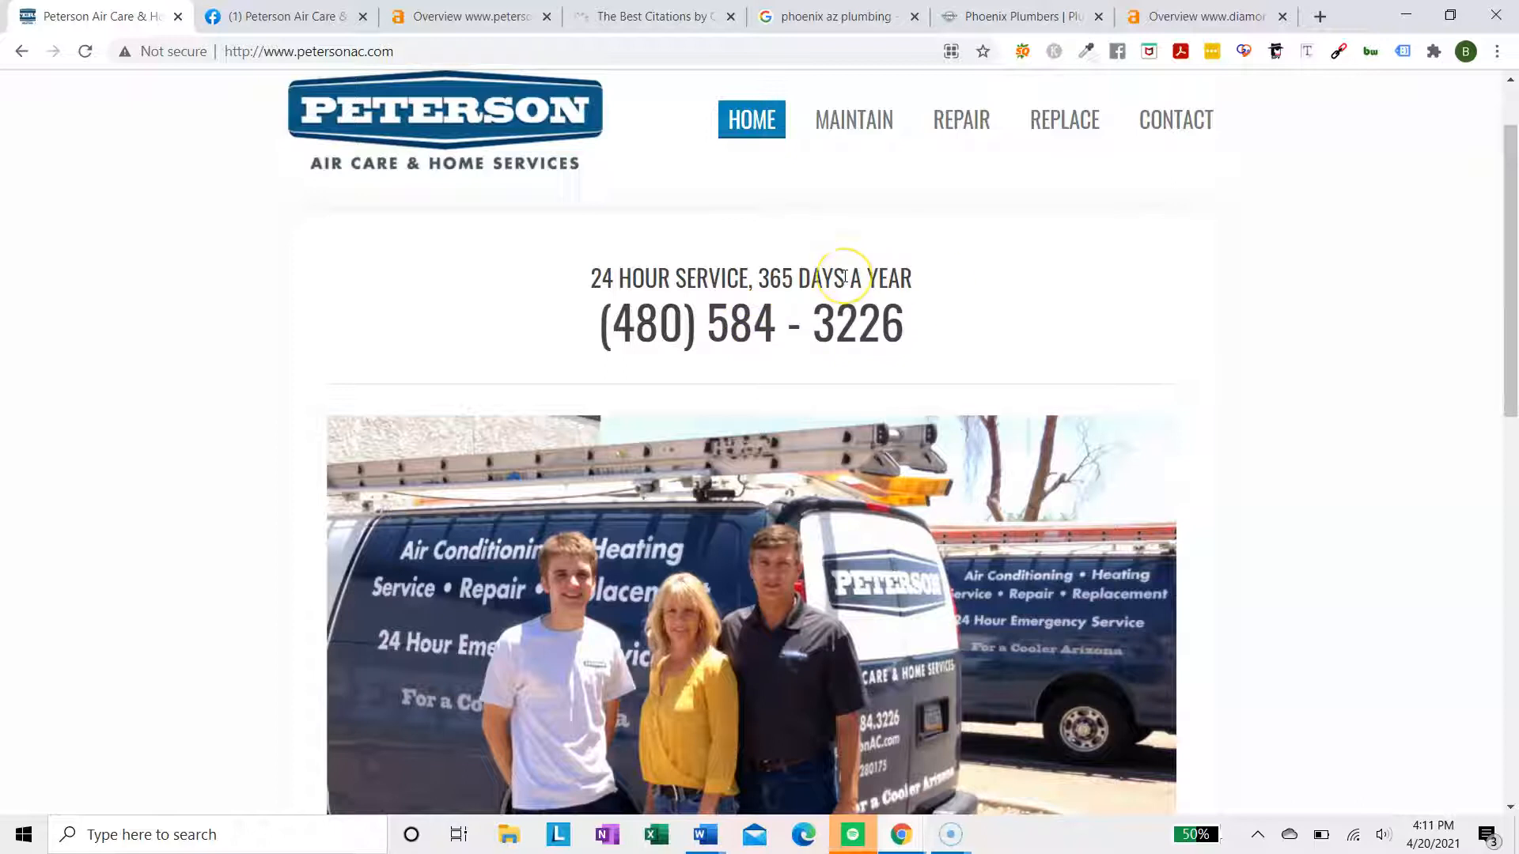
mouse_move(642, 340)
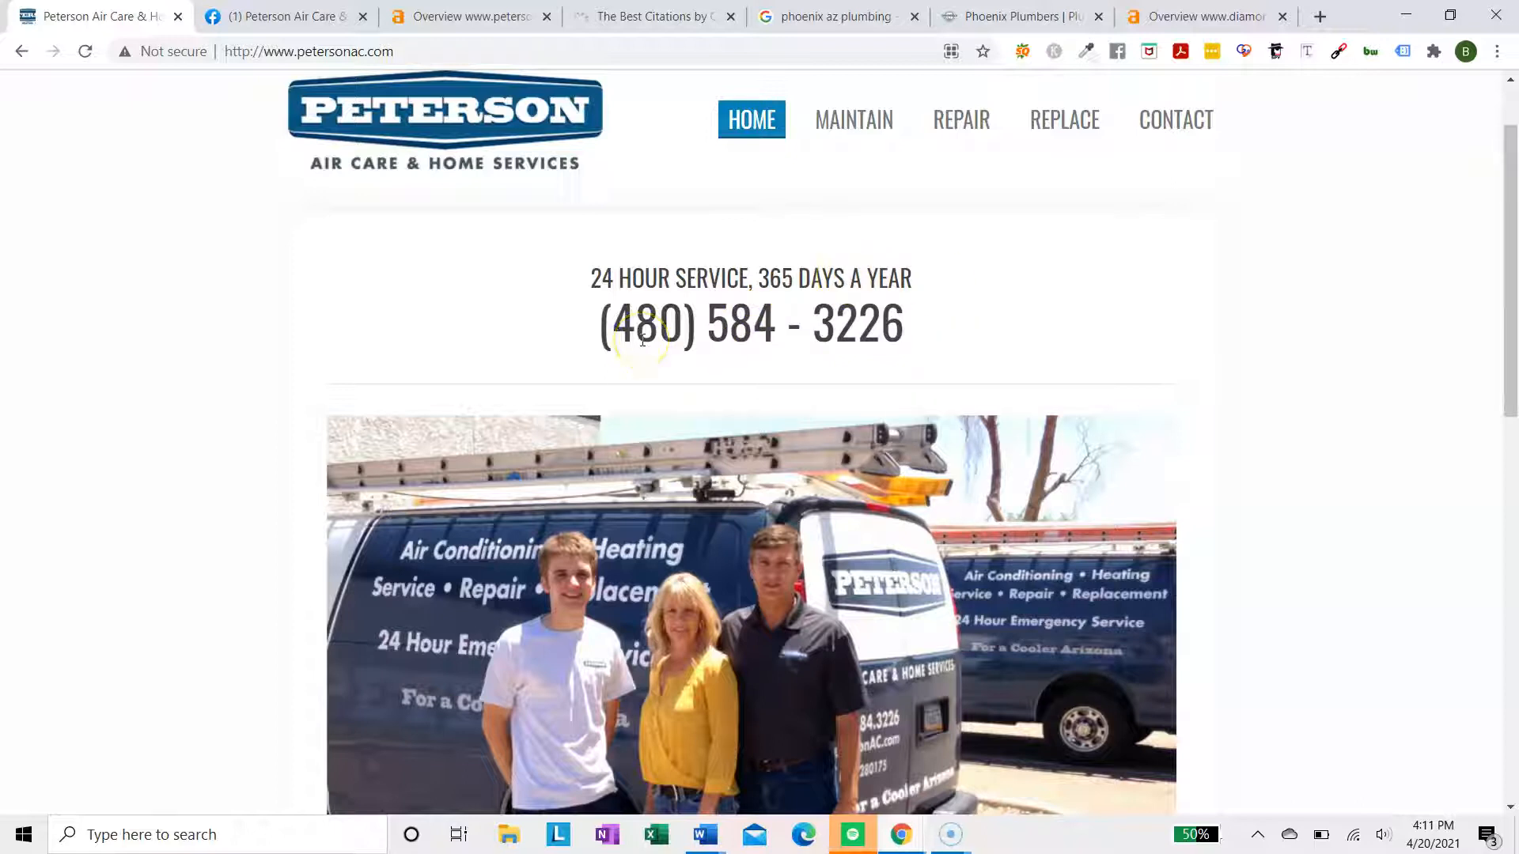
mouse_move(644, 538)
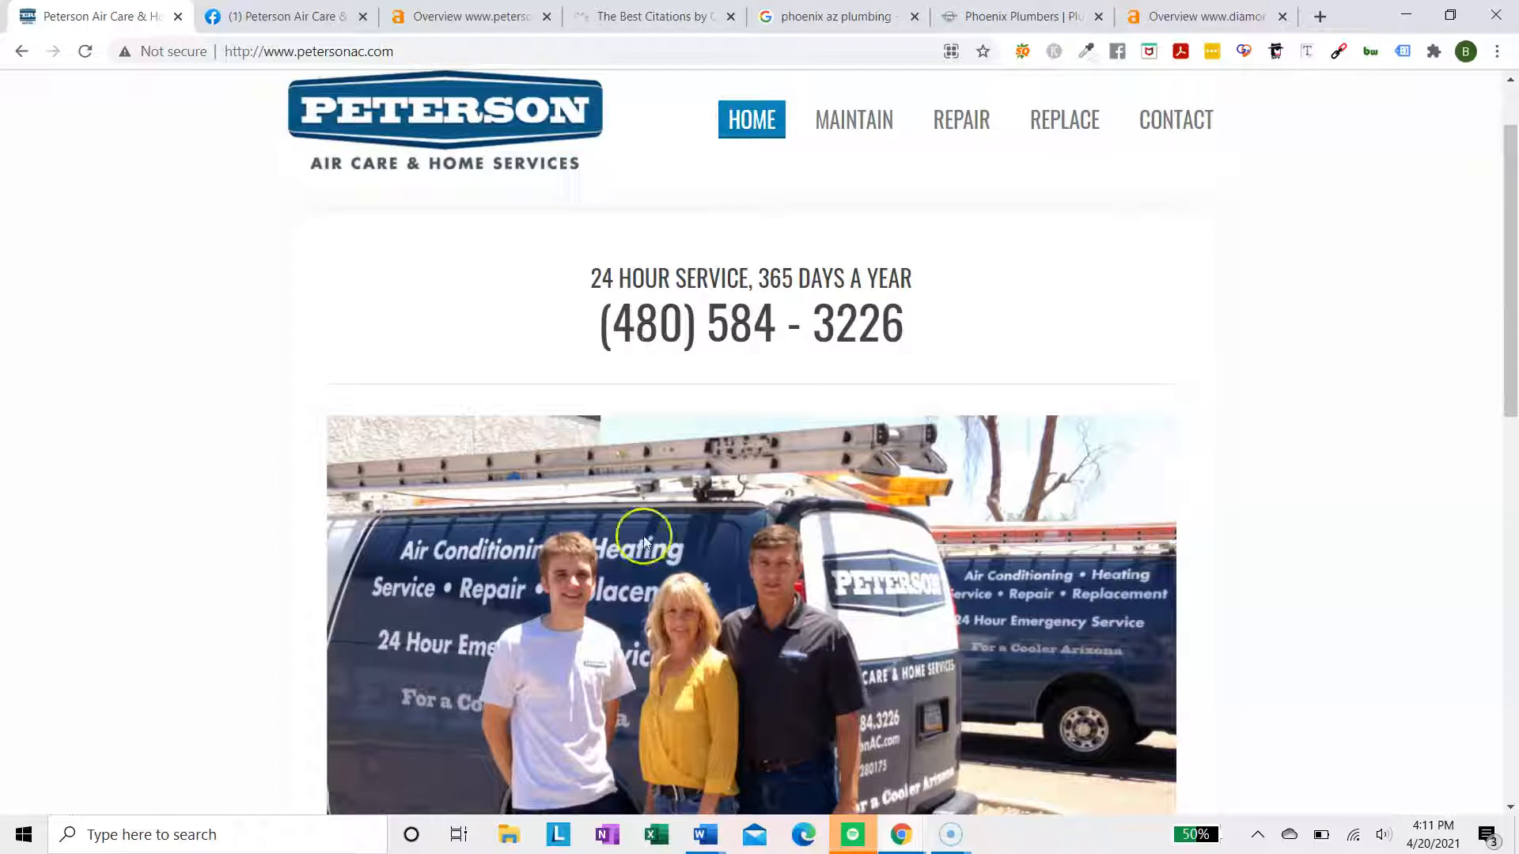
double_click(744, 323)
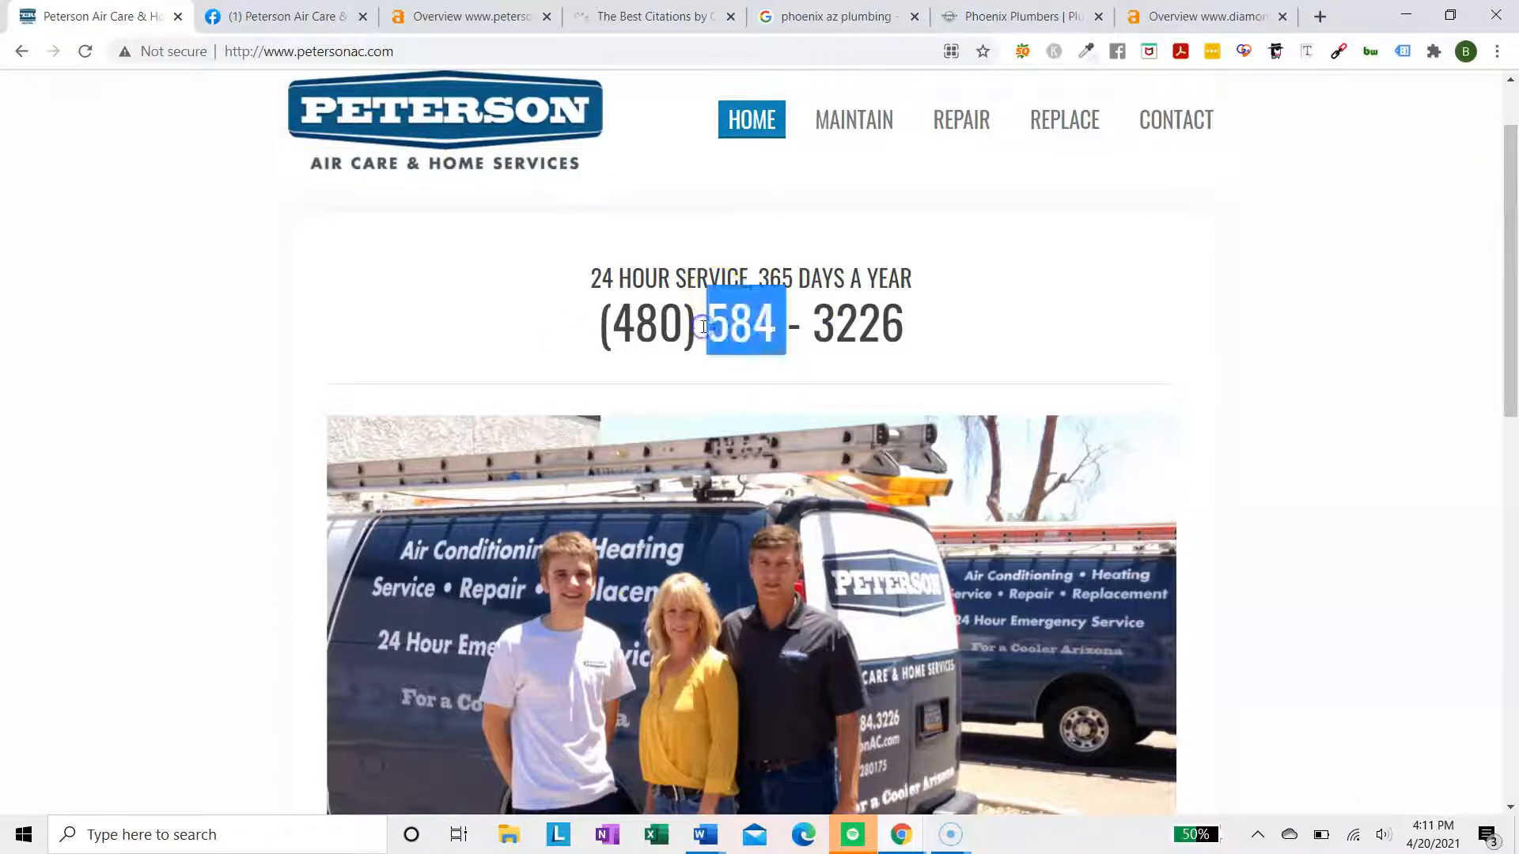
scroll("down", 3)
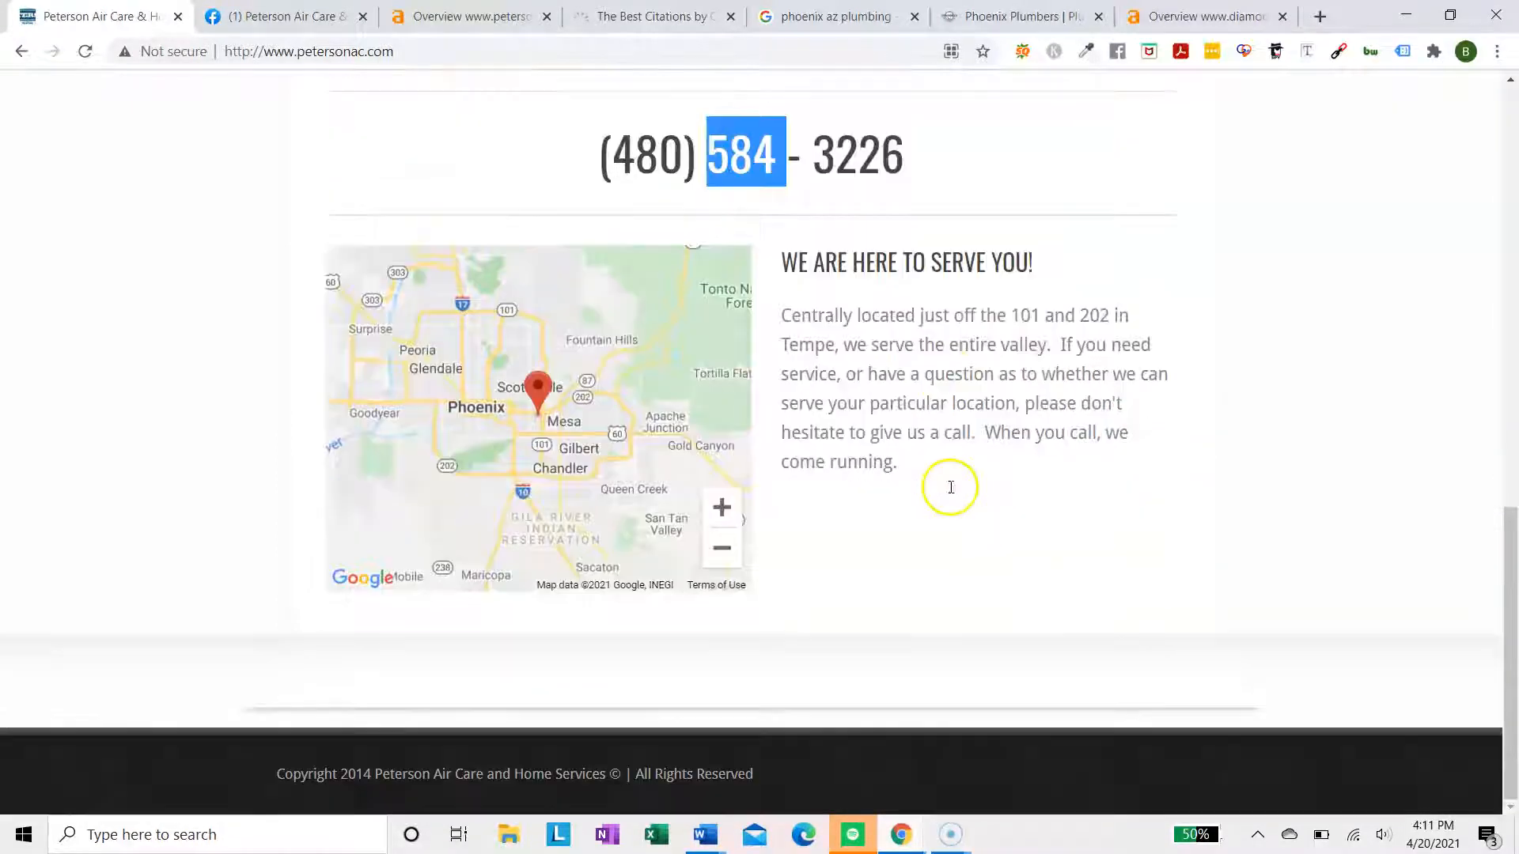
scroll("up", 3)
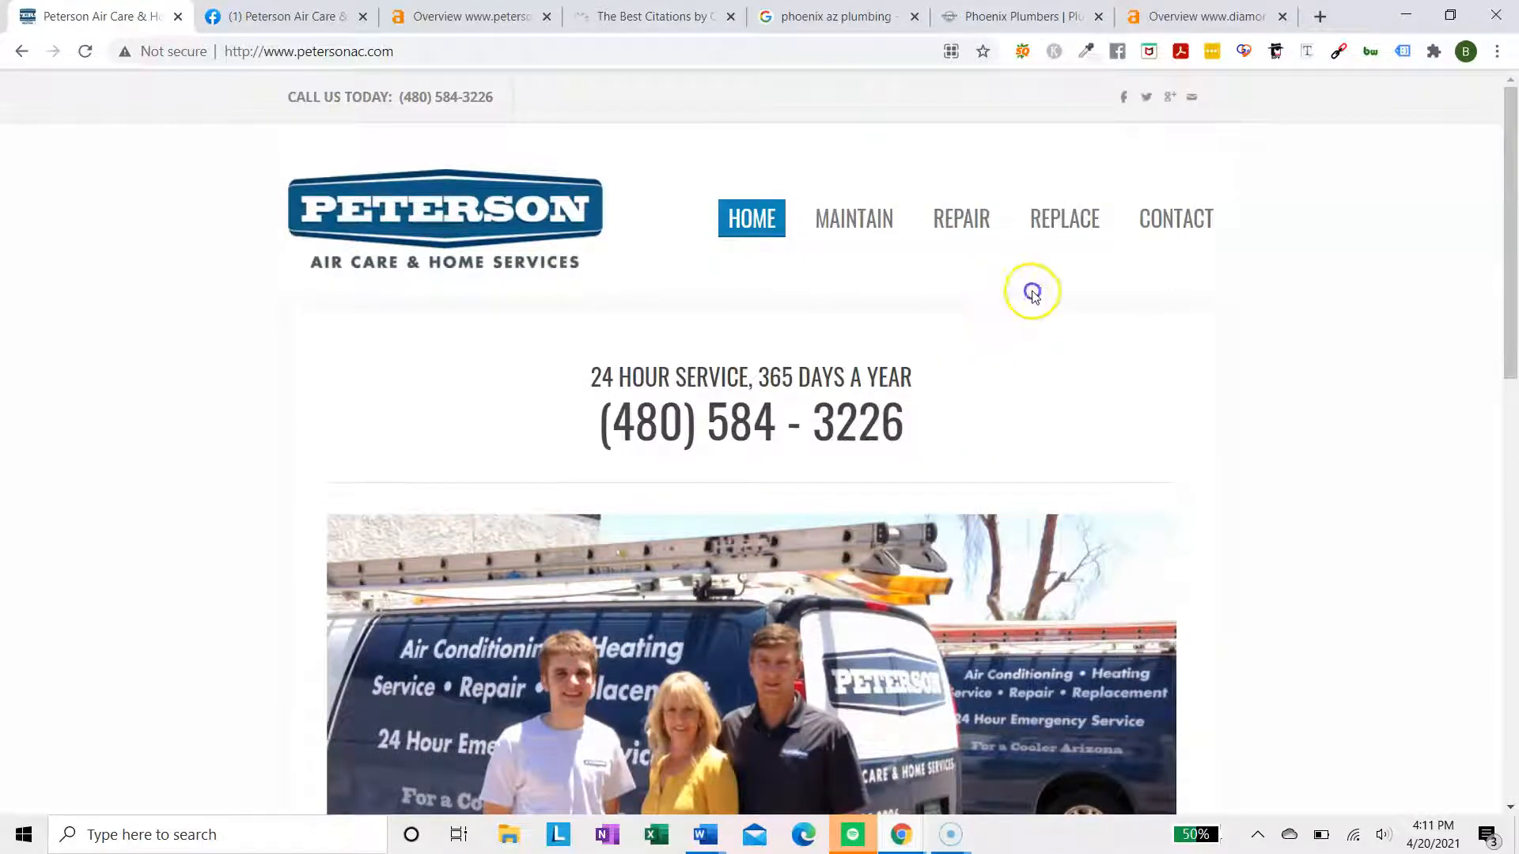
mouse_move(853, 557)
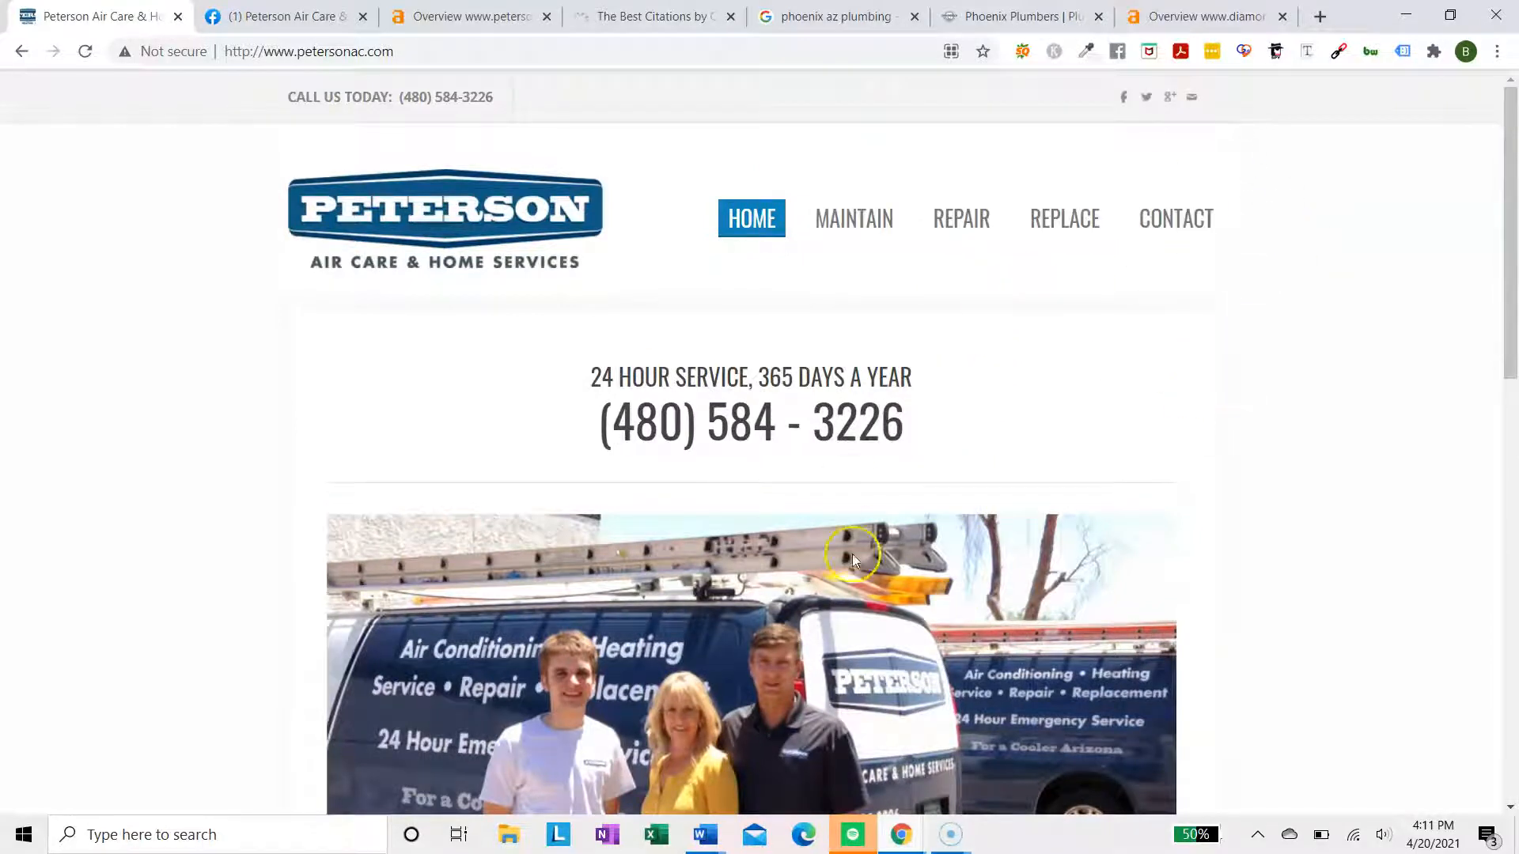
Scroll through the Peterson Air Care homepage content
scroll("down", 3)
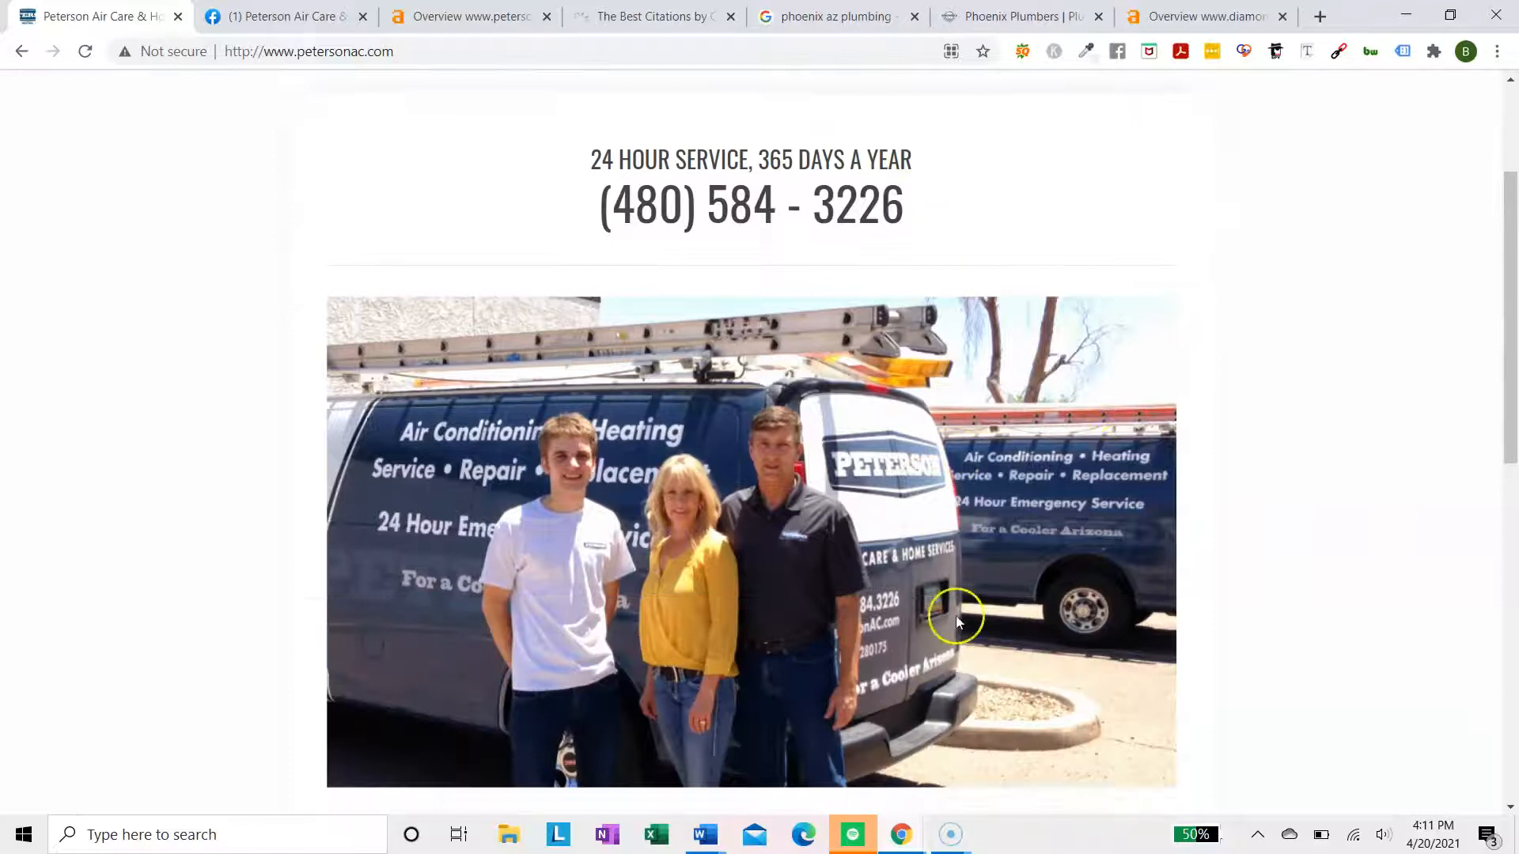
mouse_move(1135, 375)
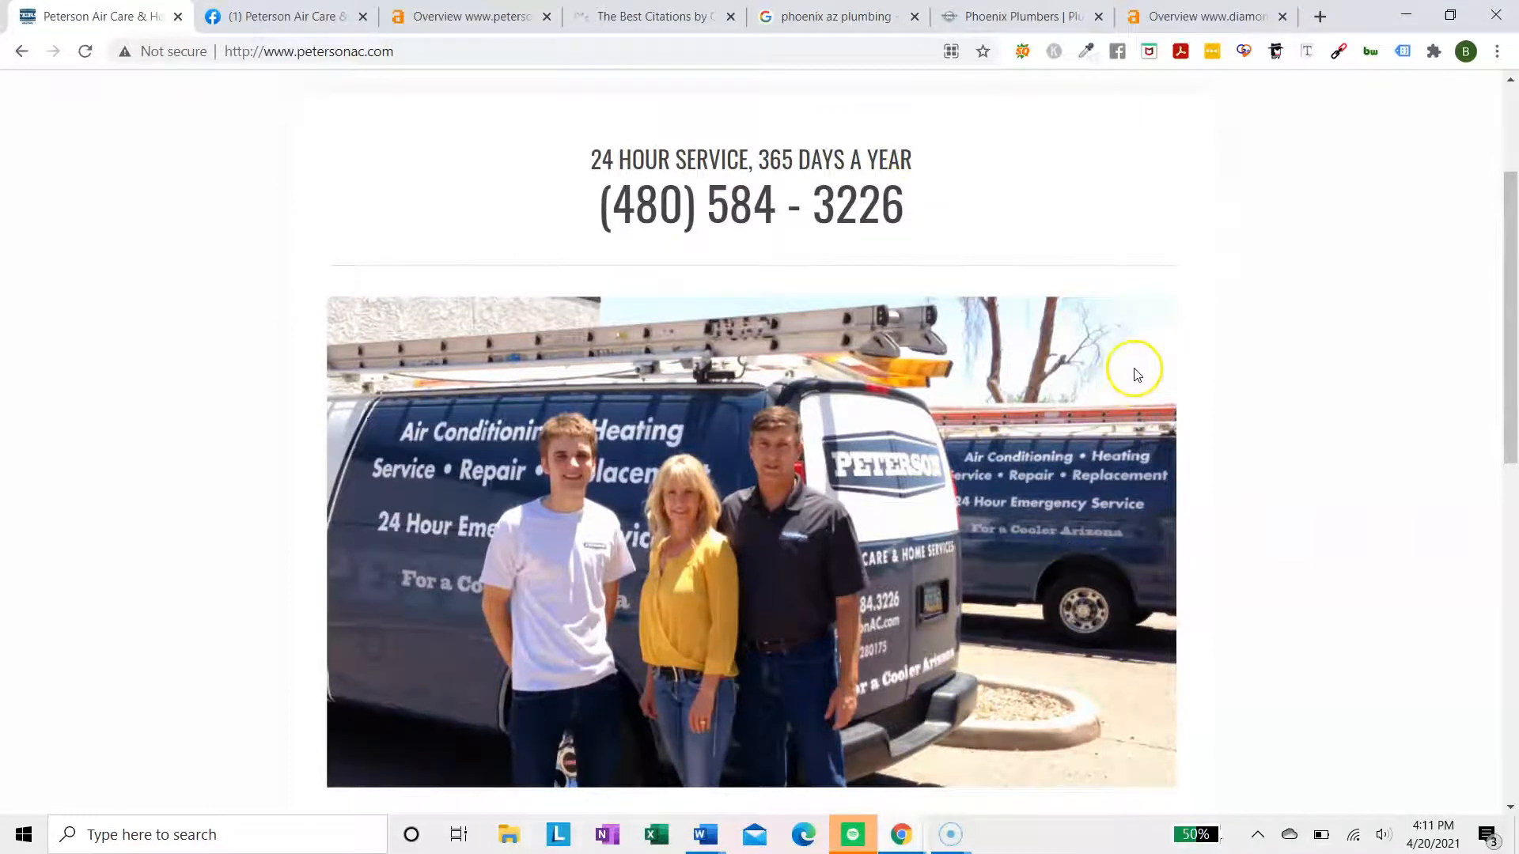
scroll("down", 3)
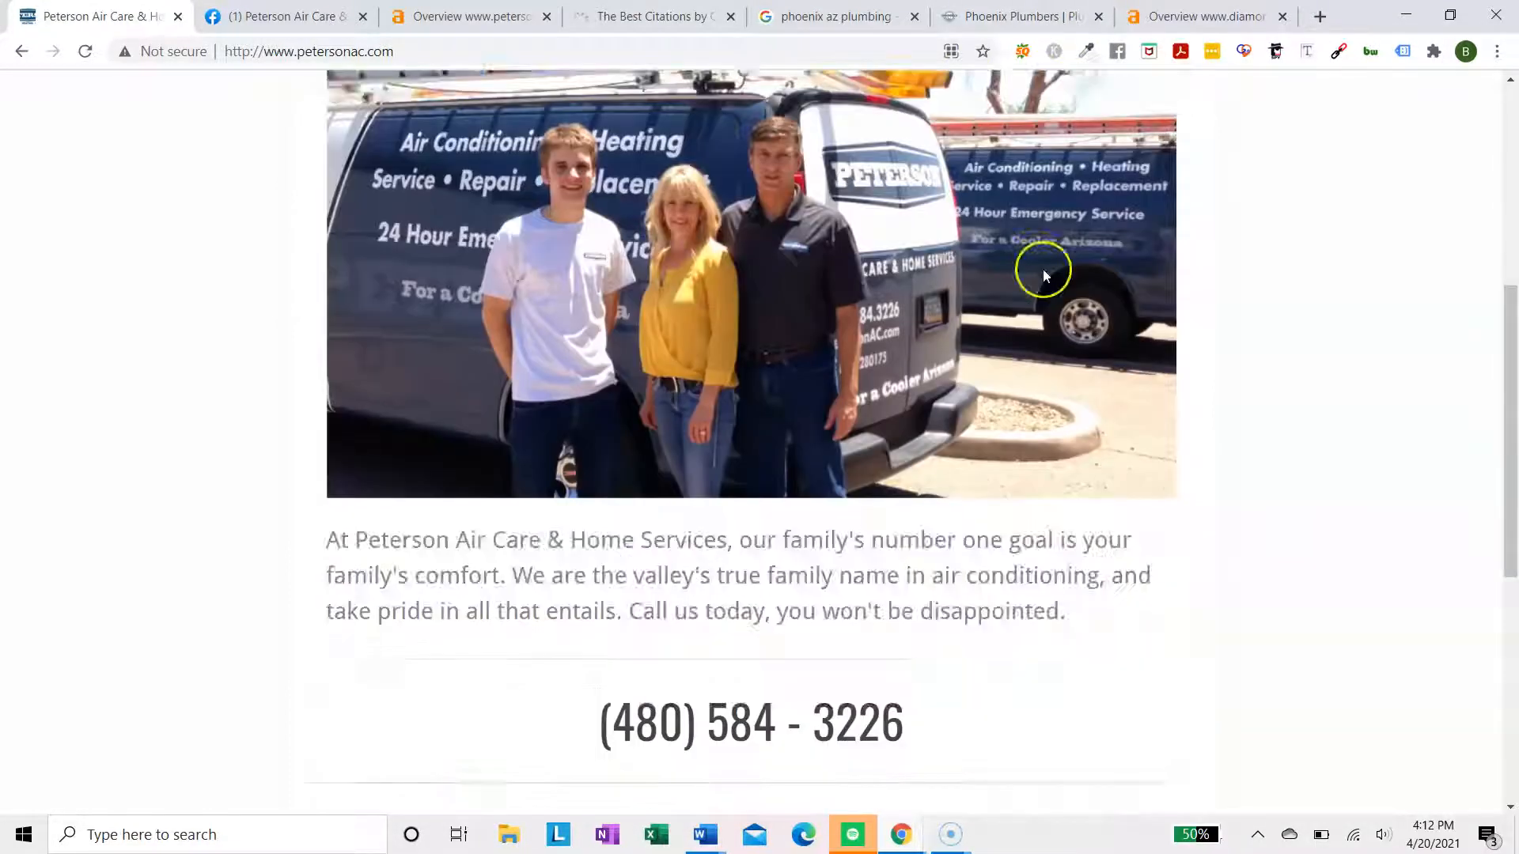
scroll("up", 3)
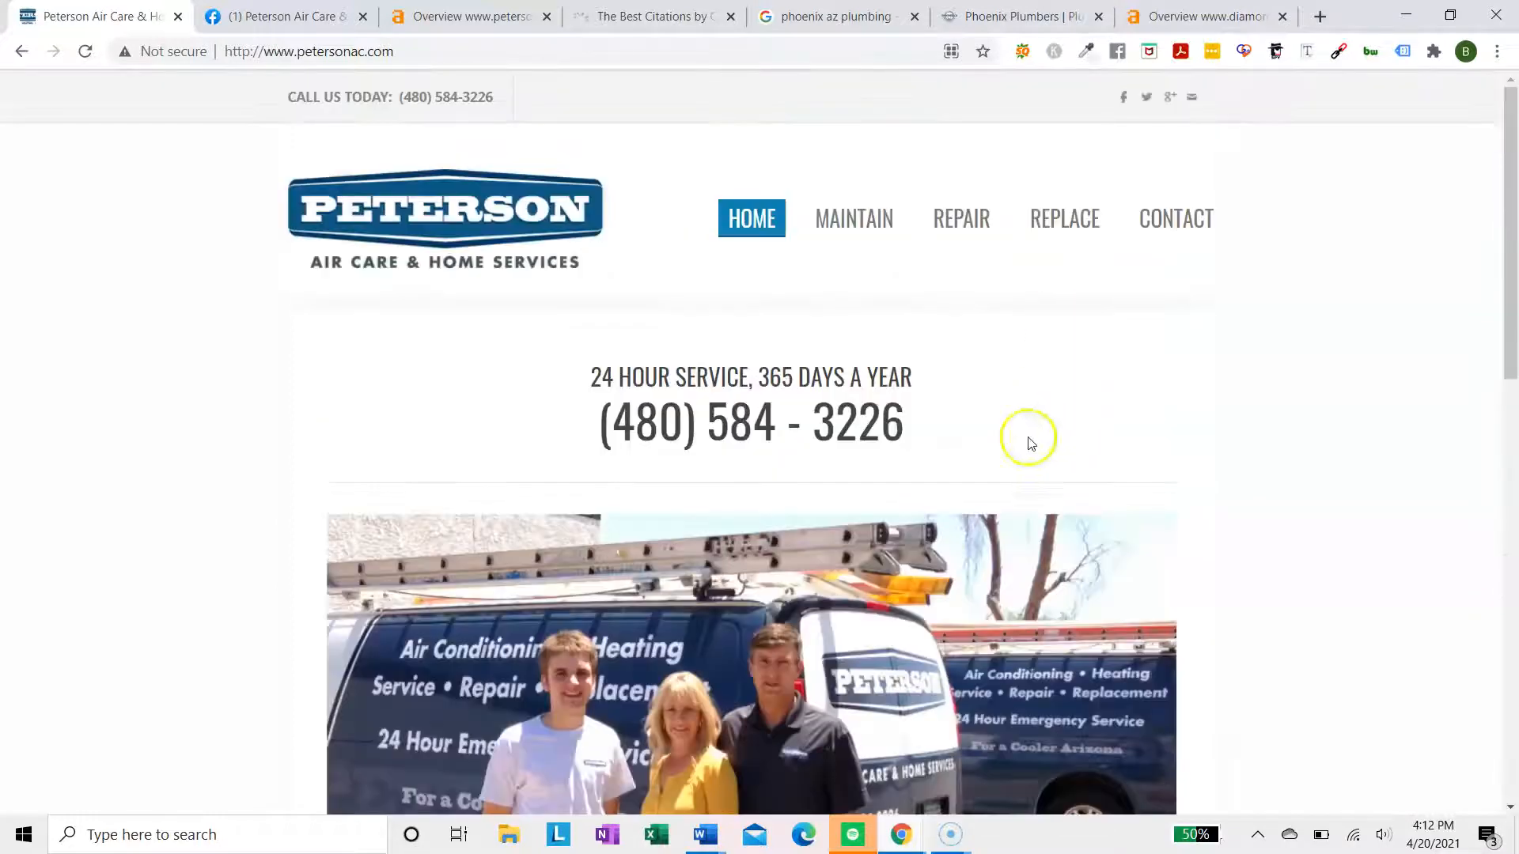
scroll("down", 3)
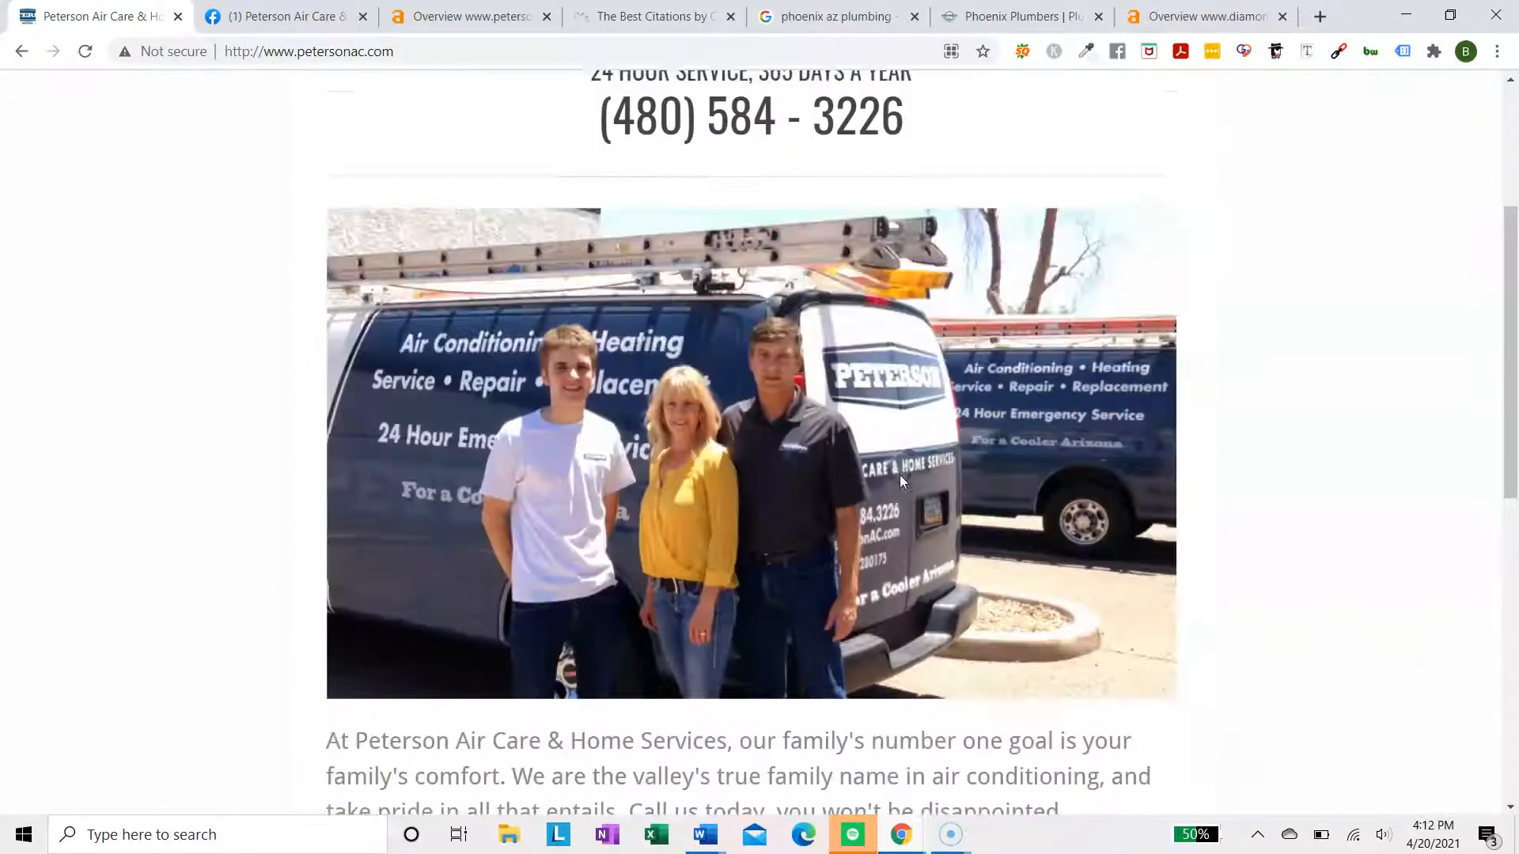
scroll("up", 3)
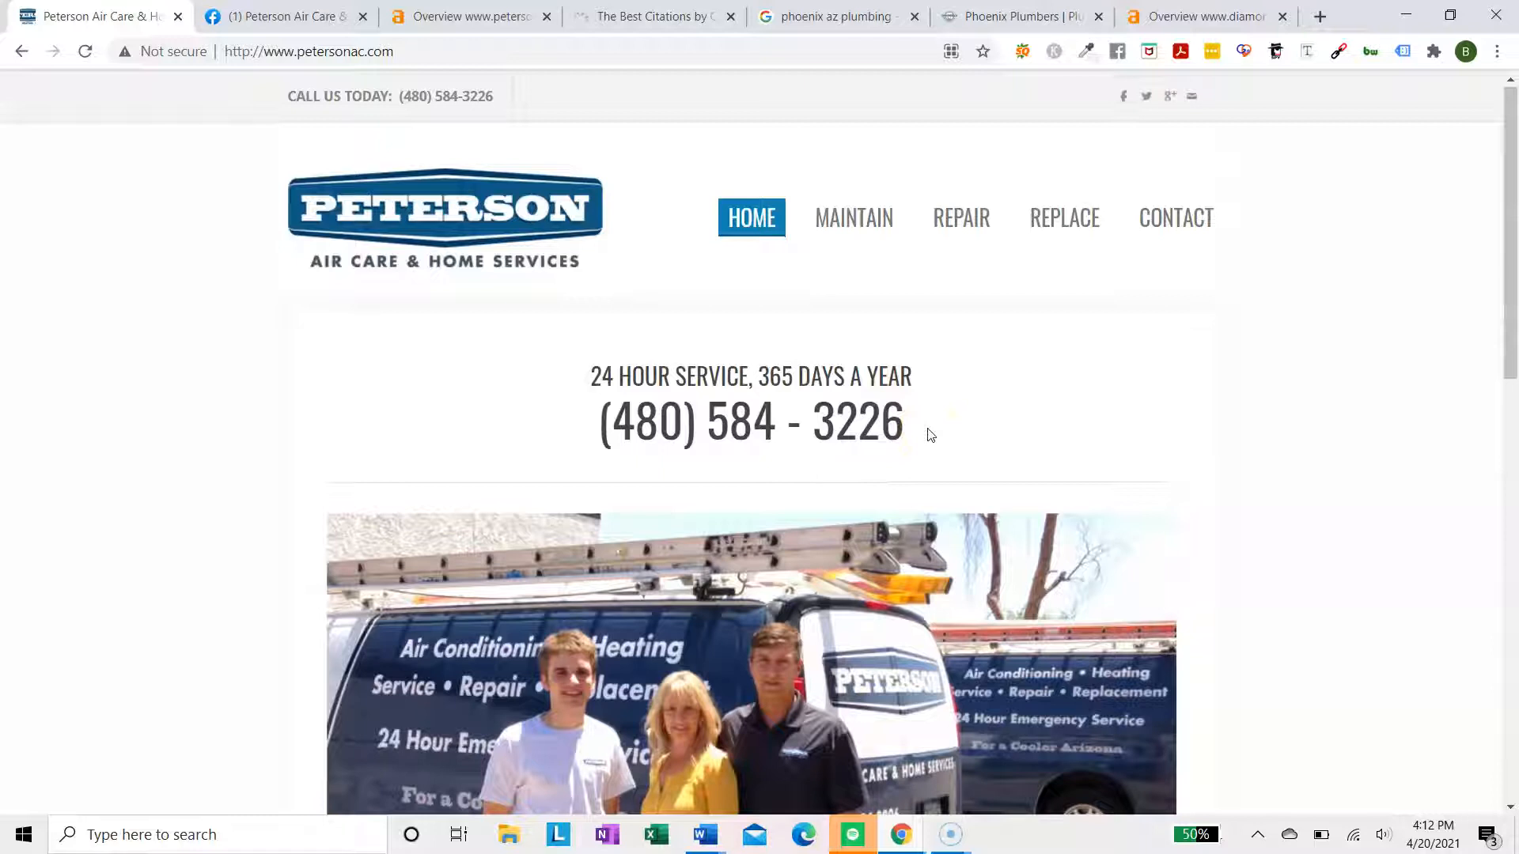
scroll("down", 3)
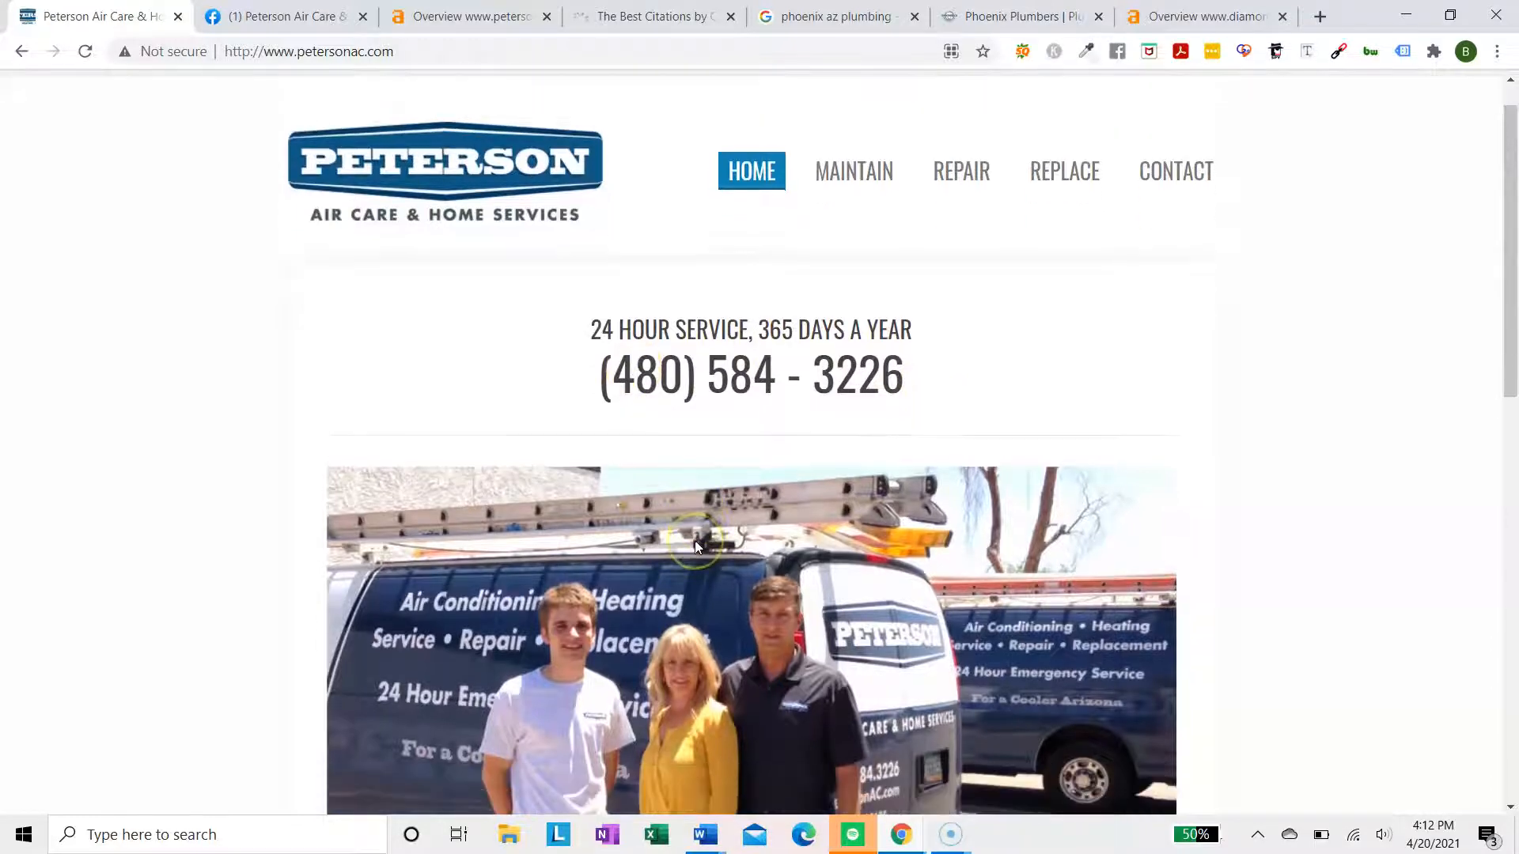
scroll("down", 3)
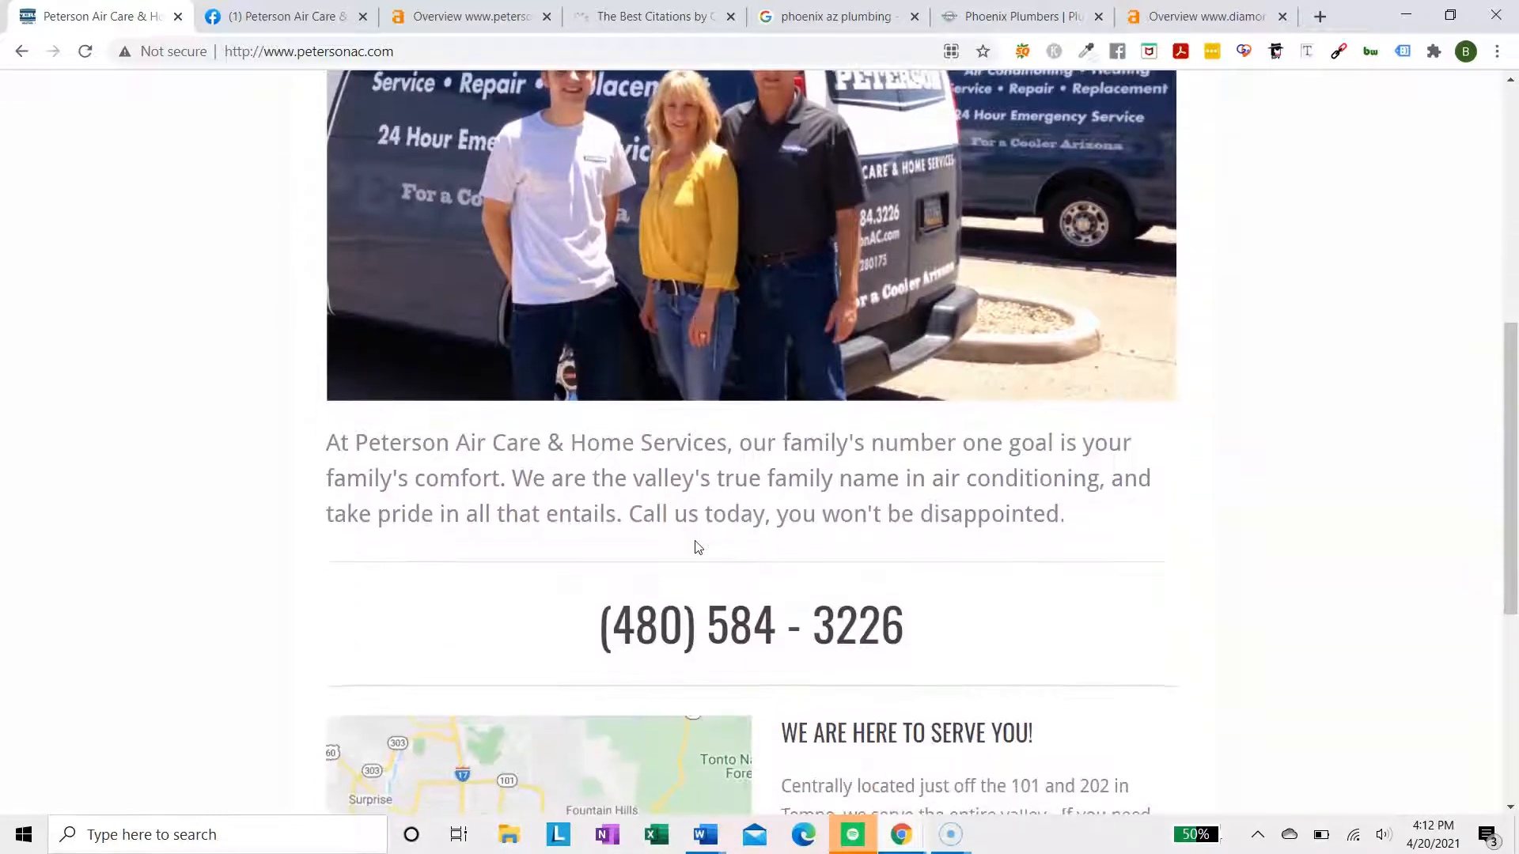
scroll("down", 3)
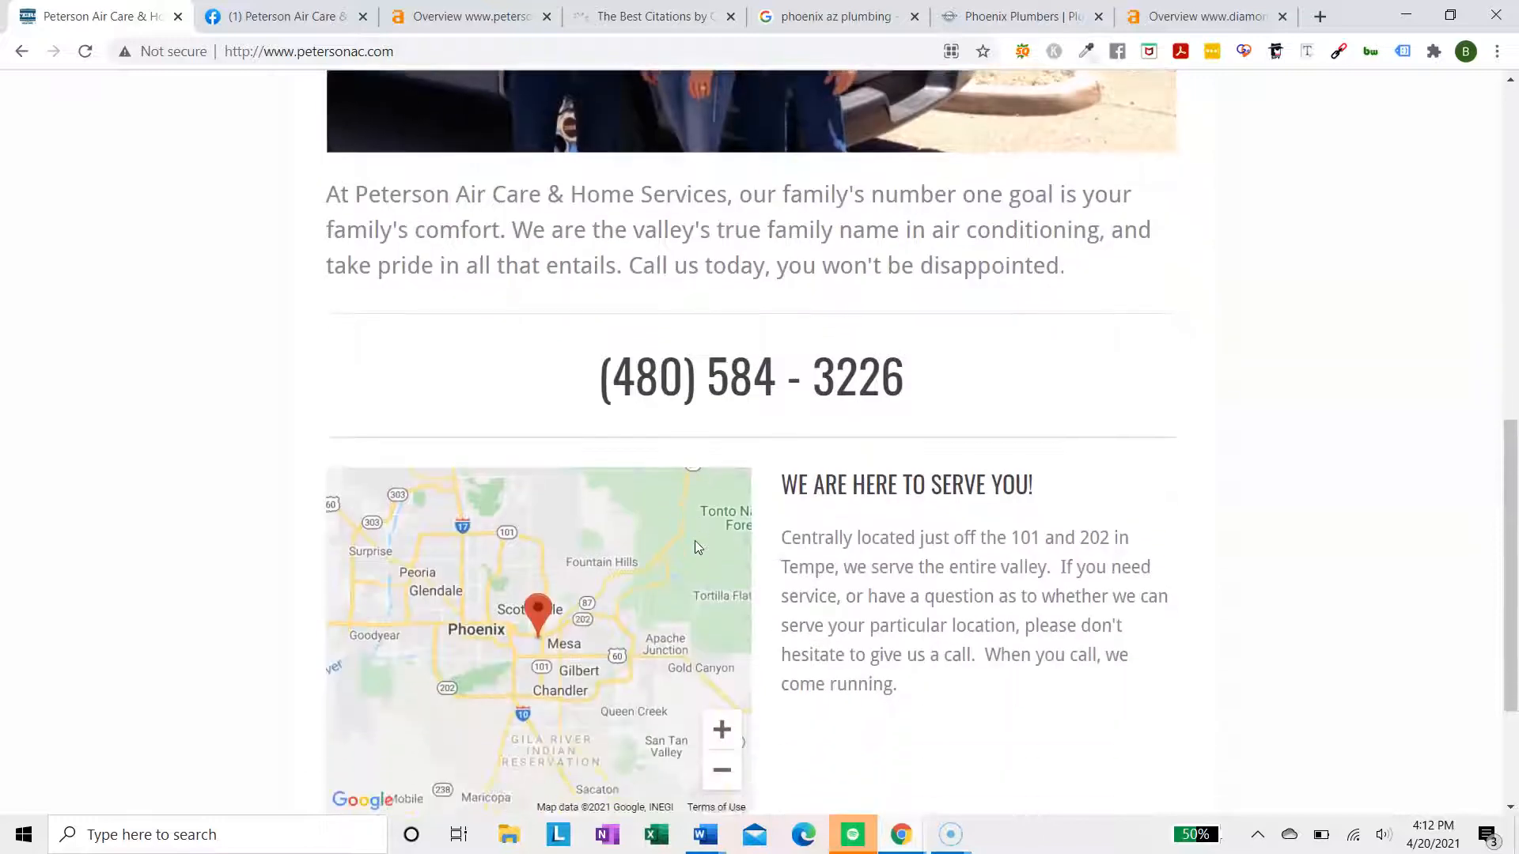
scroll("up", 3)
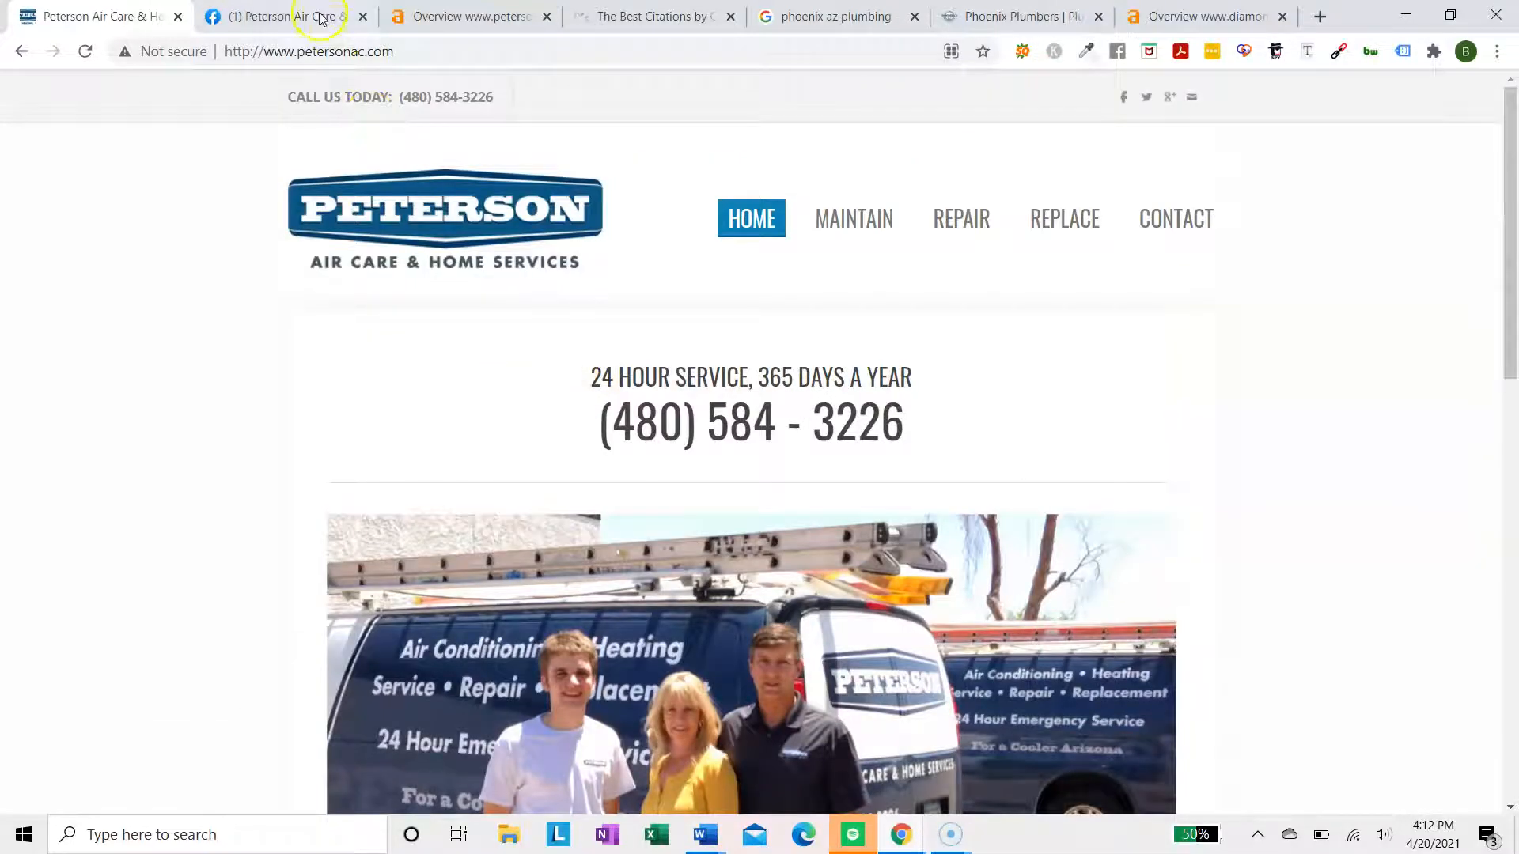
View the Peterson Air Care & Plumbing Facebook page's About details and posts
left_click(281, 17)
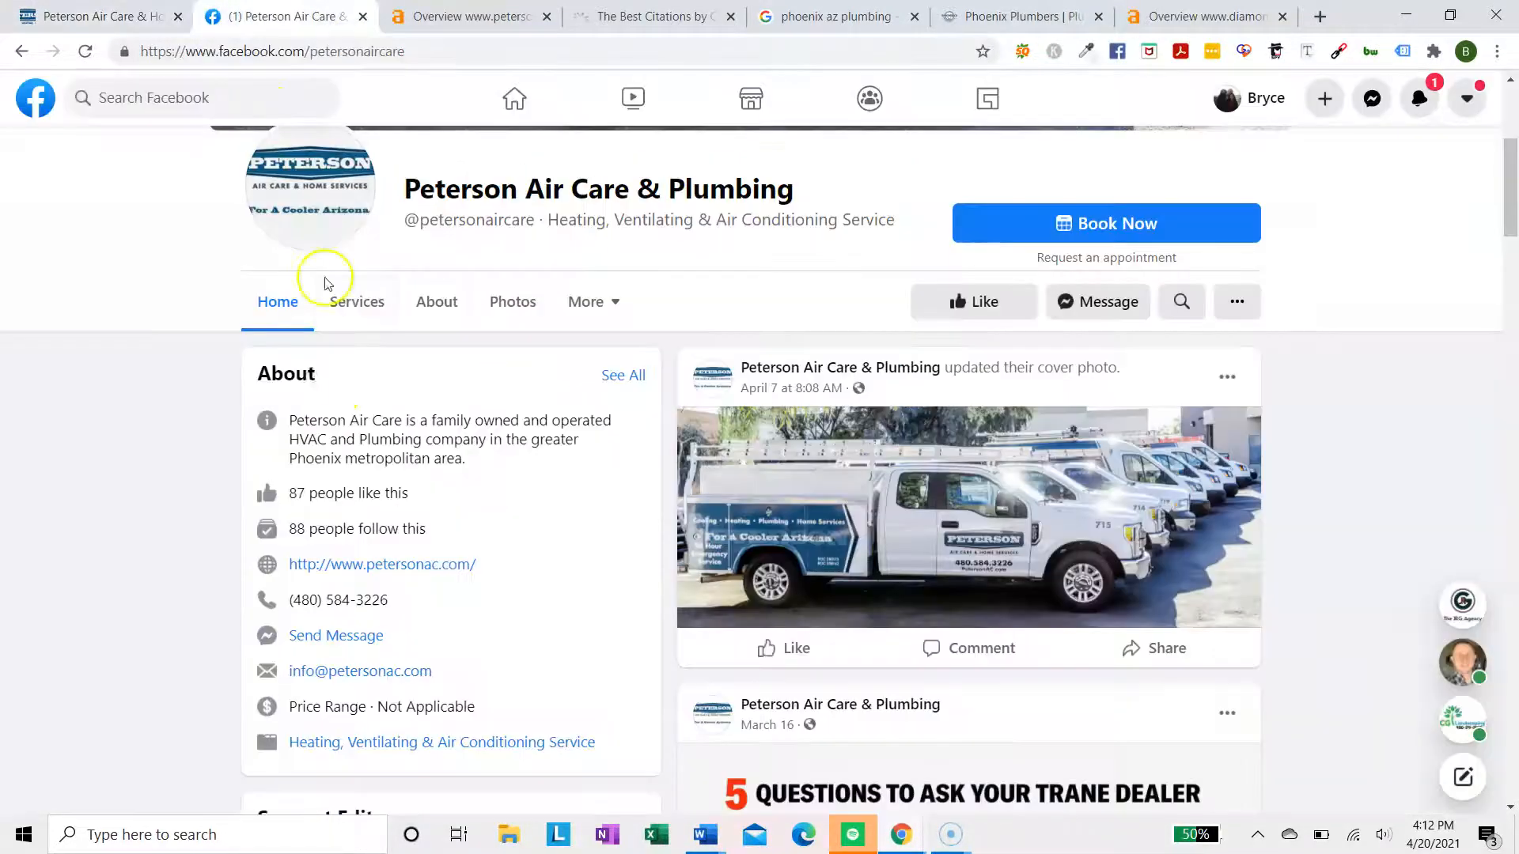
scroll("down", 3)
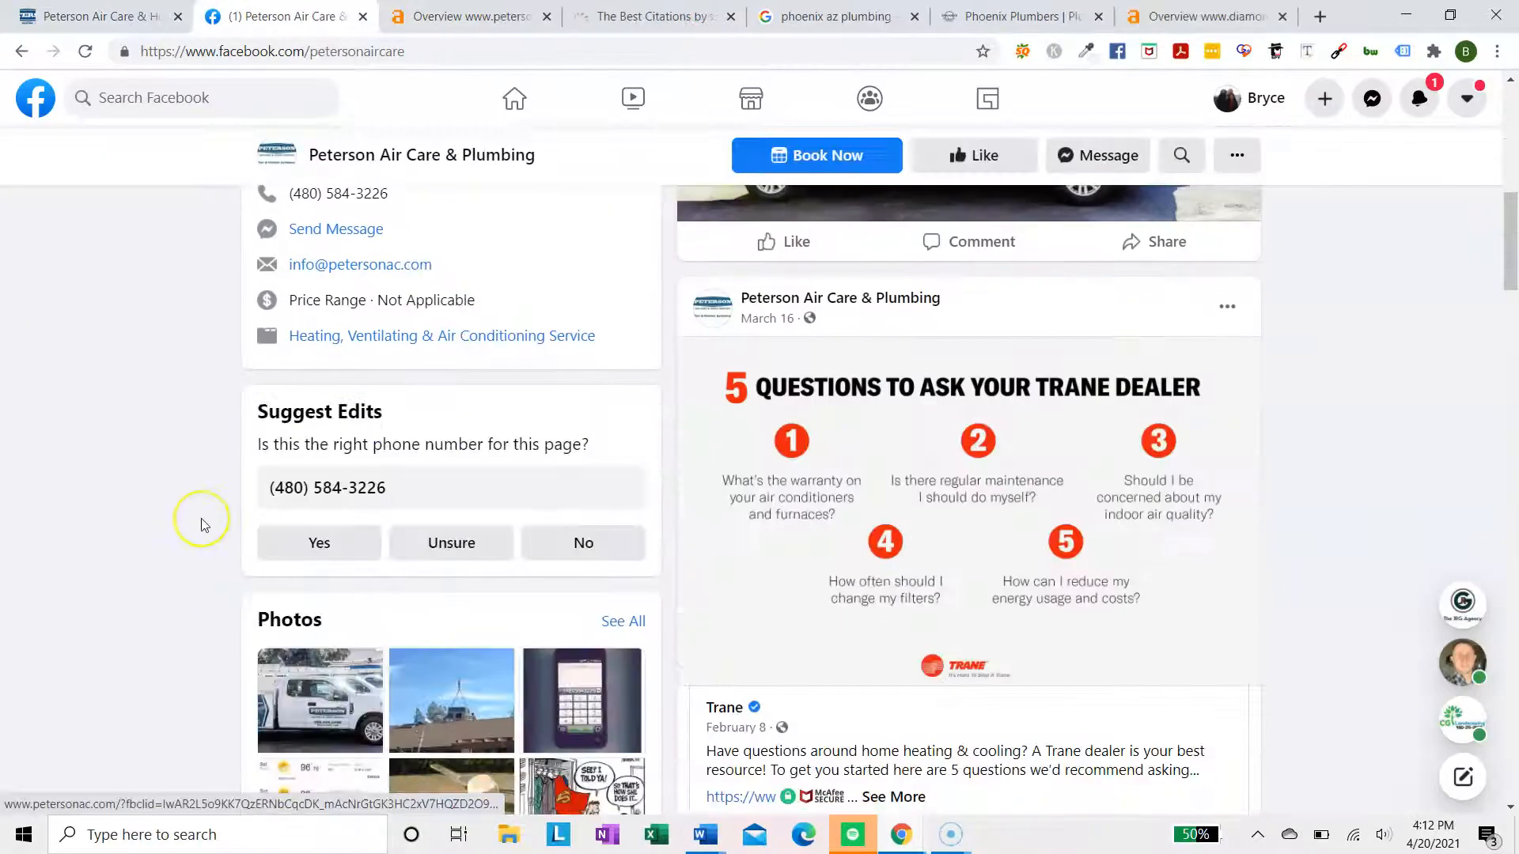
scroll("up", 3)
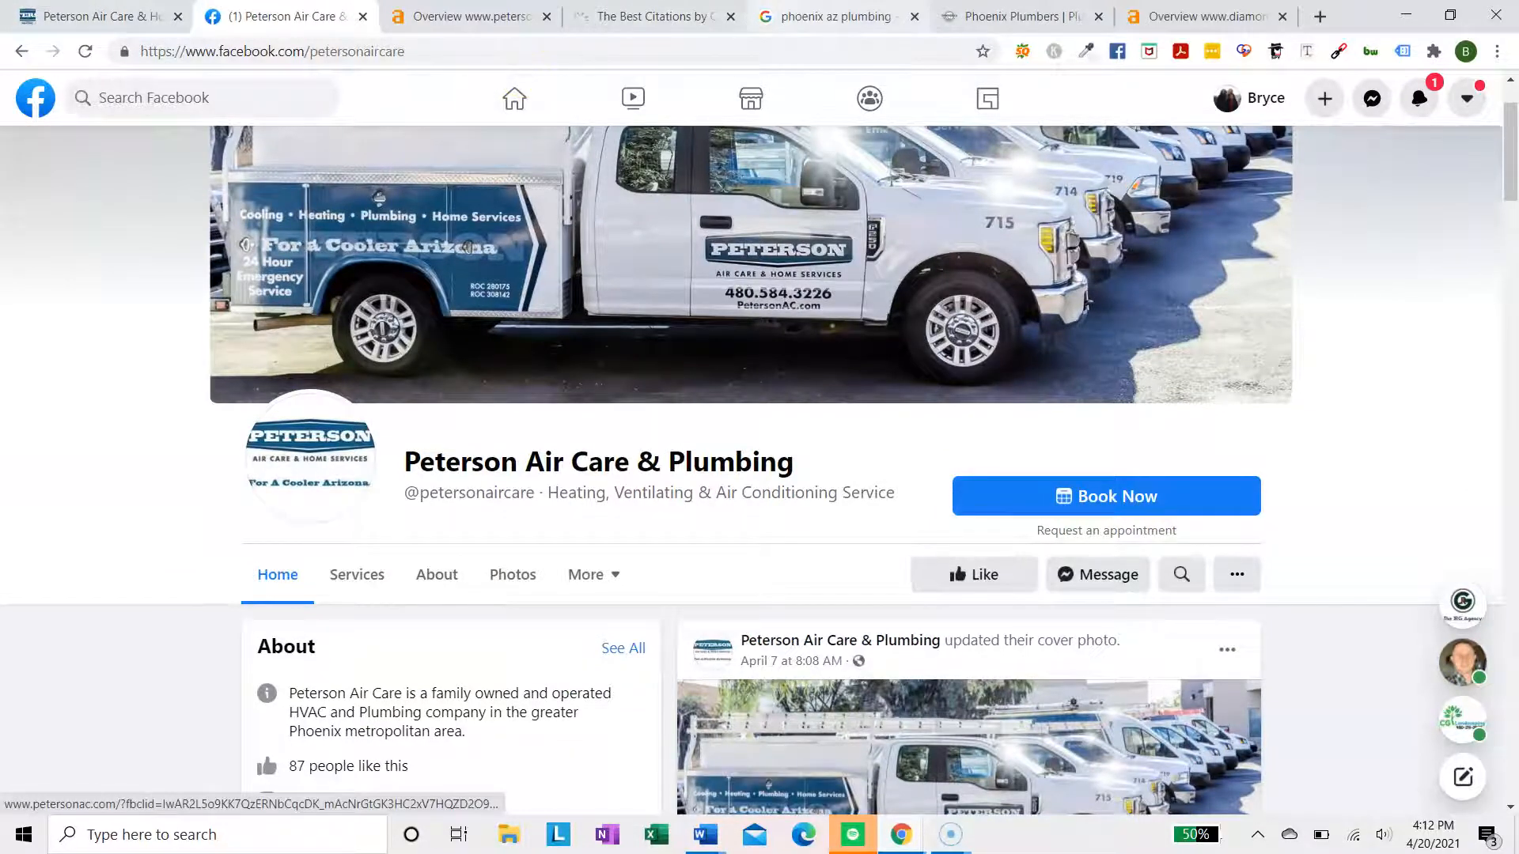
Scroll the 'phoenix az plumbing' results past sponsored plumbers to the three-plumber map pack
left_click(833, 17)
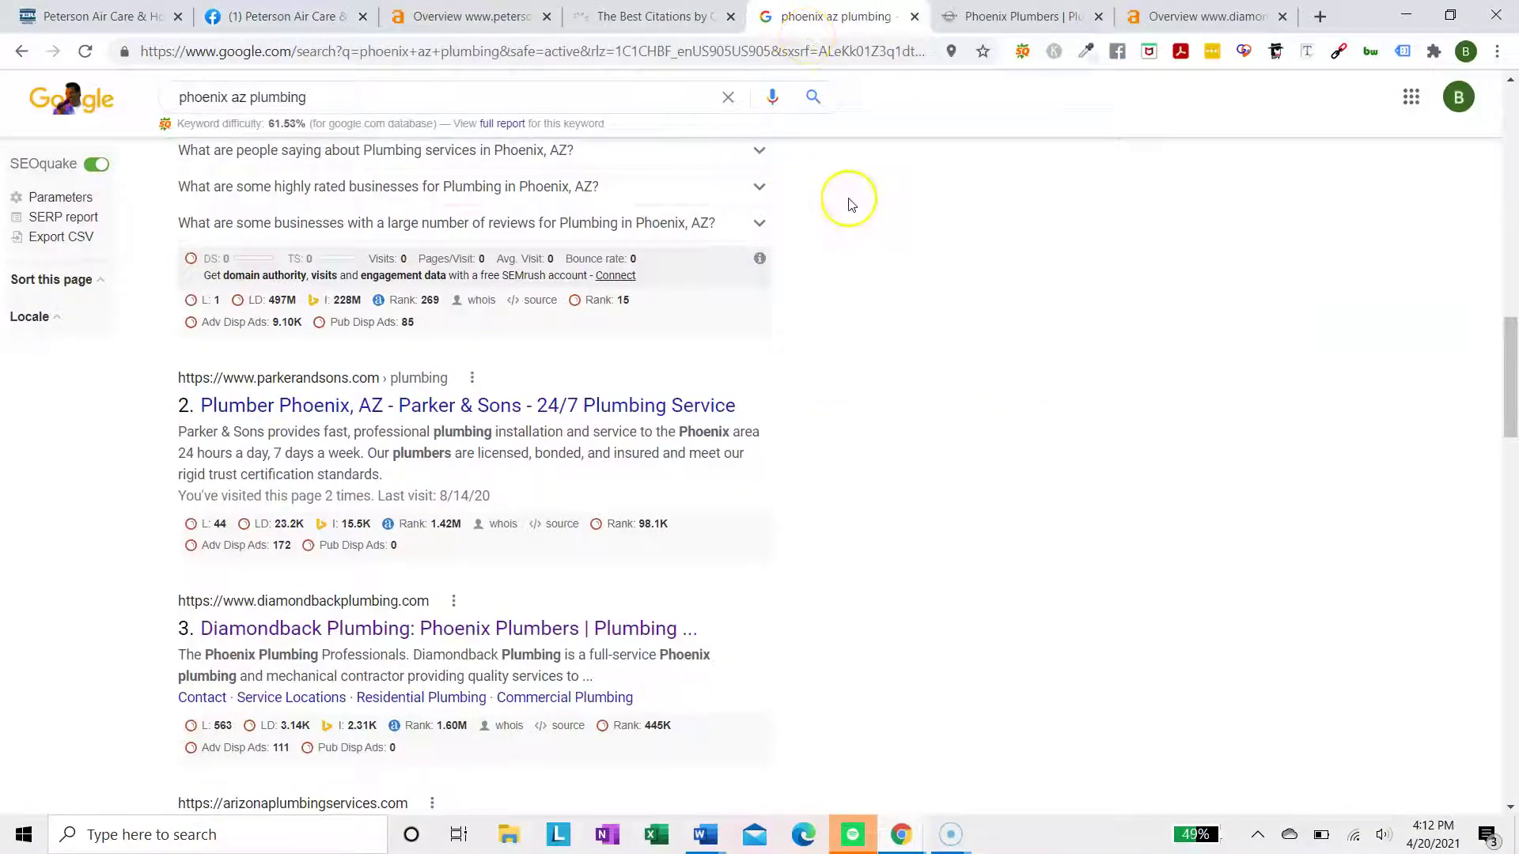
scroll("up", 3)
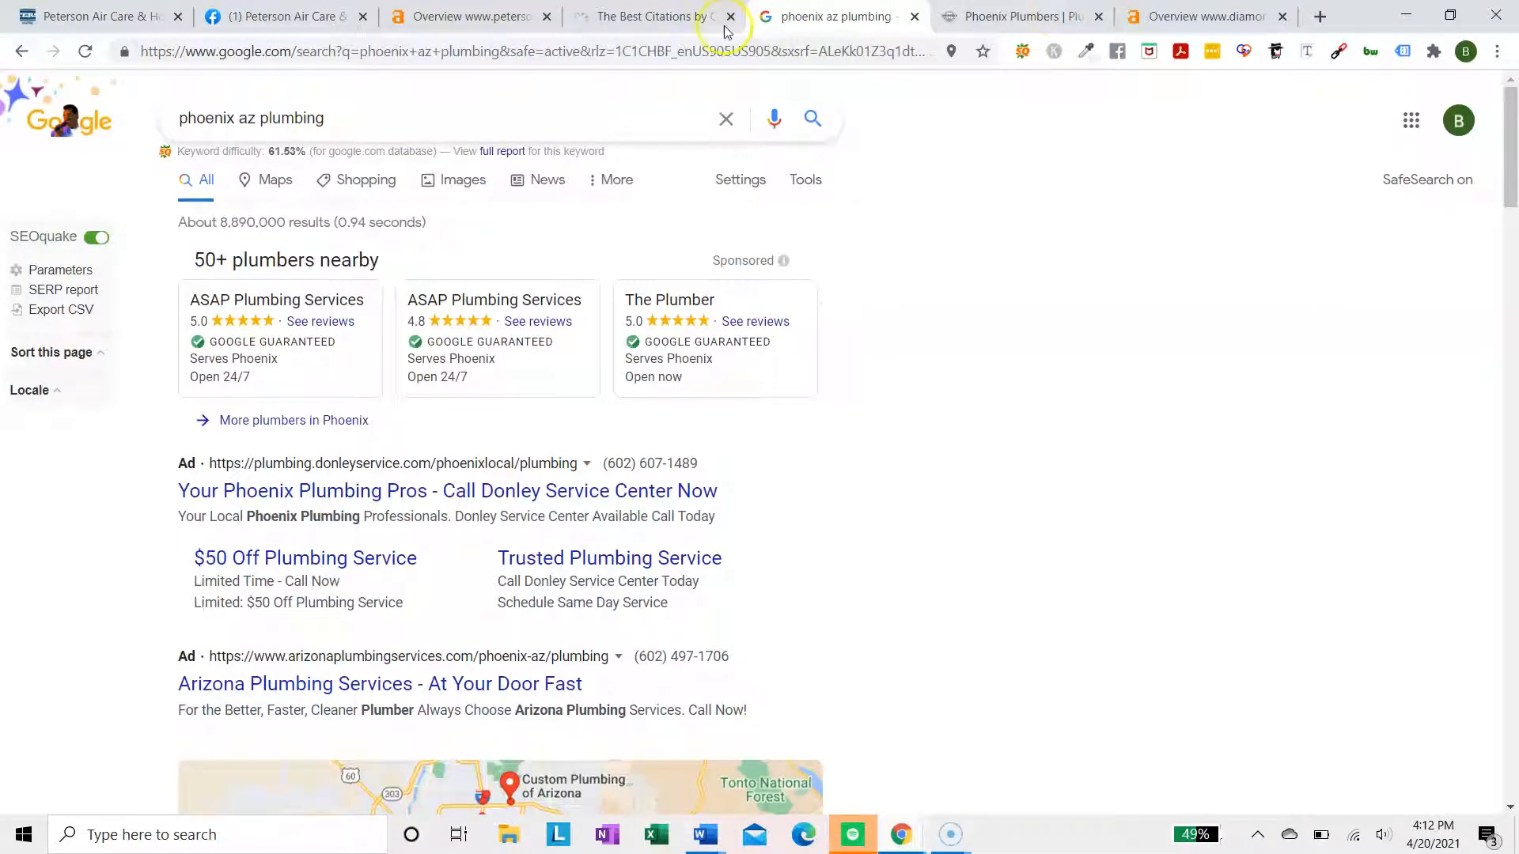
left_click(729, 17)
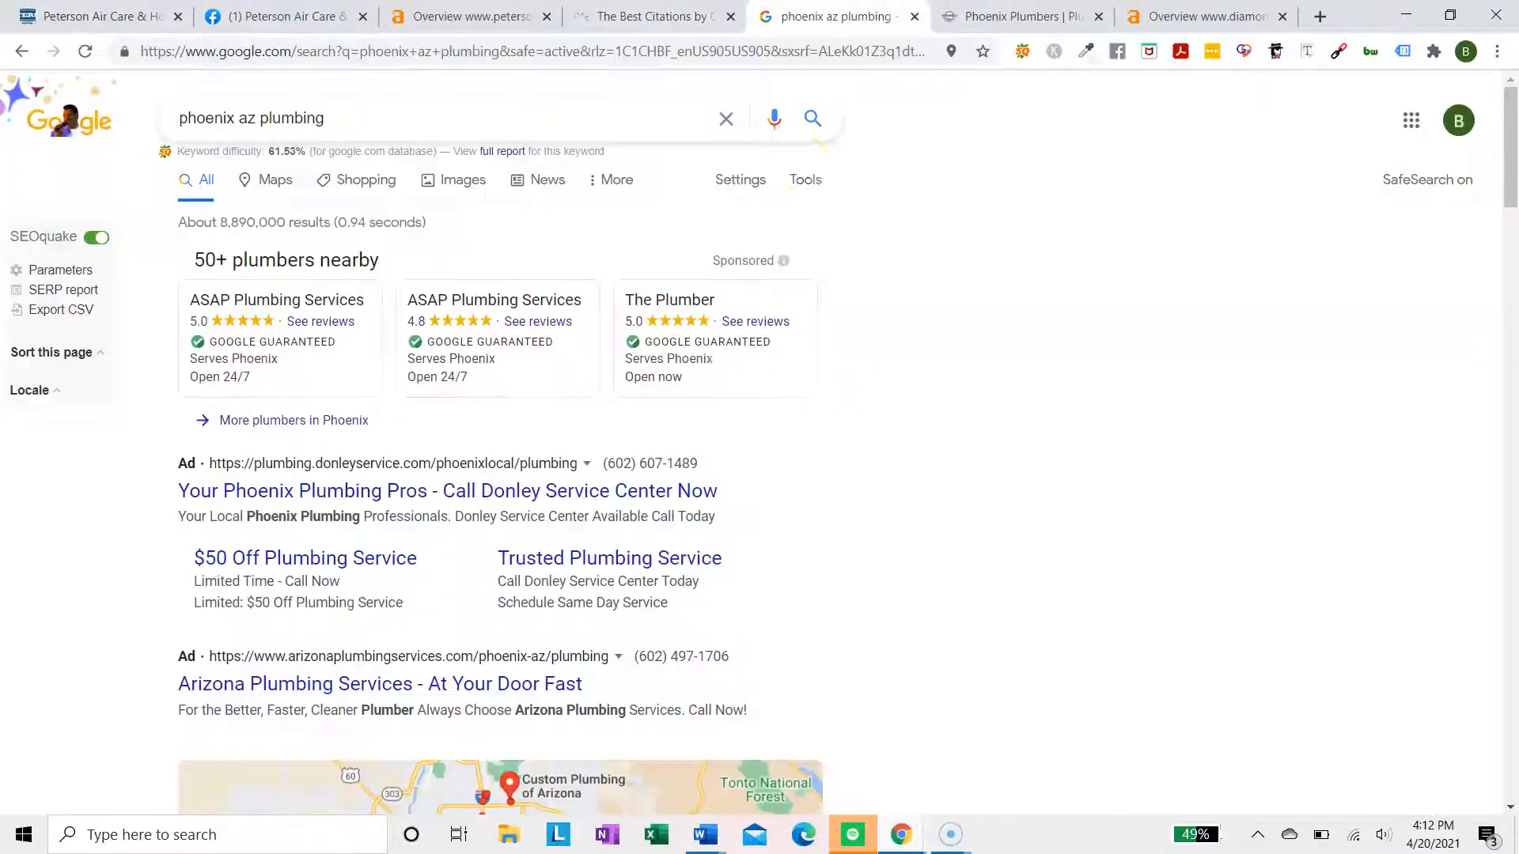
left_click(318, 371)
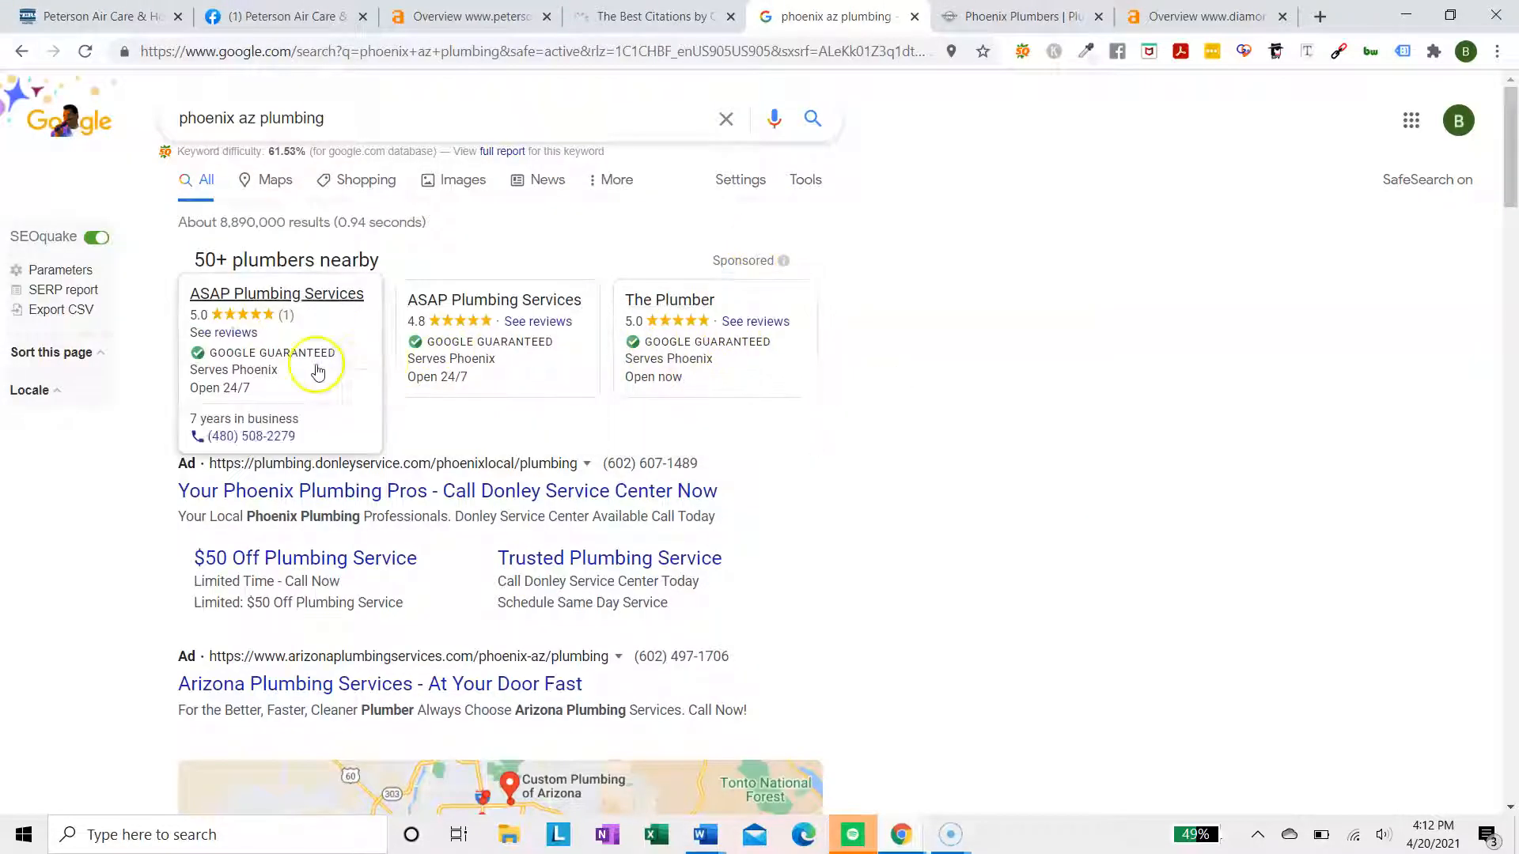
scroll("down", 3)
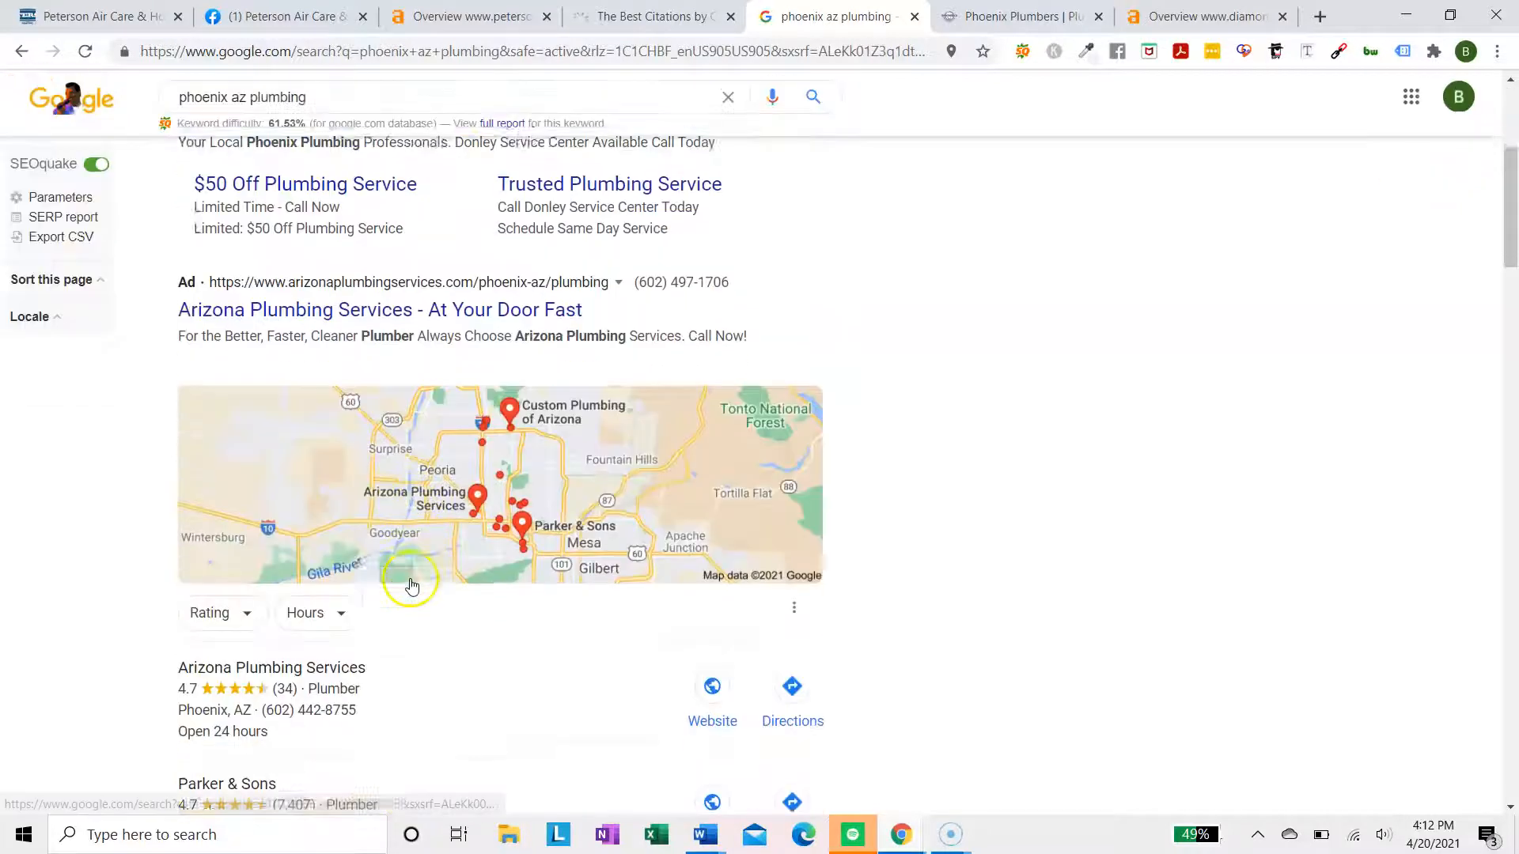
scroll("down", 3)
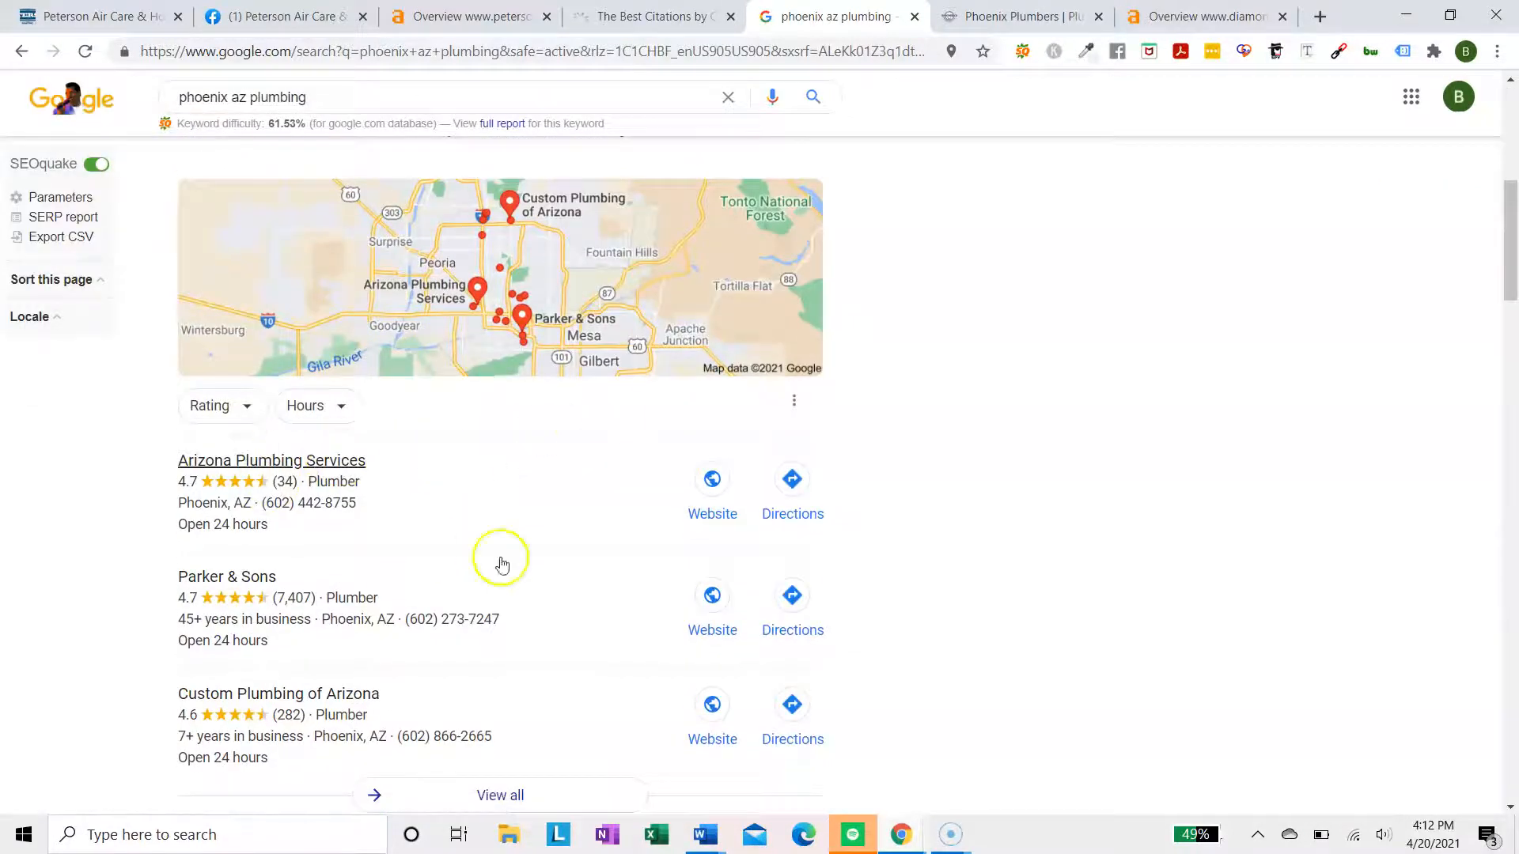
scroll("down", 3)
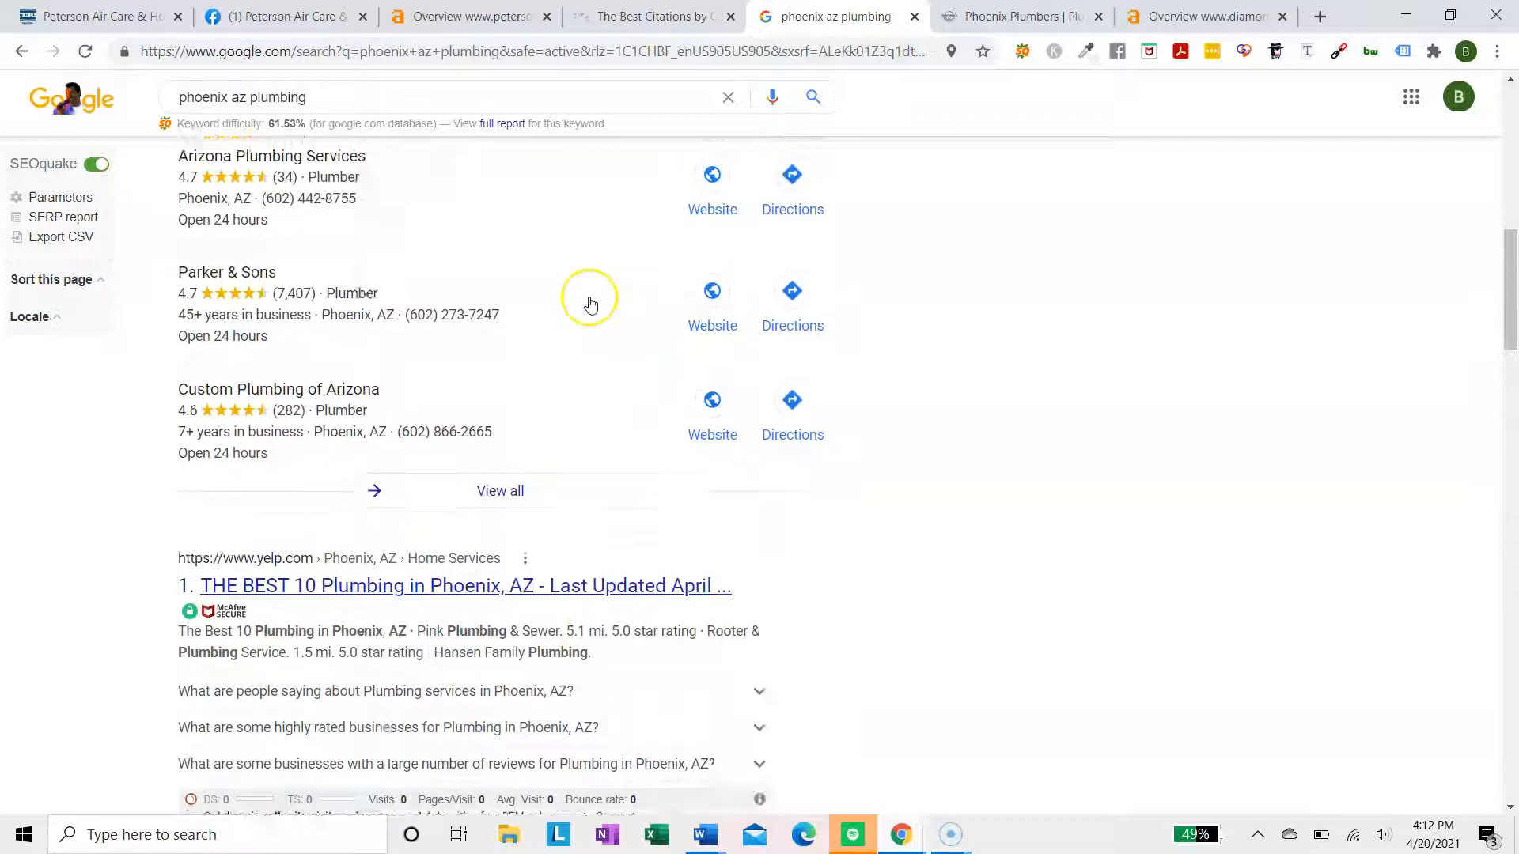
scroll("up", 3)
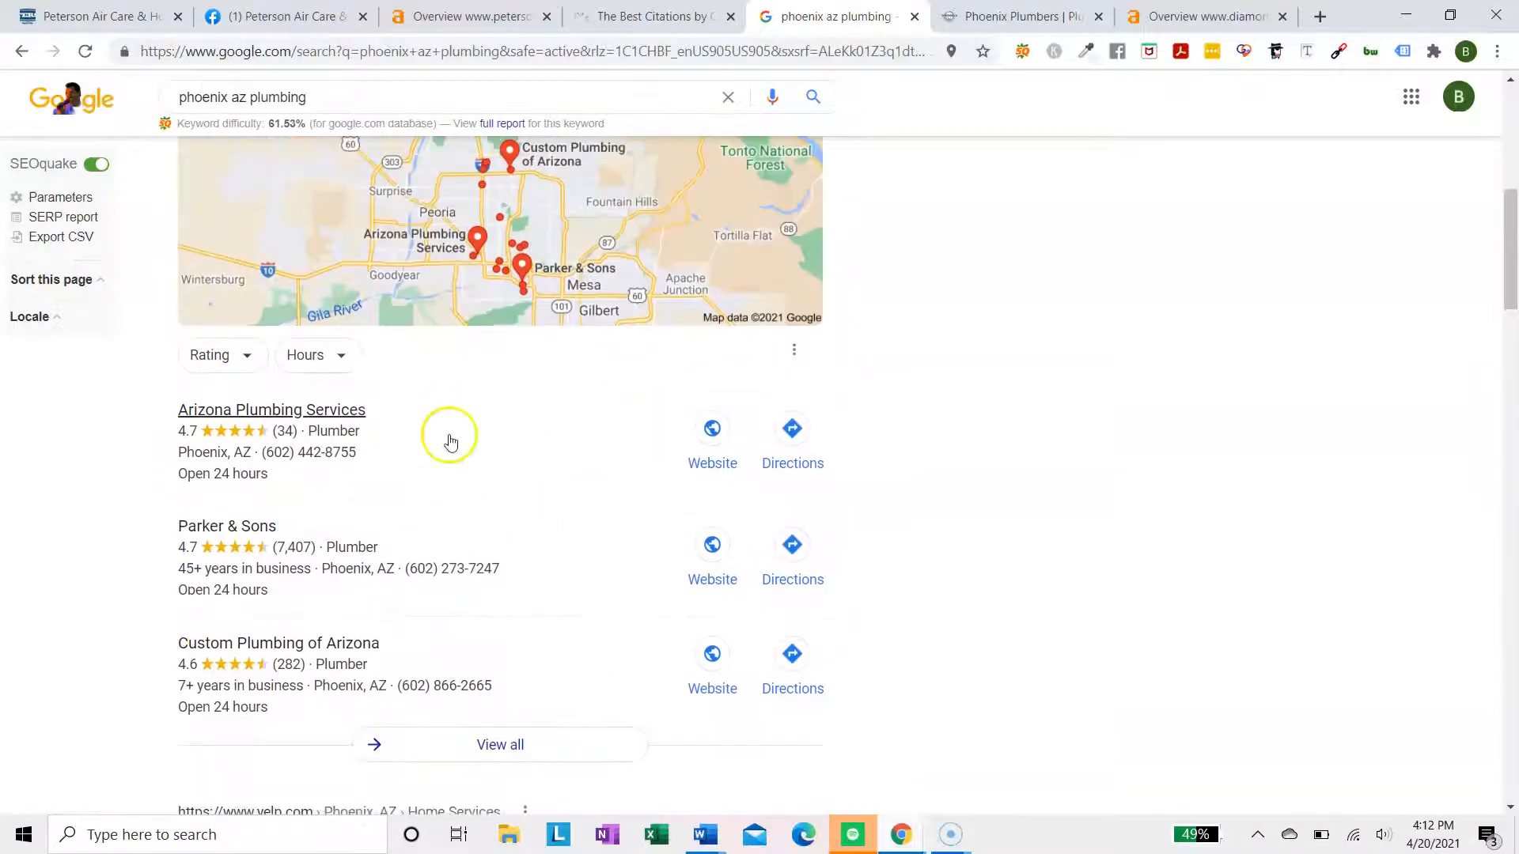
mouse_move(450, 417)
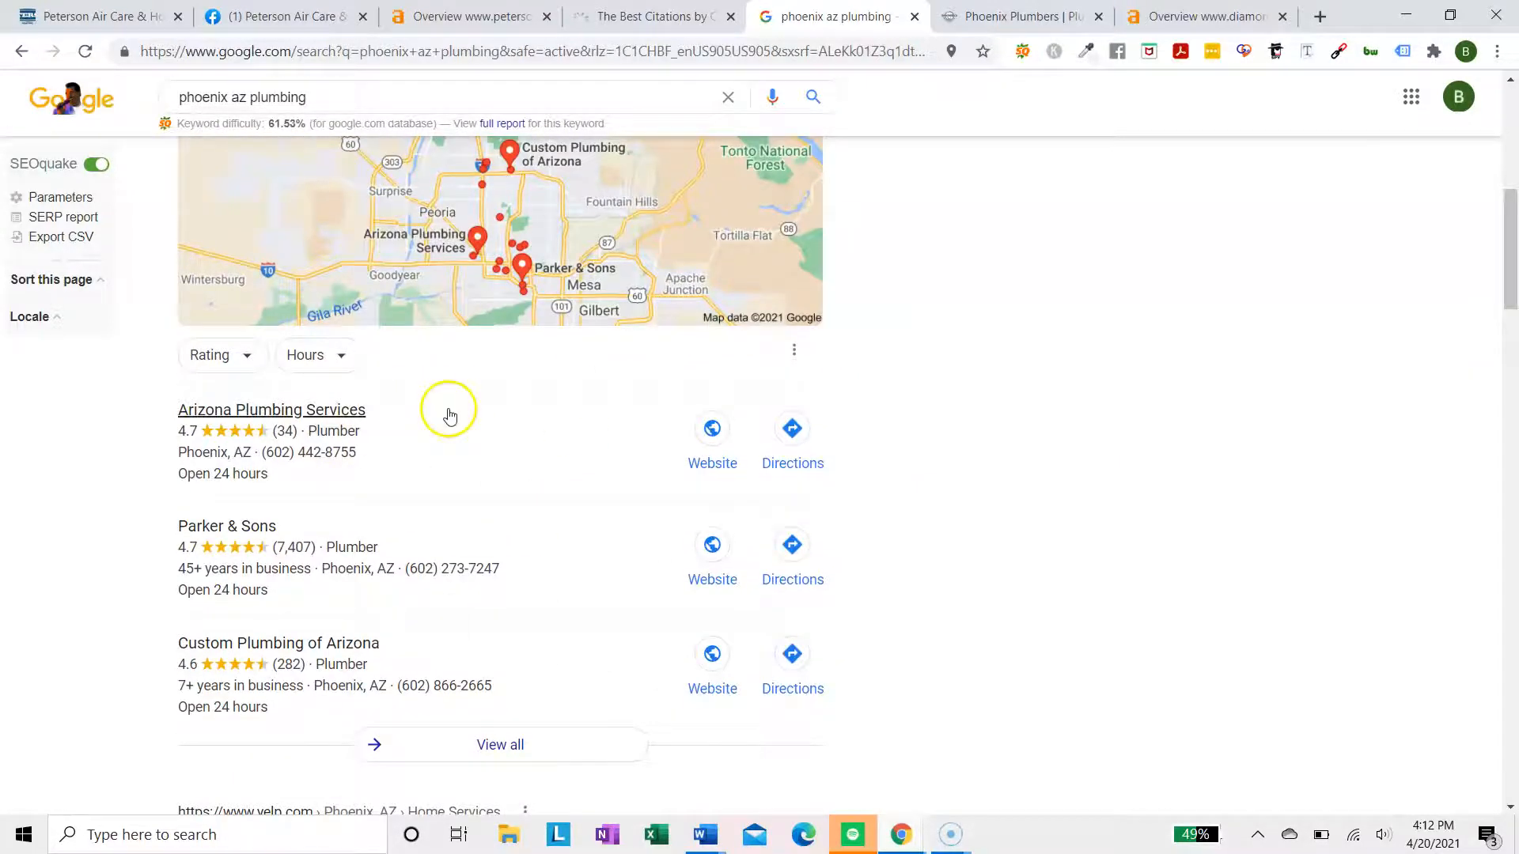
Glance at the petersonac.com homepage, then start a new browser tab
left_click(92, 17)
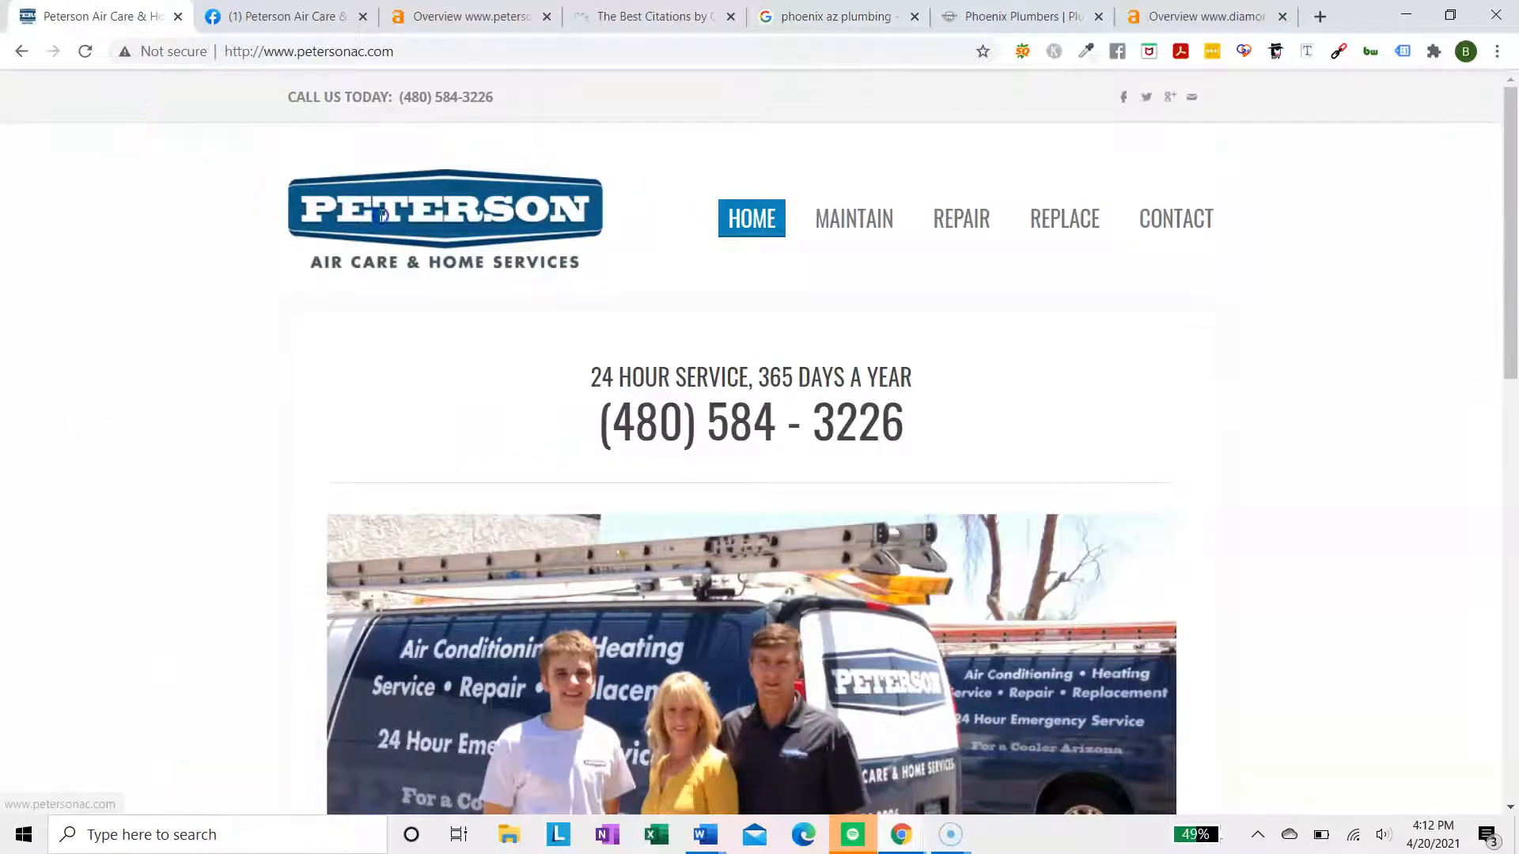
mouse_move(1123, 96)
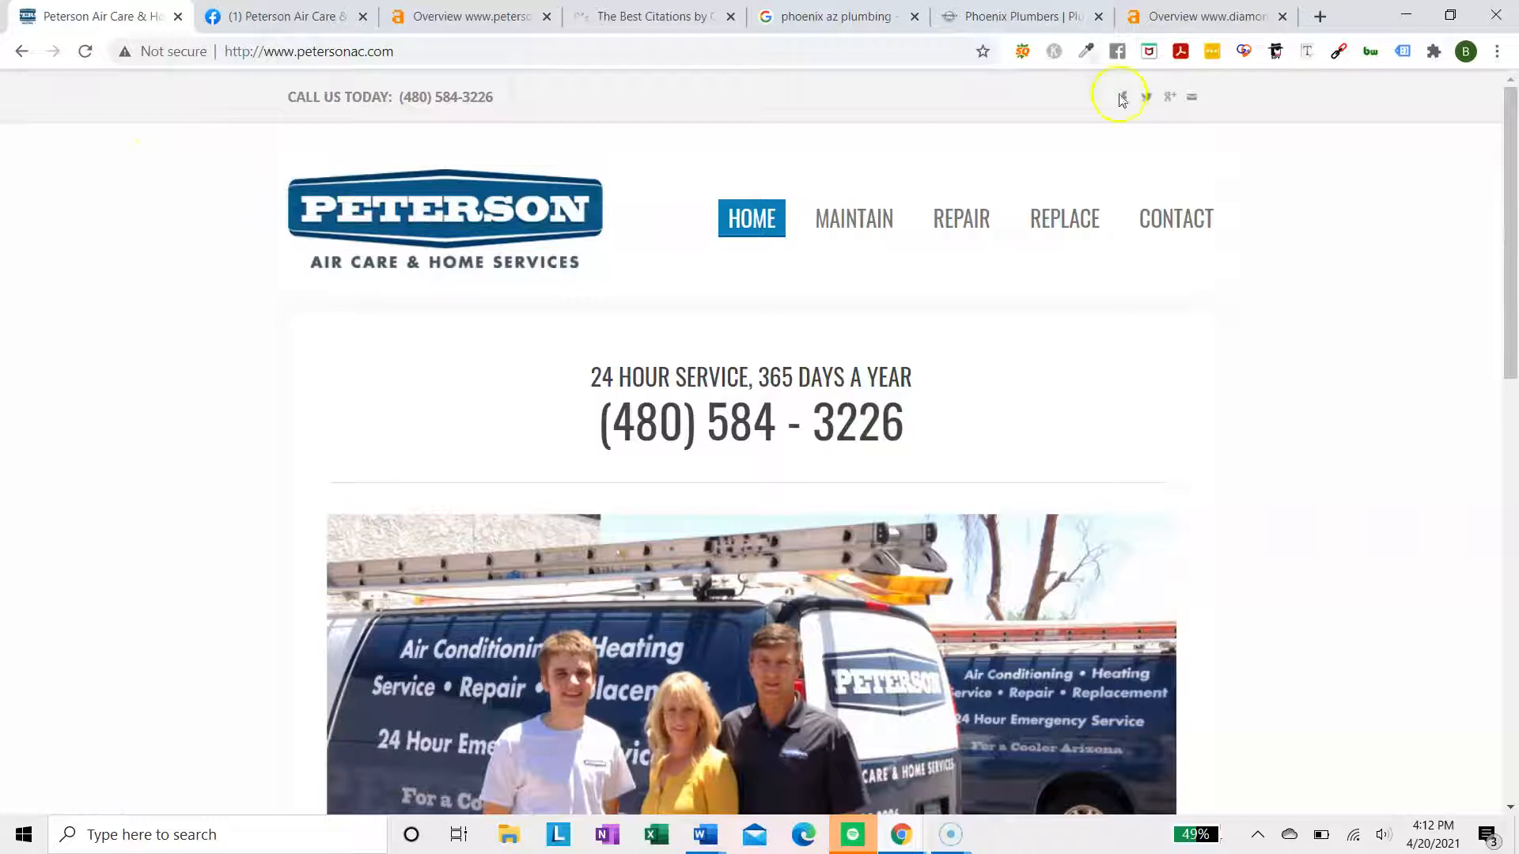
left_click(1319, 16)
type("peterson air care and home")
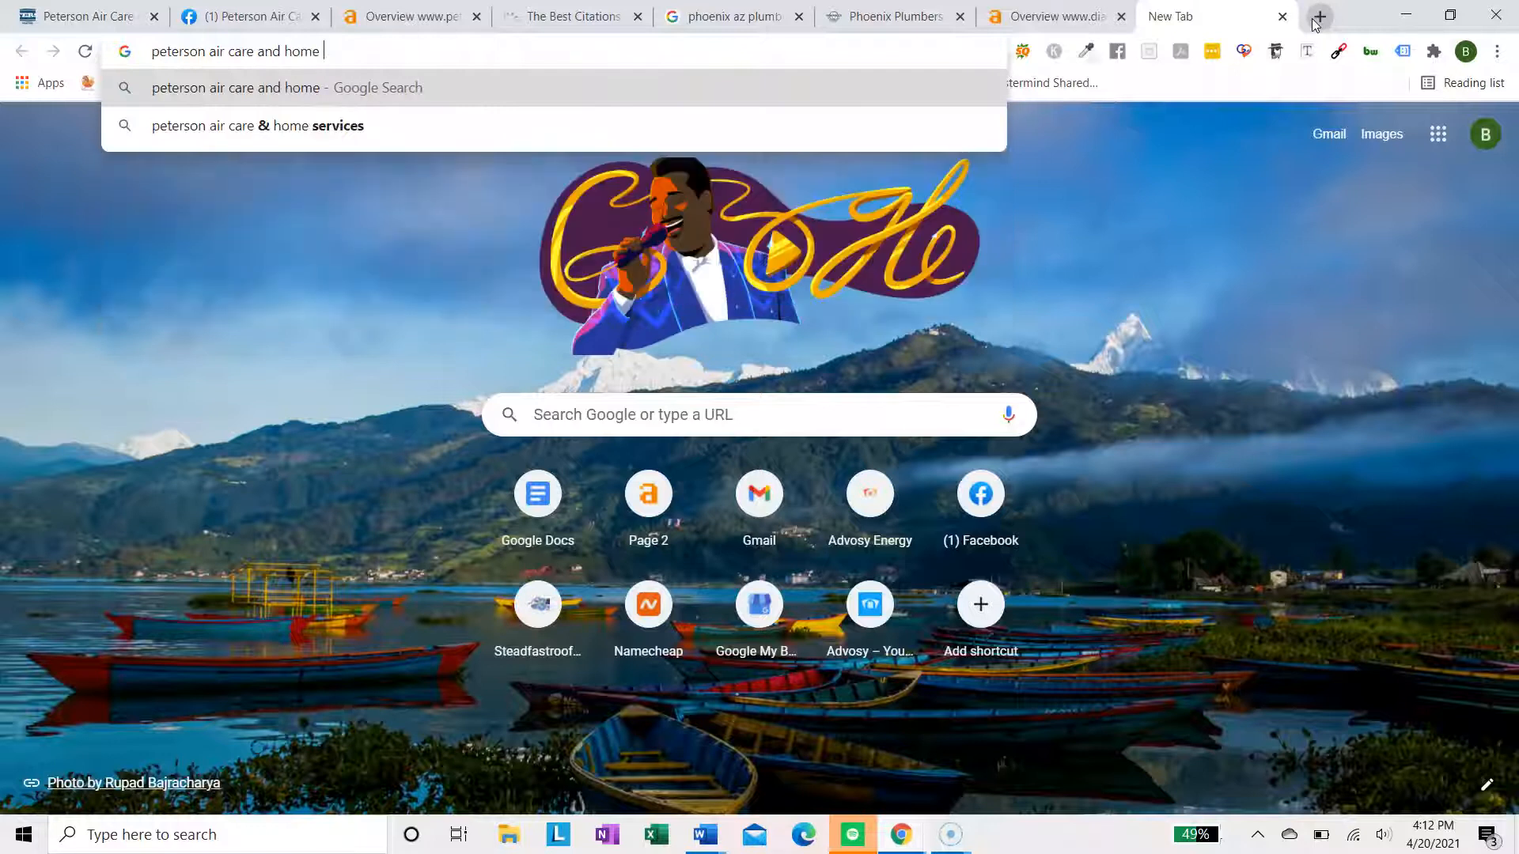
Search 'peterson air care and home services' and scroll the results and knowledge panel
left_click(258, 125)
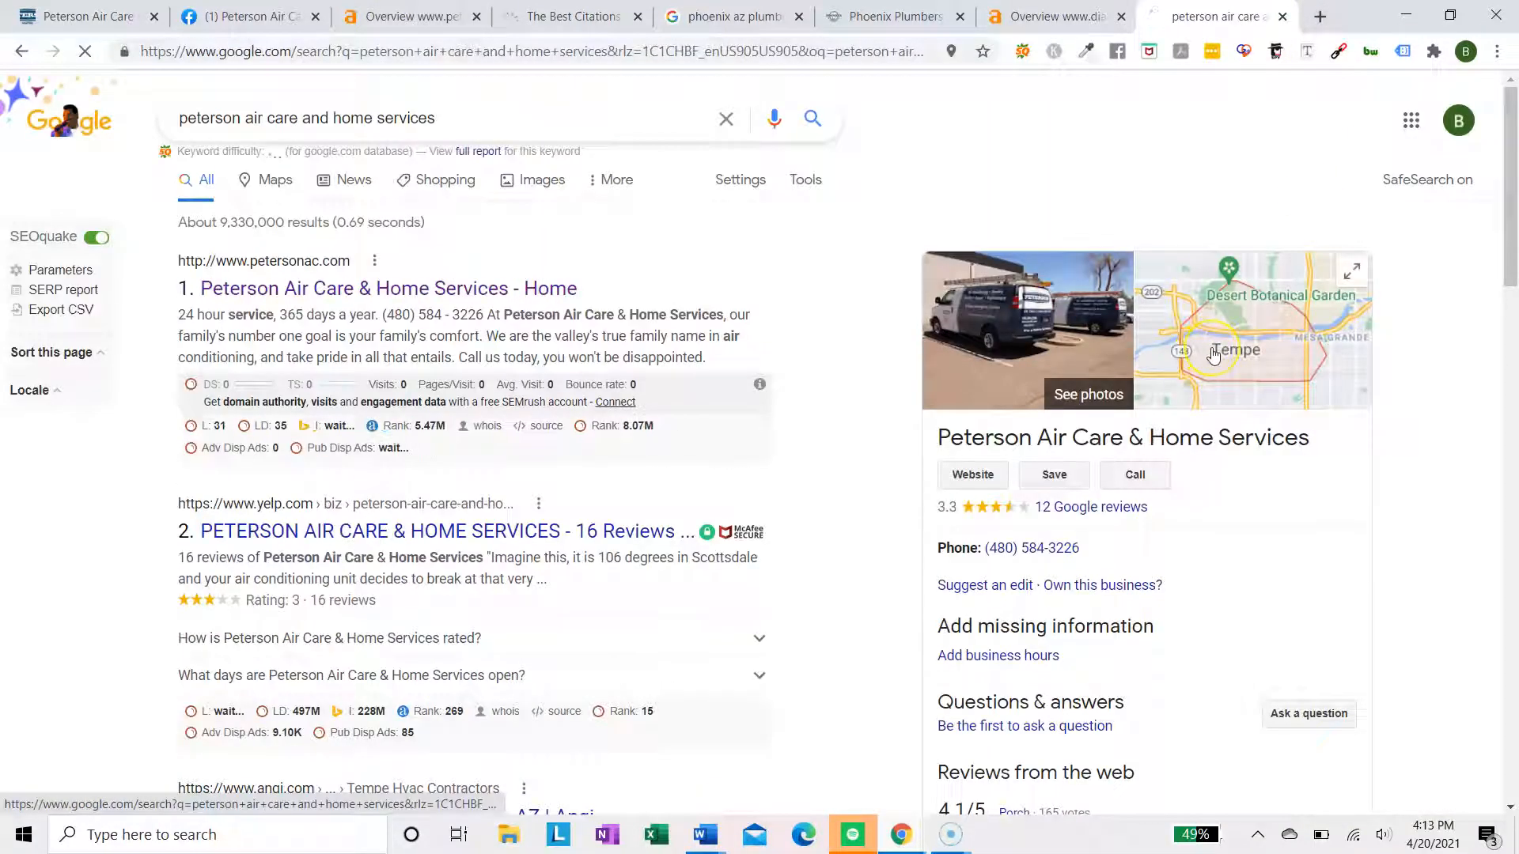
scroll("down", 3)
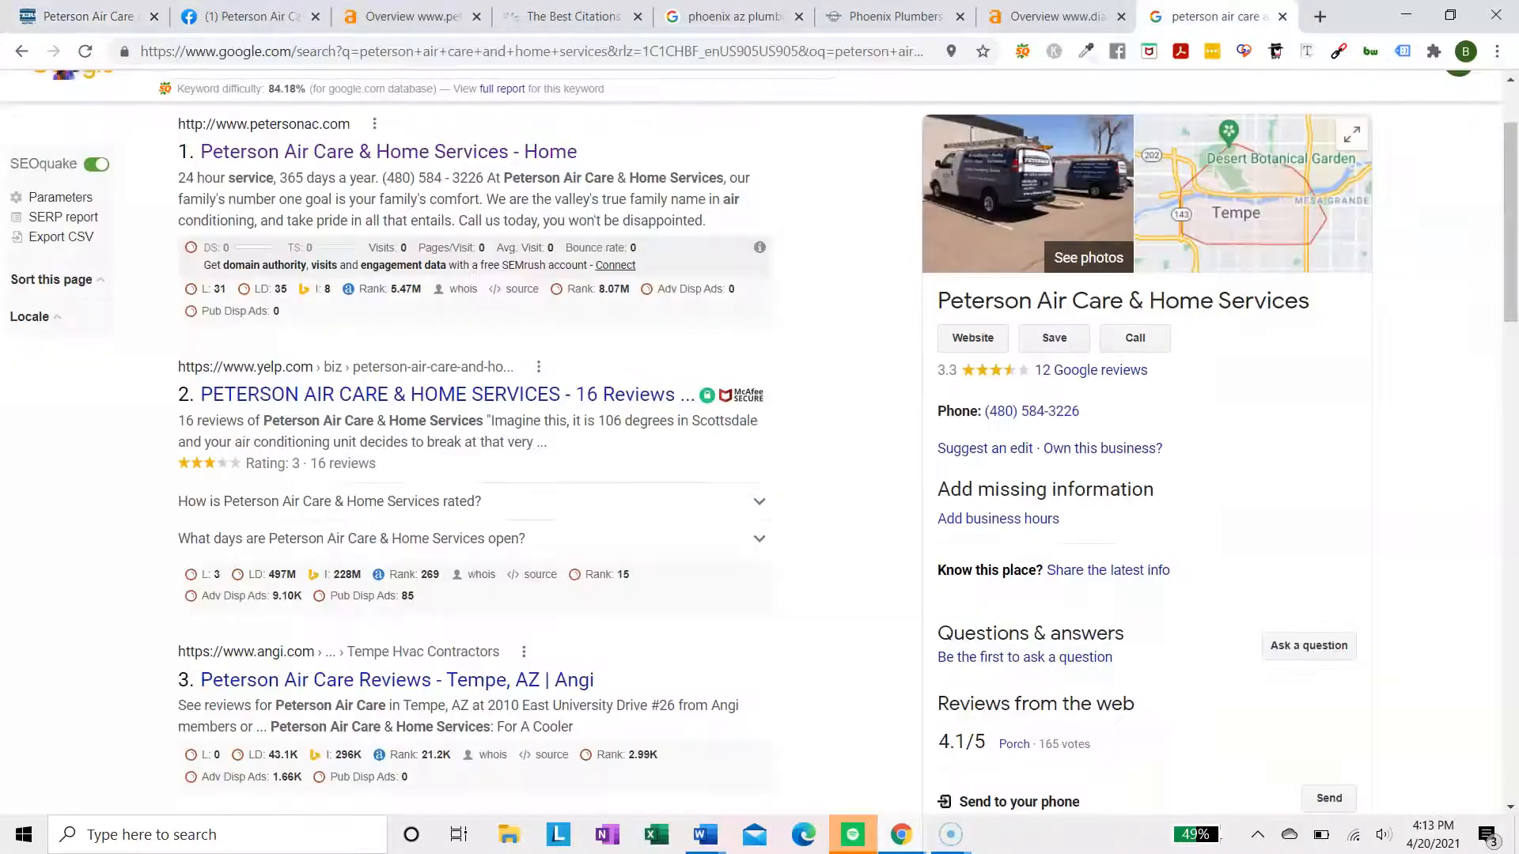
scroll("down", 3)
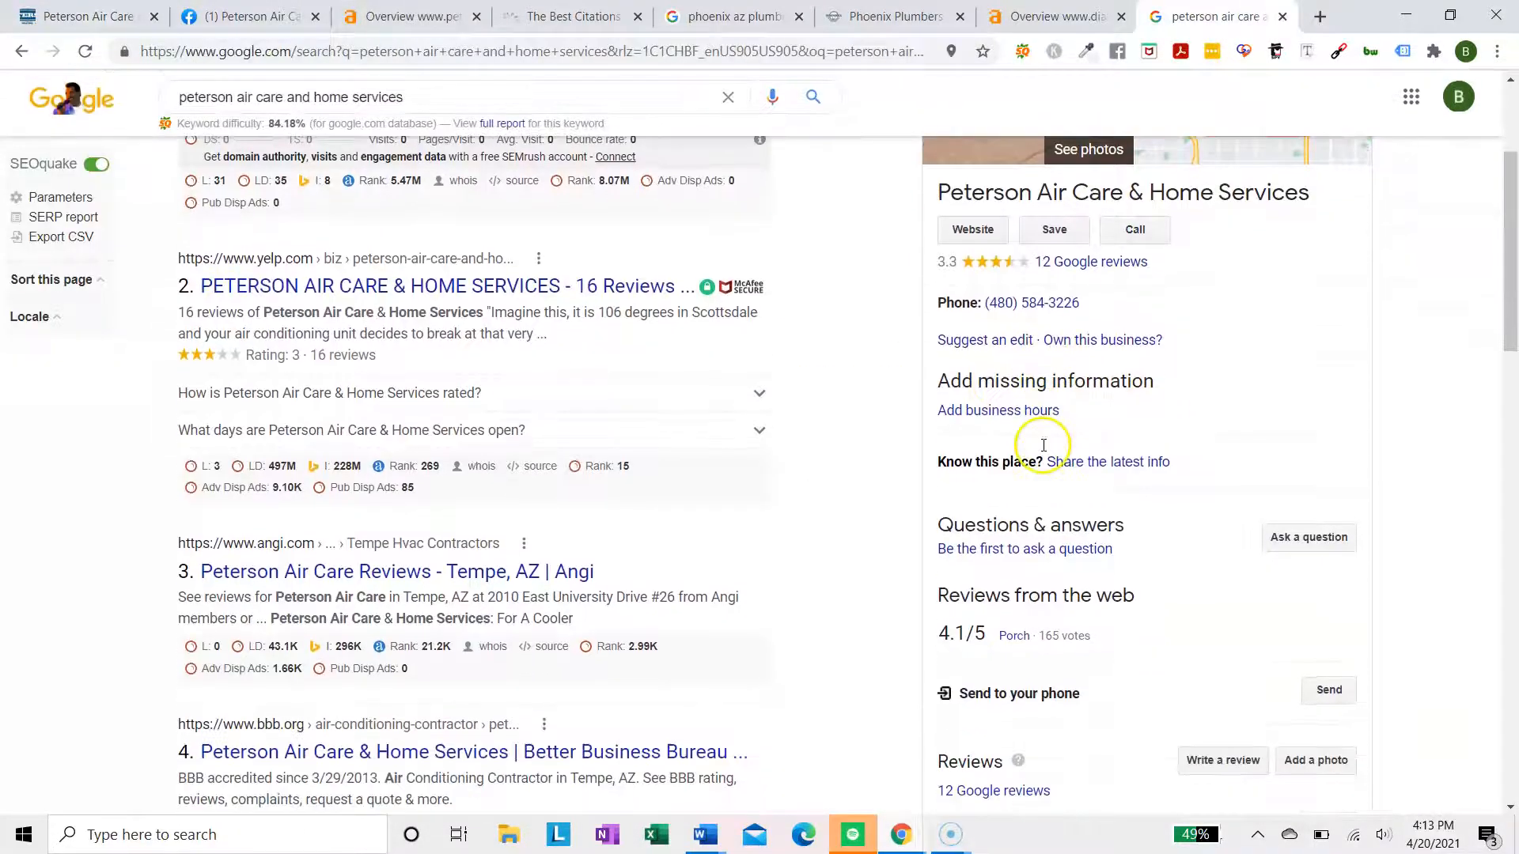
scroll("up", 3)
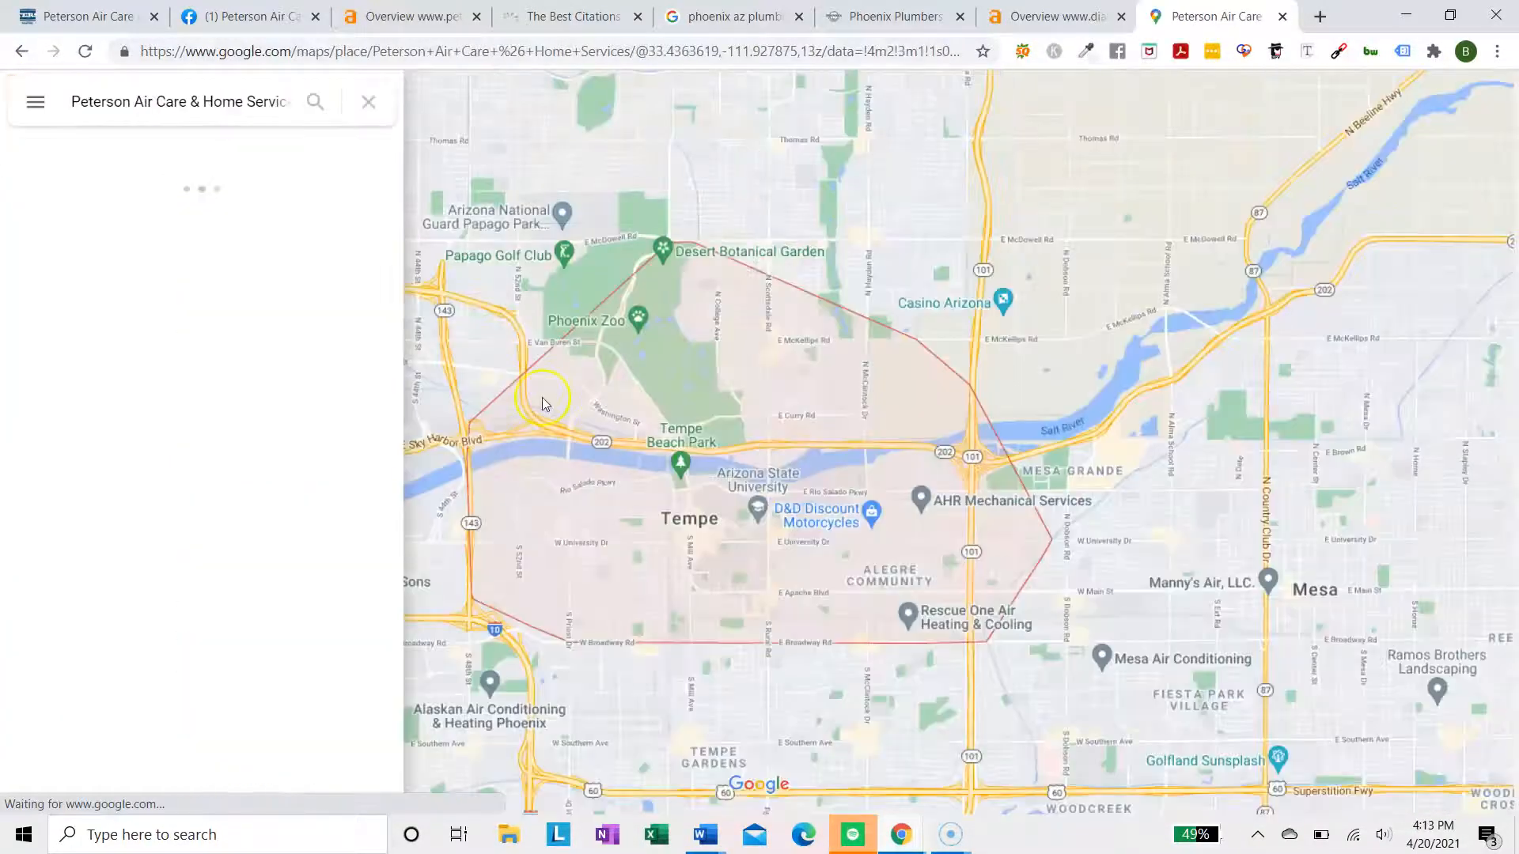
Scroll through the 'phoenix az plumbing' search results again
left_click(731, 17)
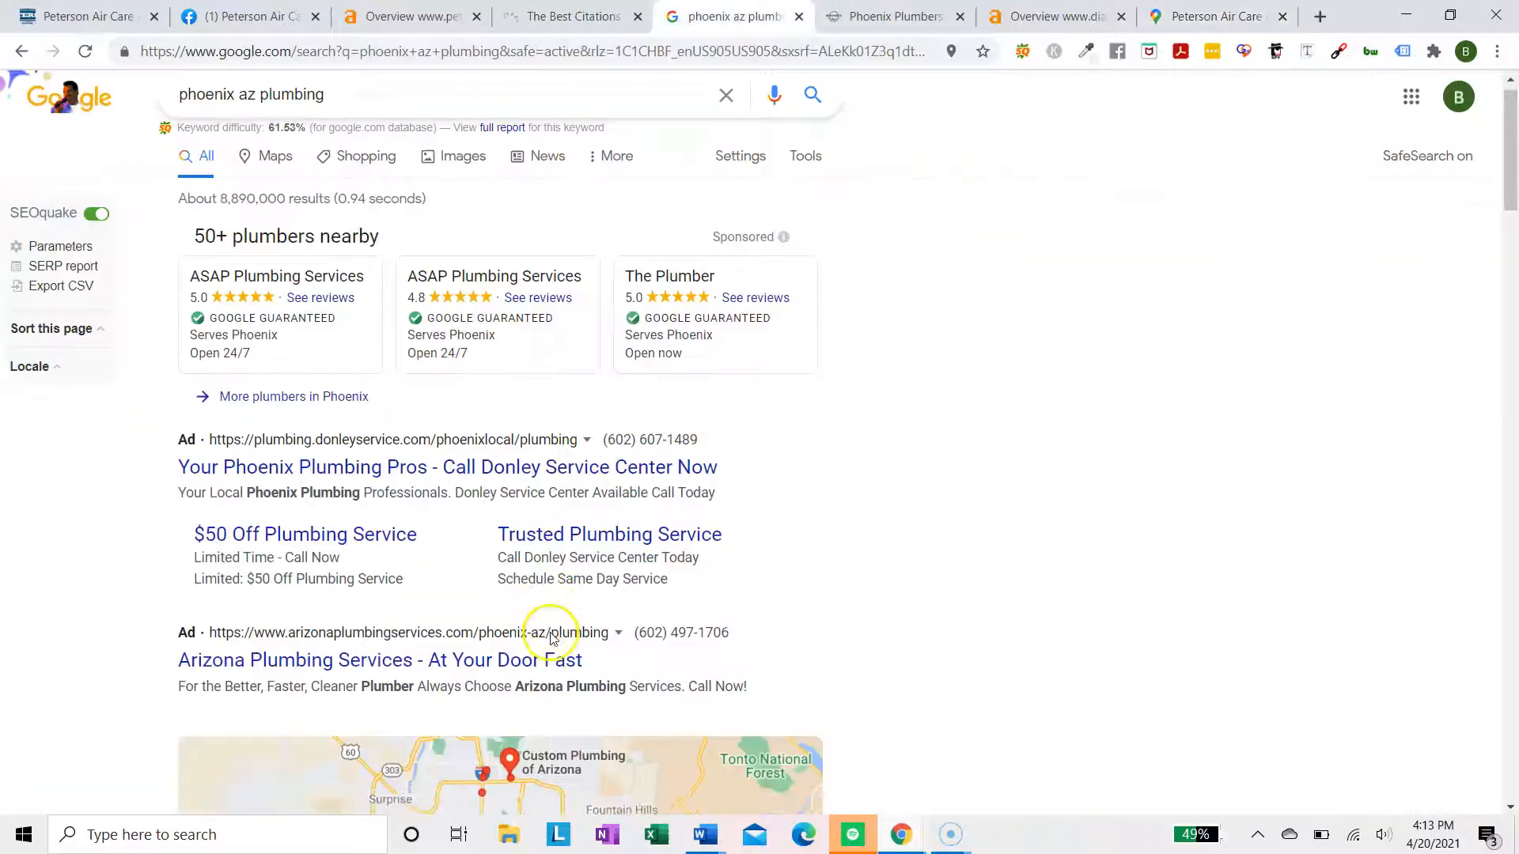
scroll("down", 3)
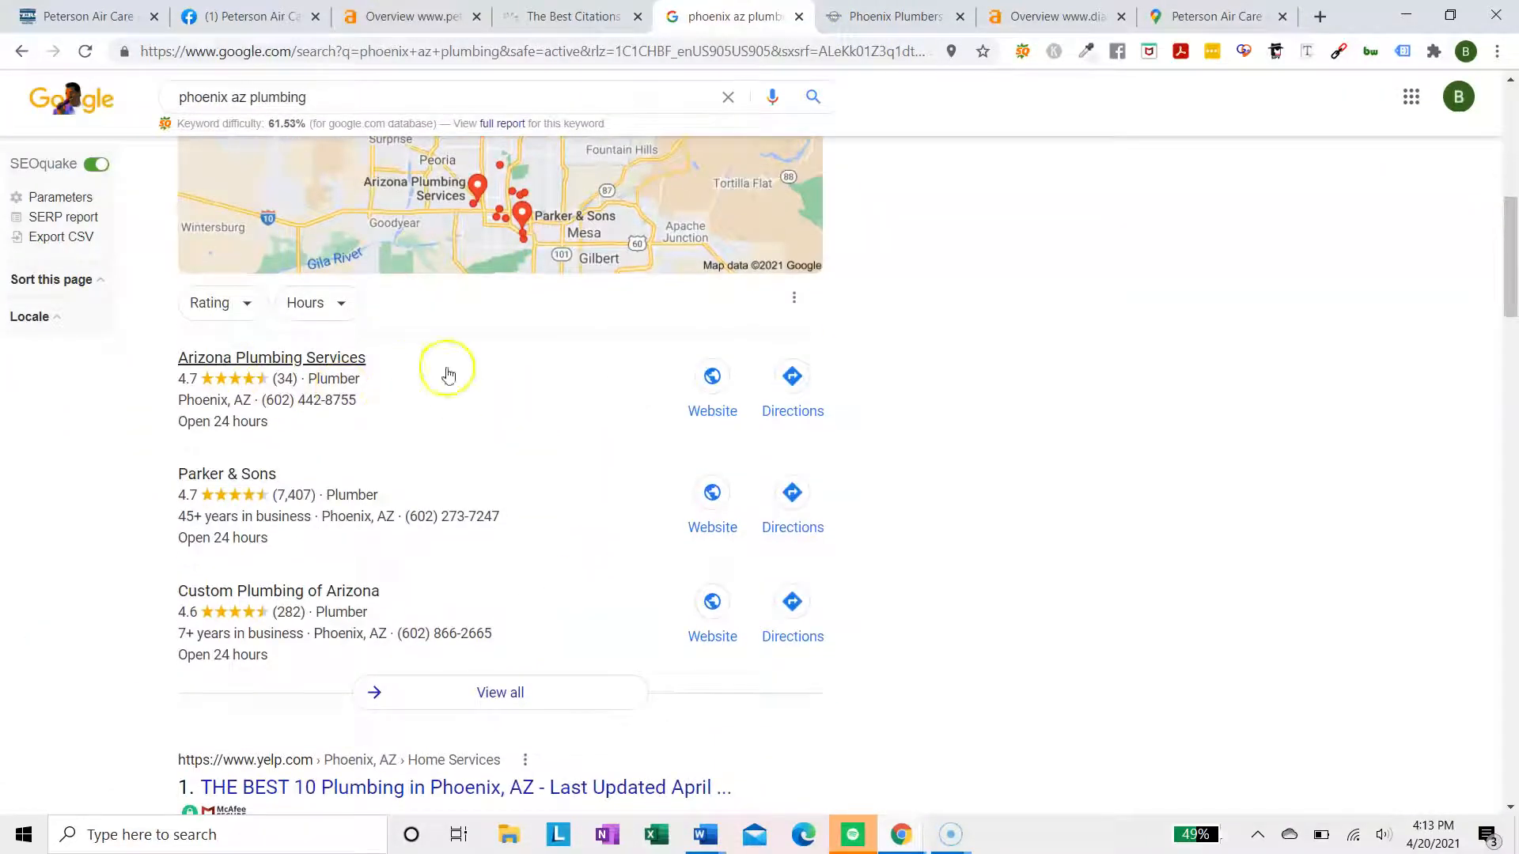
mouse_move(446, 600)
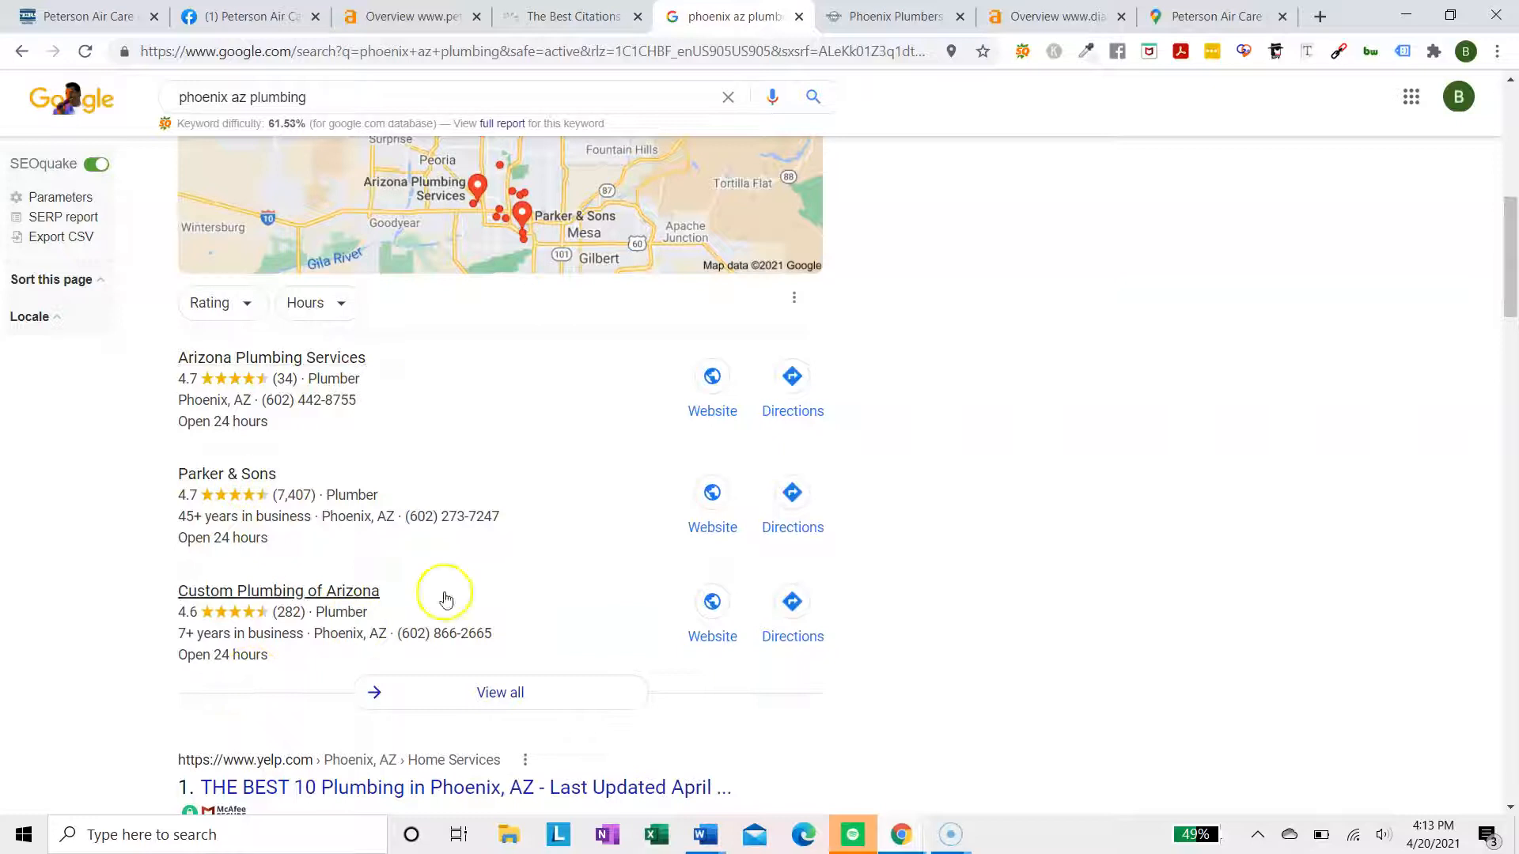
scroll("up", 3)
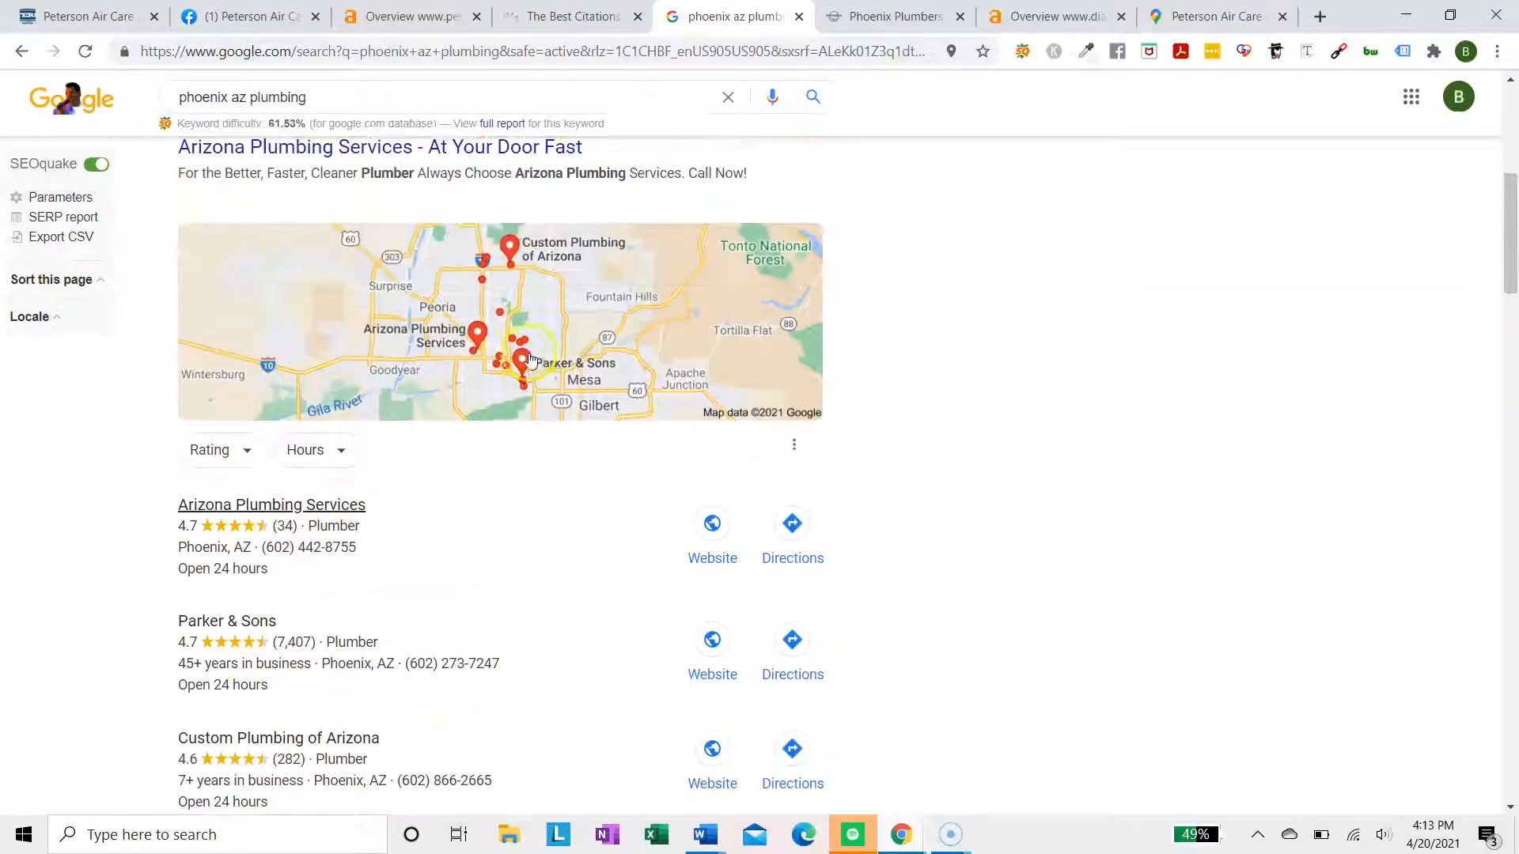
scroll("down", 3)
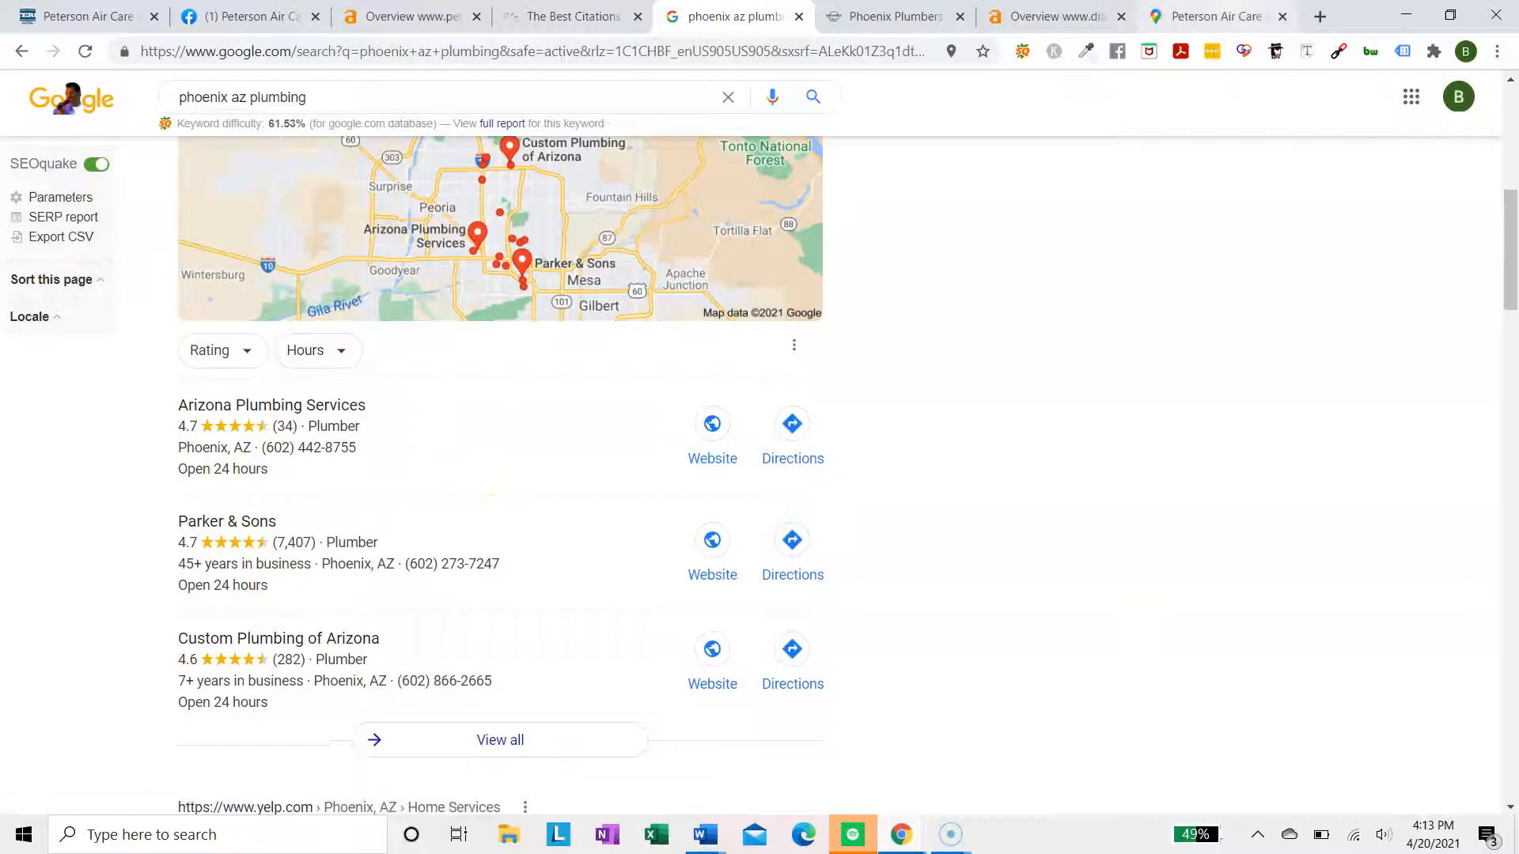
Review Peterson Air Care's Maps listing, service area, 3.3-star reviews and van photo
left_click(1217, 16)
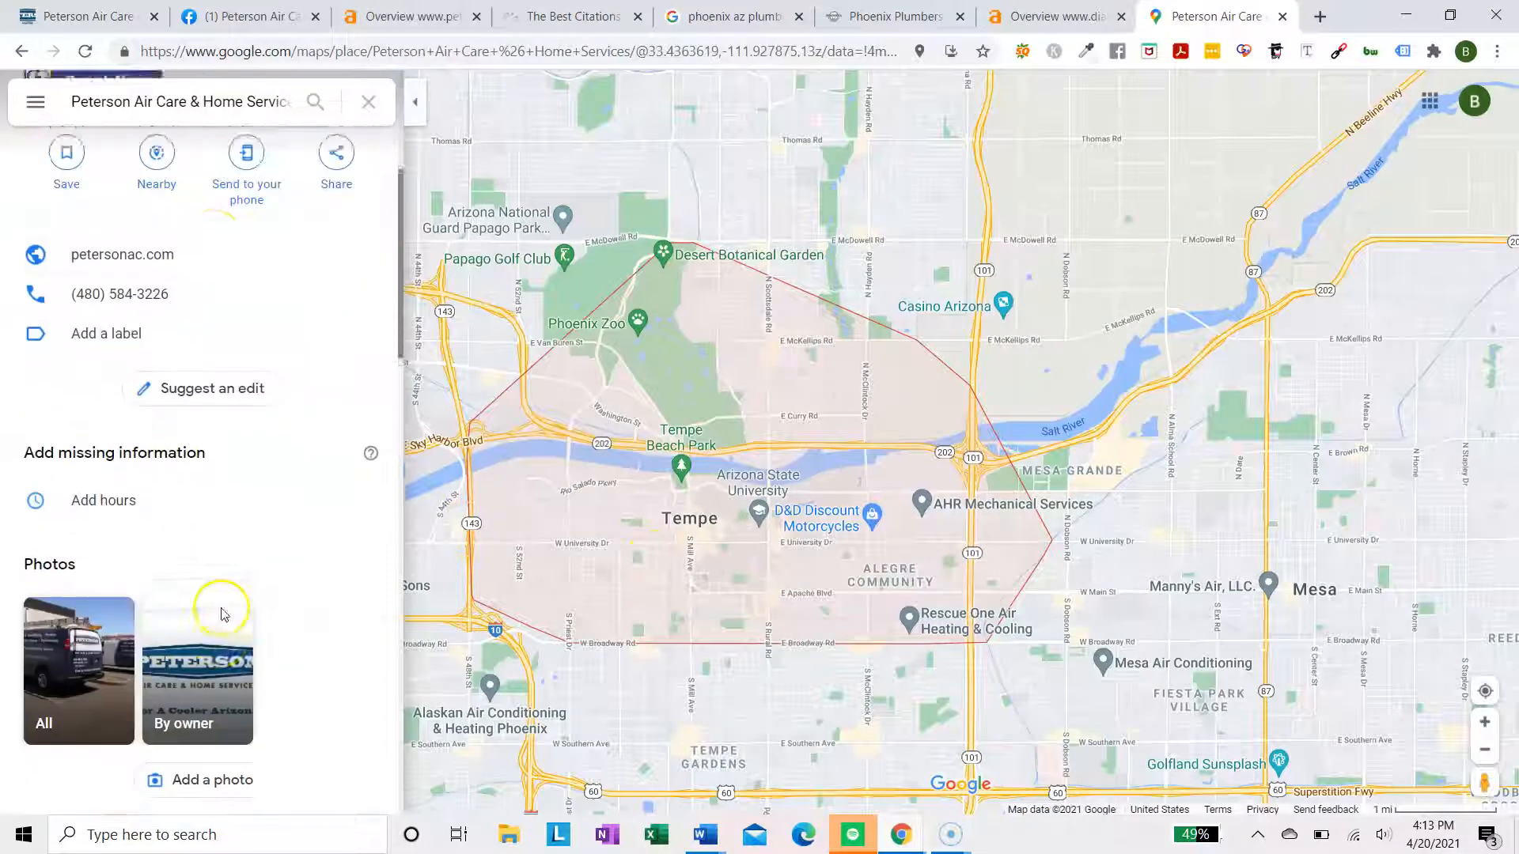
scroll("up", 3)
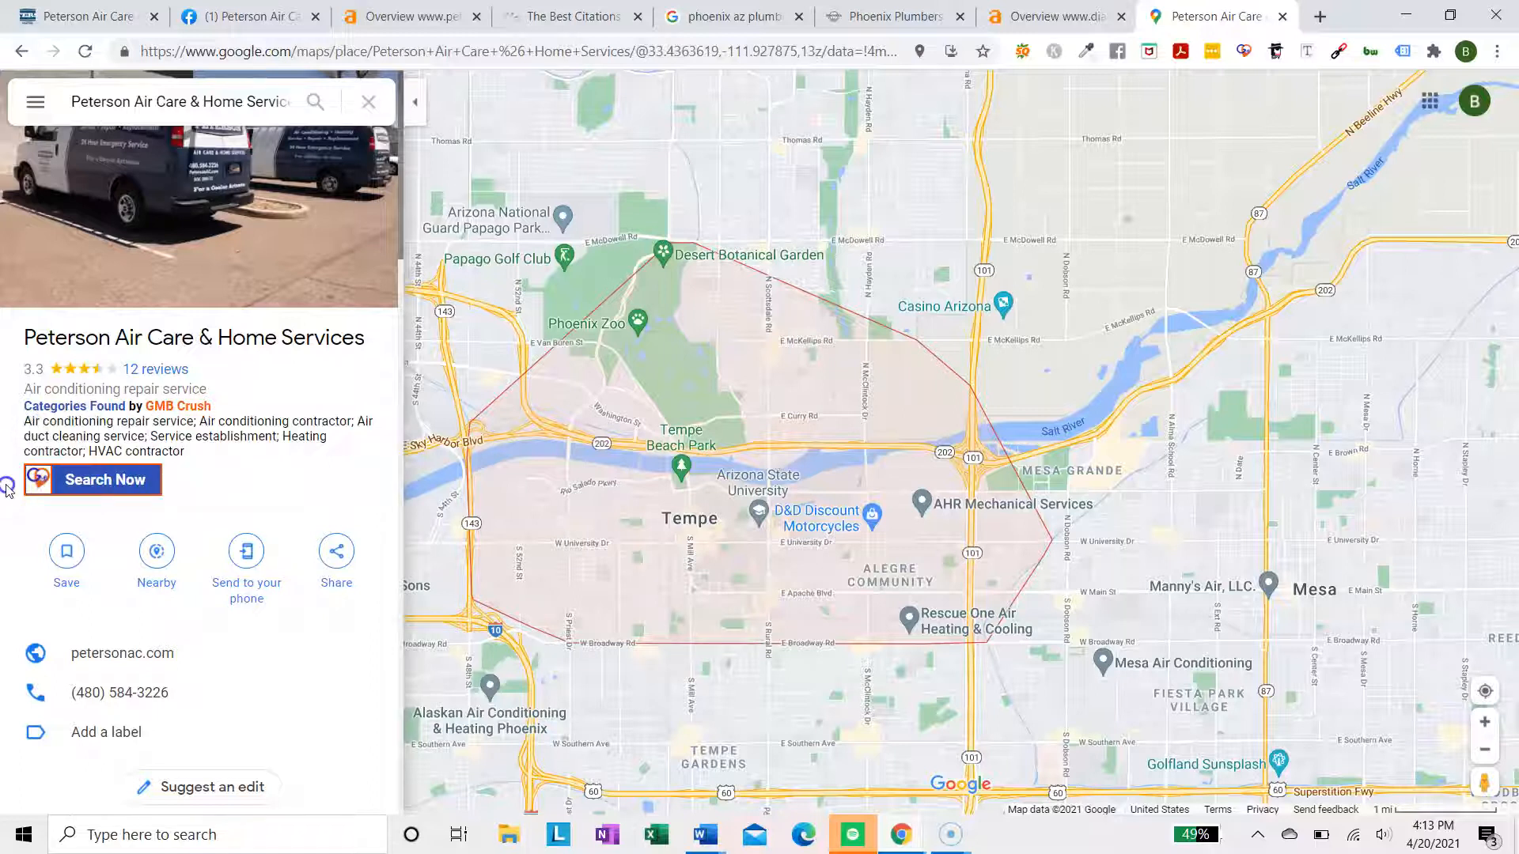
scroll("down", 3)
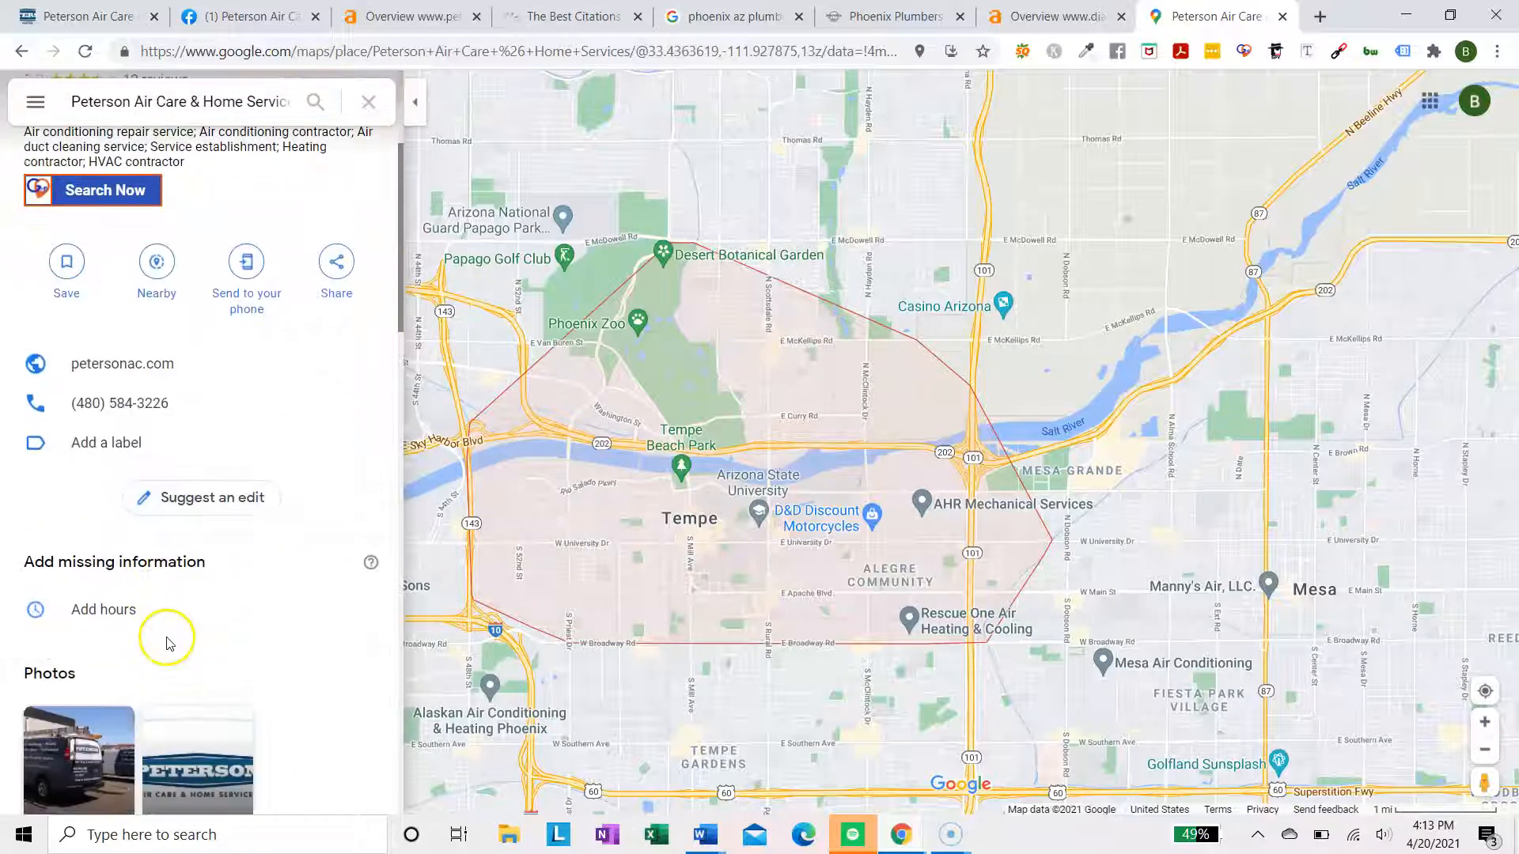
scroll("down", 3)
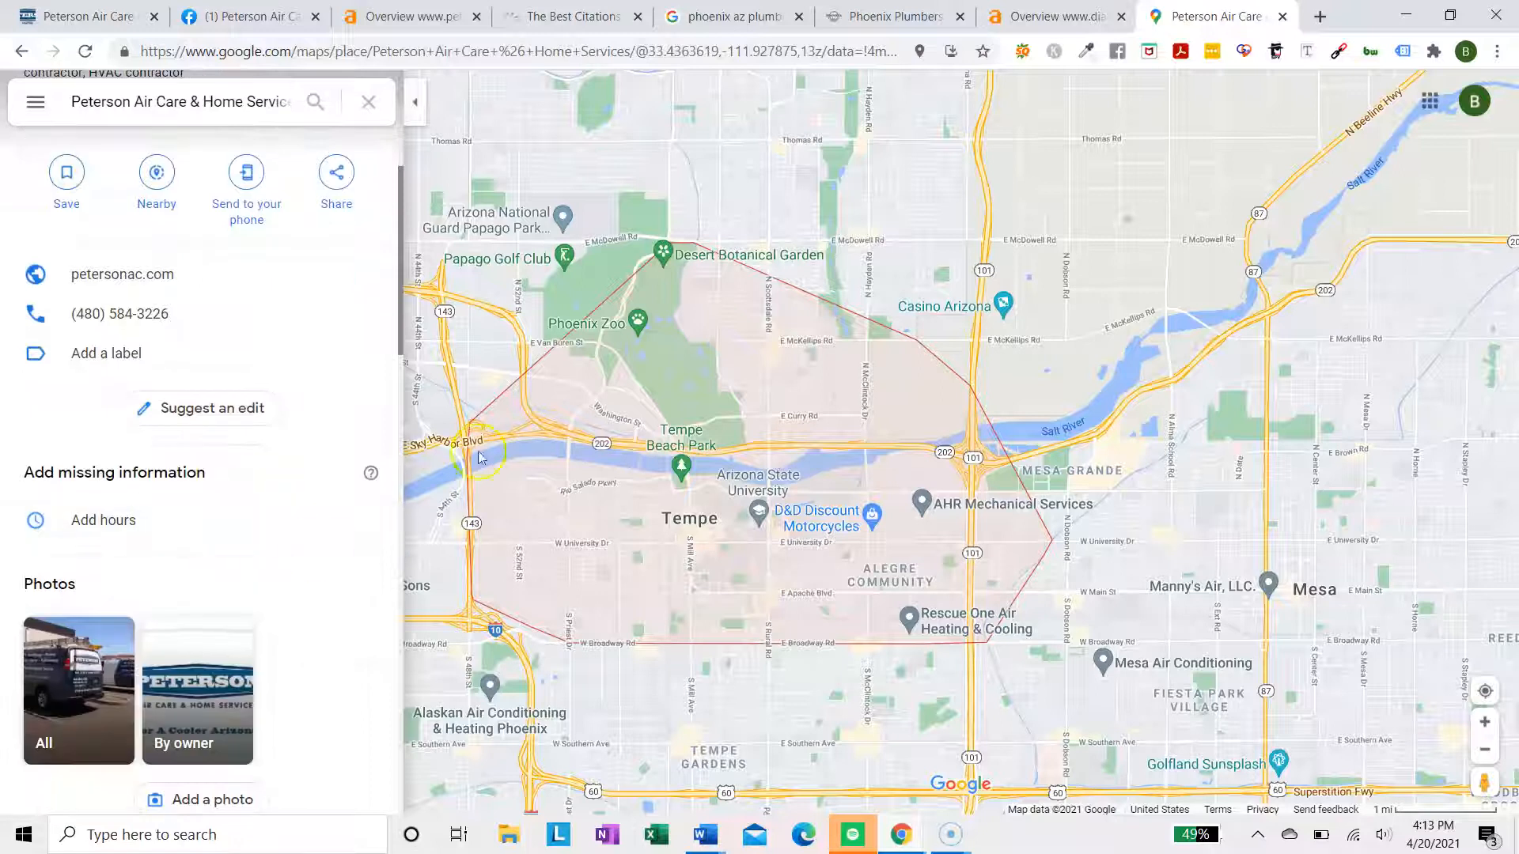
scroll("down", 3)
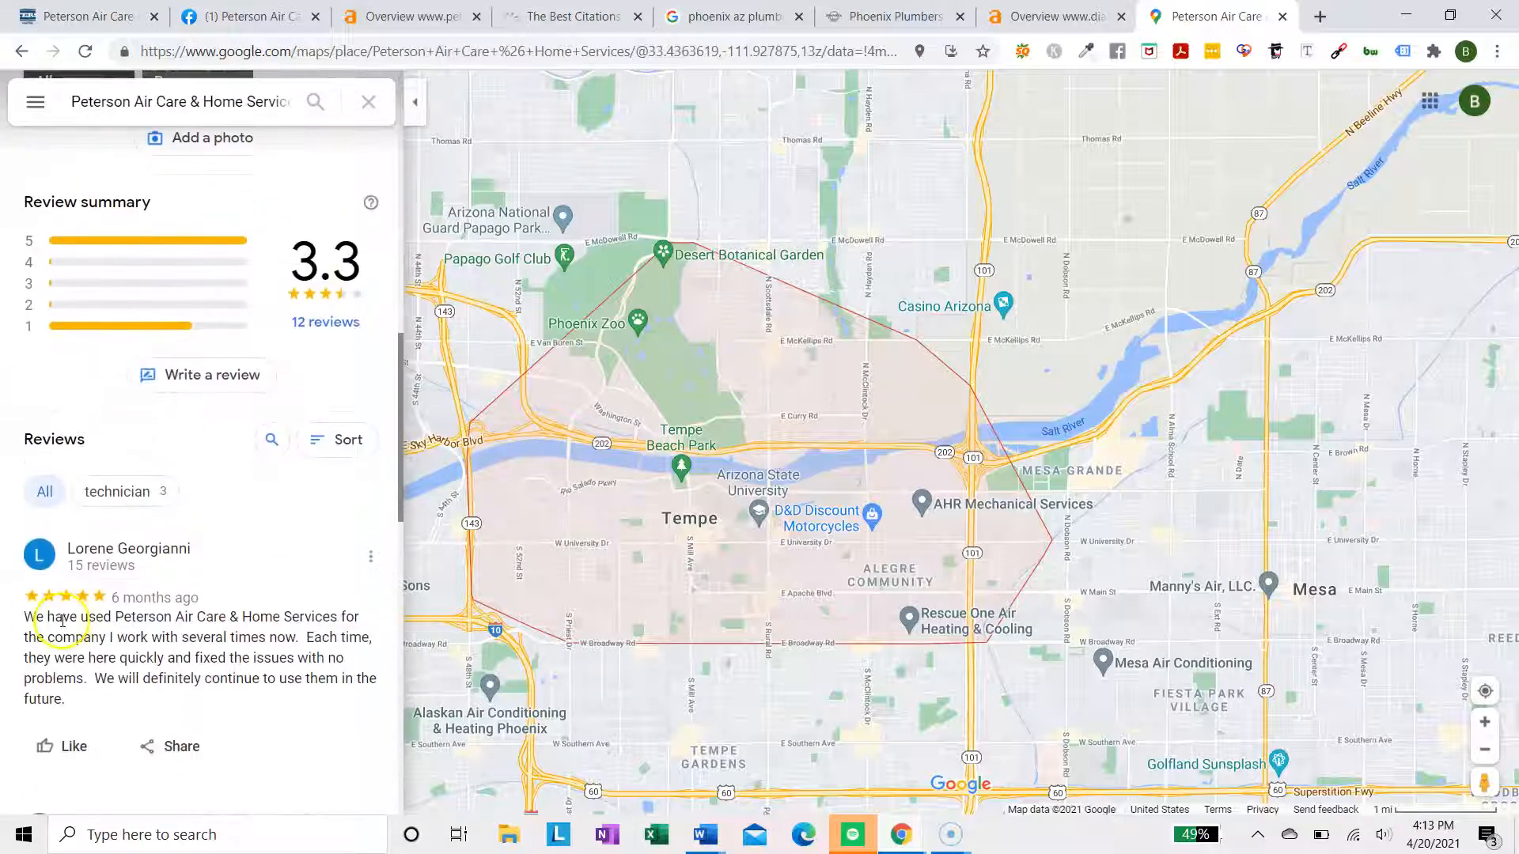
scroll("up", 3)
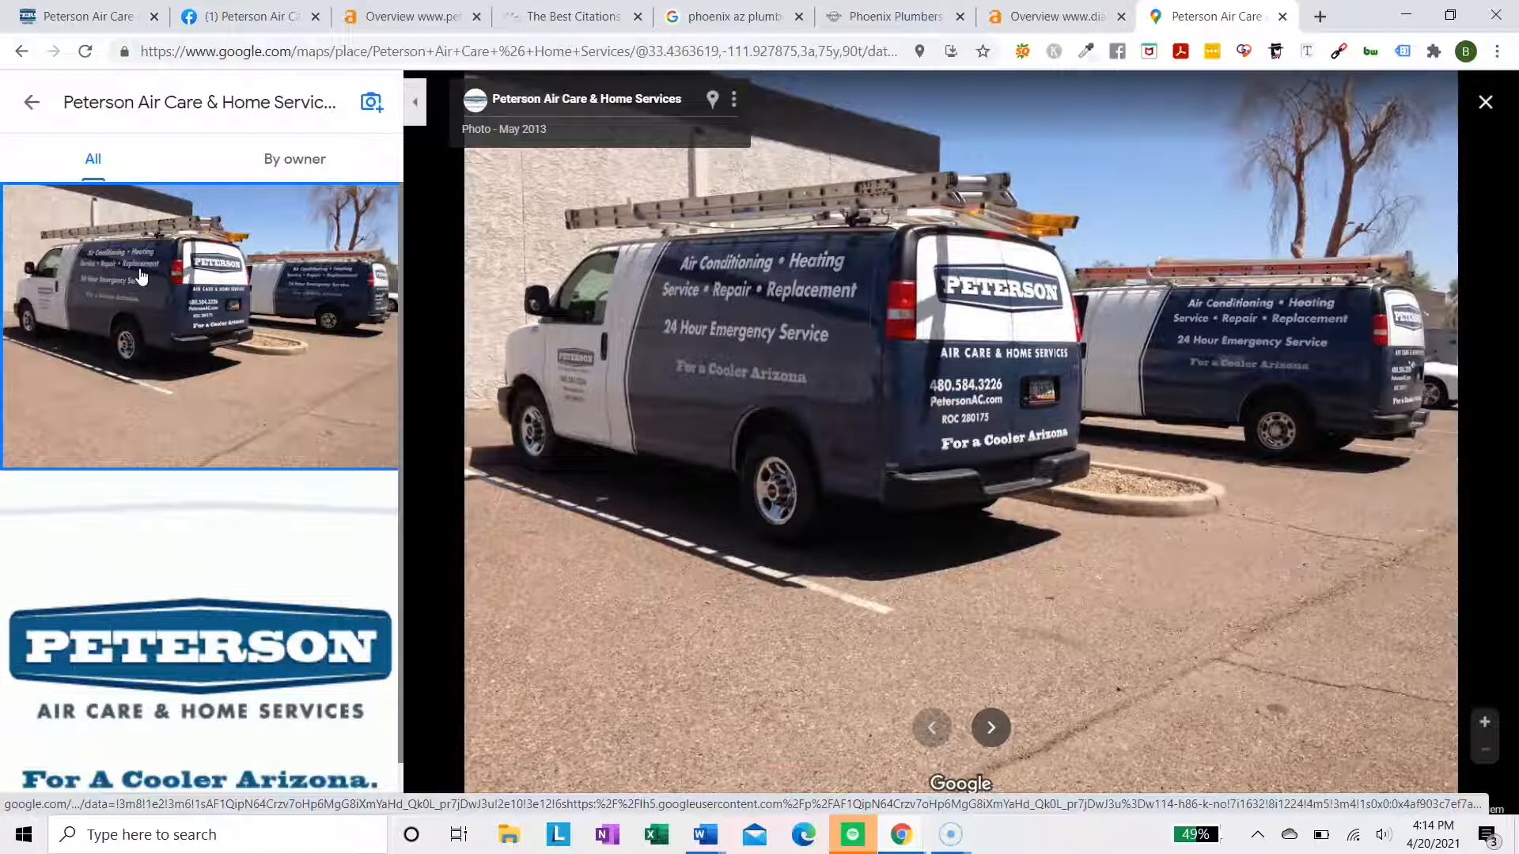
left_click(733, 17)
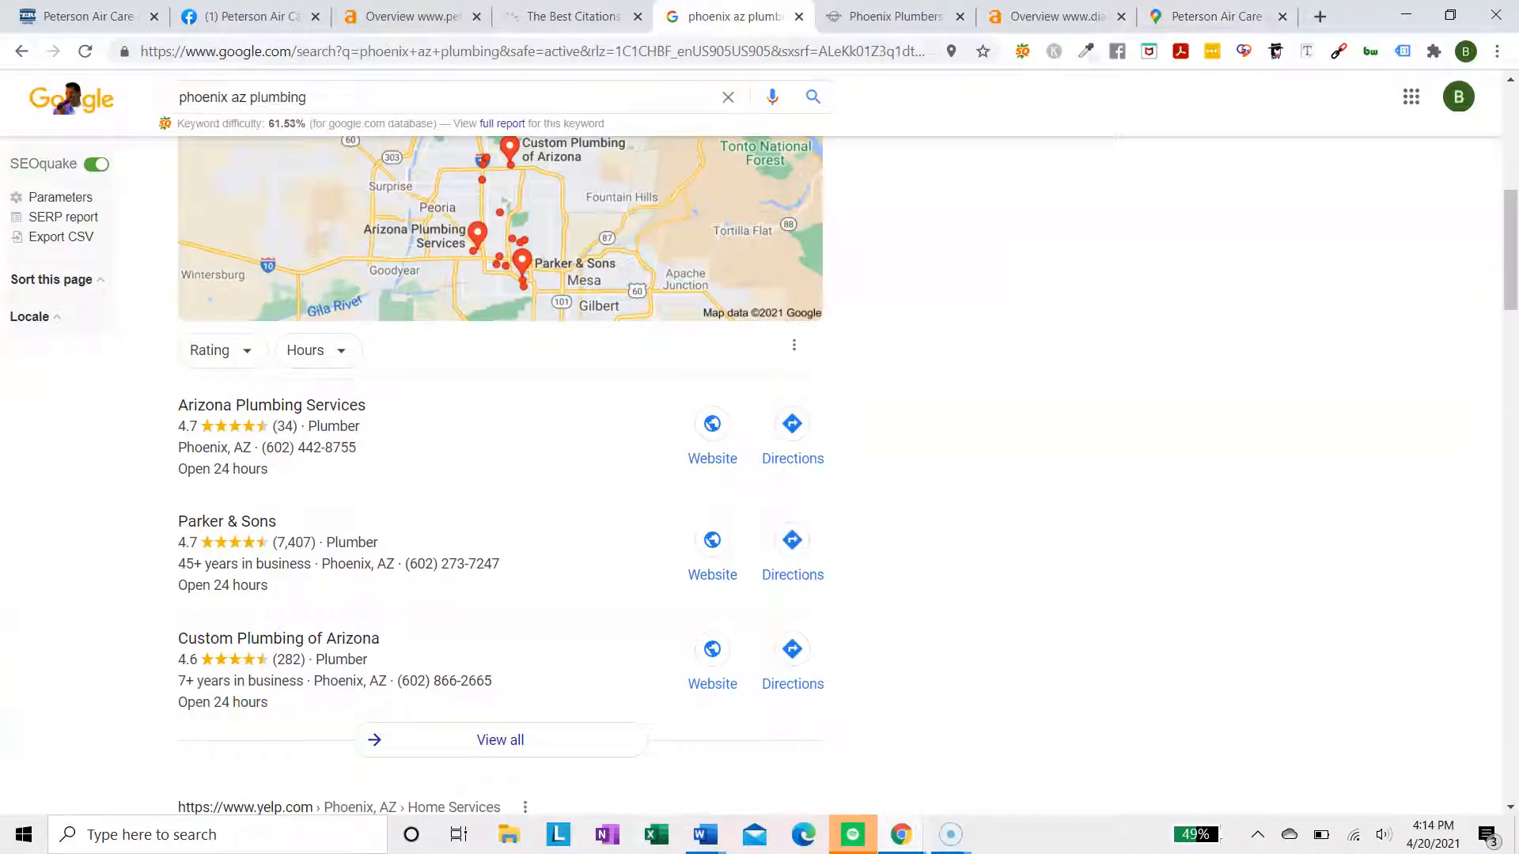
left_click(1215, 16)
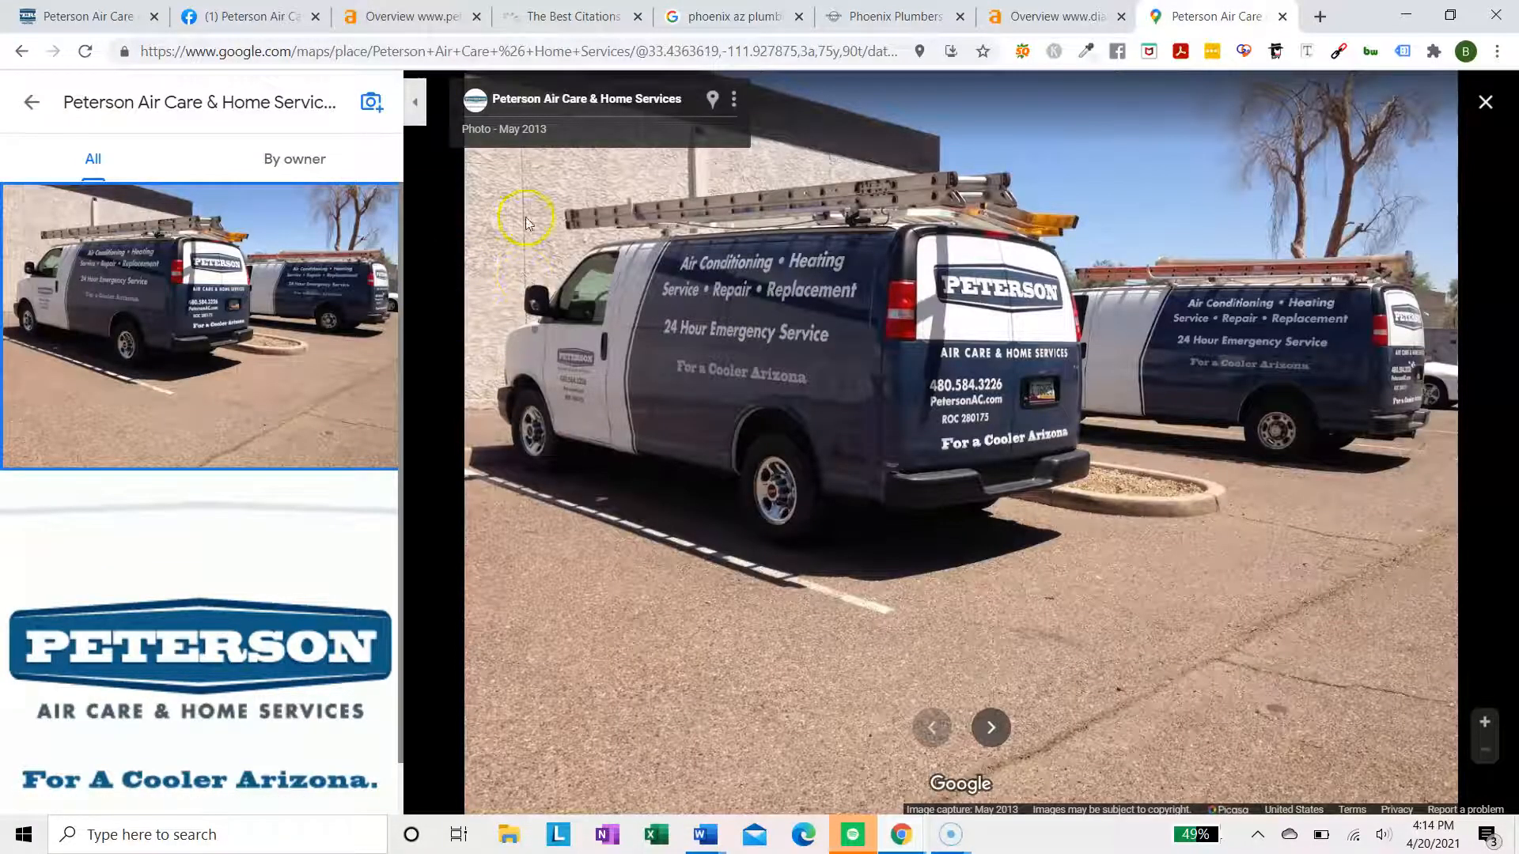
mouse_move(31, 102)
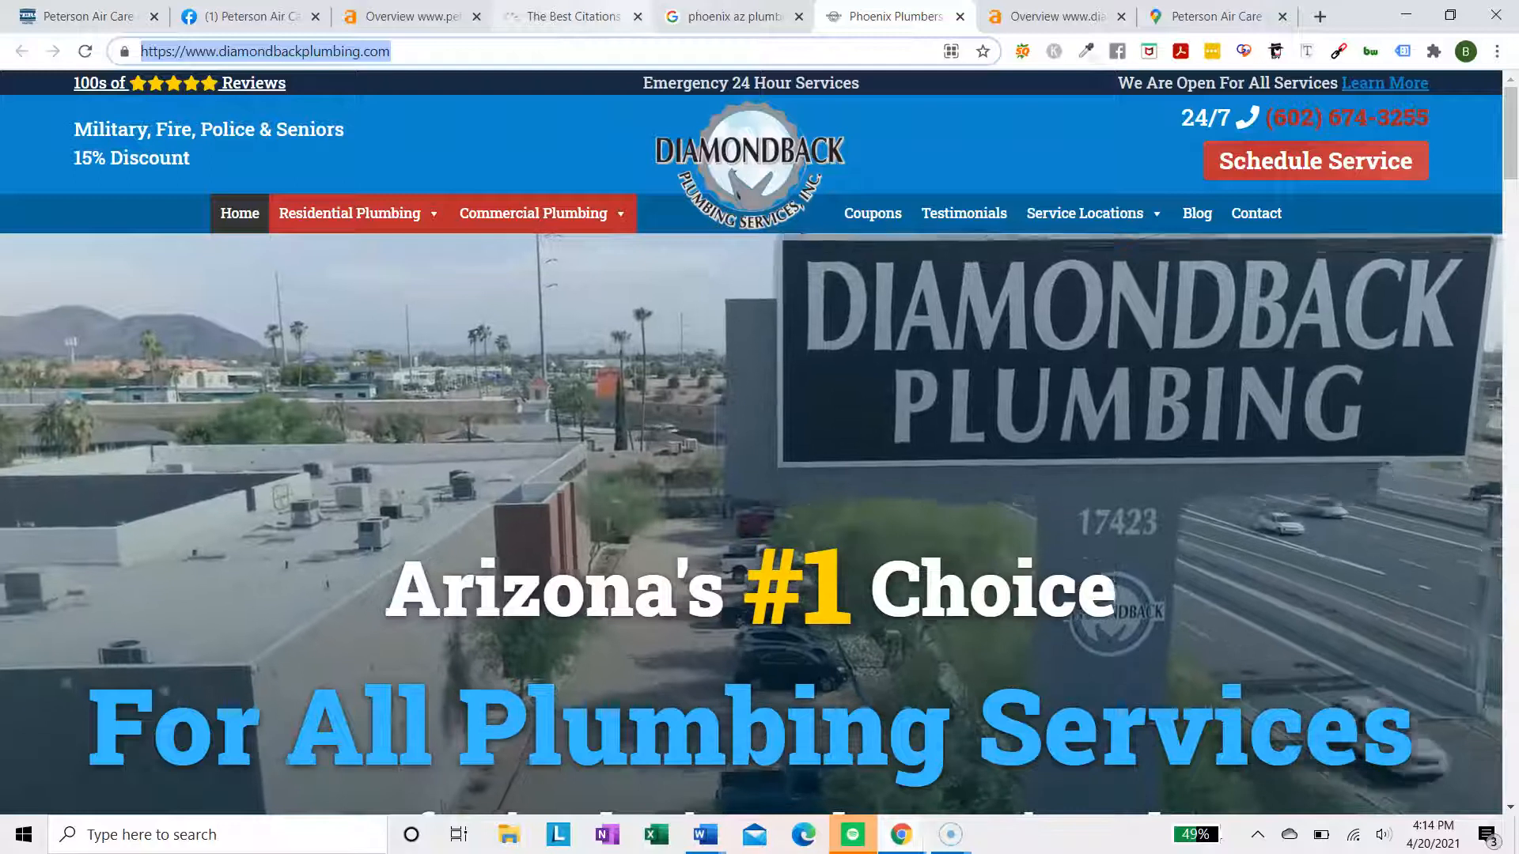
Scroll Whitespark's best citations down to the Plumbers list, then return to the search results
left_click(571, 17)
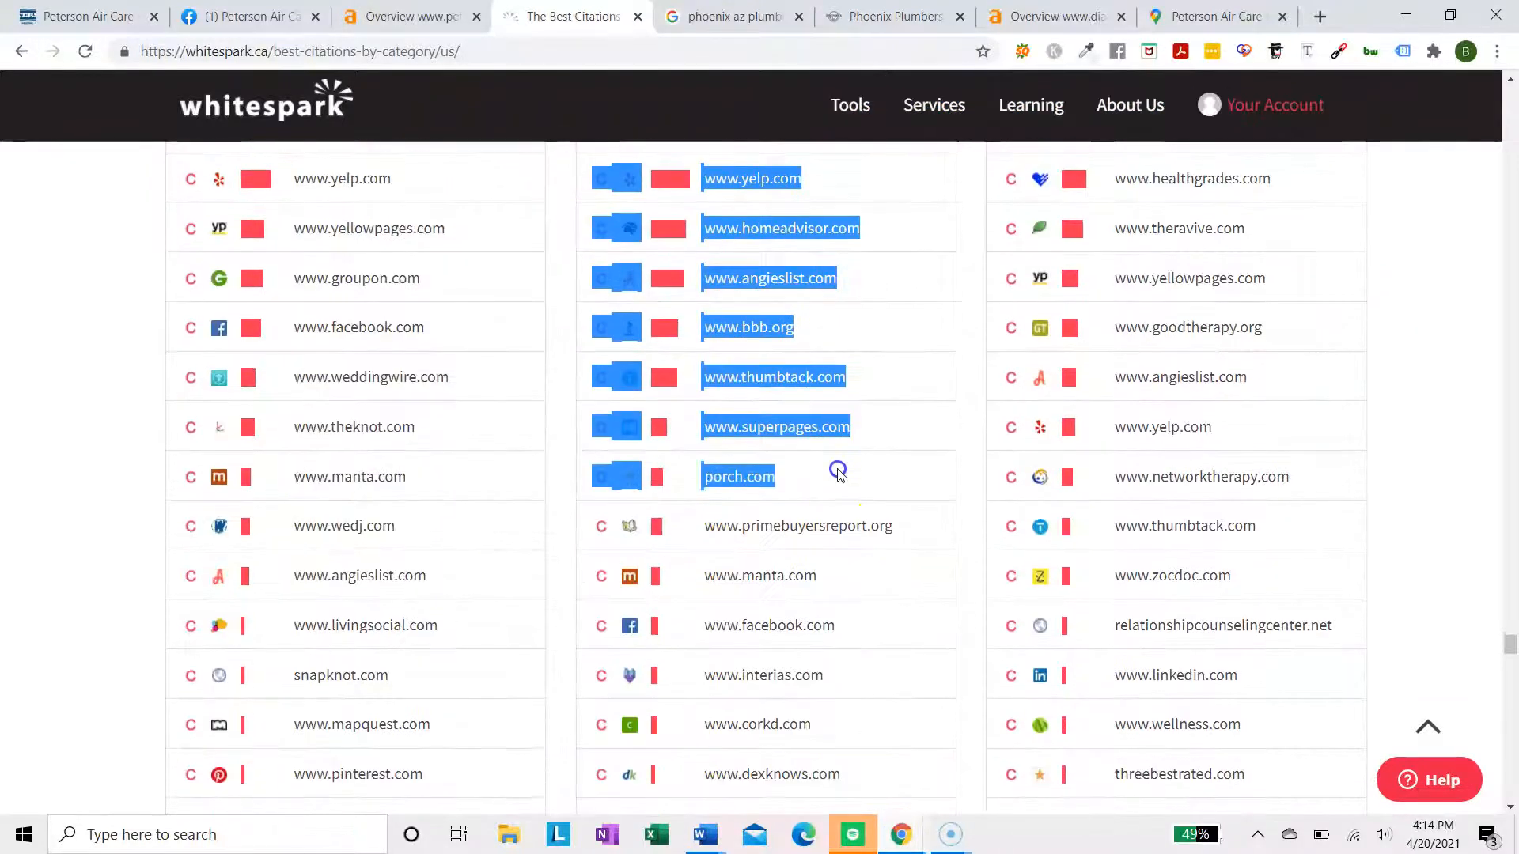
scroll("down", 3)
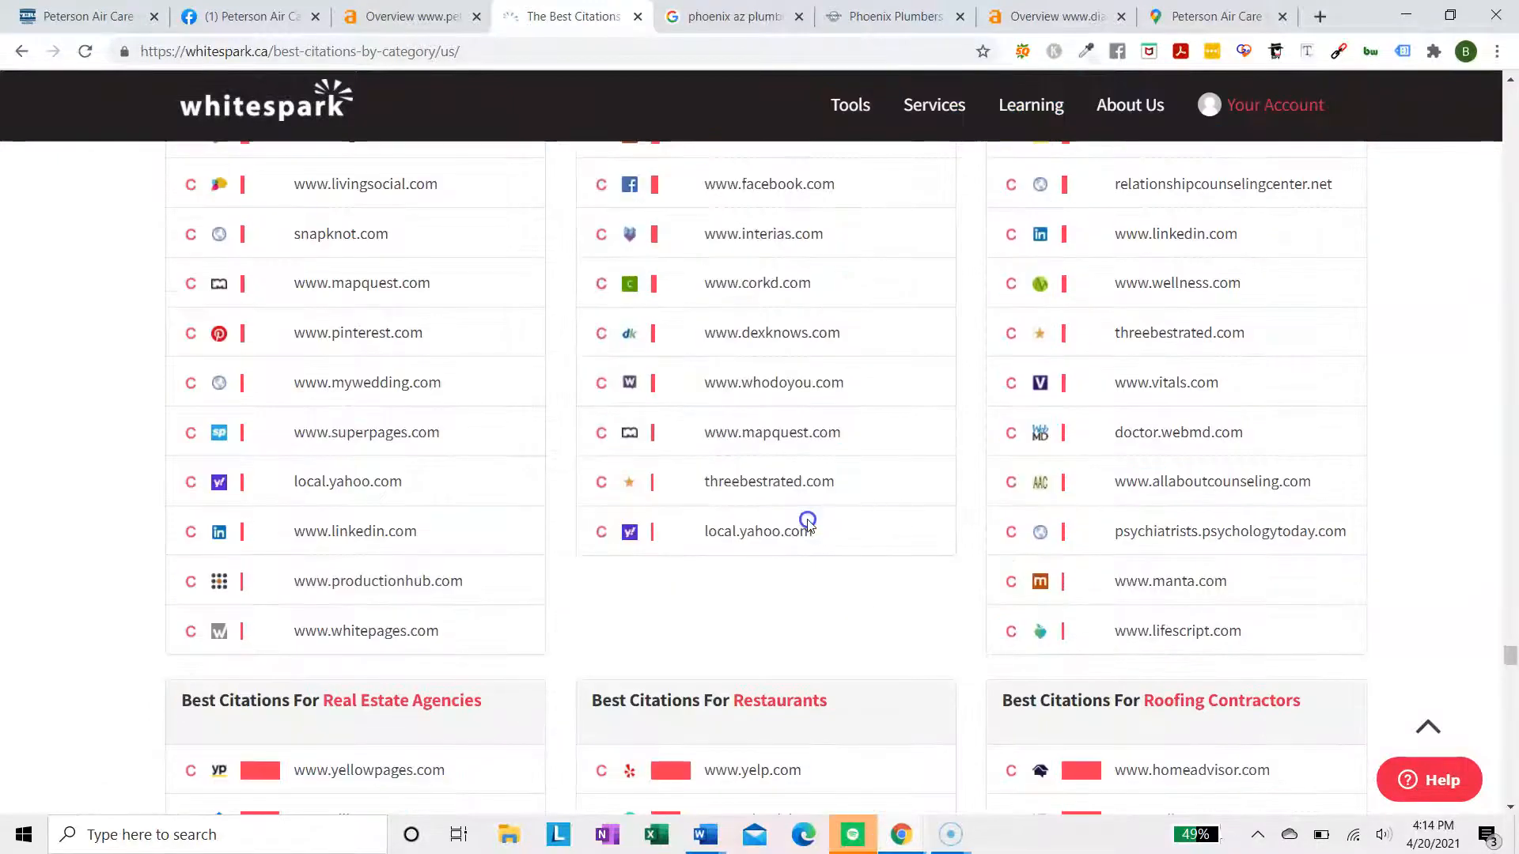
scroll("down", 3)
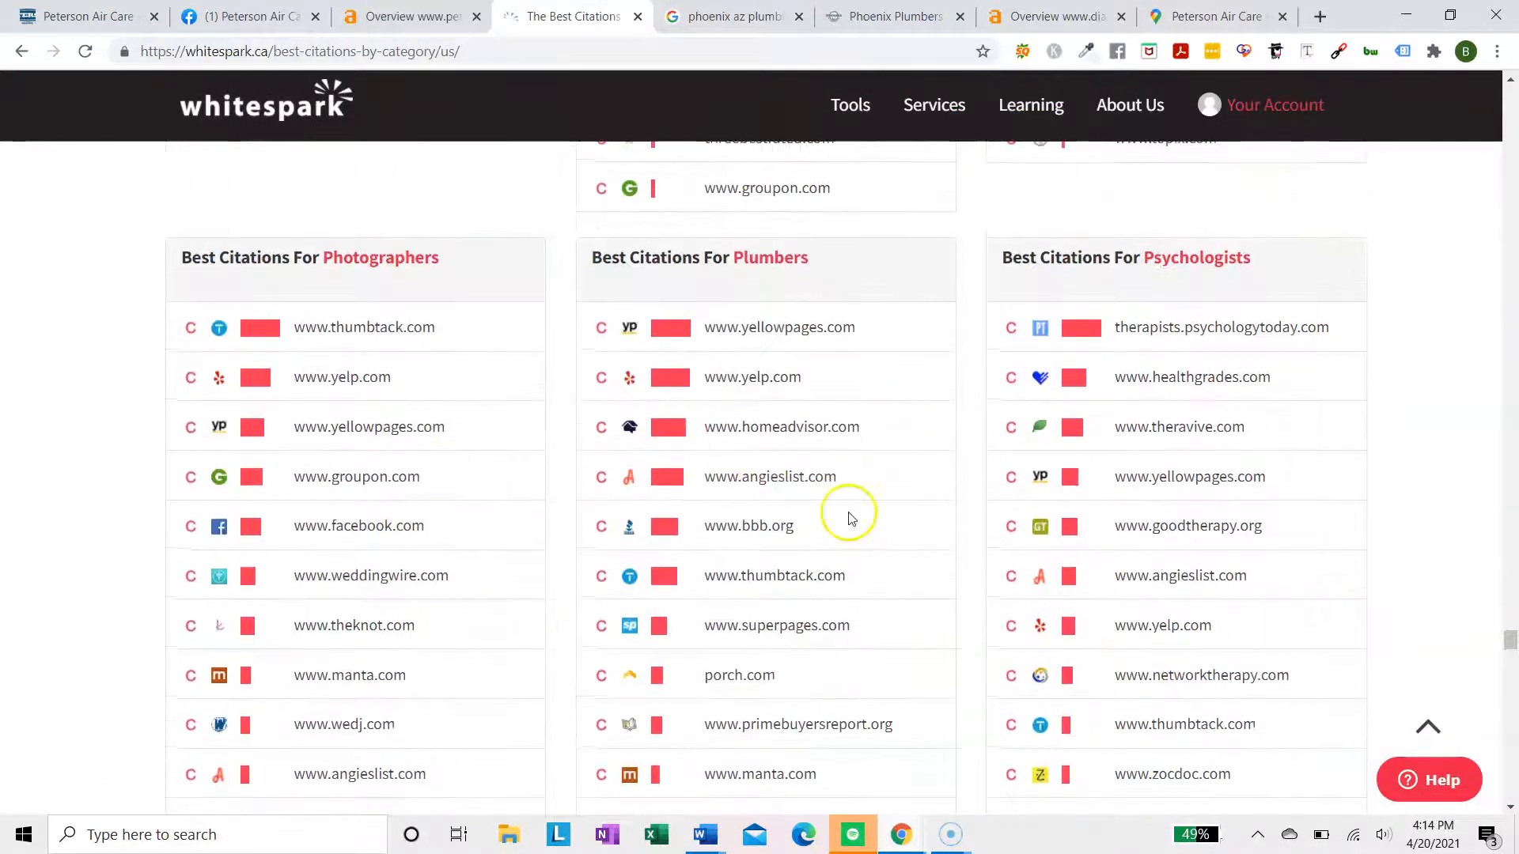
scroll("down", 3)
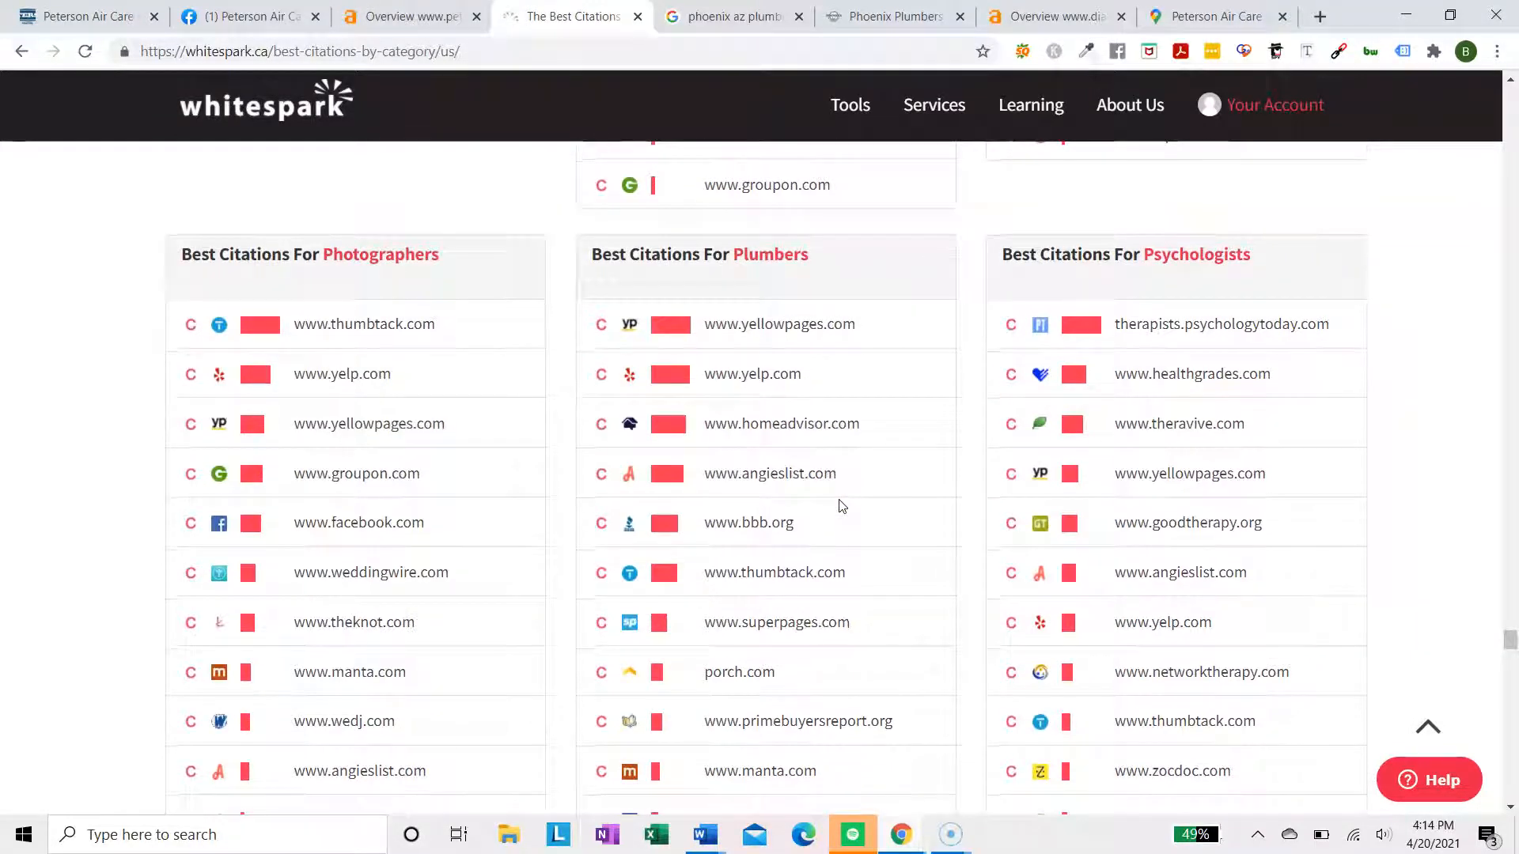
left_click(731, 16)
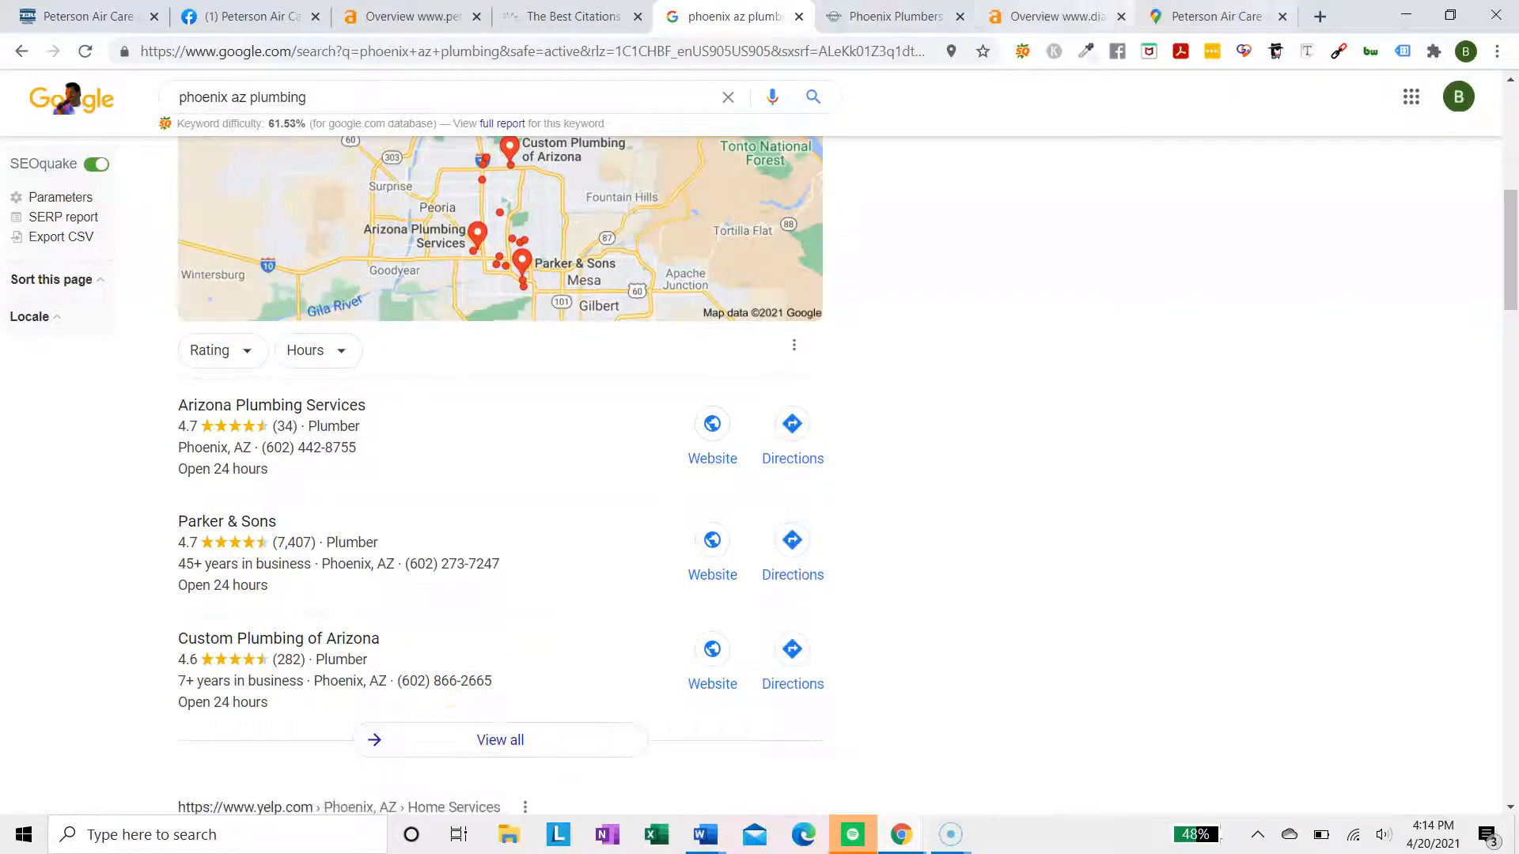
Check Peterson Air Care's Facebook page against its Maps listing, ending on the Tempe service area
left_click(1205, 17)
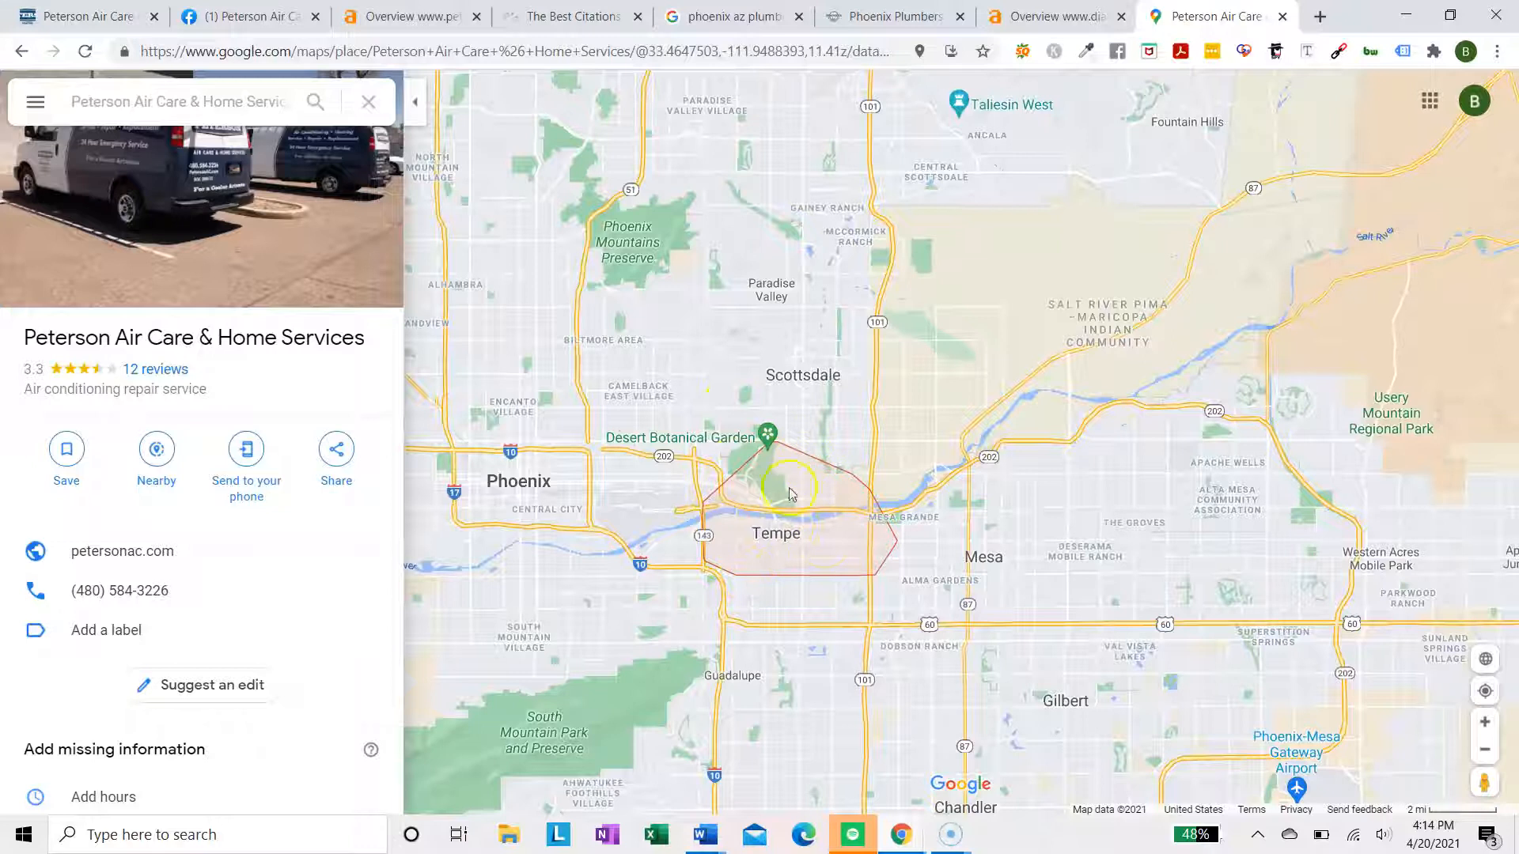
left_click(247, 16)
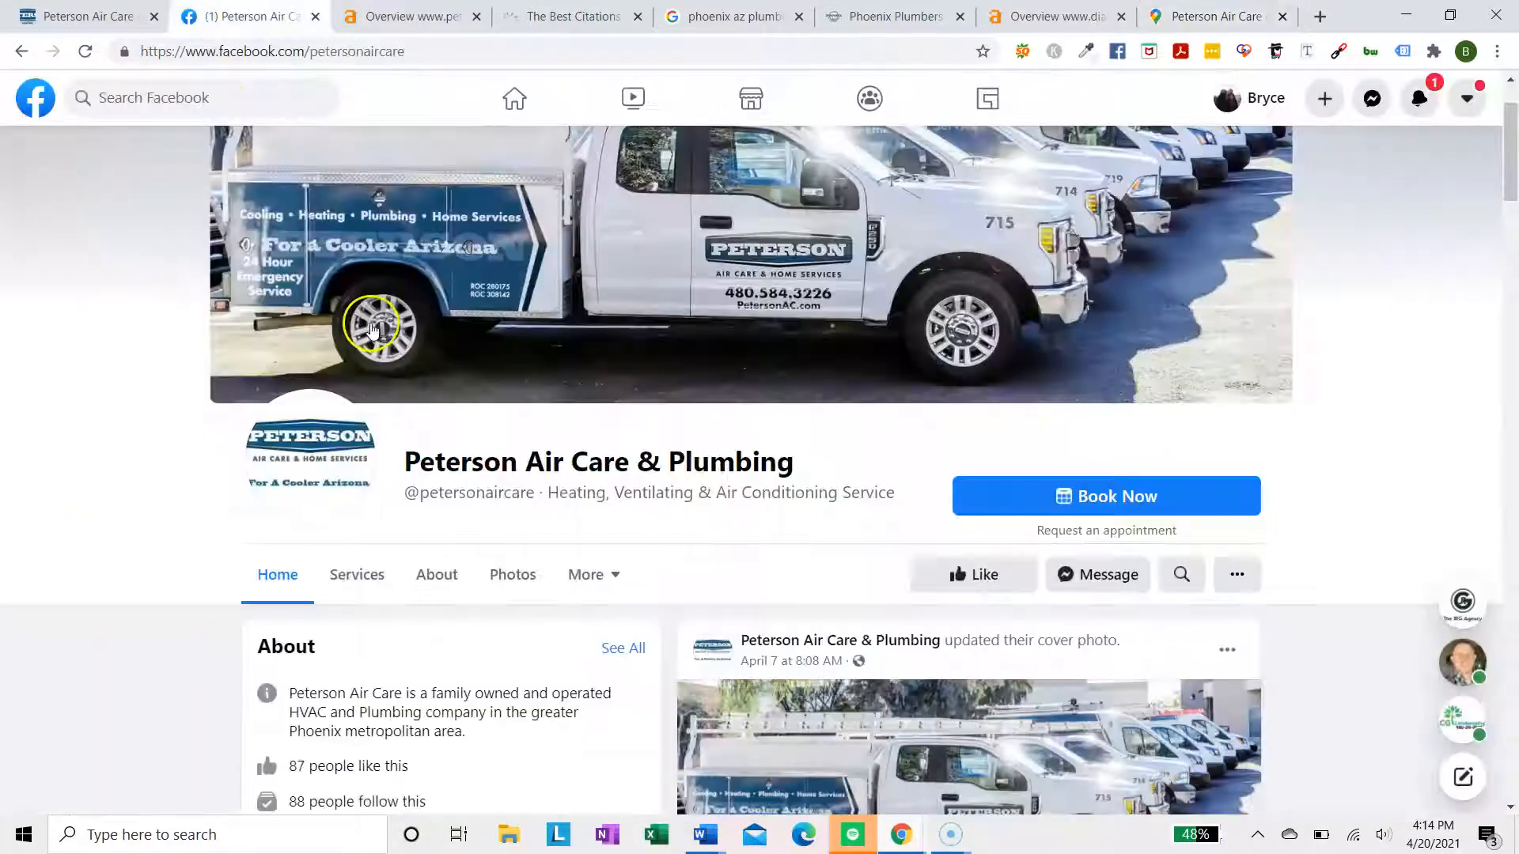
scroll("down", 3)
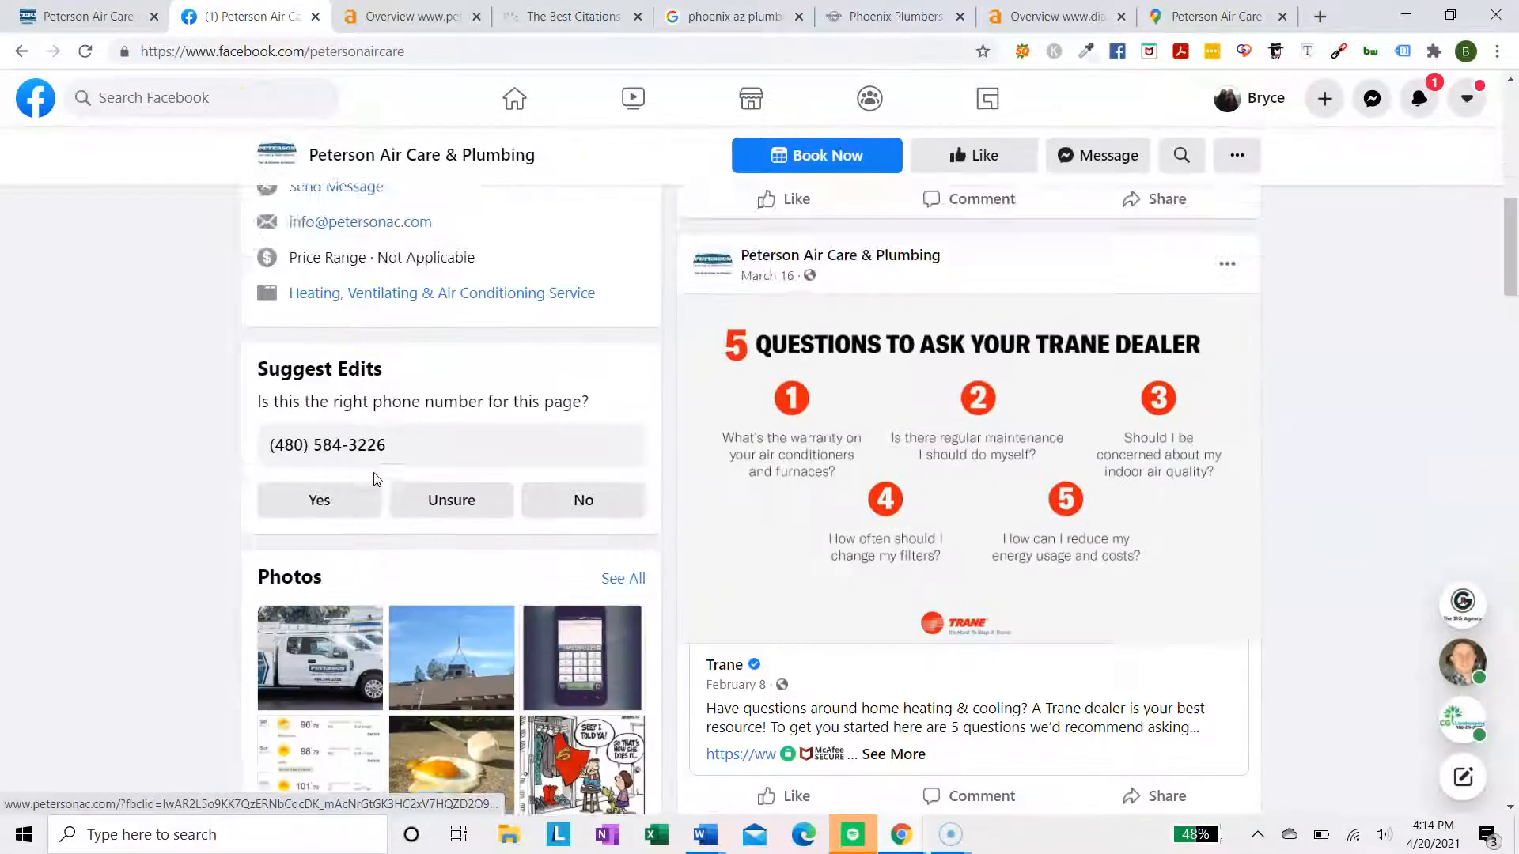
scroll("down", 3)
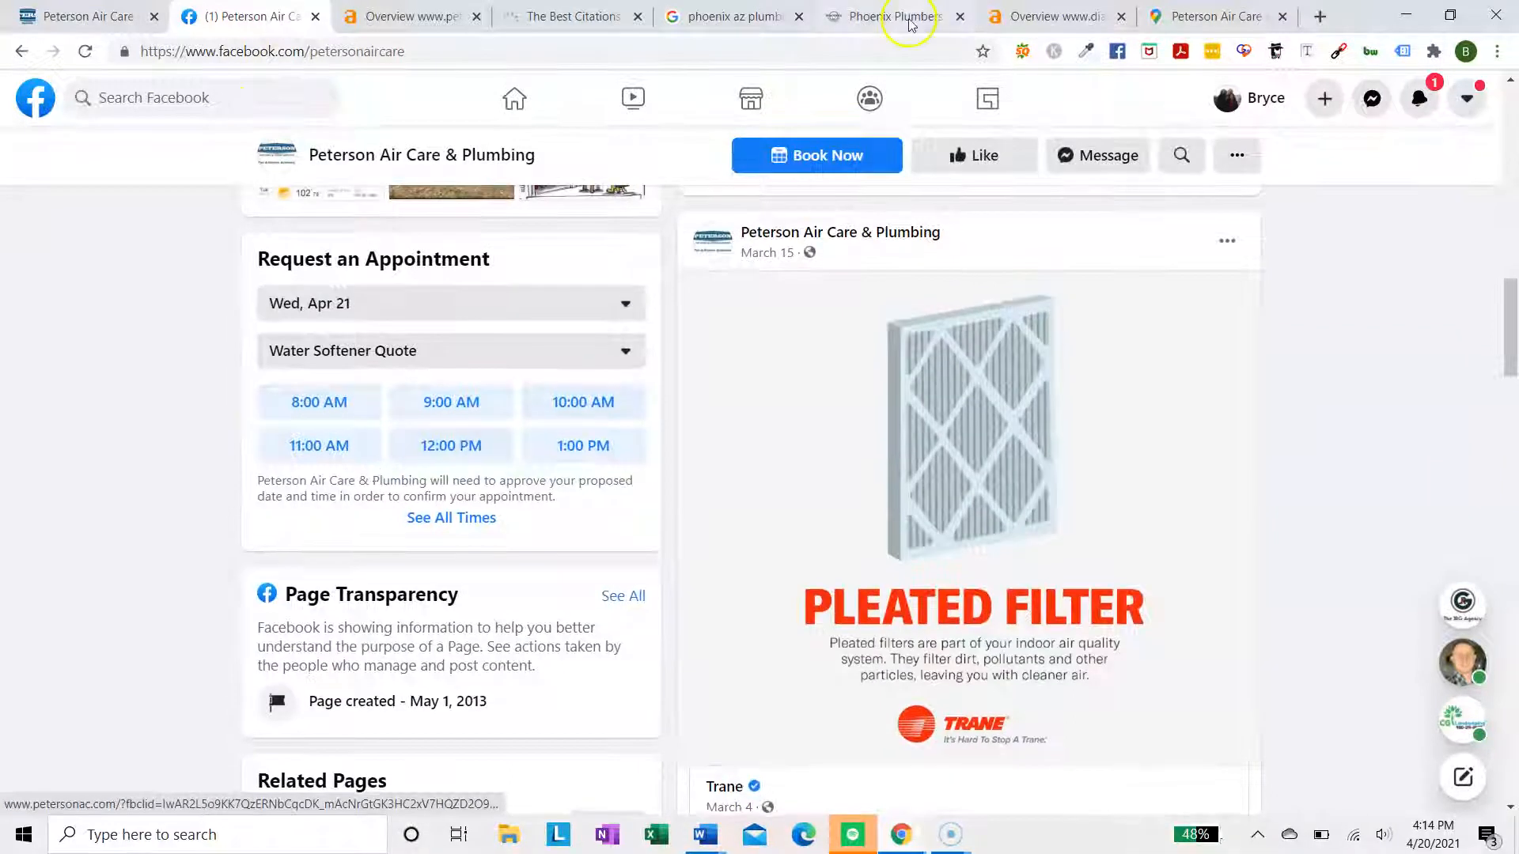
left_click(1215, 16)
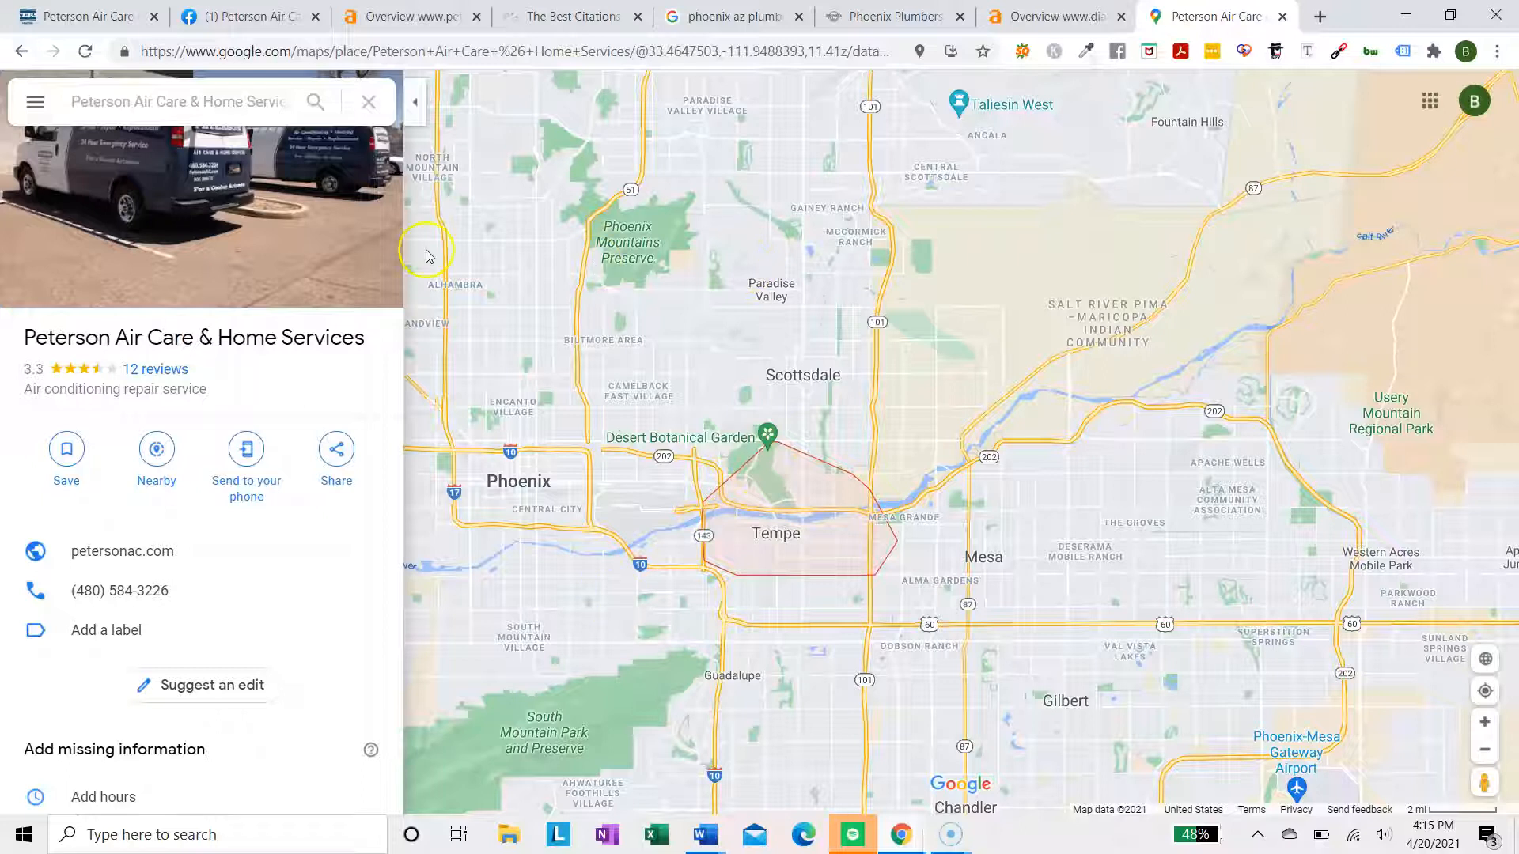
Cycle through the Ahrefs, Maps, search and Whitespark tabs, ending on the Peterson Air Care homepage
scroll("down", 3)
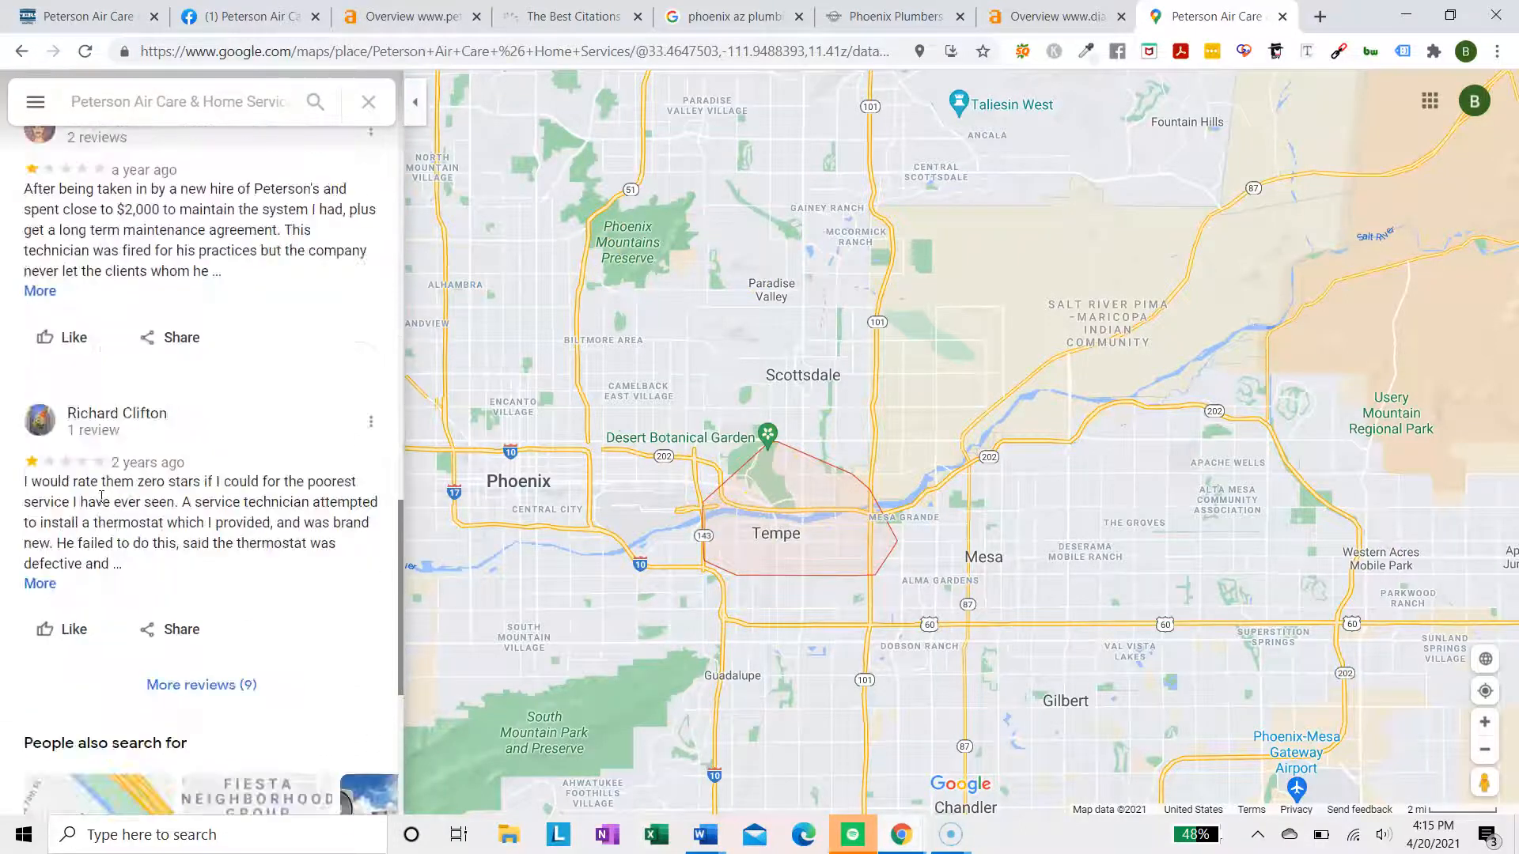
left_click(1046, 17)
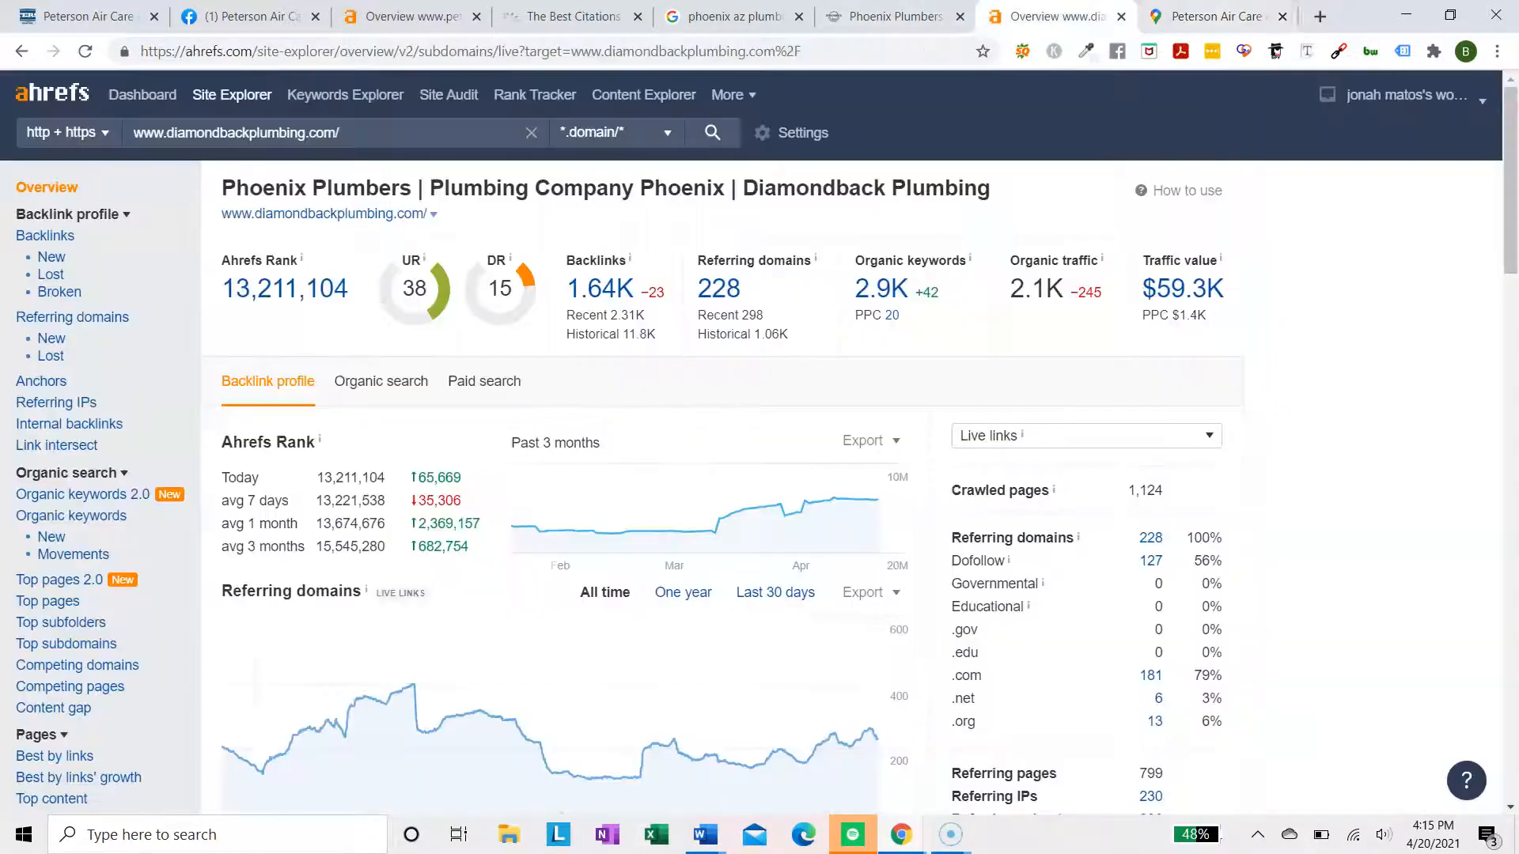
left_click(1206, 17)
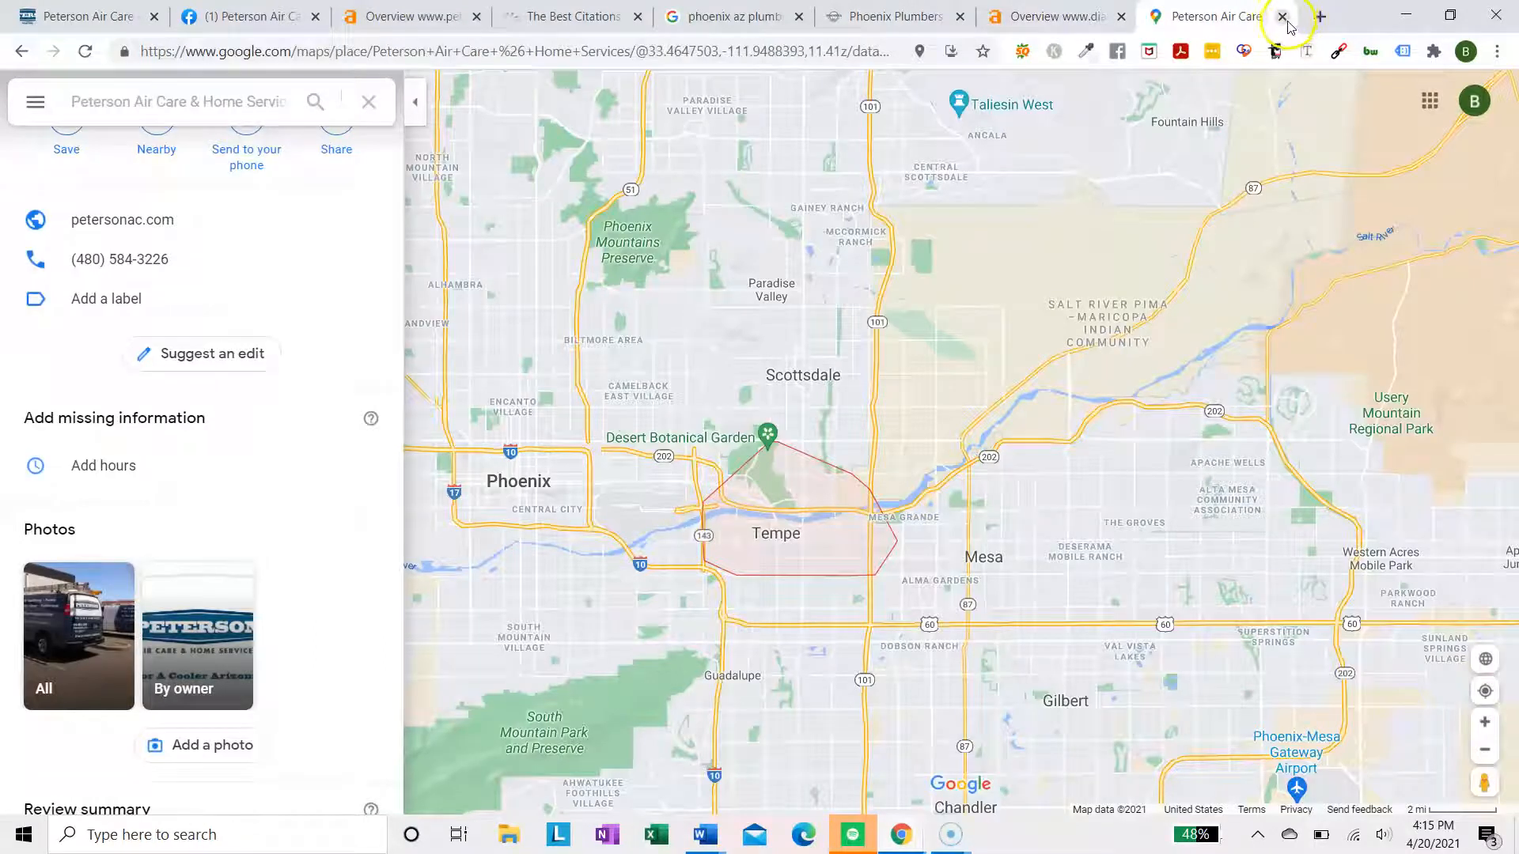
left_click(1281, 17)
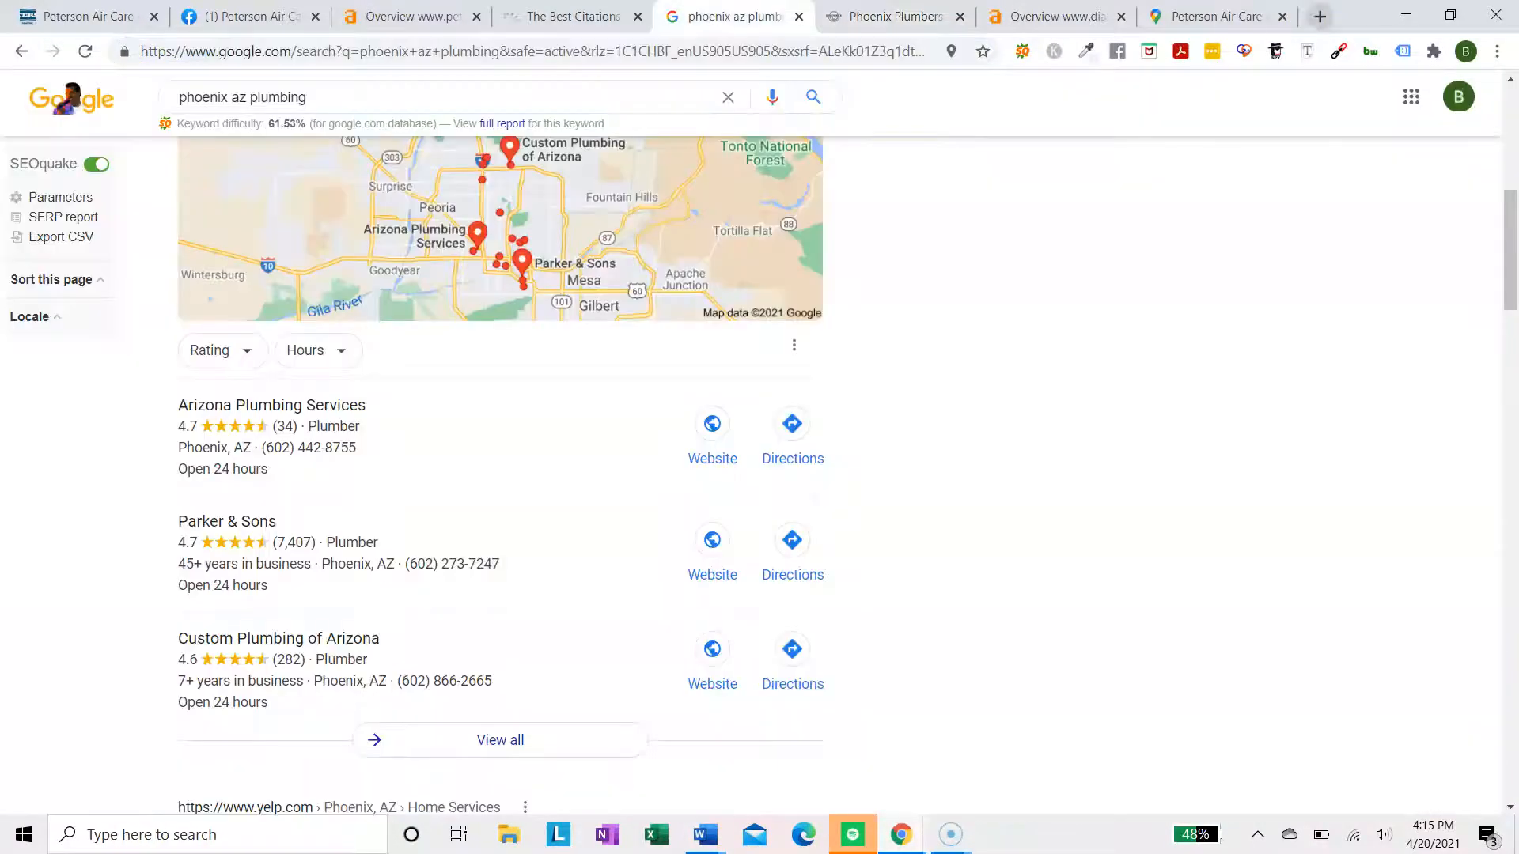
mouse_move(571, 16)
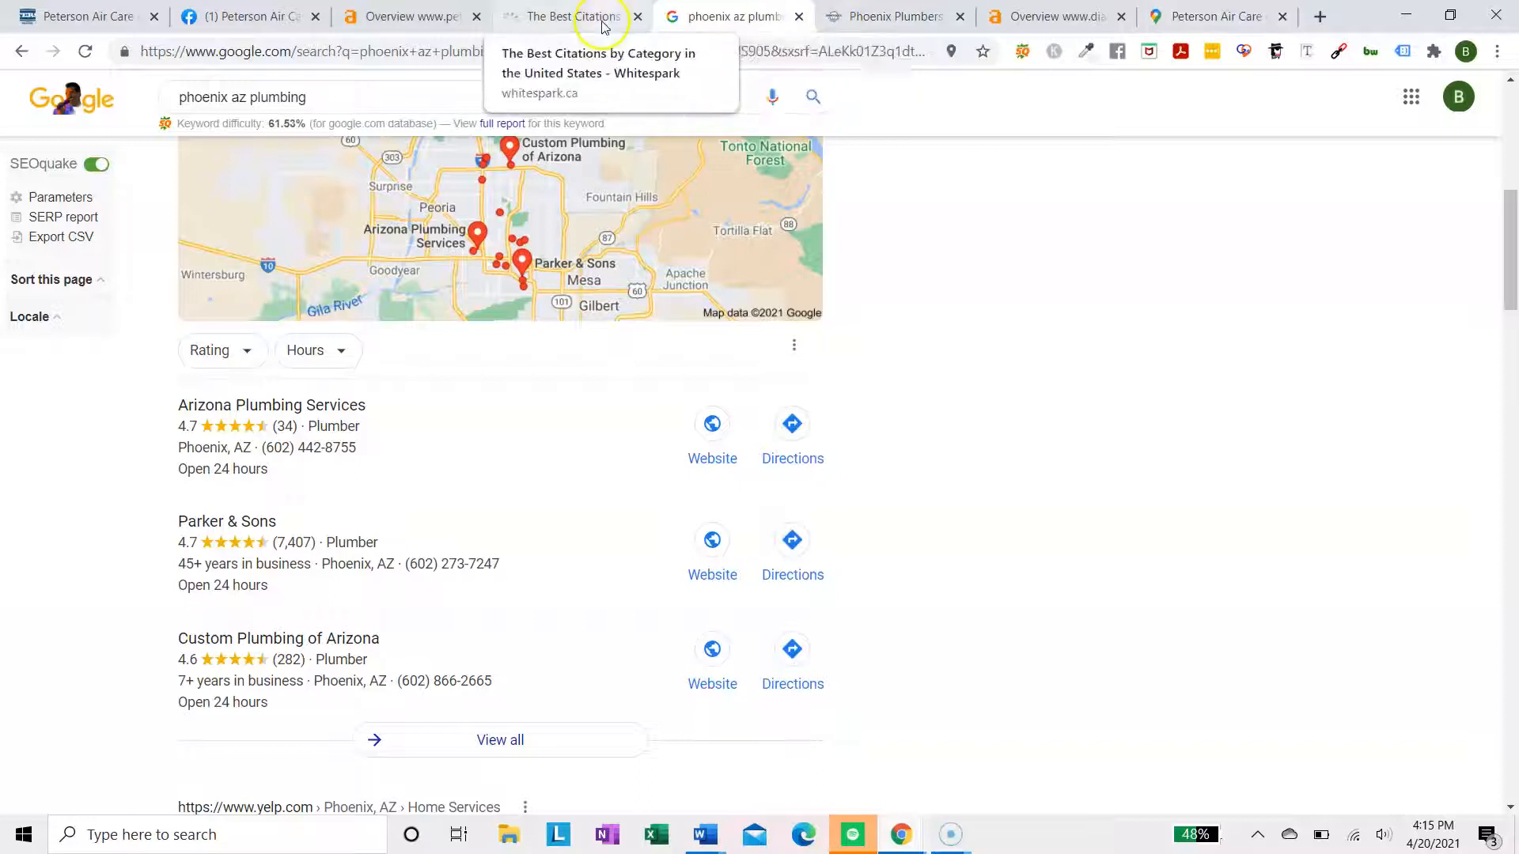
left_click(571, 17)
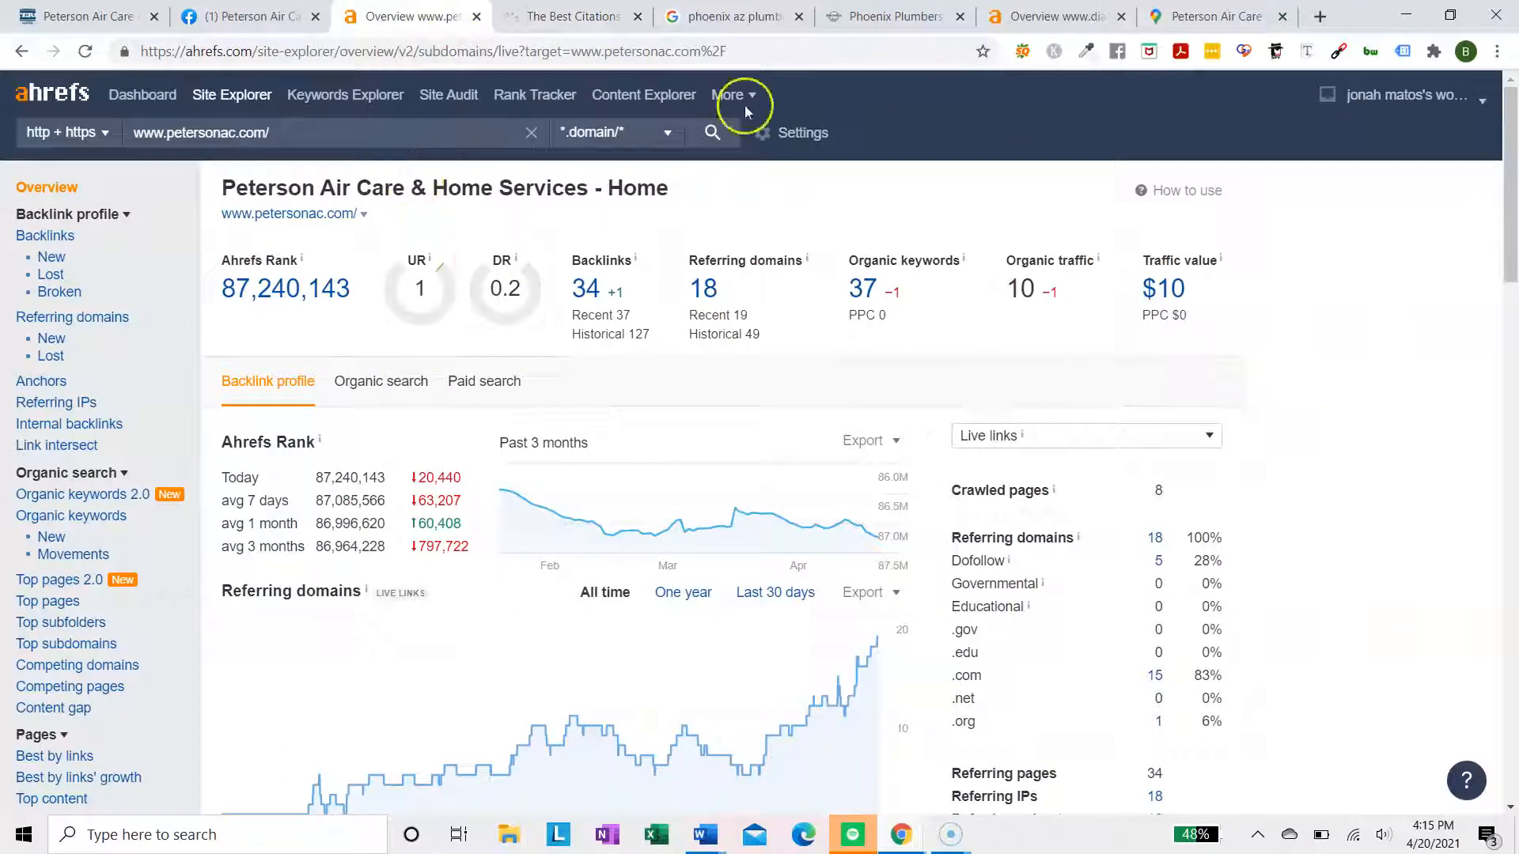
left_click(1216, 16)
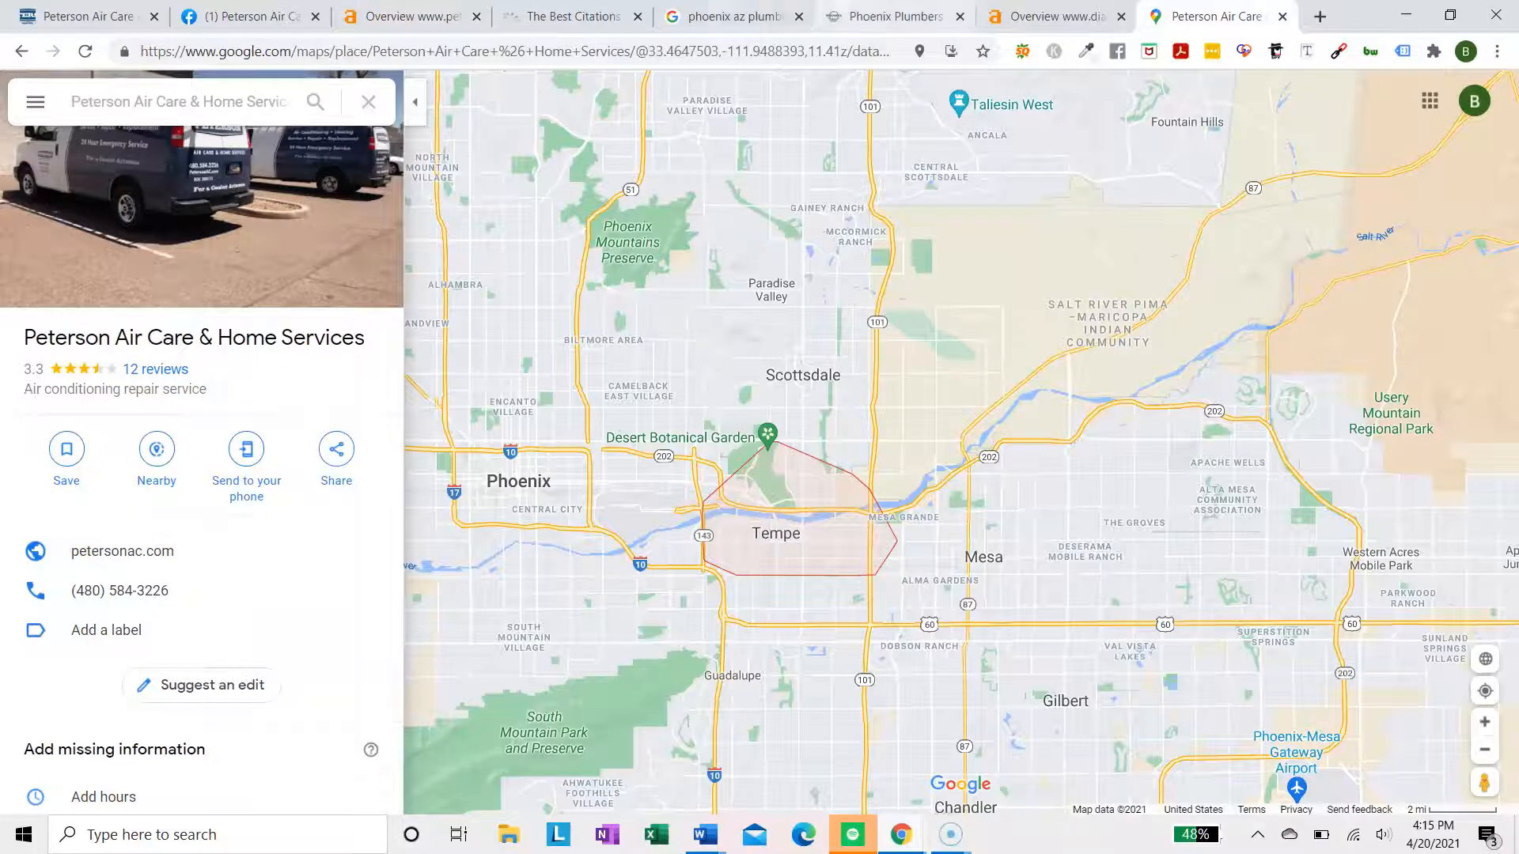
left_click(570, 17)
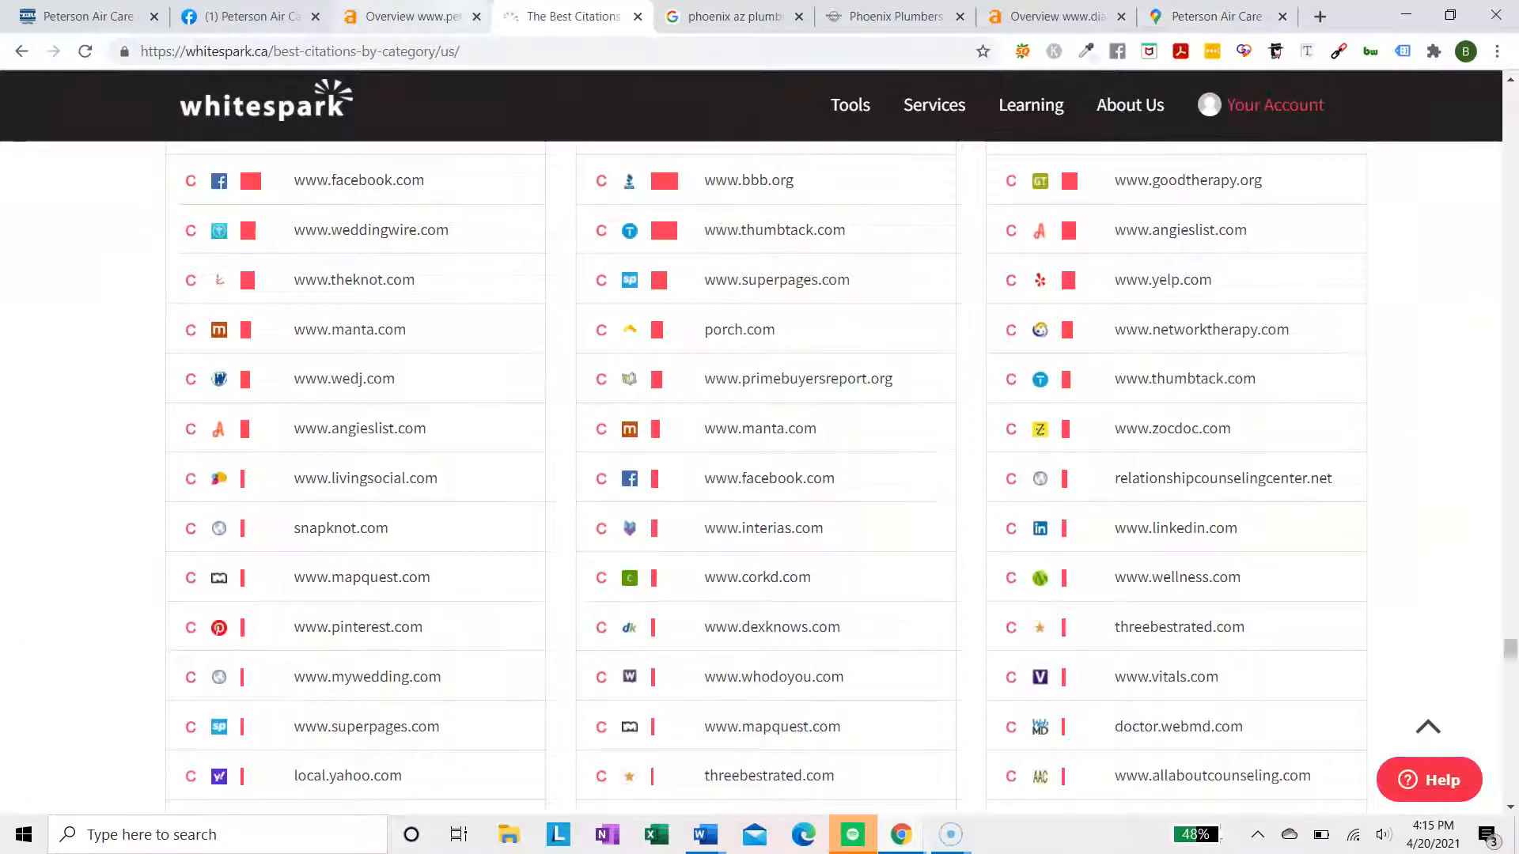
mouse_move(410, 17)
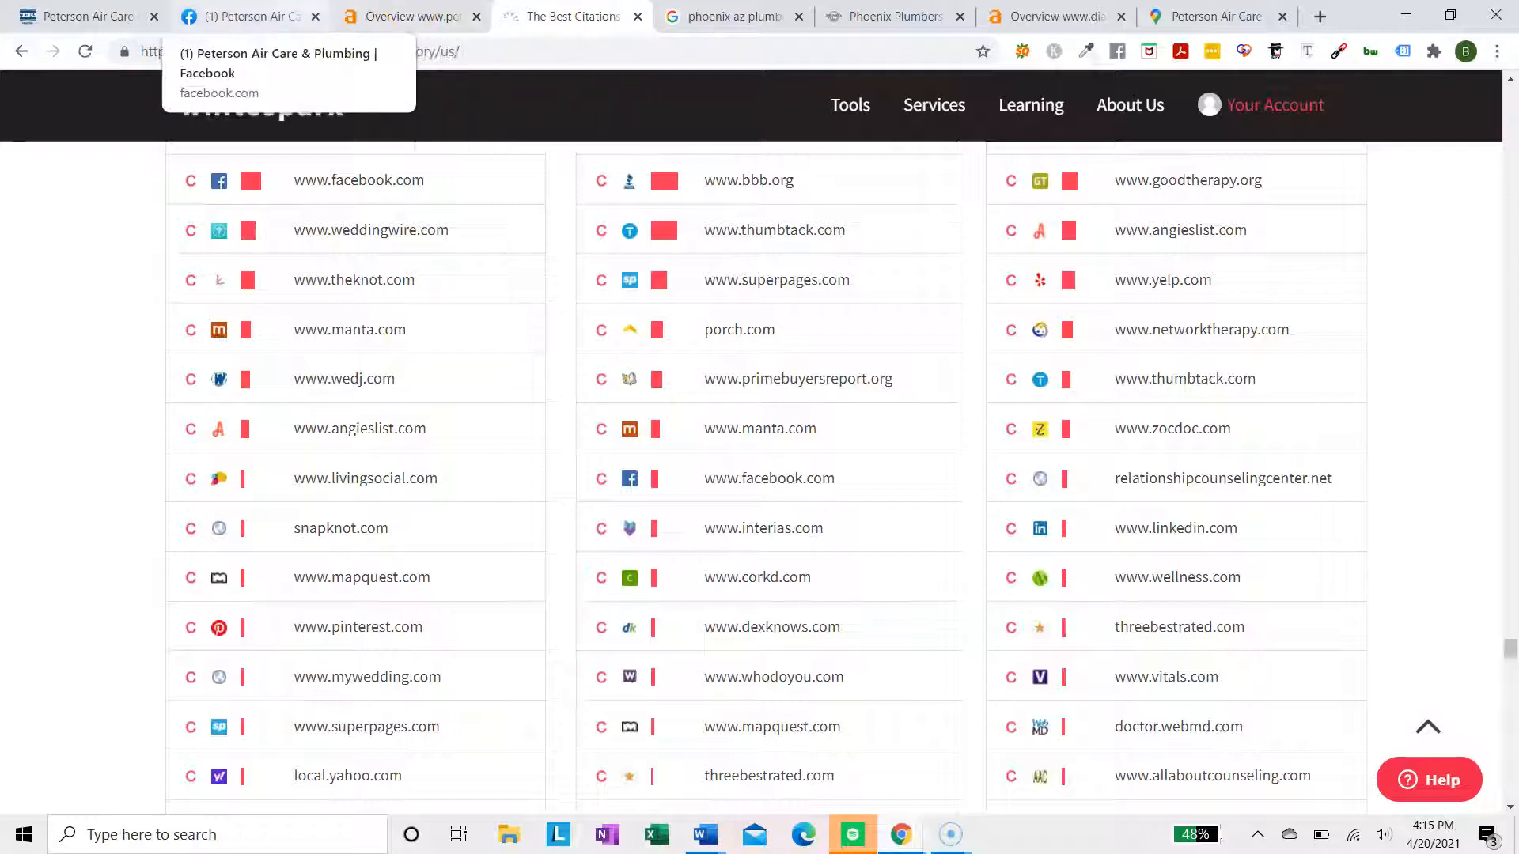
left_click(87, 17)
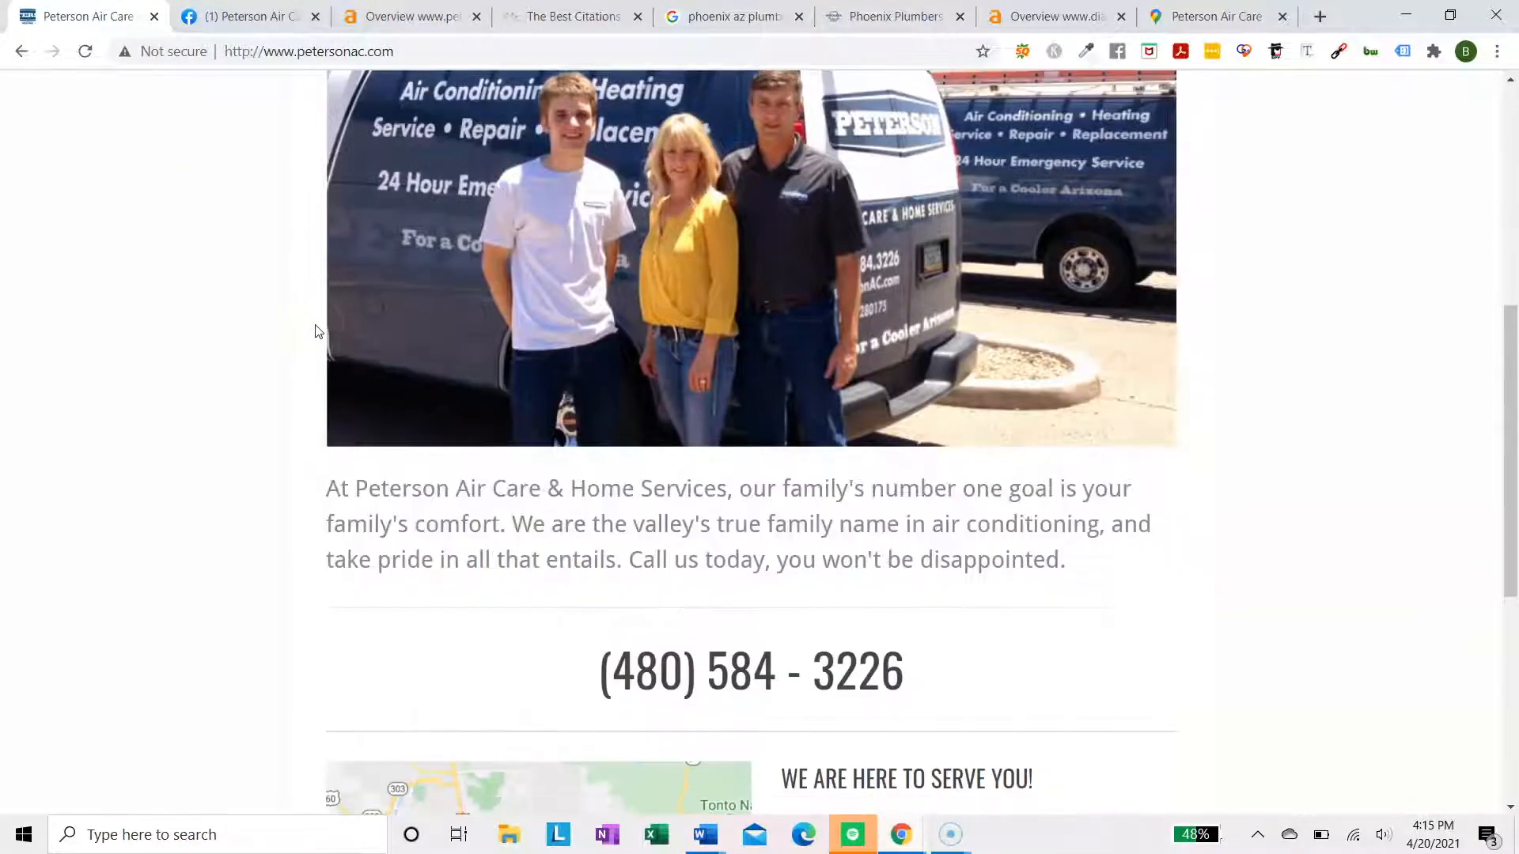
Run a Keywords Everywhere density analysis on petersonac.com, led by 'peterson air care', then return to Ahrefs
right_click(315, 331)
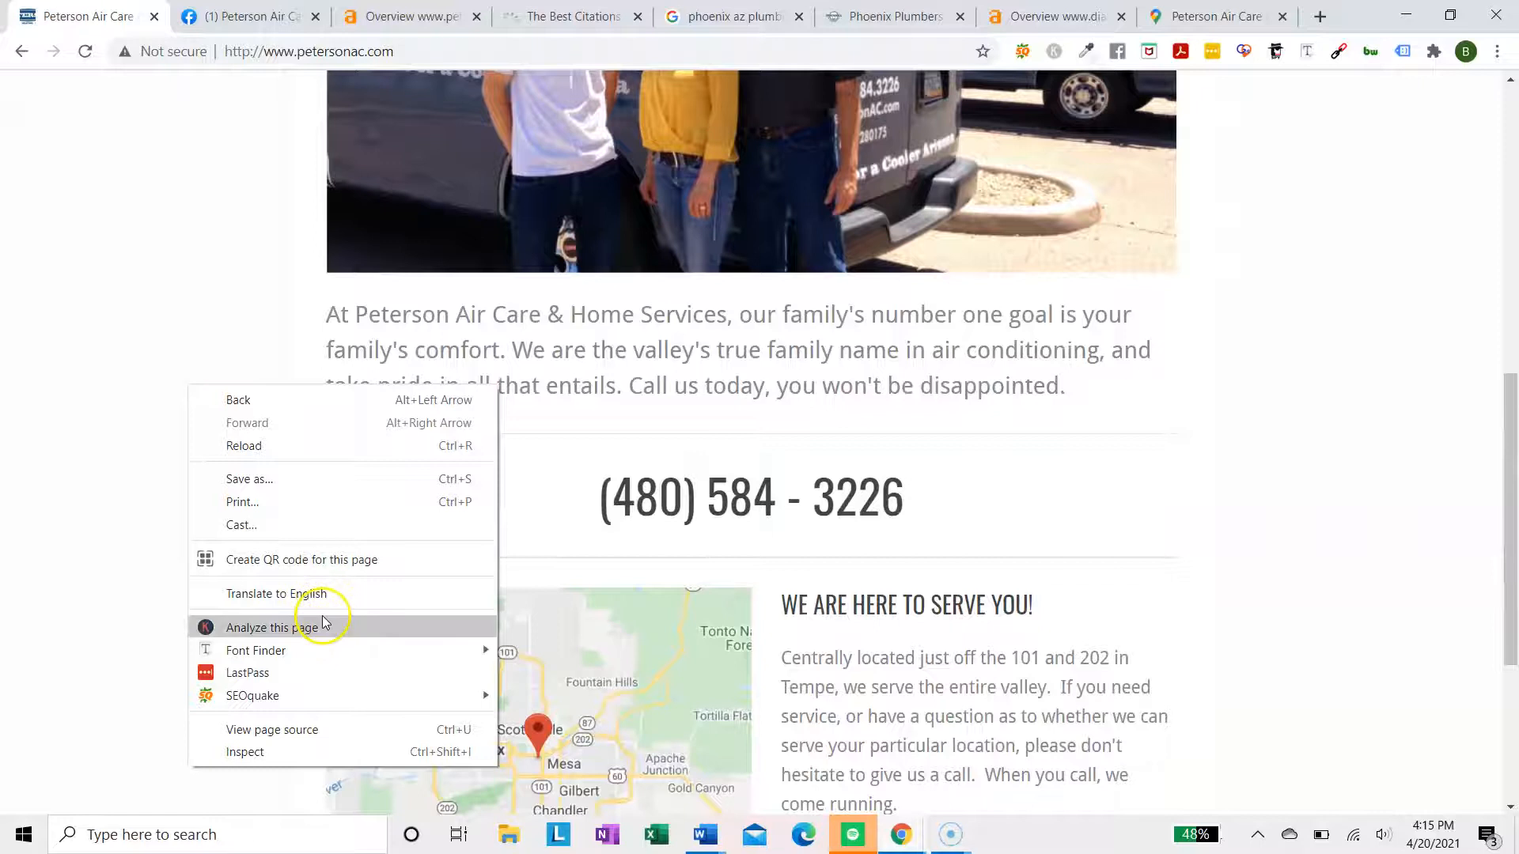
left_click(279, 627)
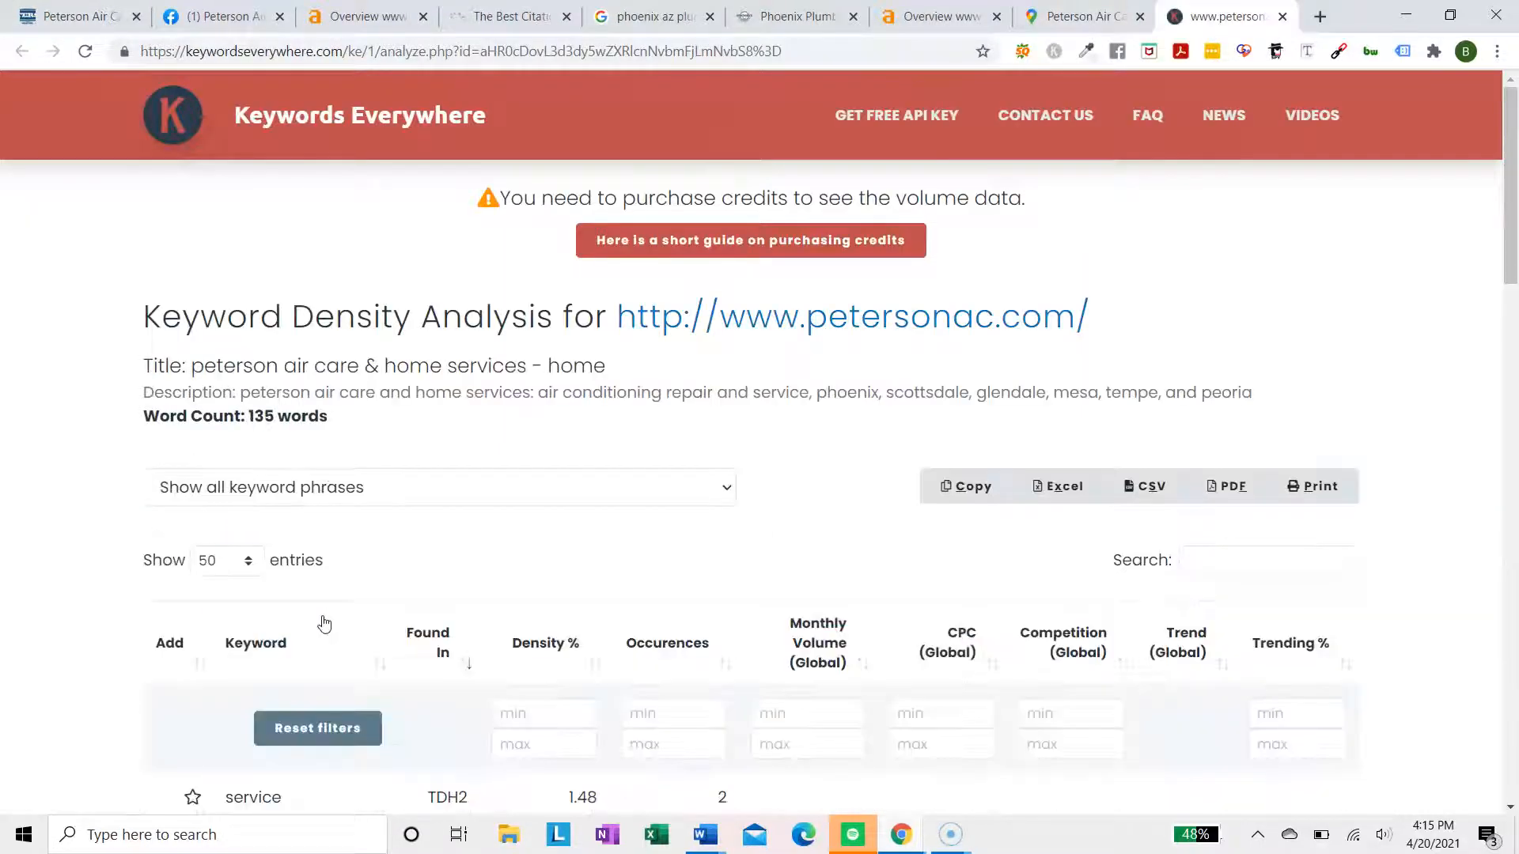
scroll("down", 3)
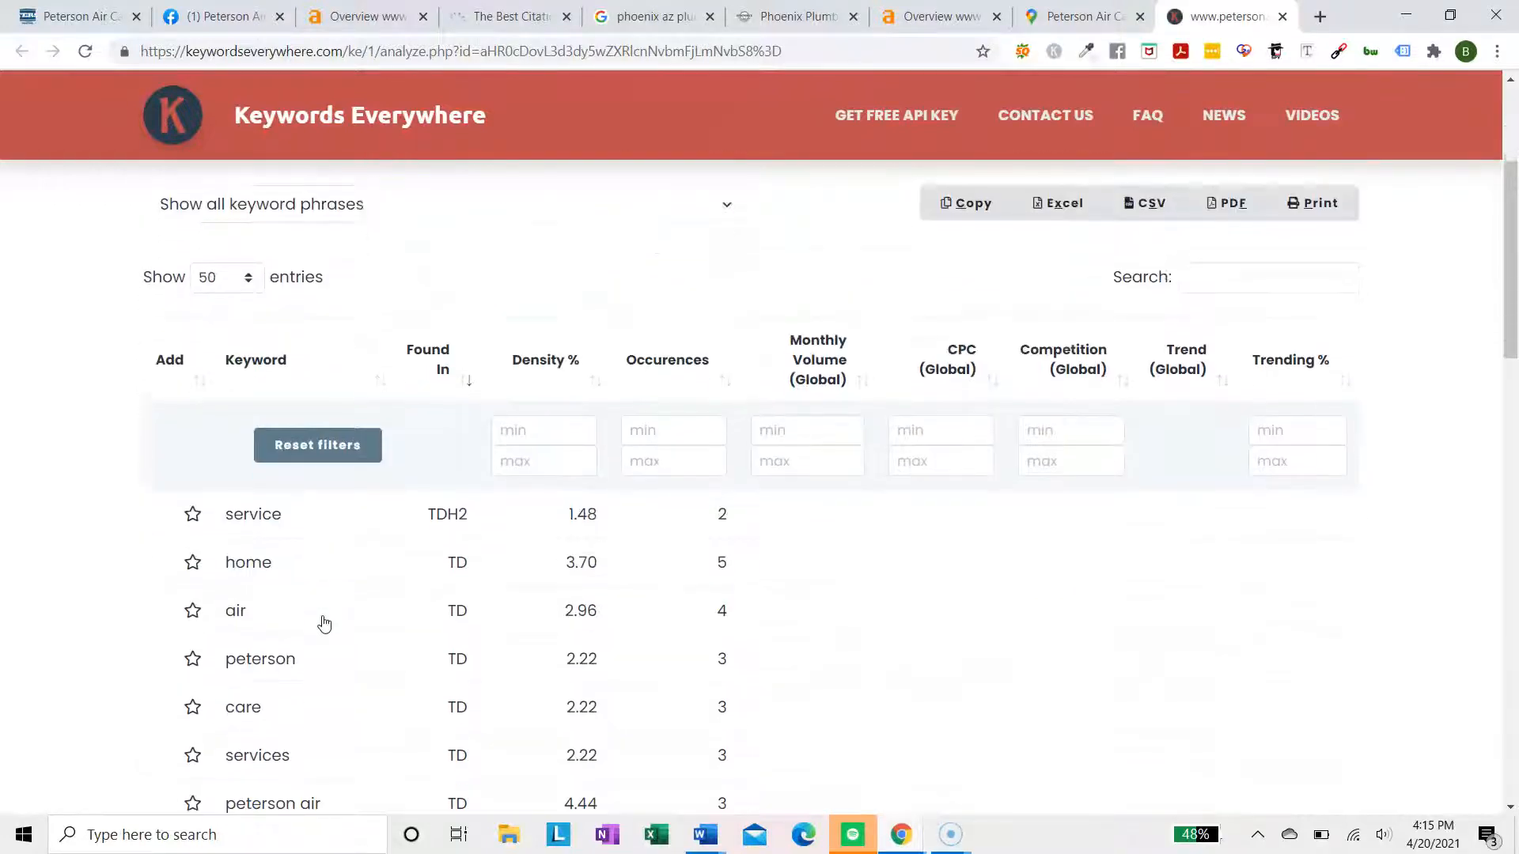
scroll("down", 3)
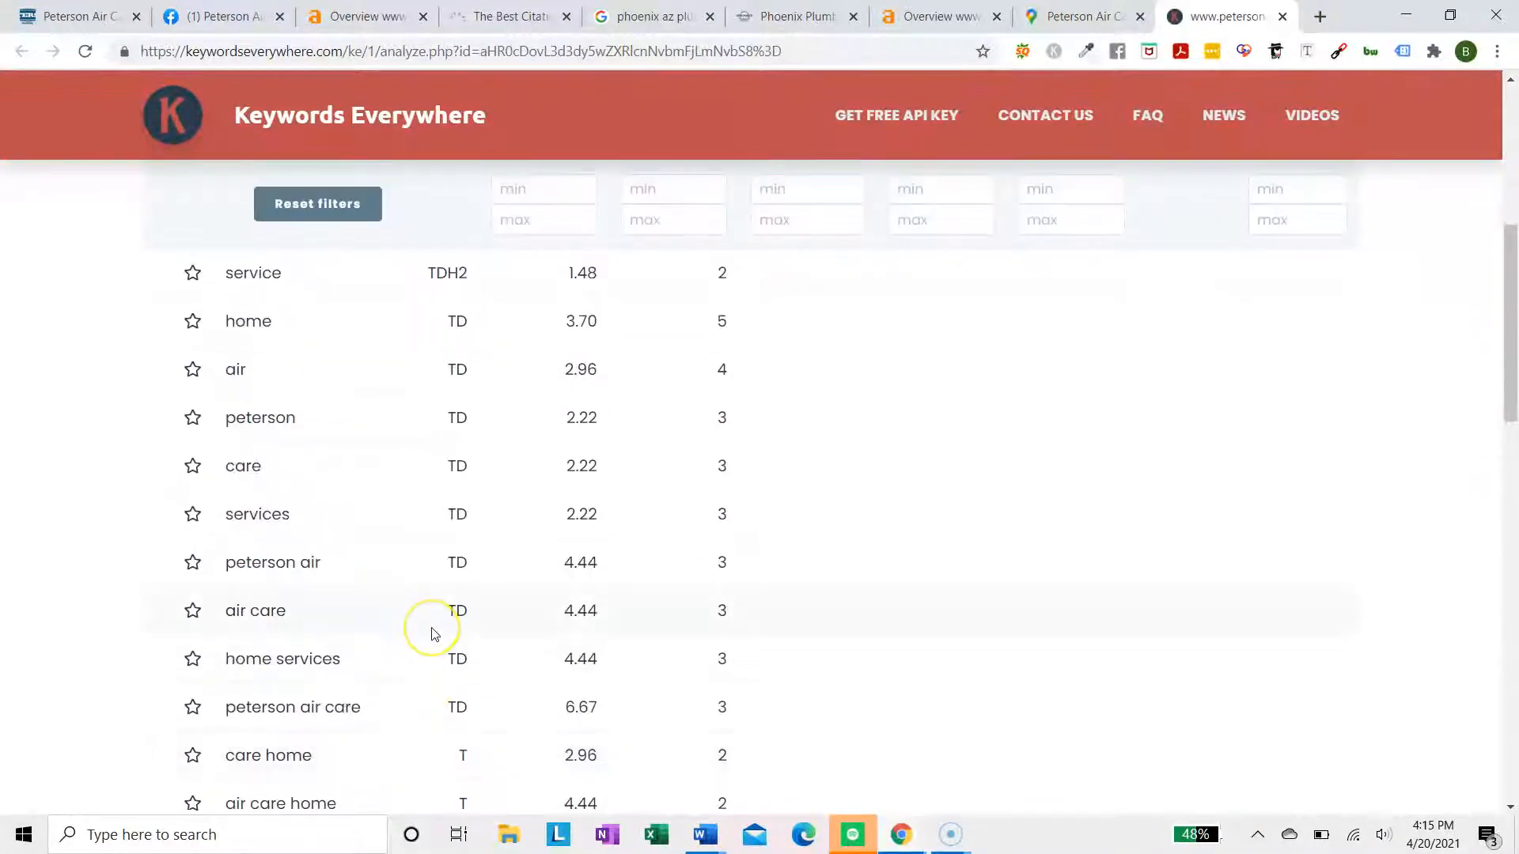
mouse_move(433, 634)
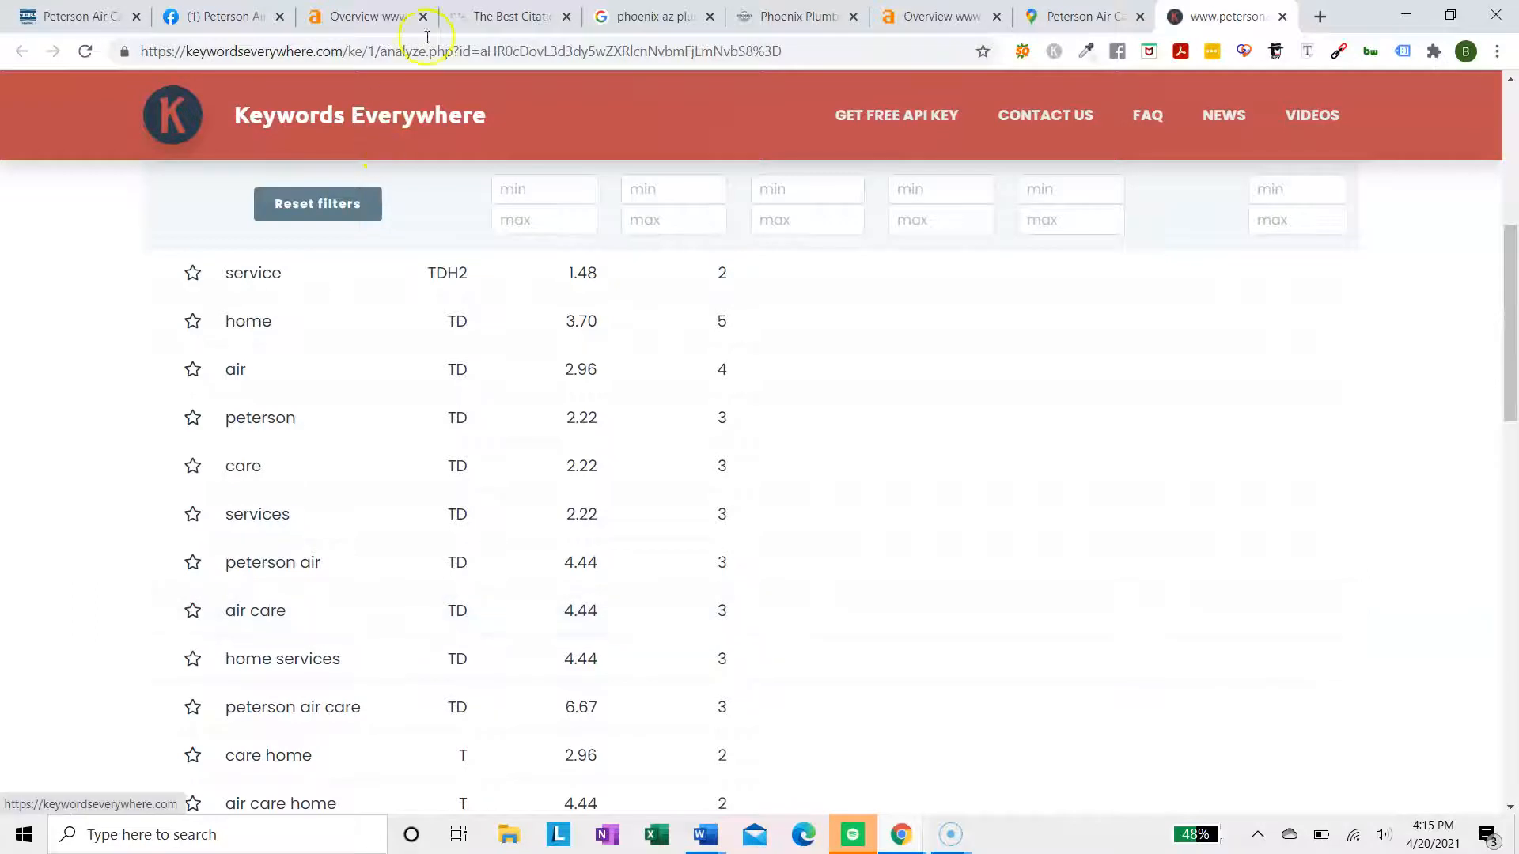
left_click(652, 16)
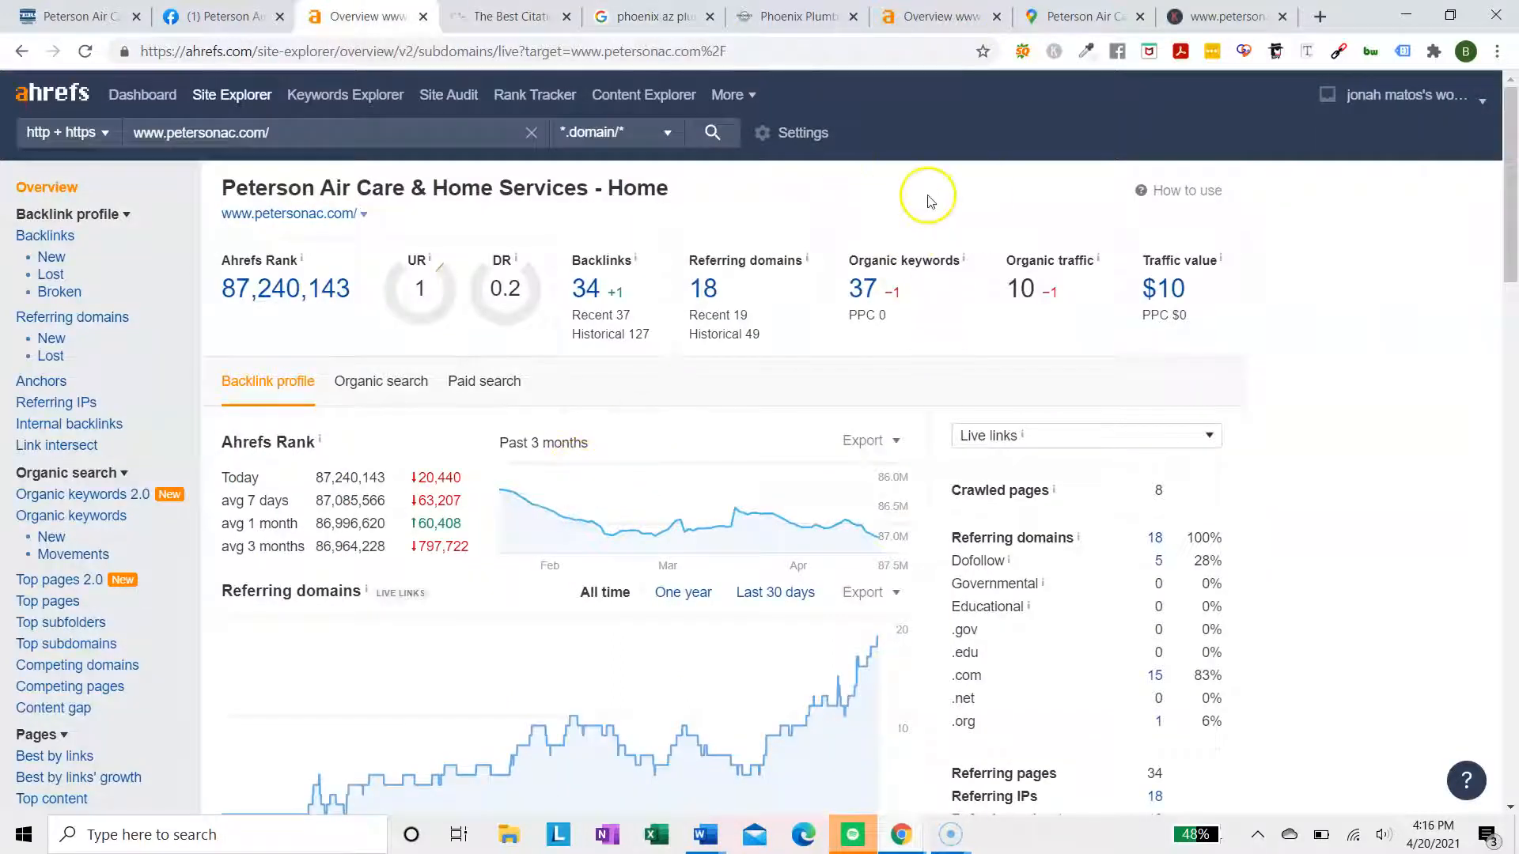
mouse_move(867, 291)
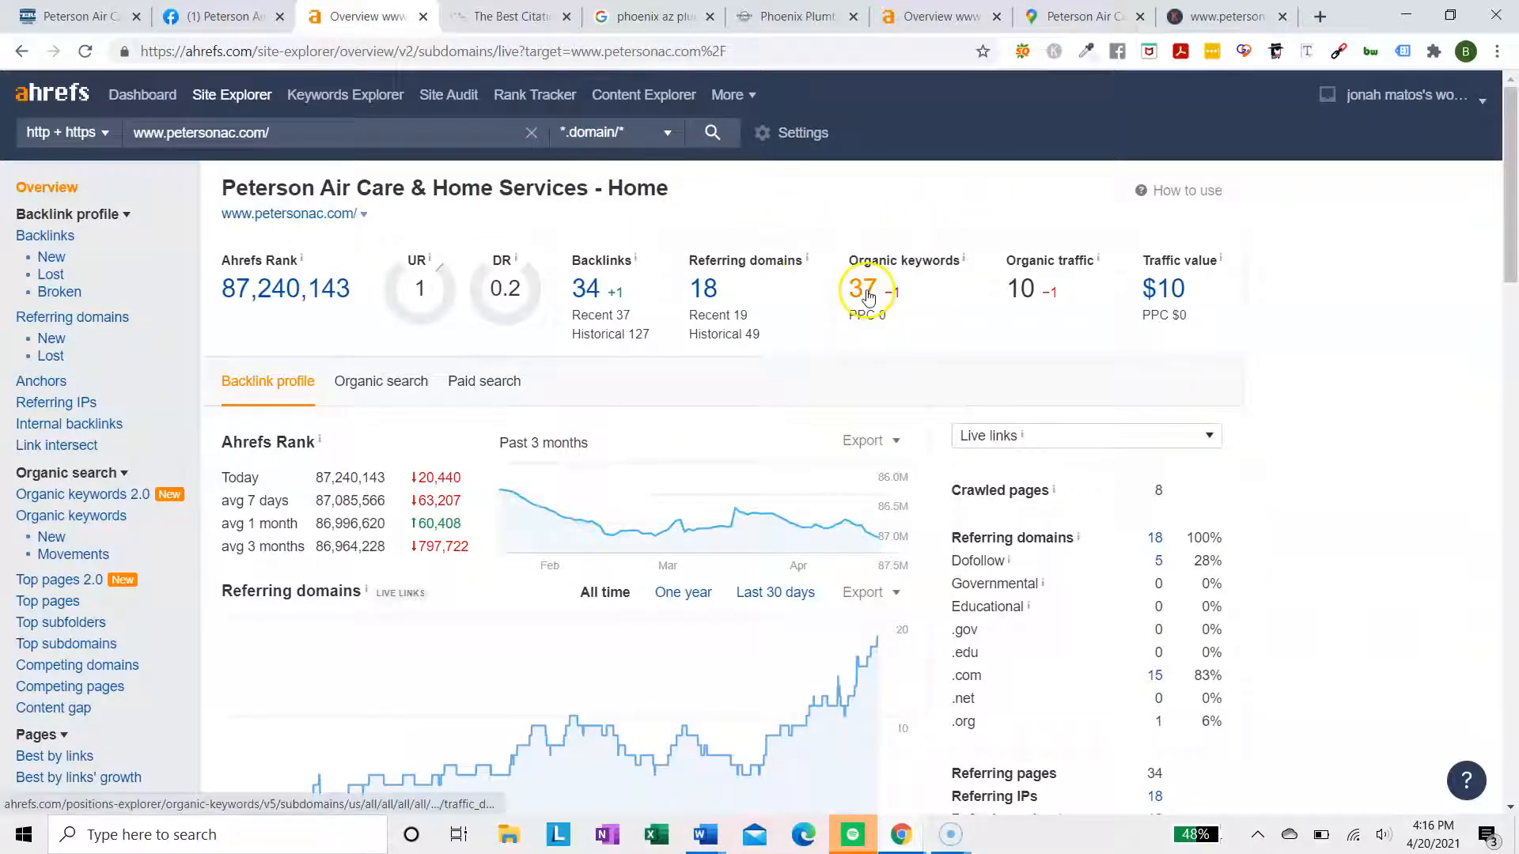
Browse petersonac.com's 33 US organic keywords, topped by 'peterson heating' at position 1
left_click(860, 288)
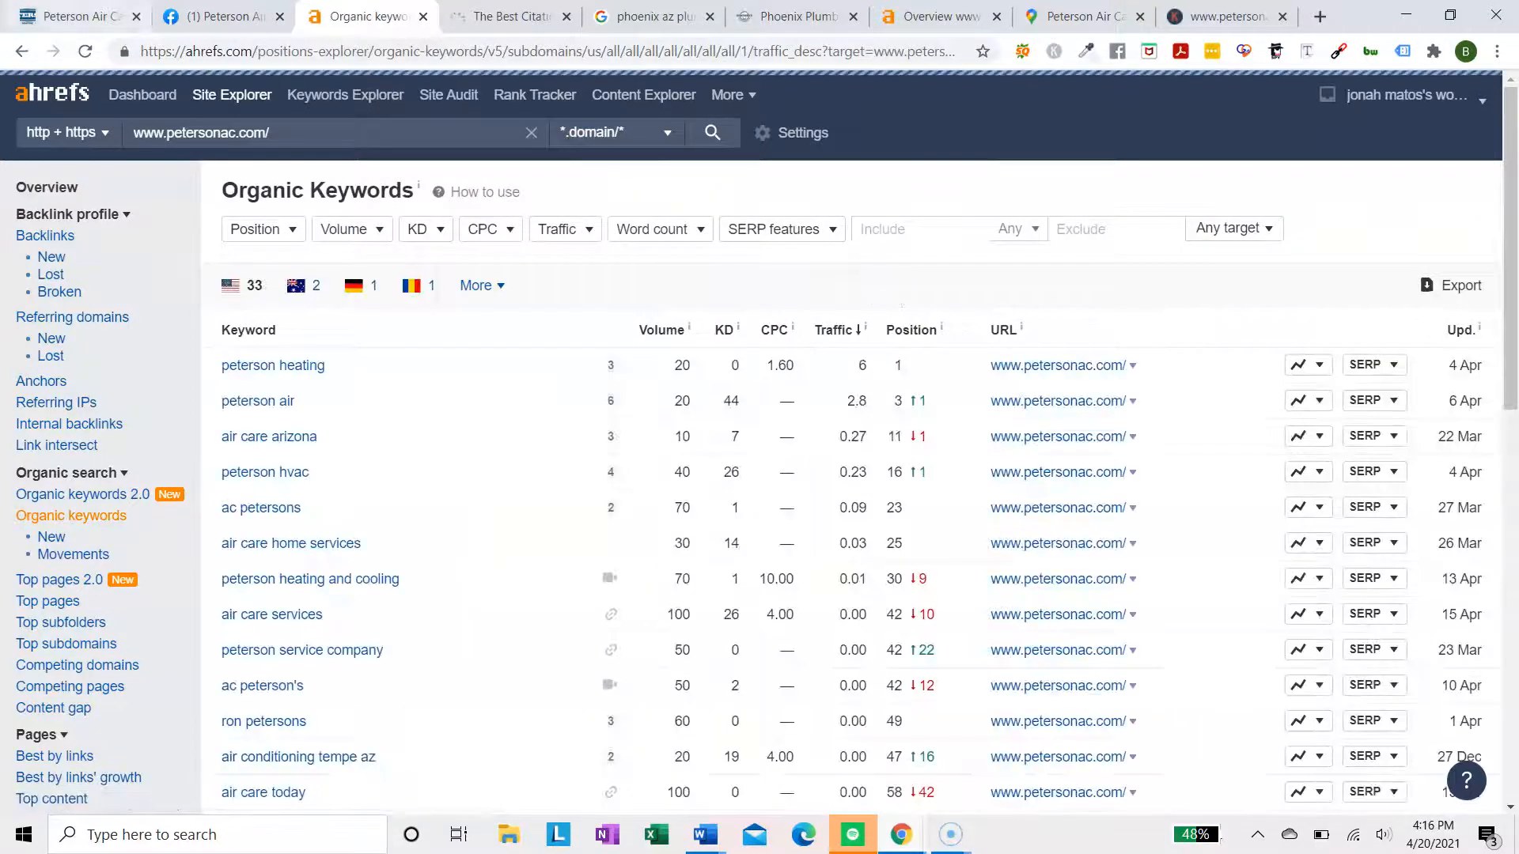
scroll("down", 3)
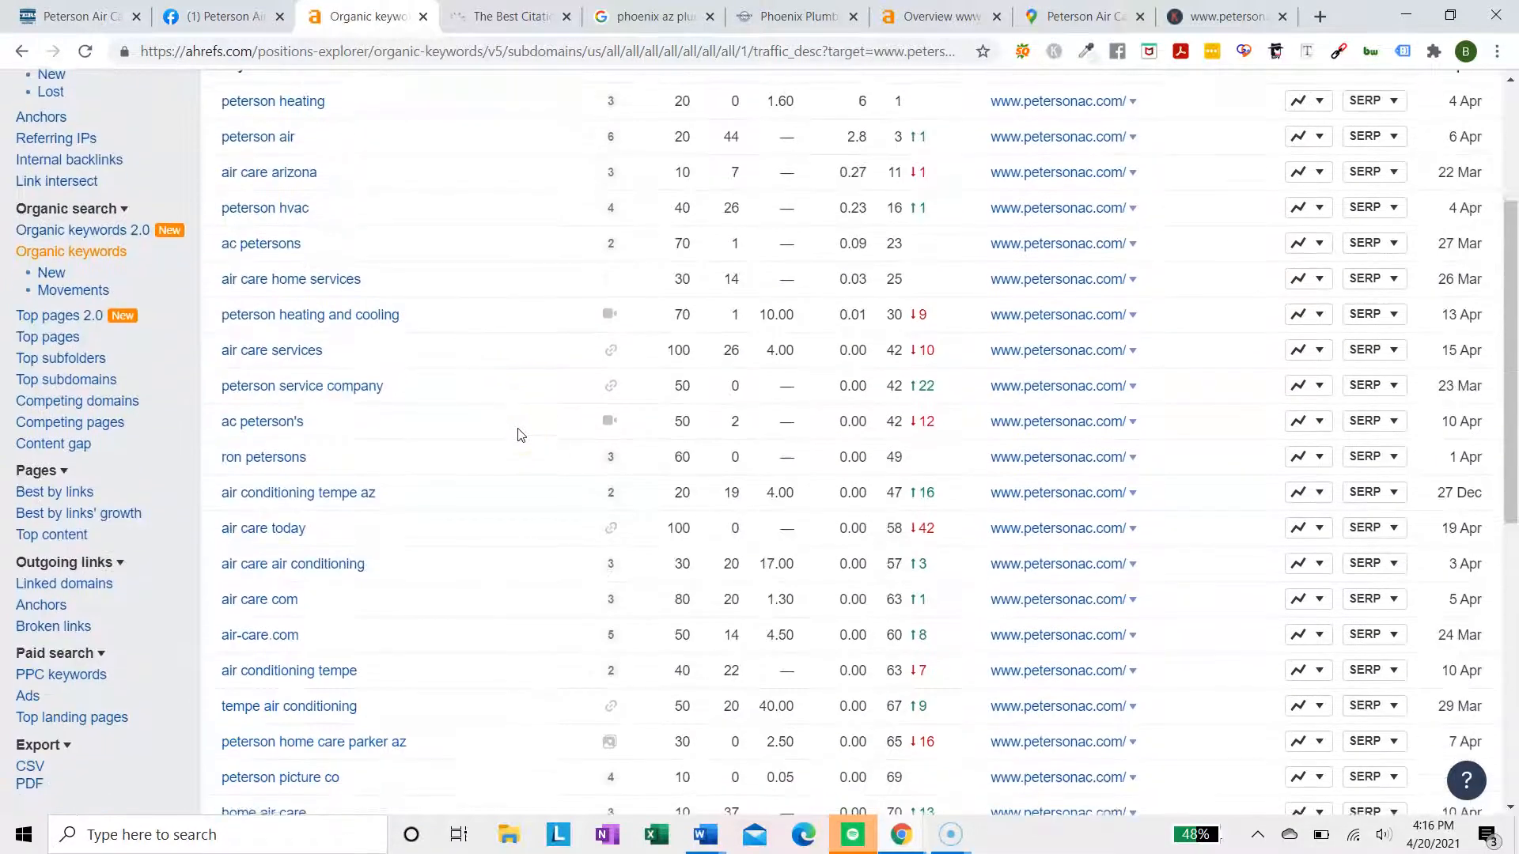
scroll("down", 3)
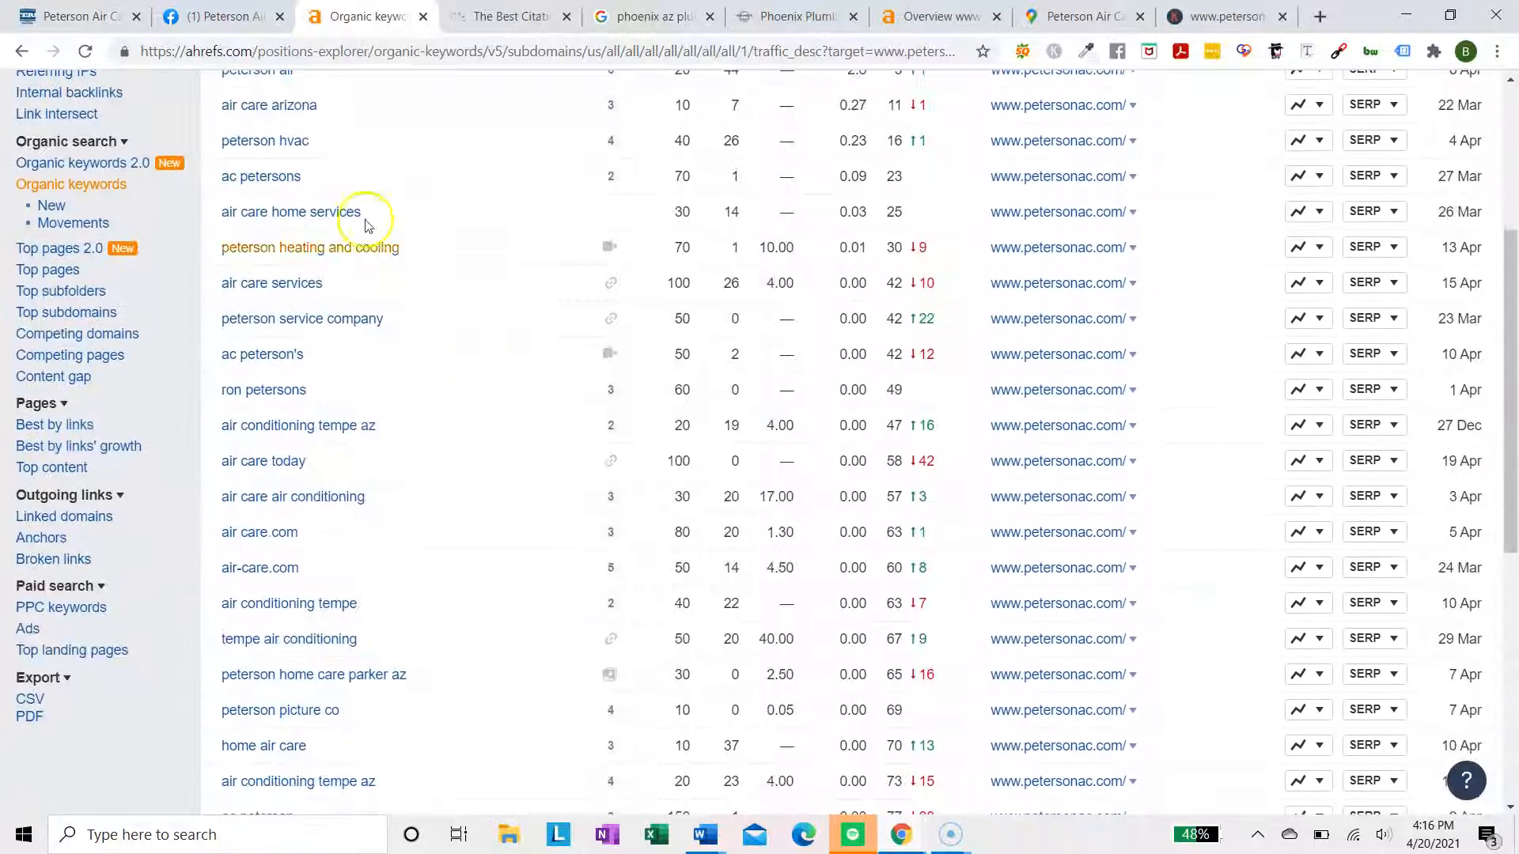
scroll("down", 3)
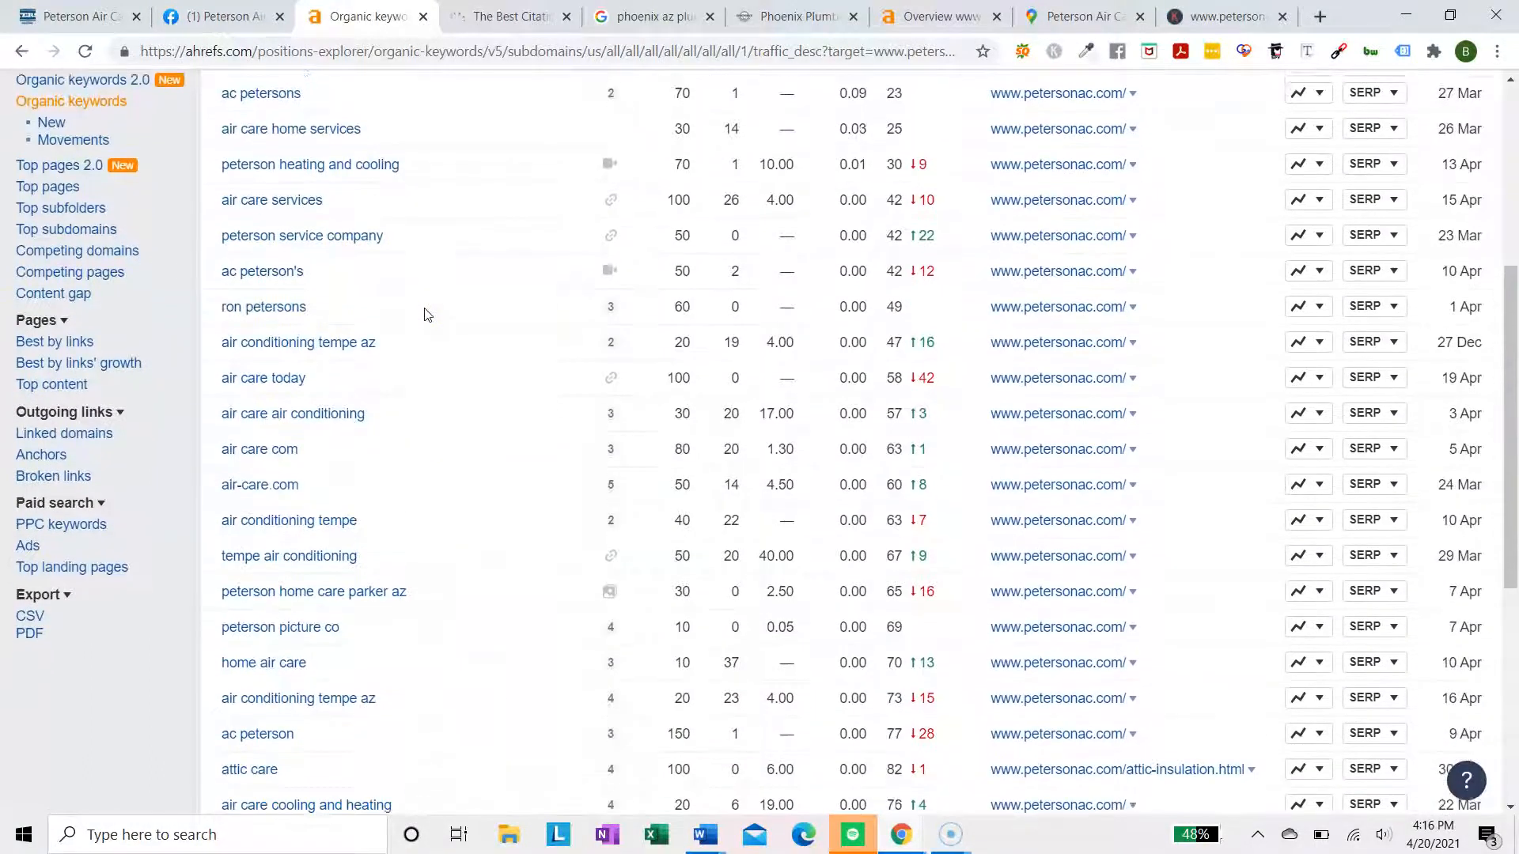
scroll("down", 3)
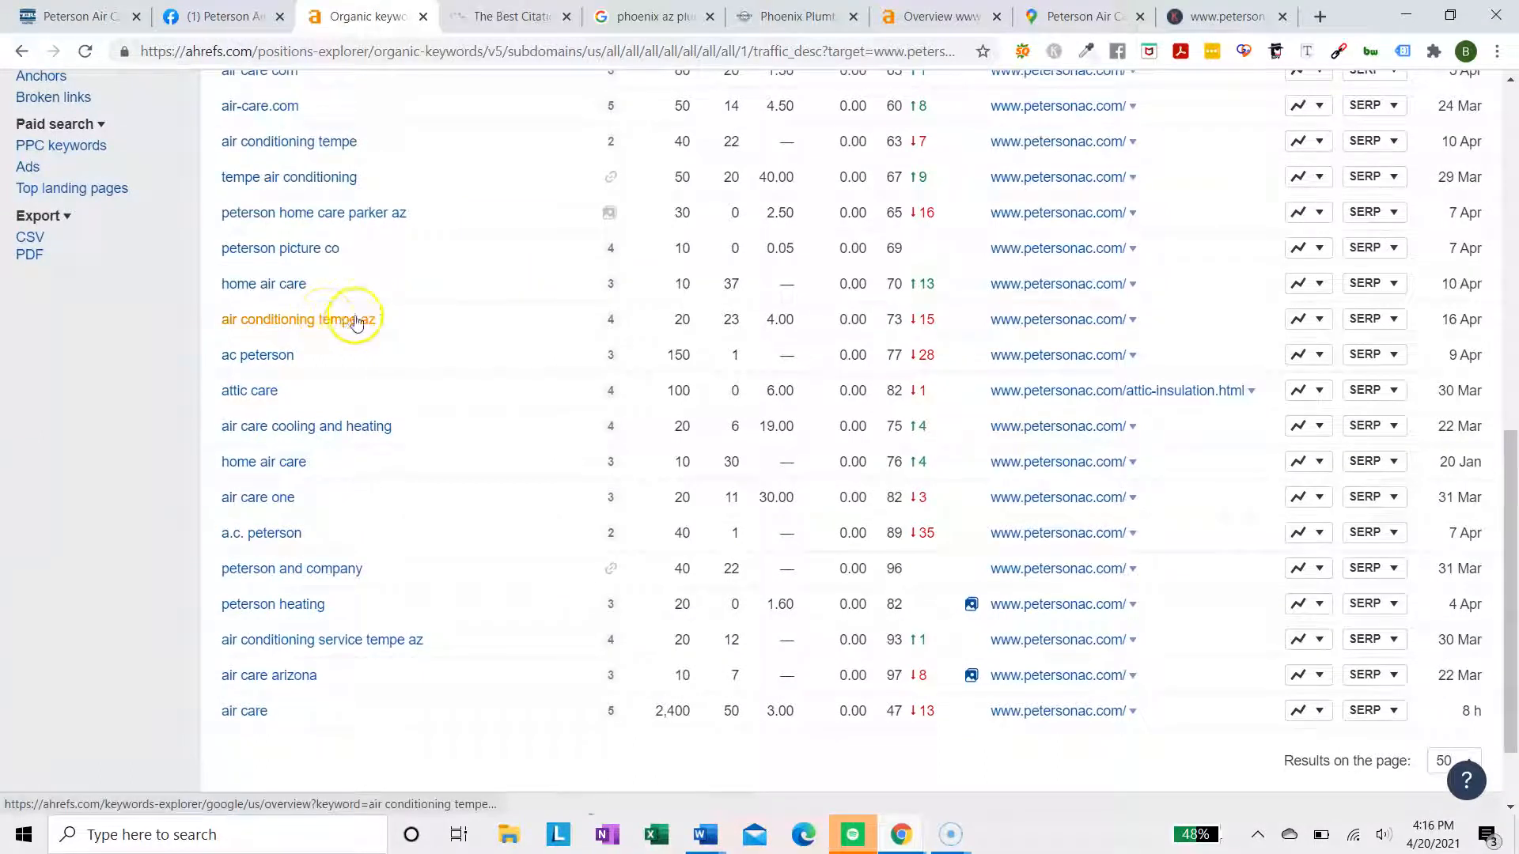
mouse_move(911, 319)
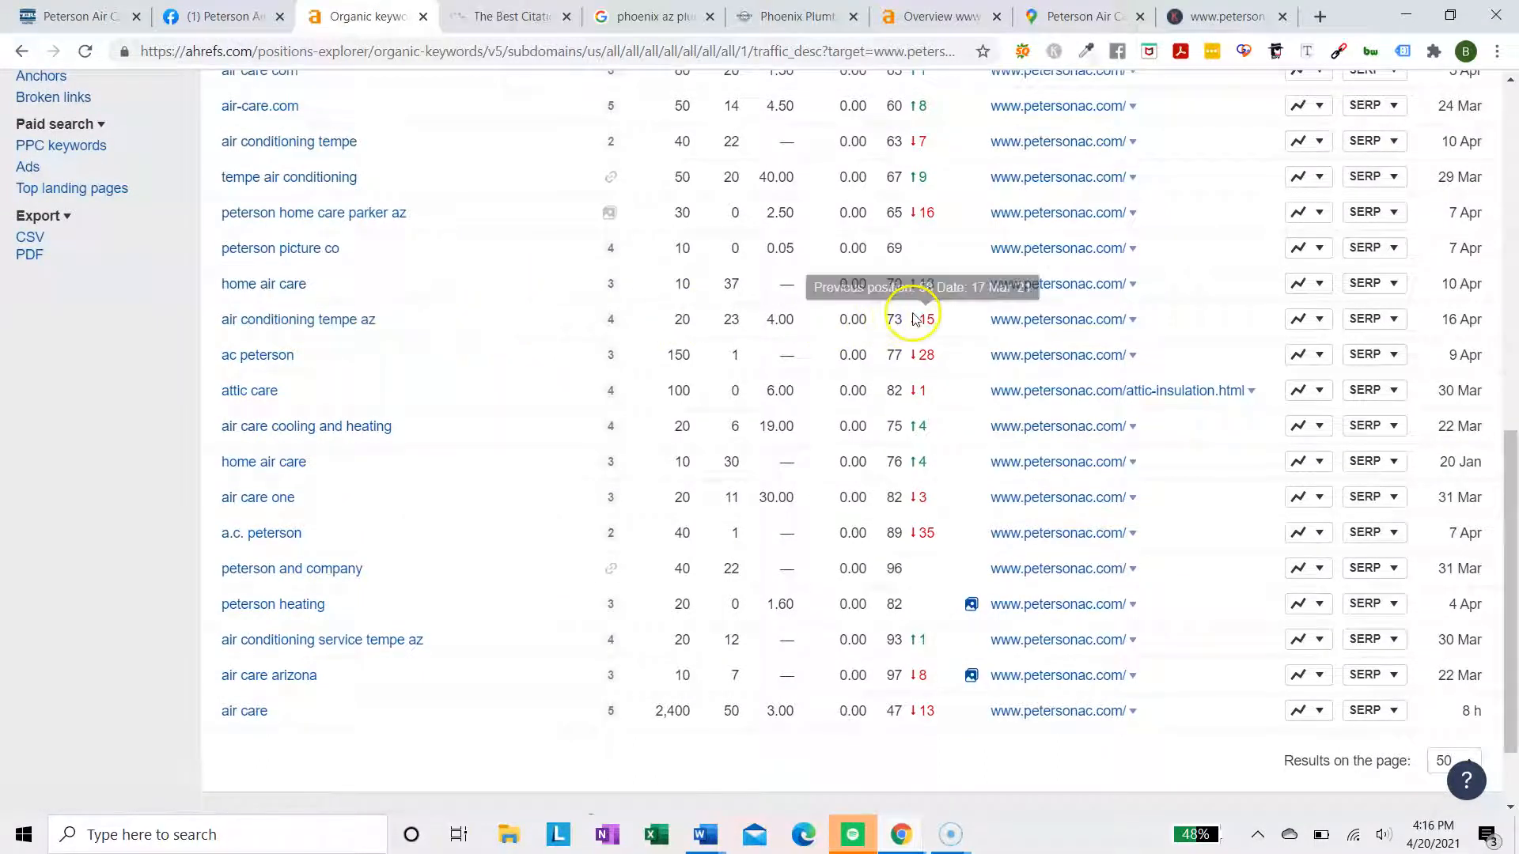
mouse_move(889, 337)
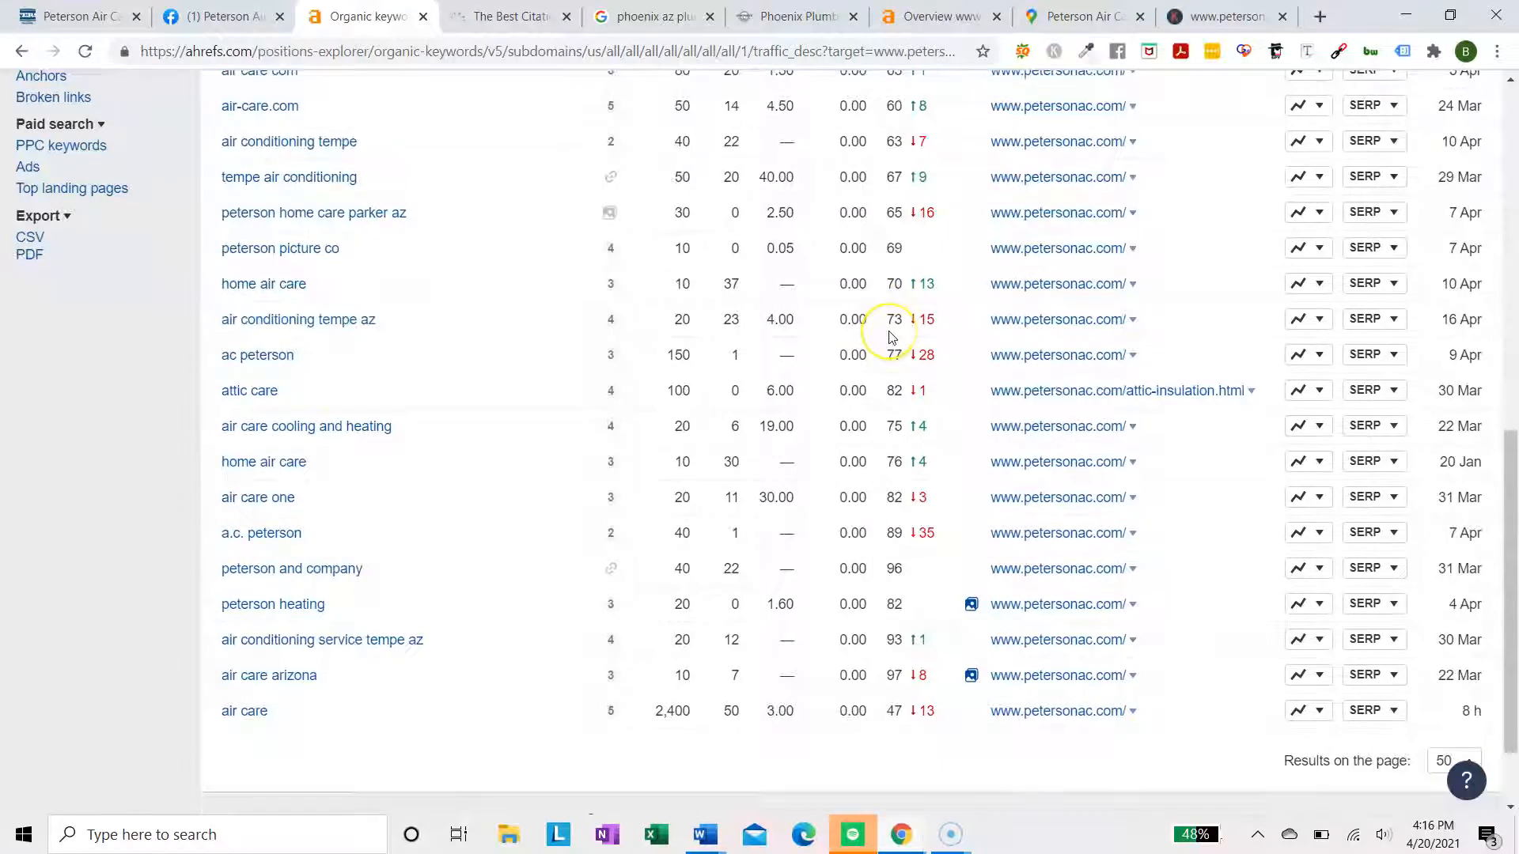
left_click(909, 331)
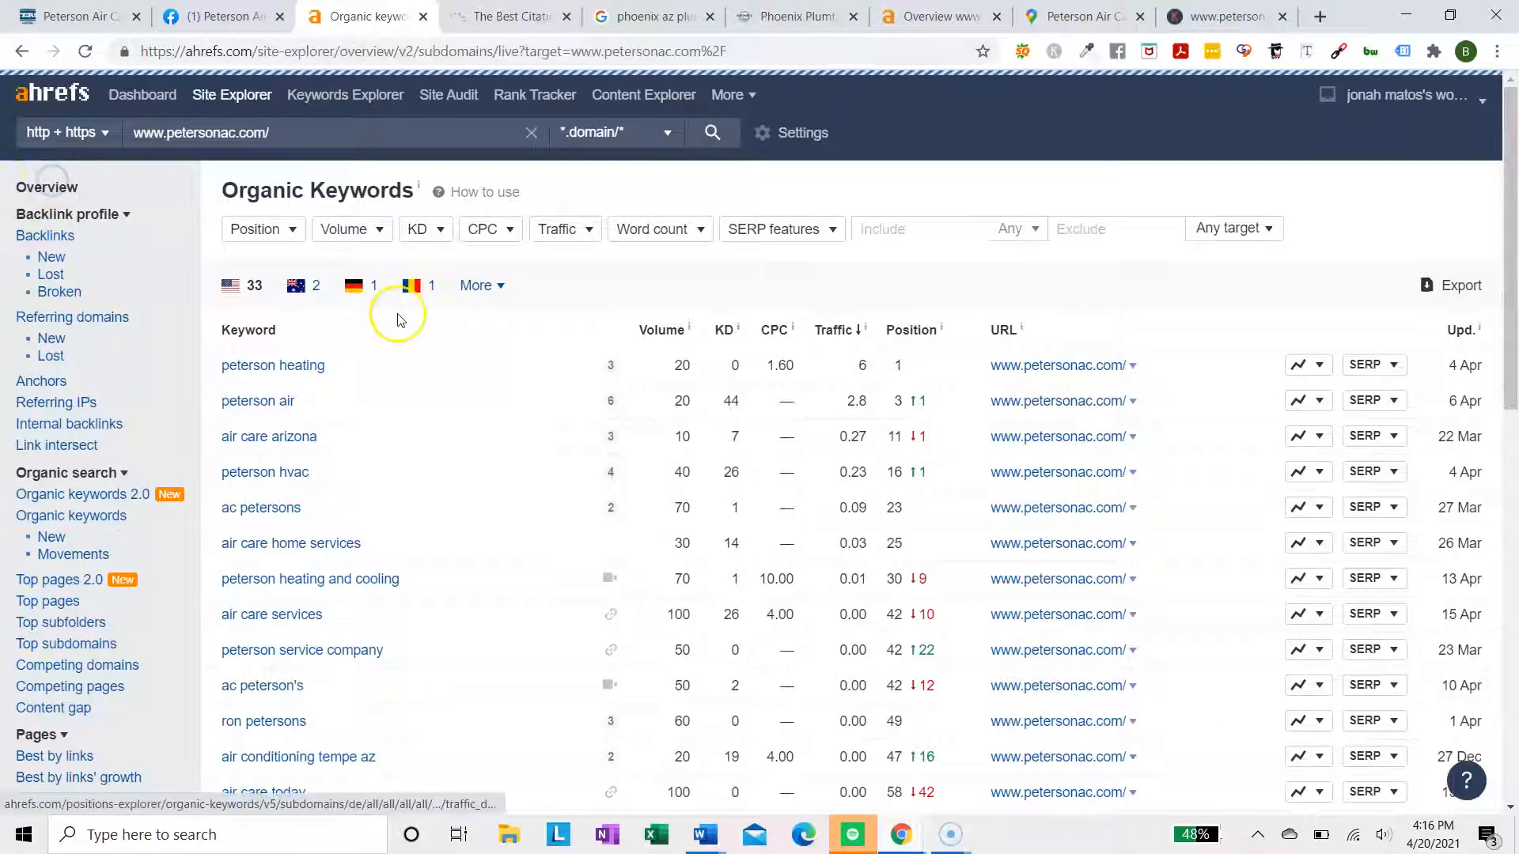
Scroll petersonac.com's homepage down to the service-area map and return to the top
left_click(47, 186)
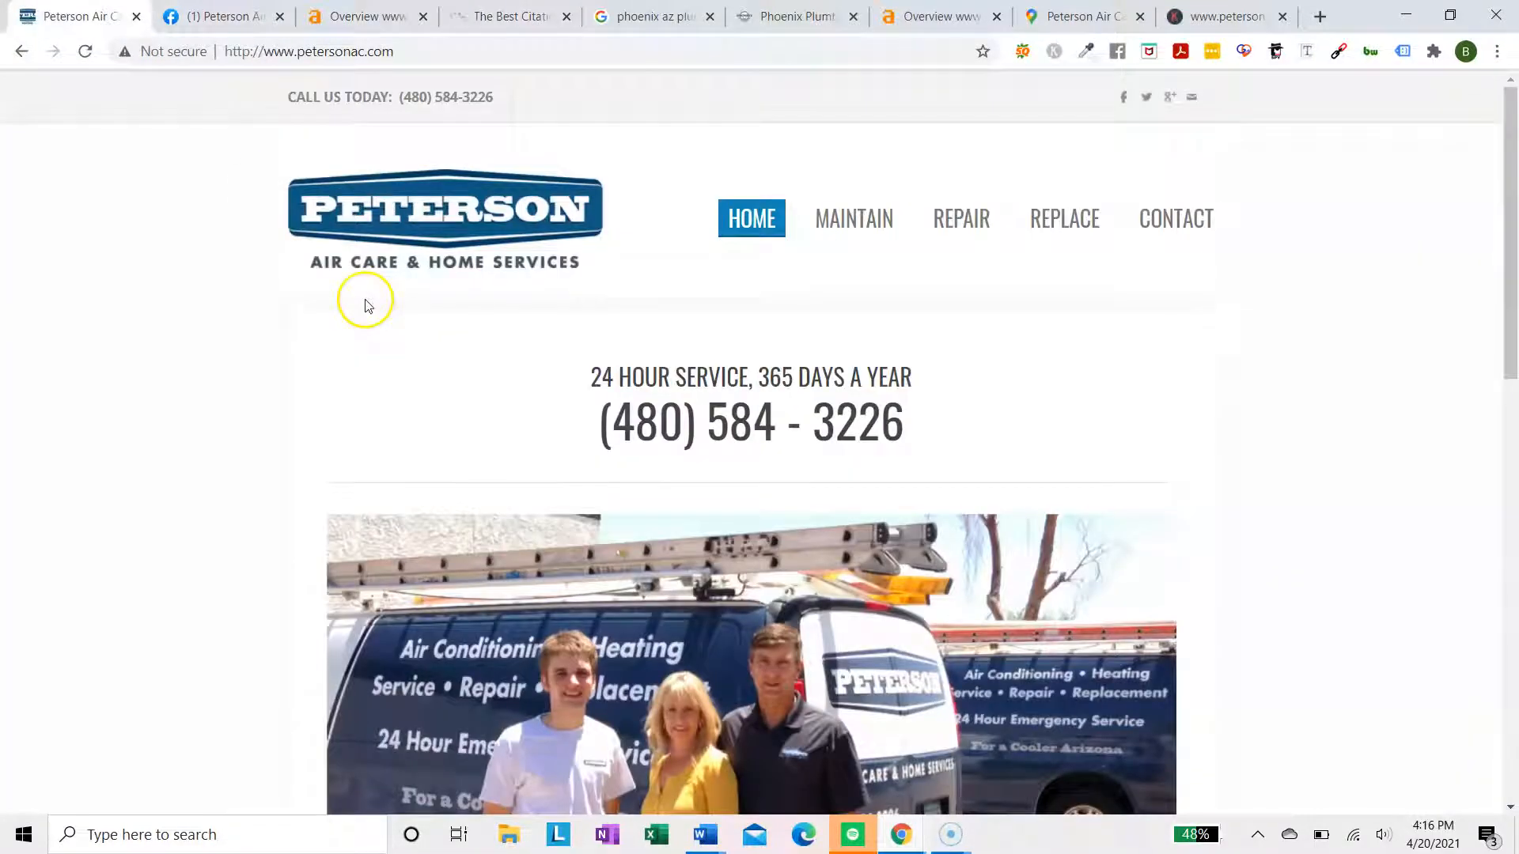
scroll("down", 3)
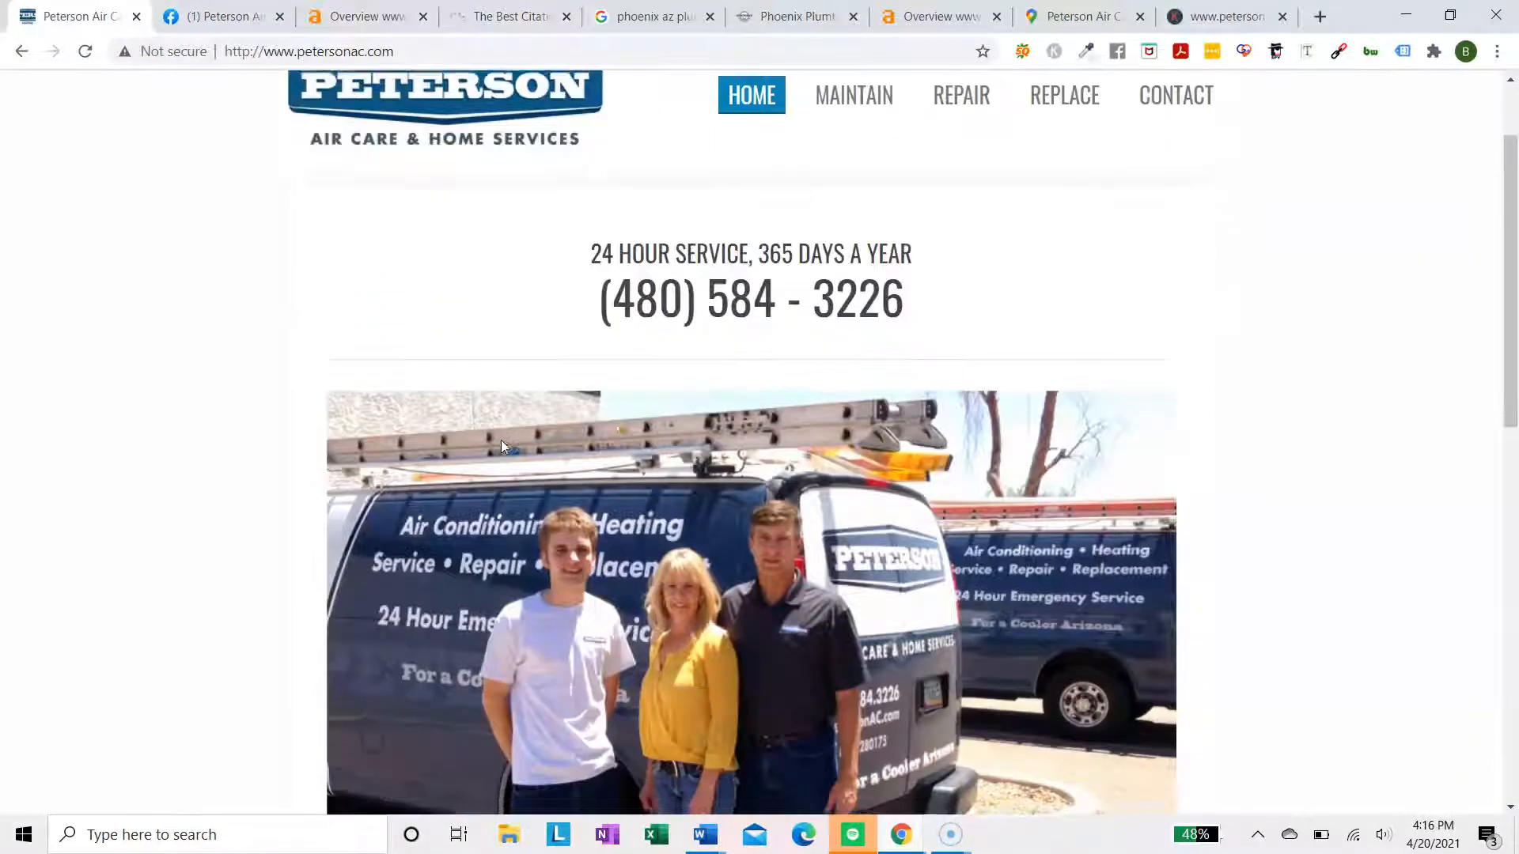
scroll("down", 3)
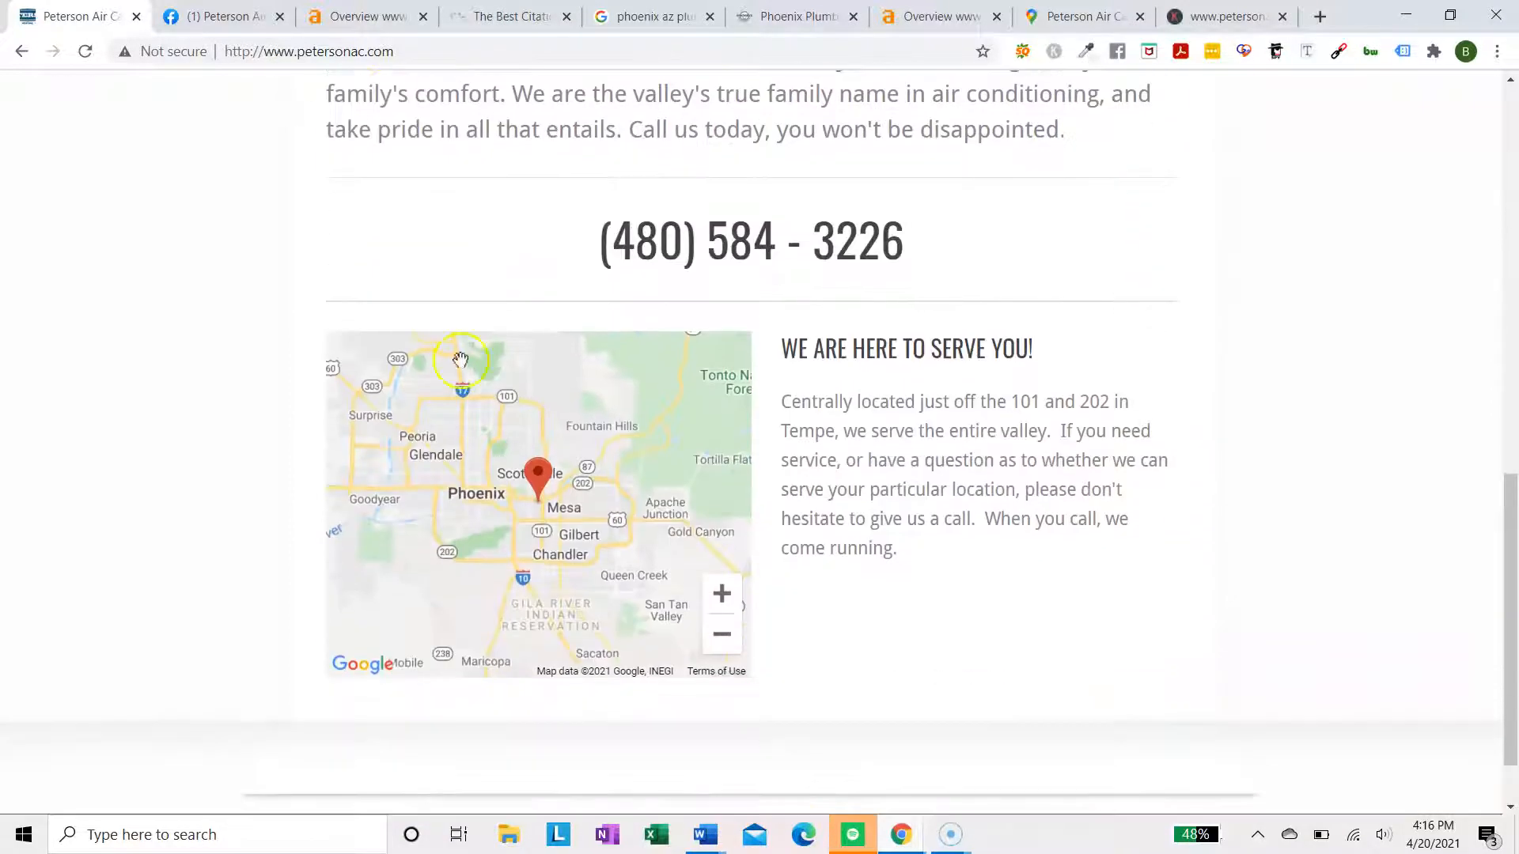
left_click(654, 17)
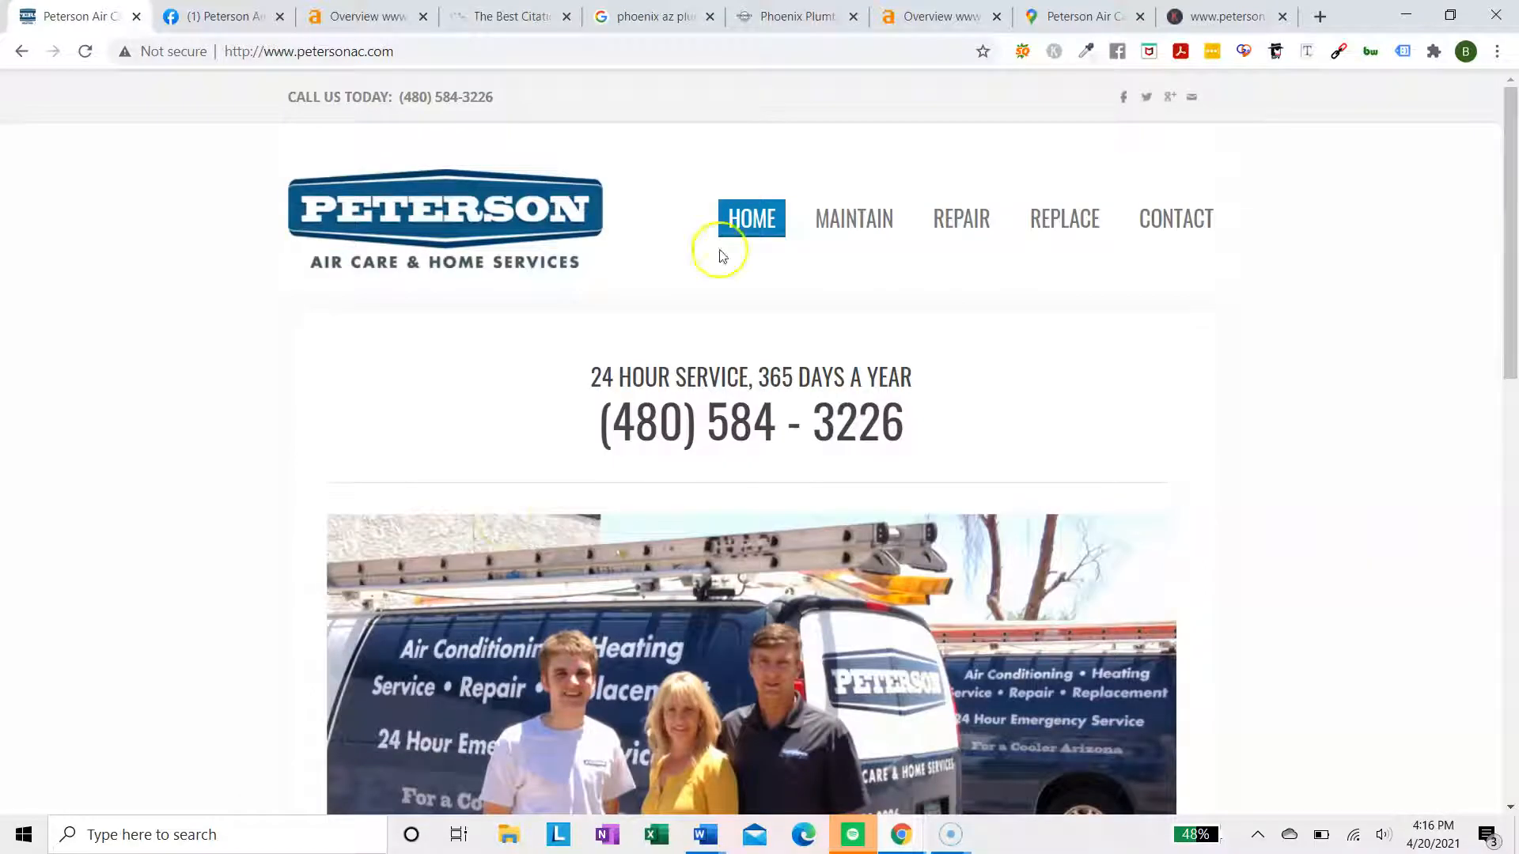
mouse_move(1063, 219)
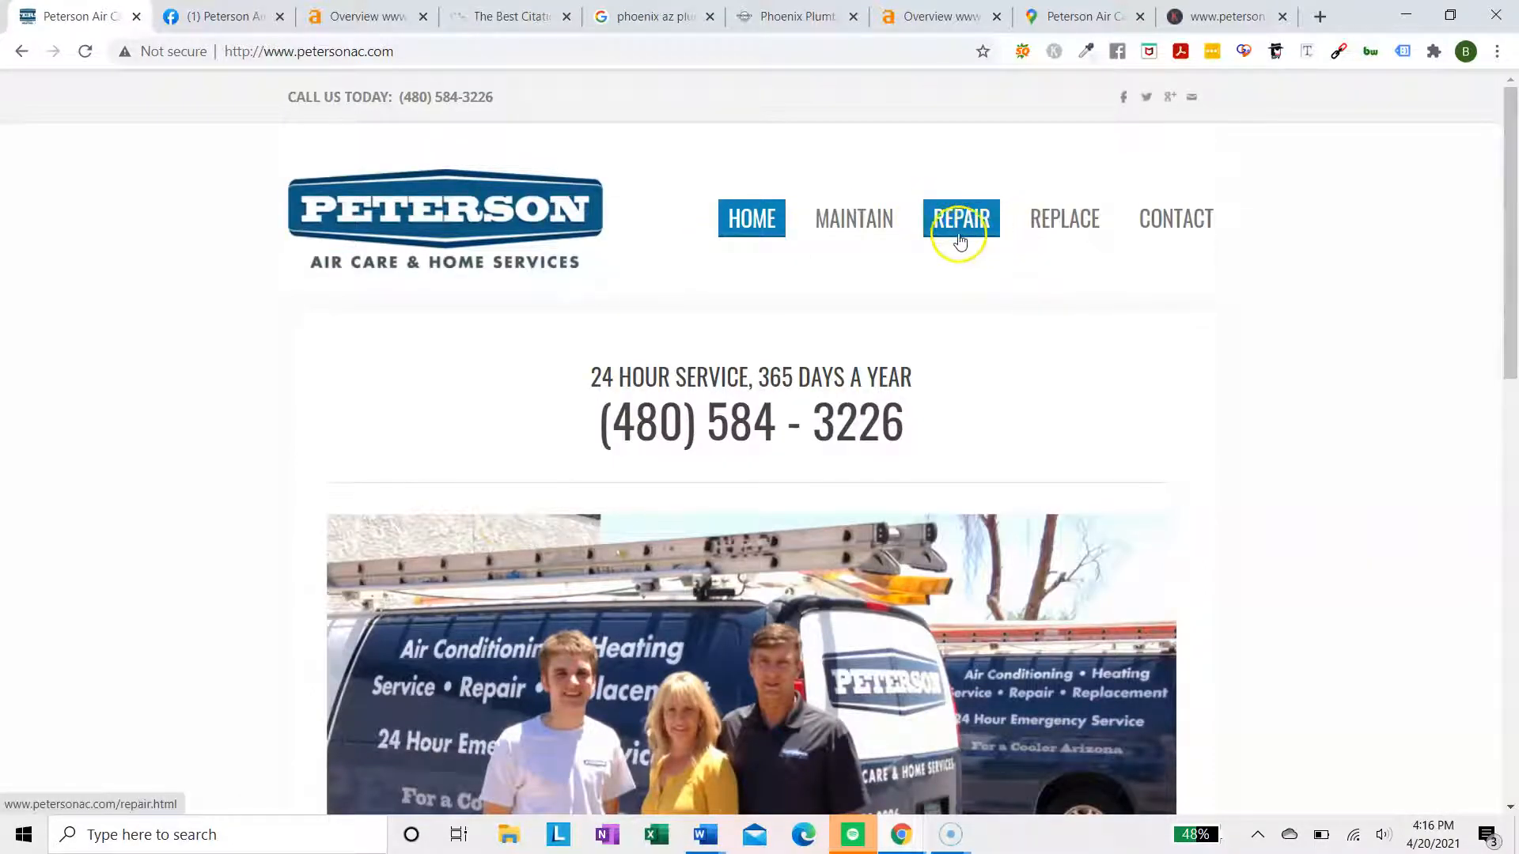
mouse_move(1063, 218)
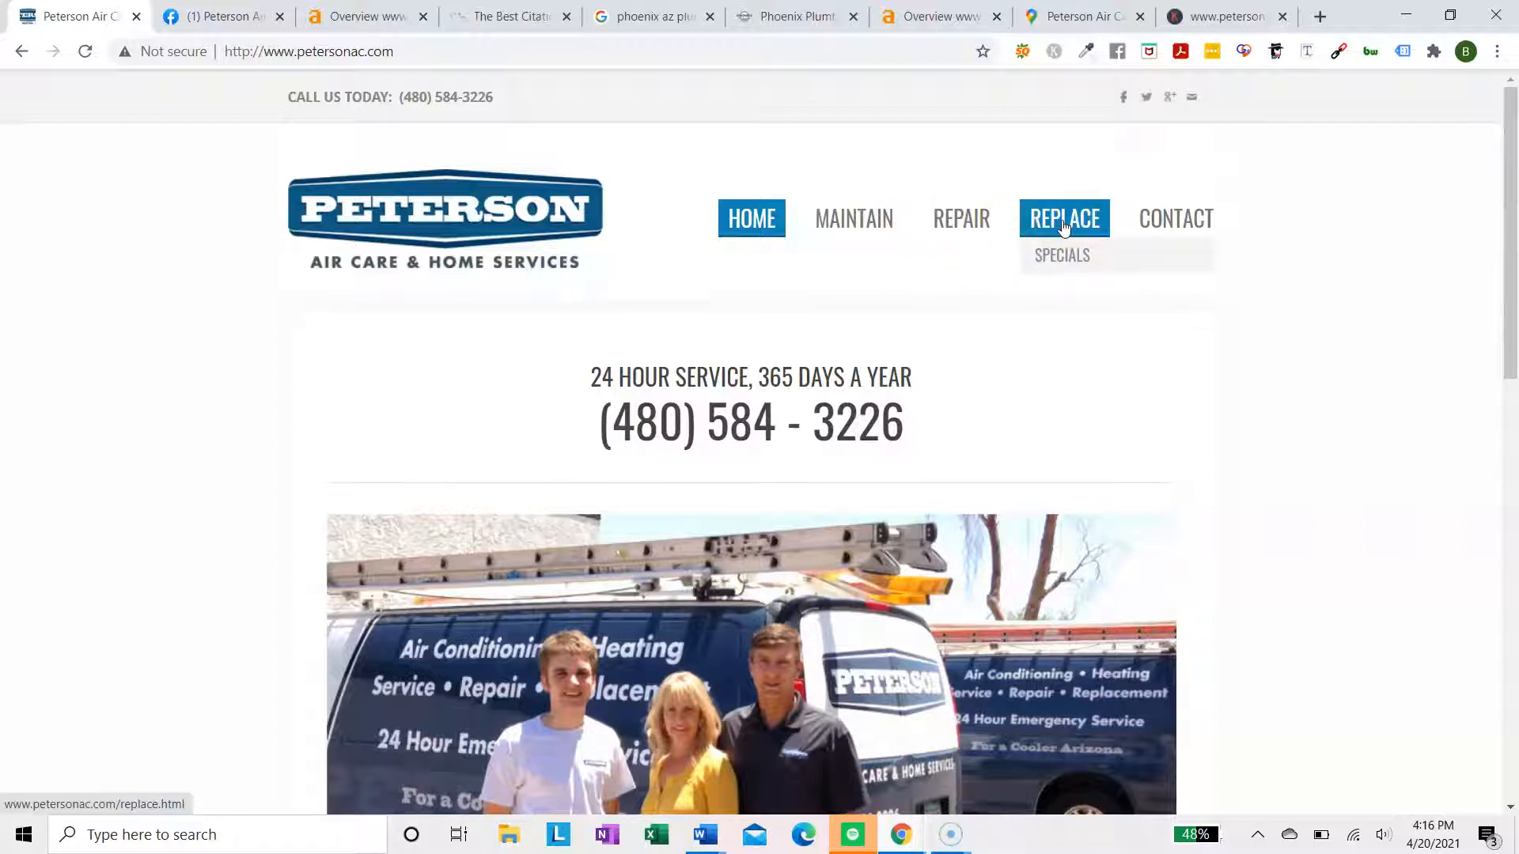
mouse_move(858, 107)
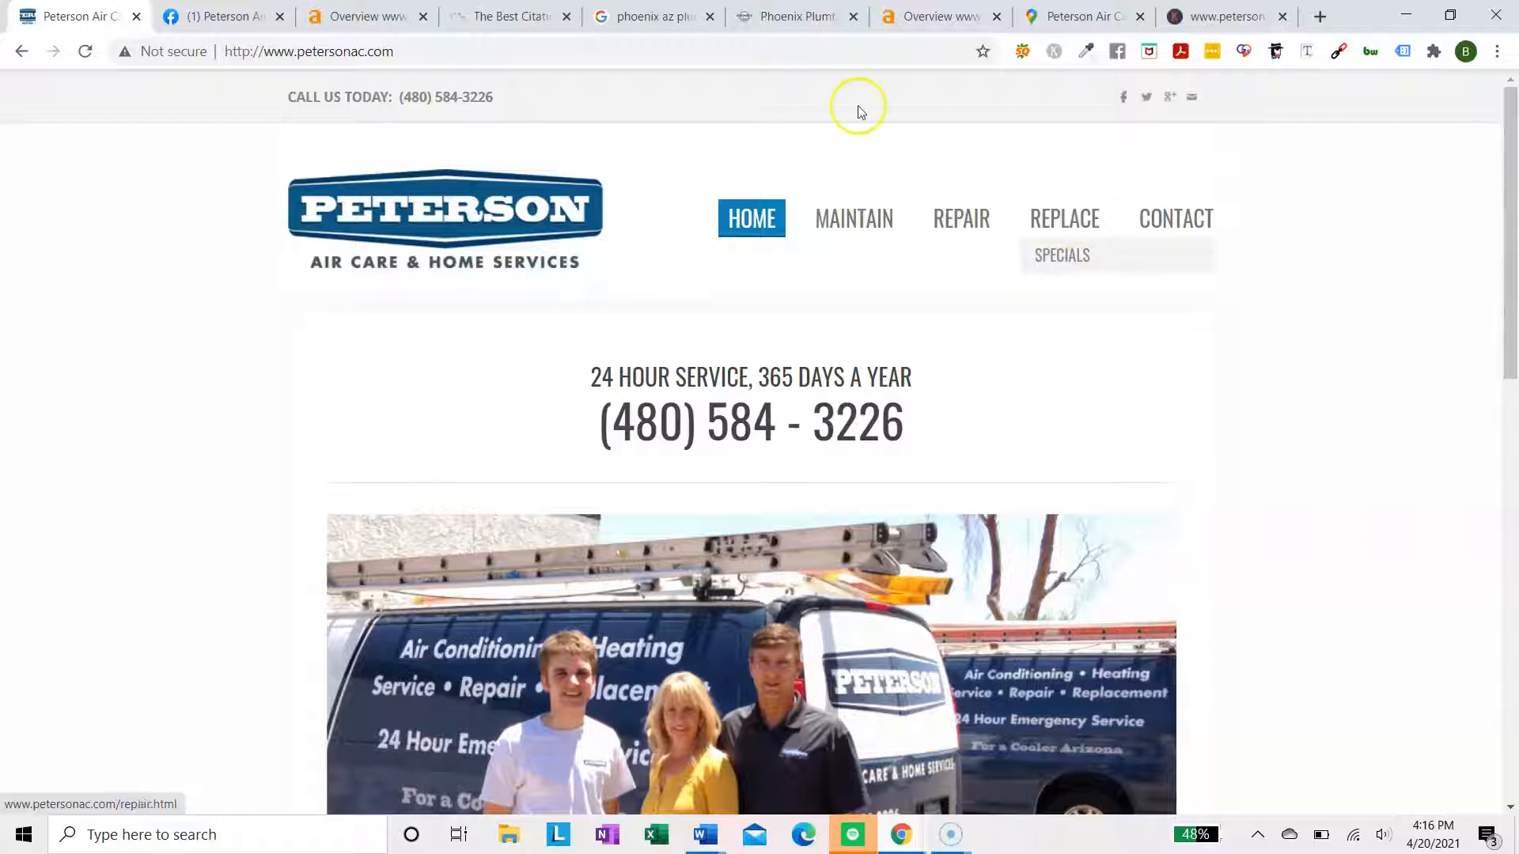
mouse_move(918, 307)
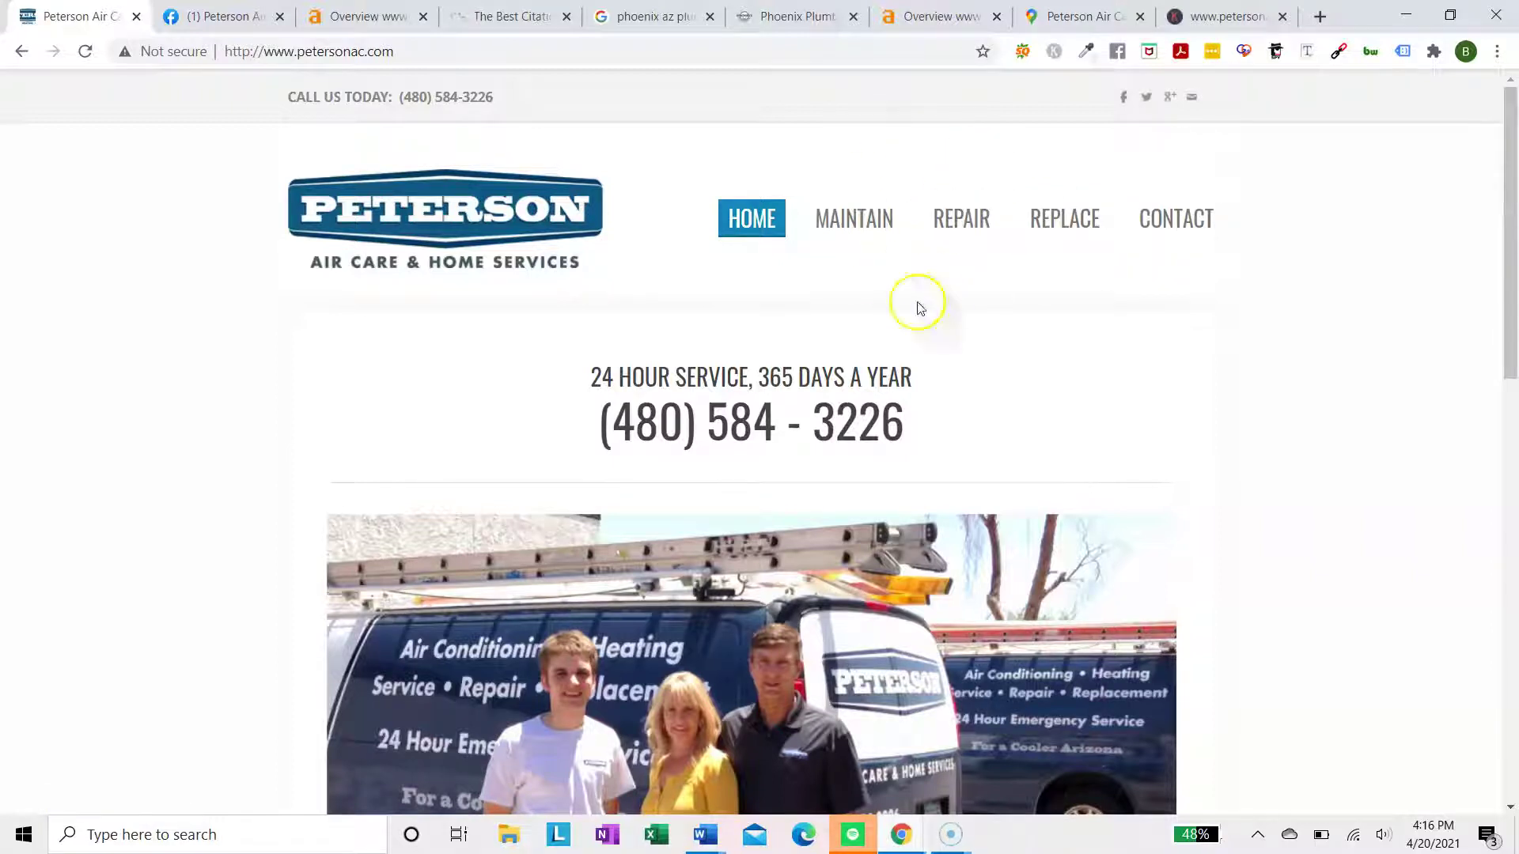
Revisit Diamondback's 'phoenix az plumbing' result and site, then view its Ahrefs overview (DR 15)
left_click(651, 17)
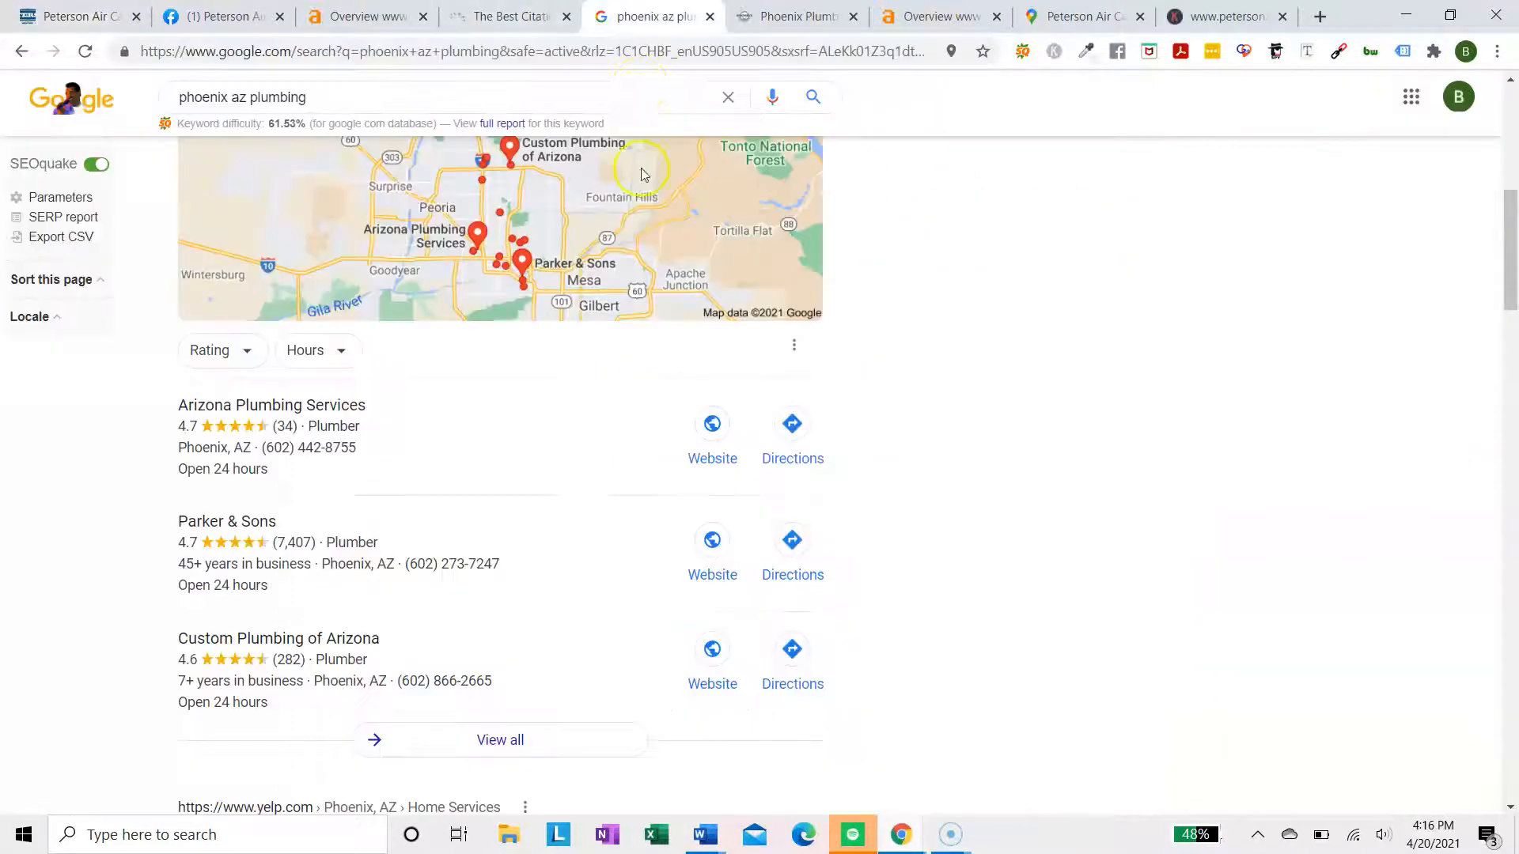
scroll("down", 3)
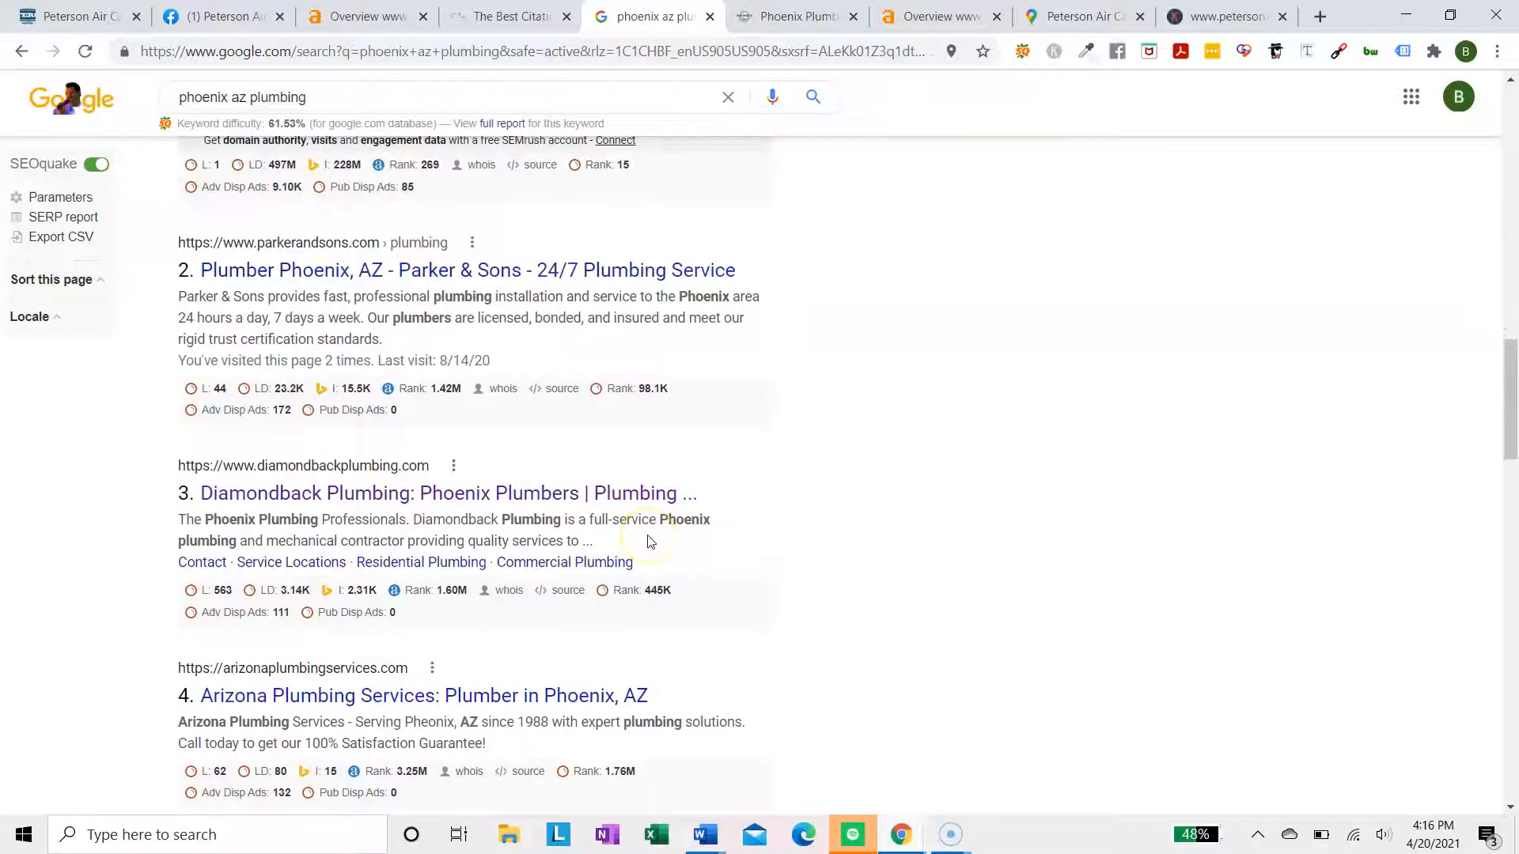
left_click(448, 492)
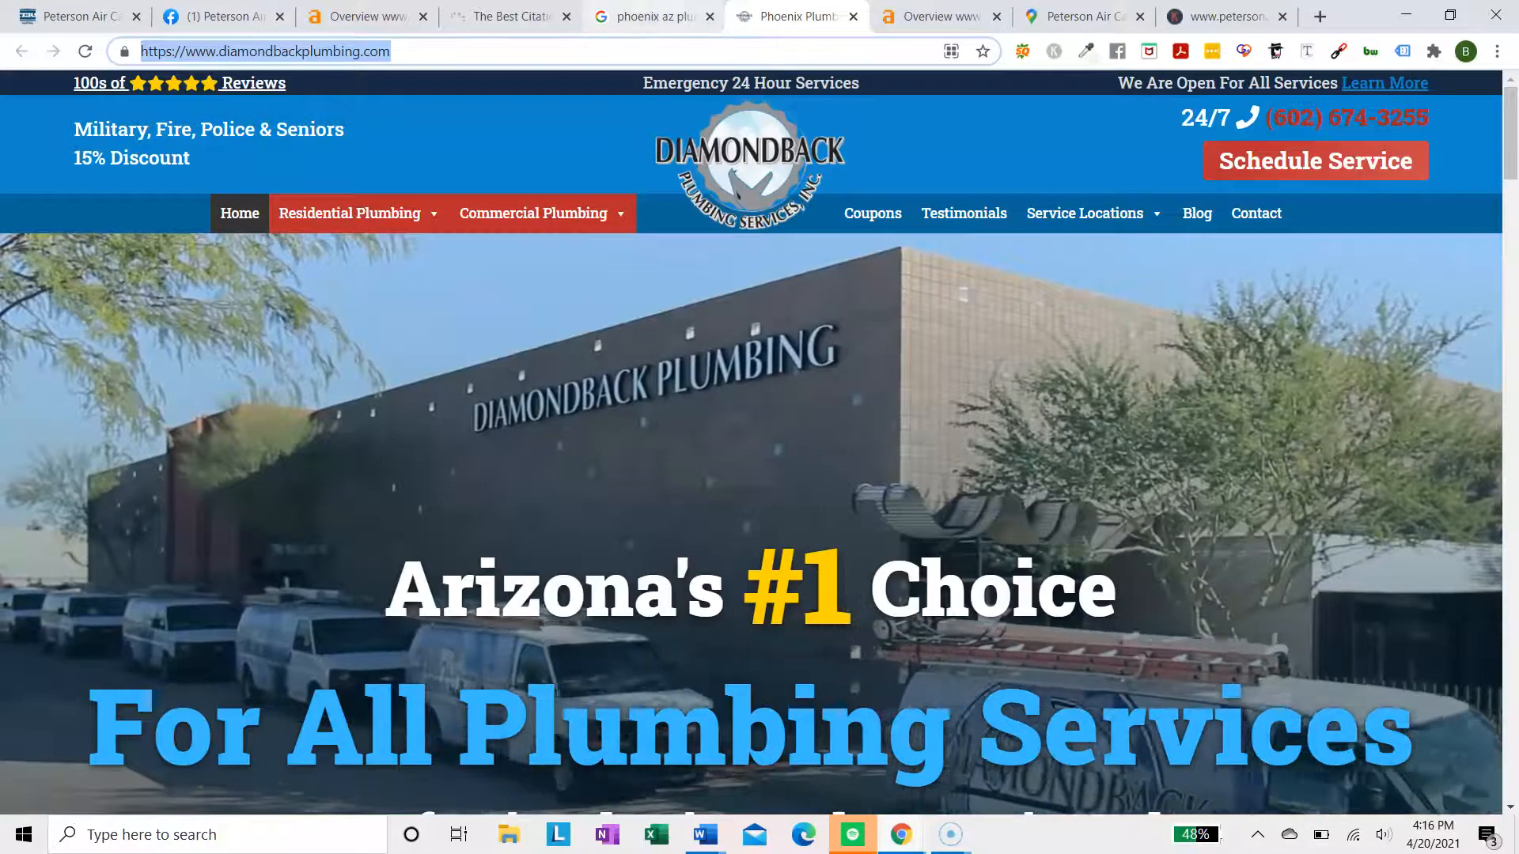
left_click(654, 17)
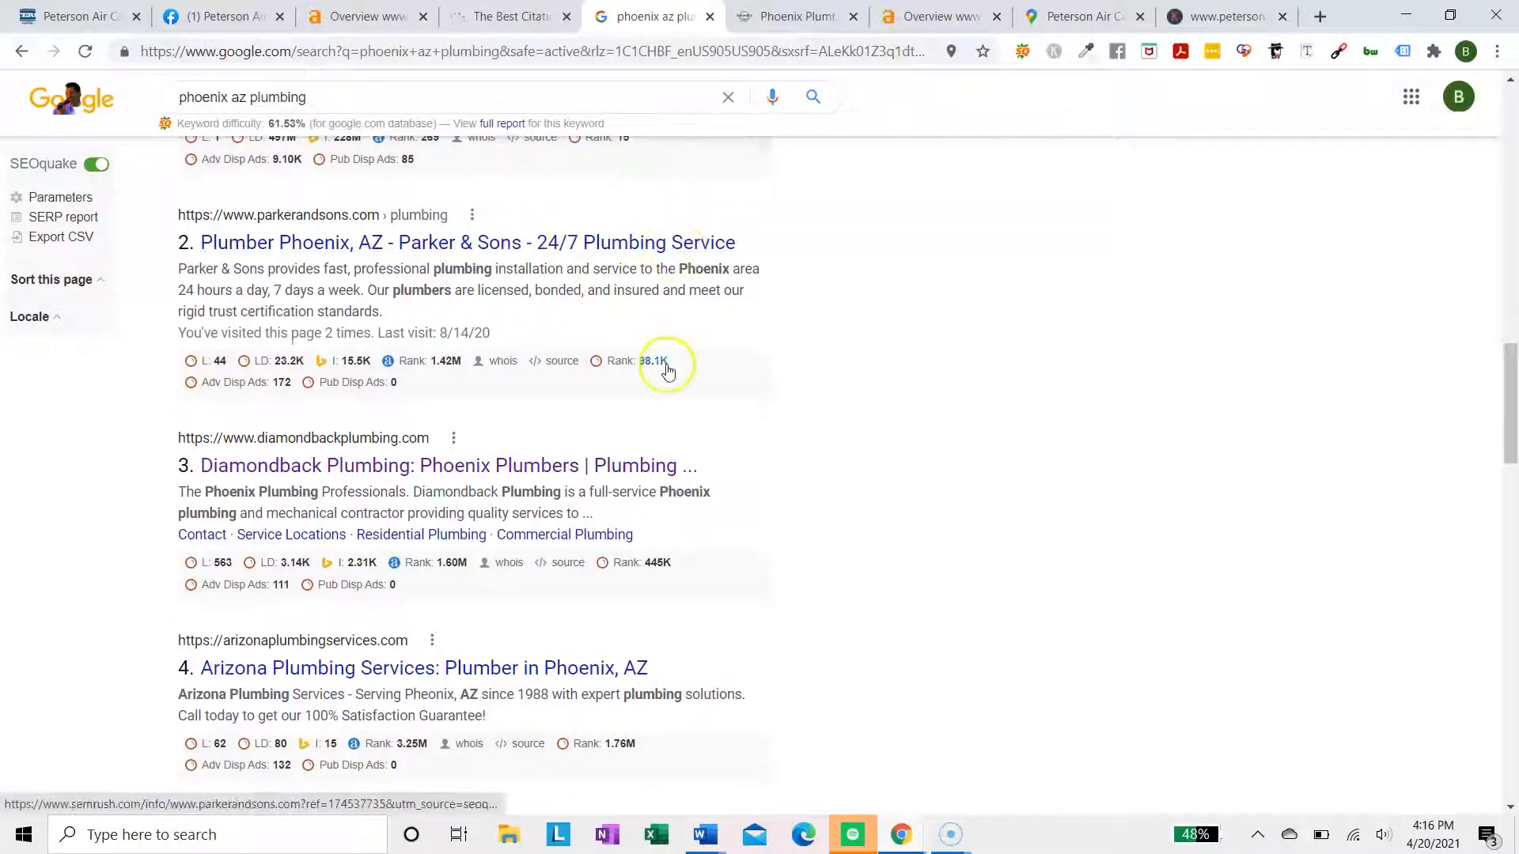
scroll("down", 3)
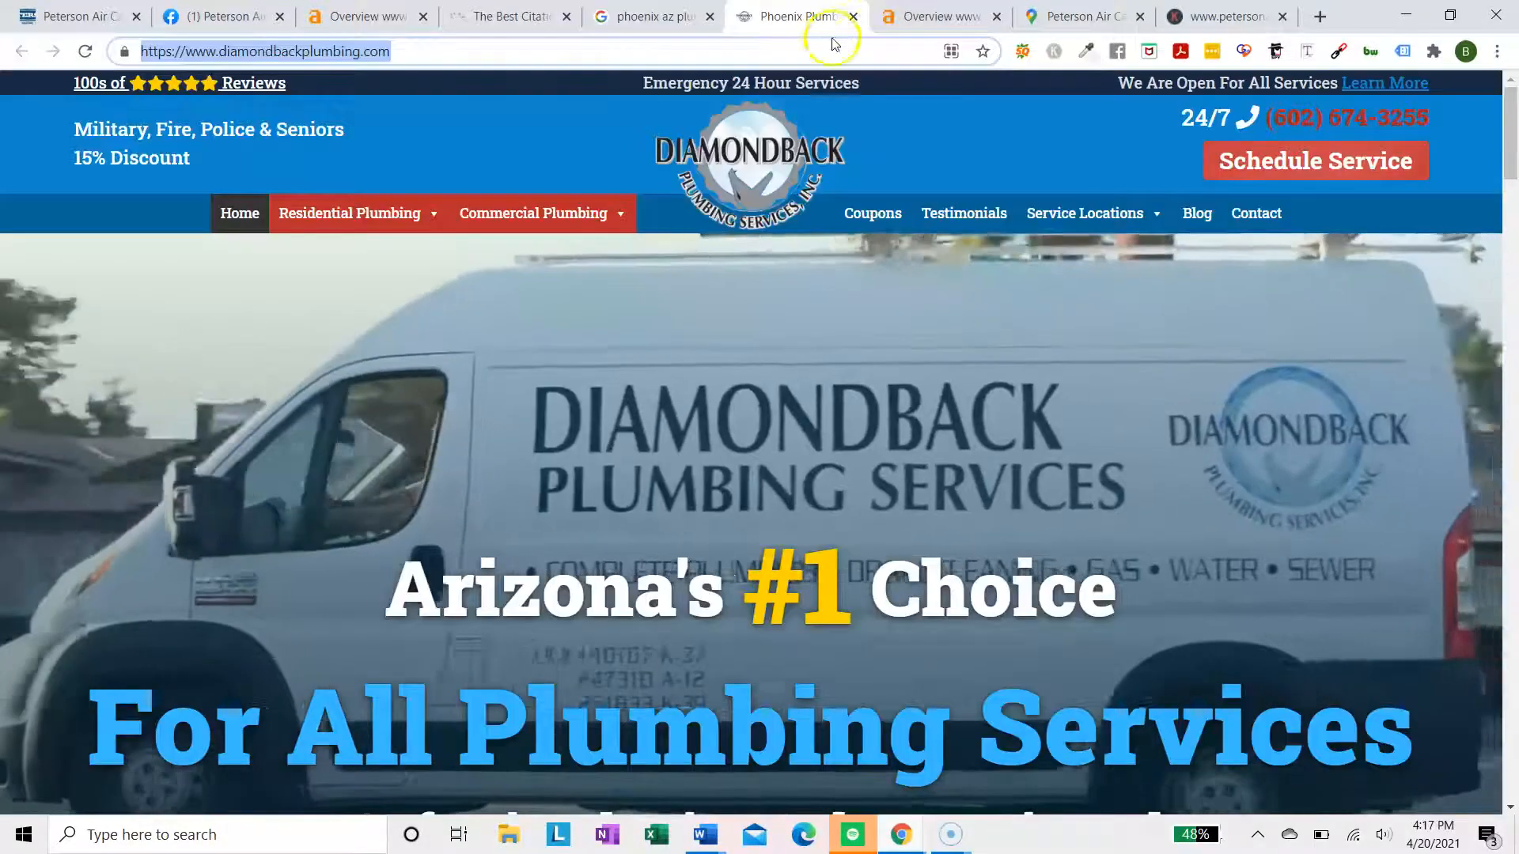
left_click(938, 16)
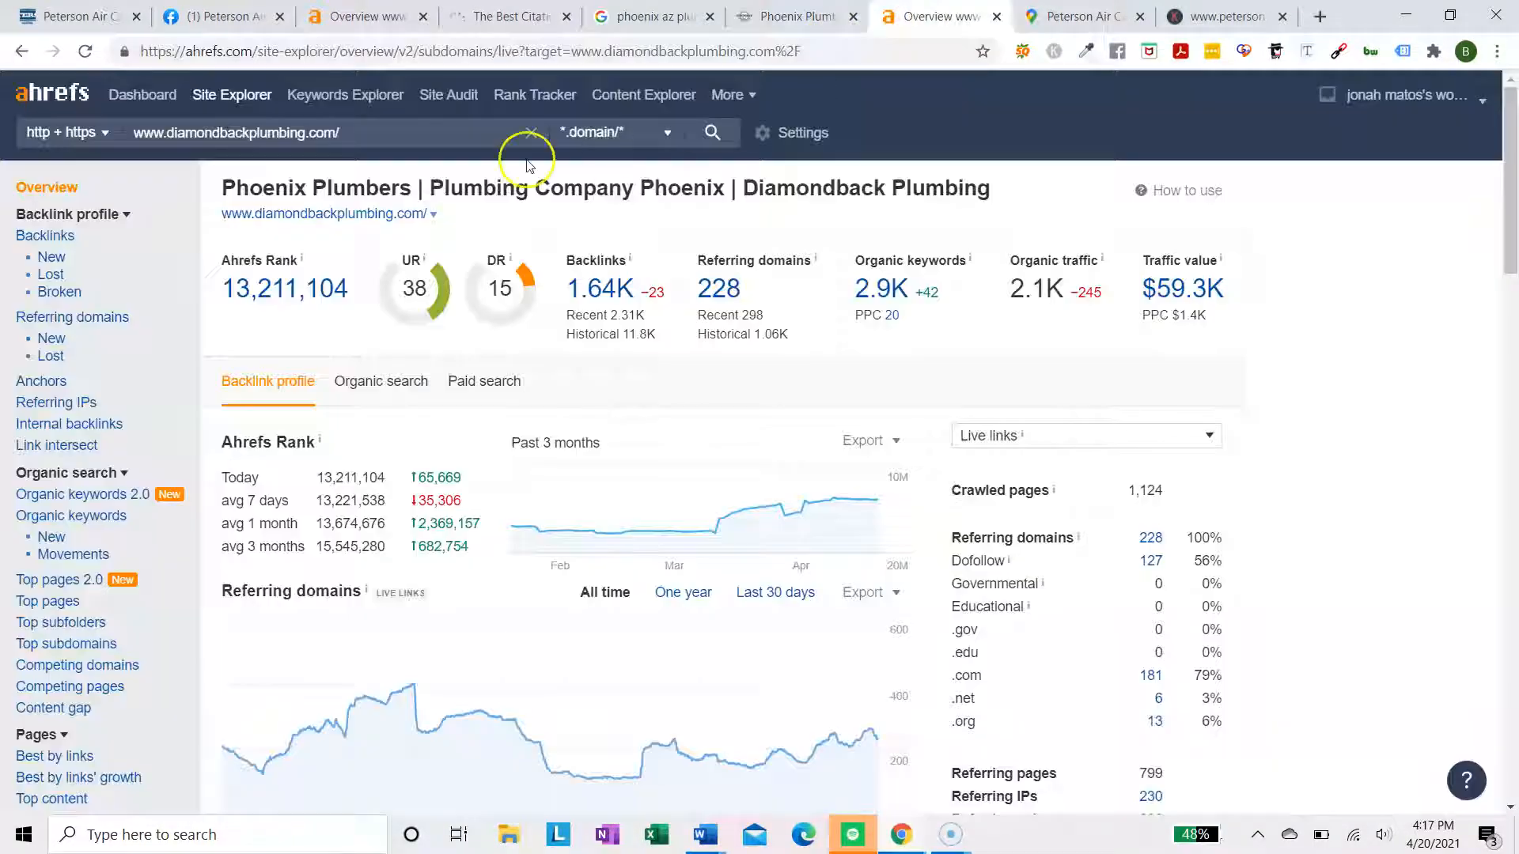
mouse_move(928, 344)
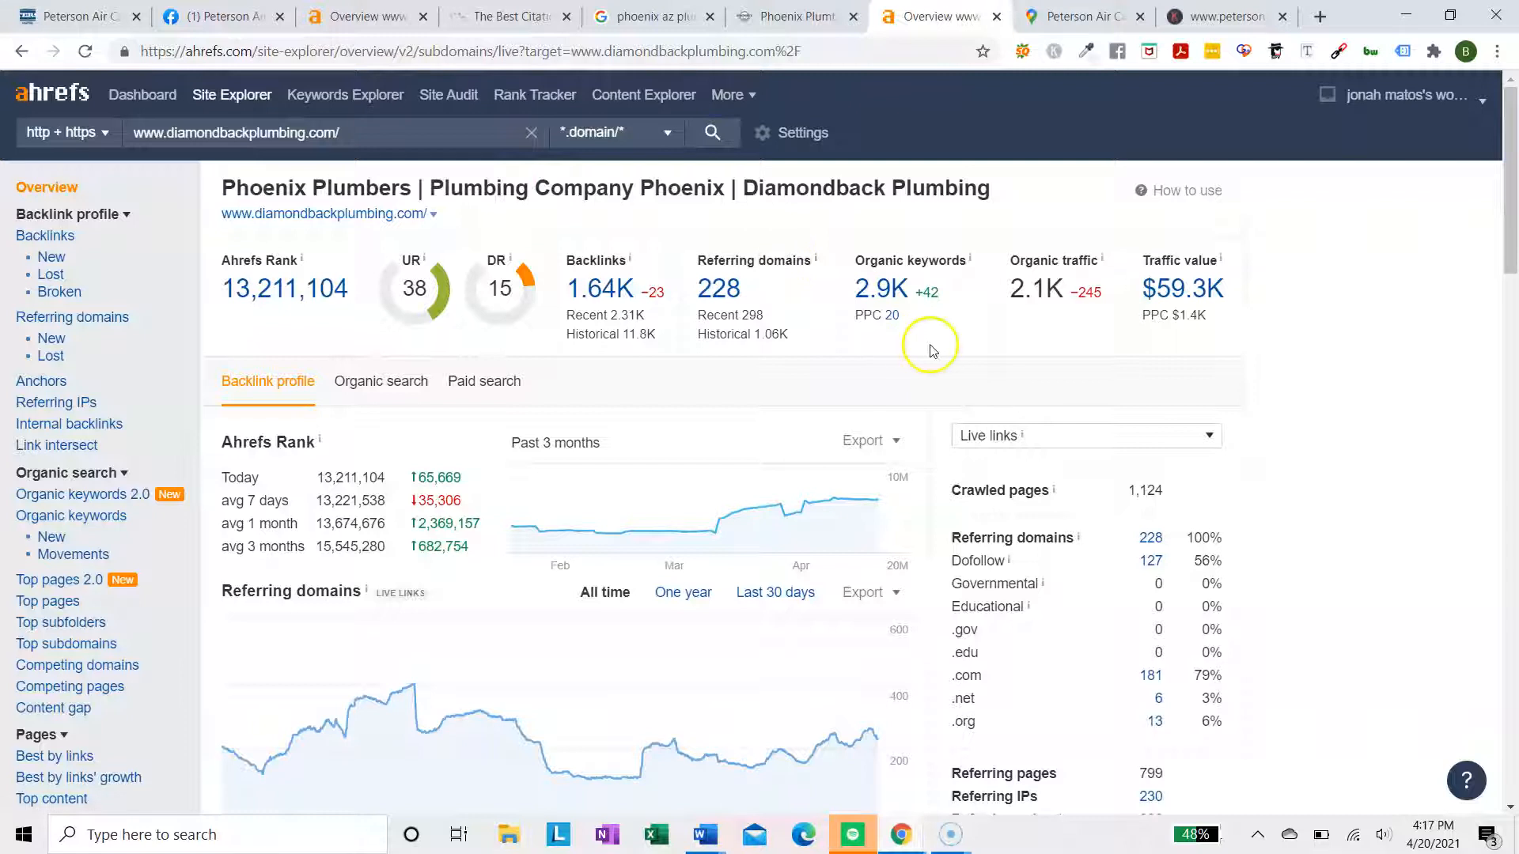
mouse_move(877, 285)
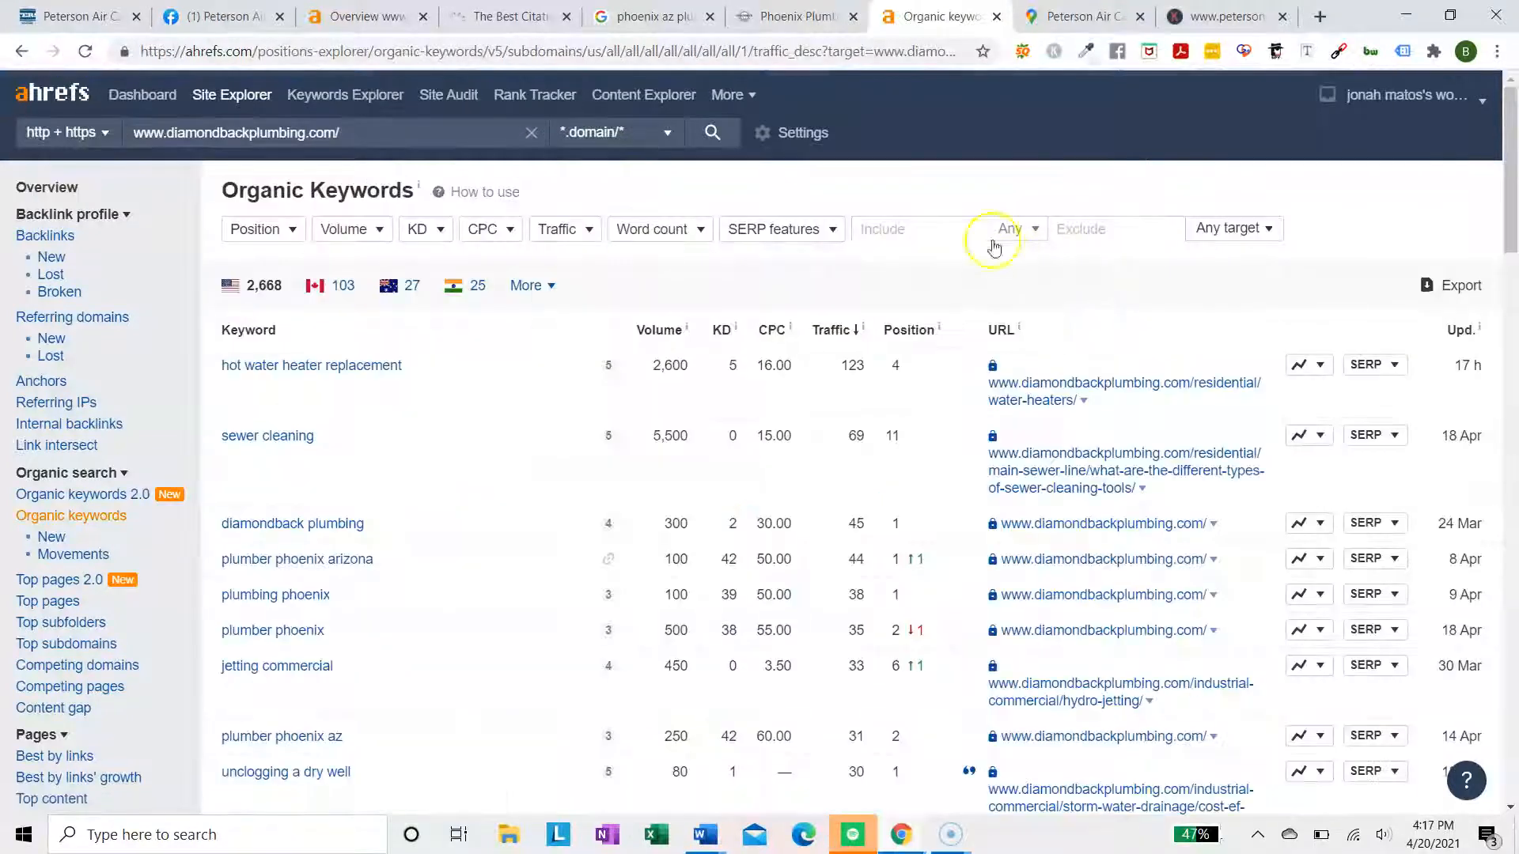
mouse_move(1082, 280)
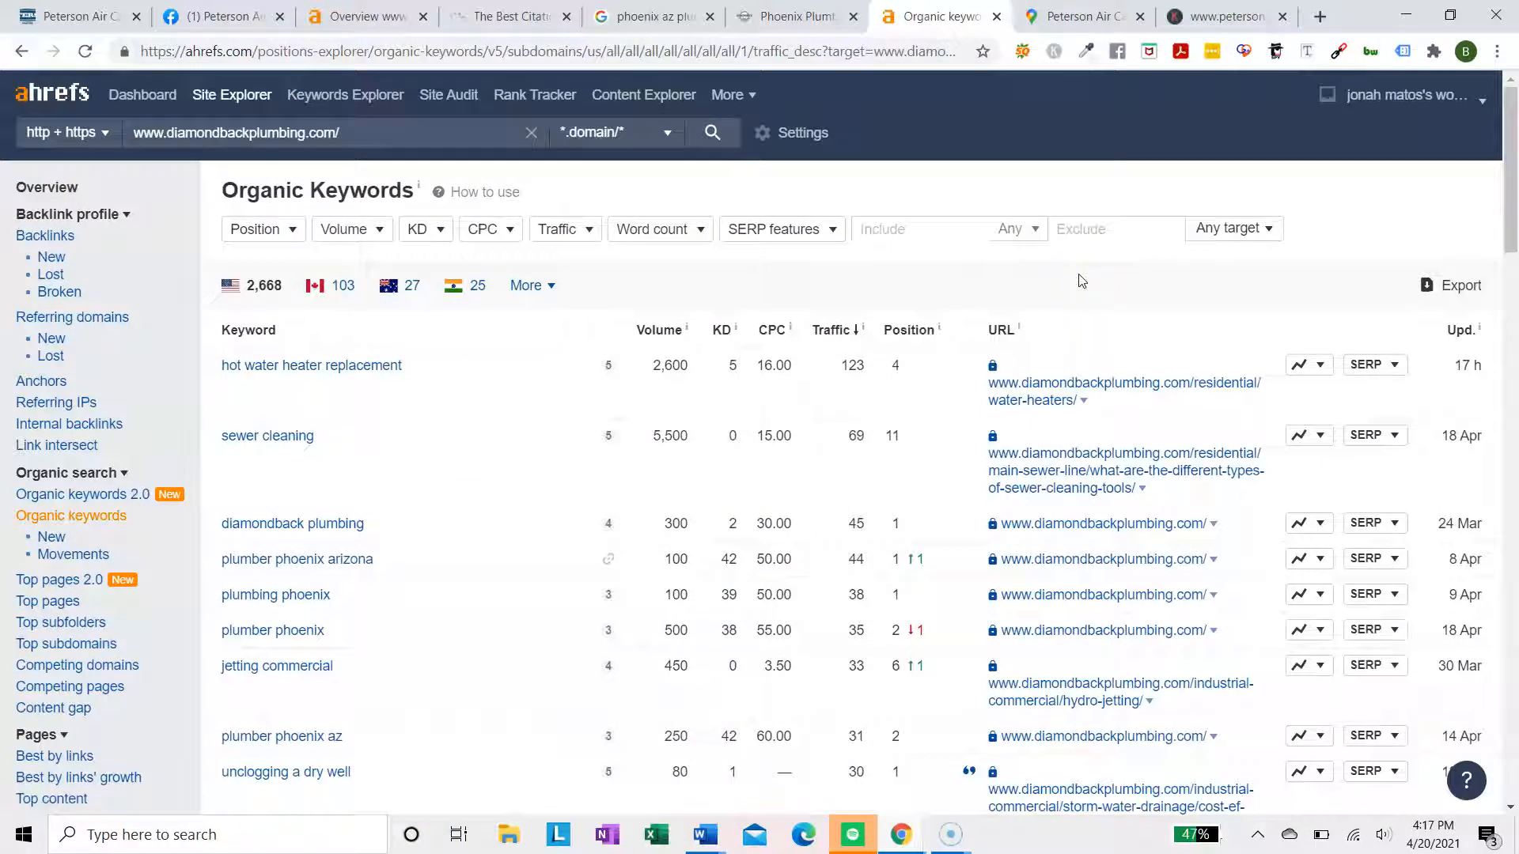
mouse_move(871, 378)
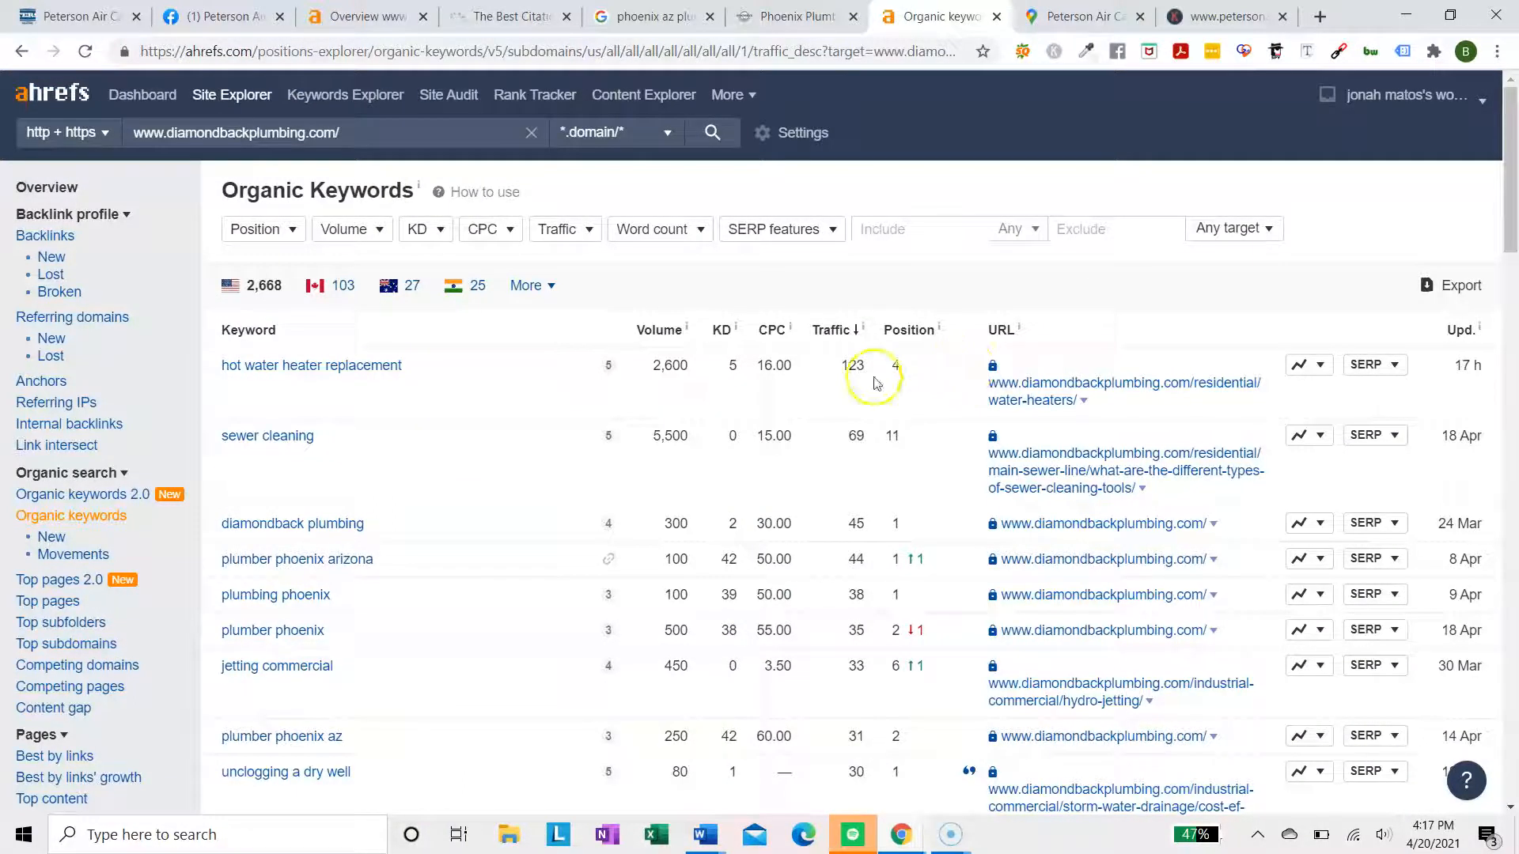
mouse_move(436, 336)
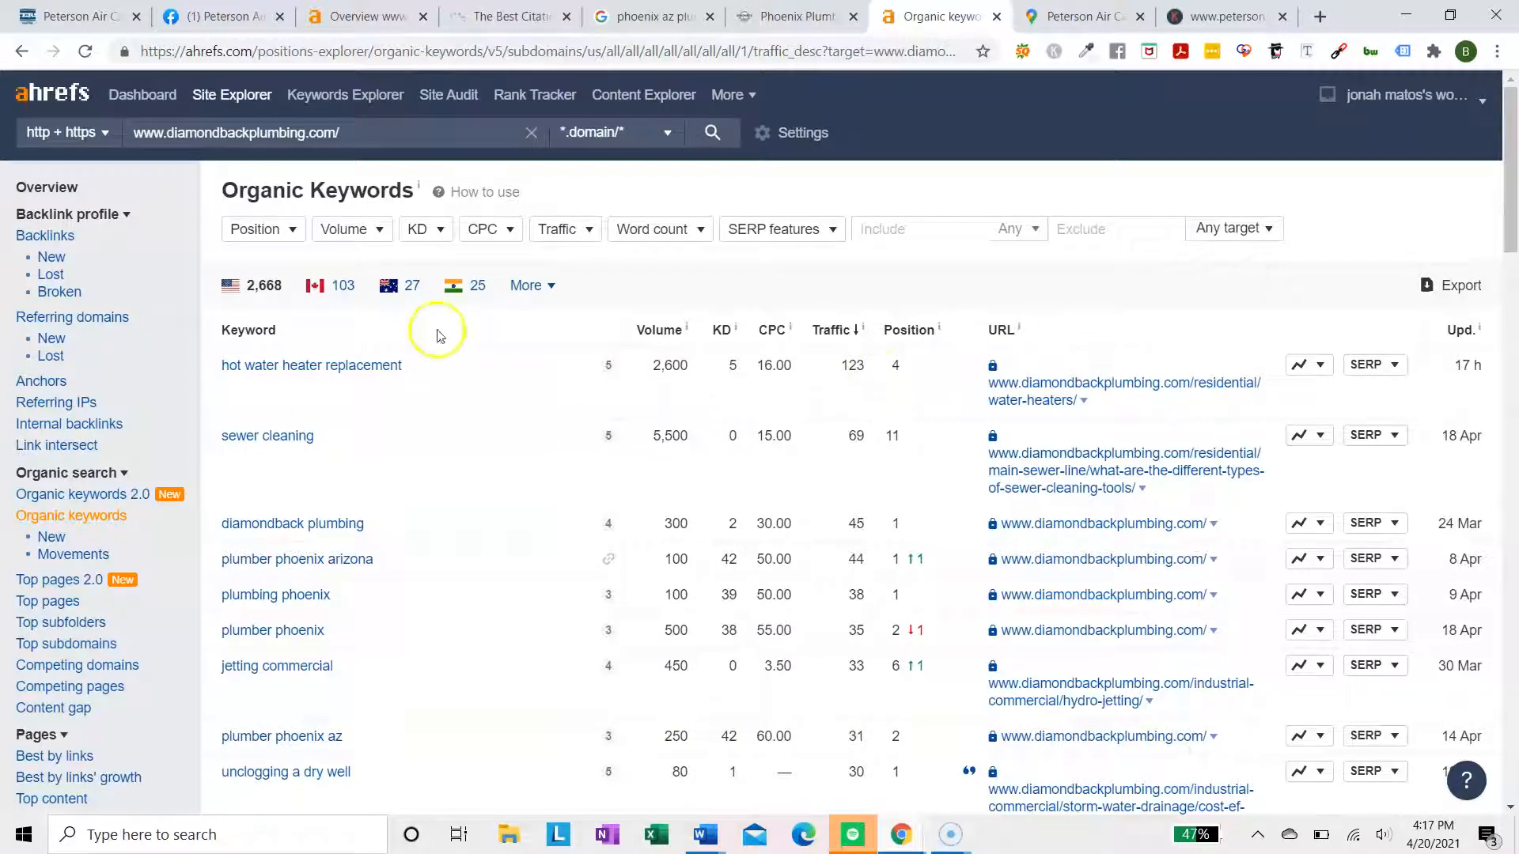
mouse_move(46, 186)
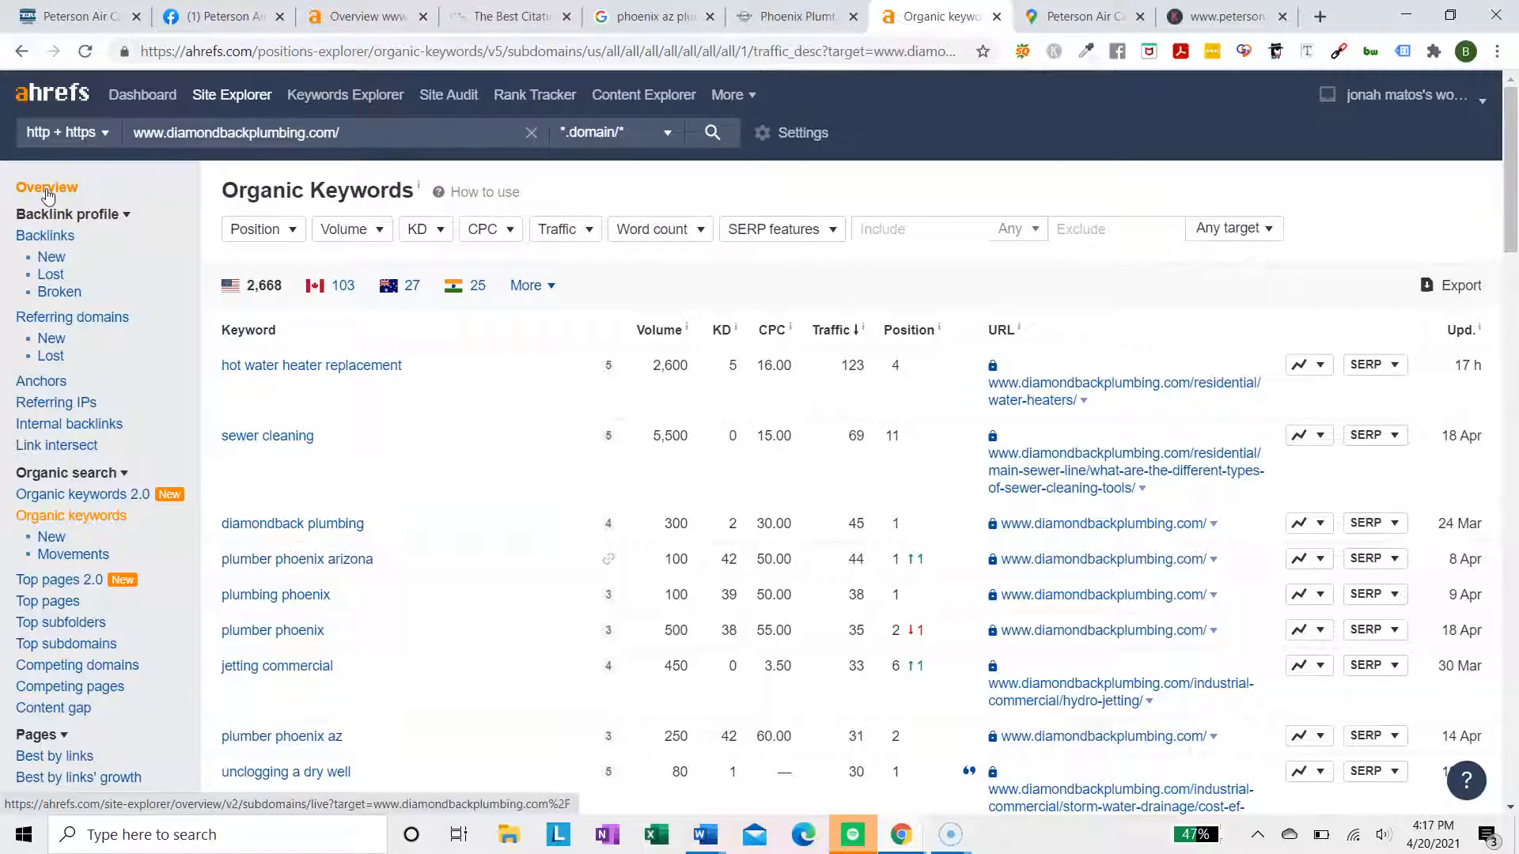
Scroll Diamondback's 2,668-keyword table, highlighting the 'plumber phoenix arizona' search volume
scroll("down", 3)
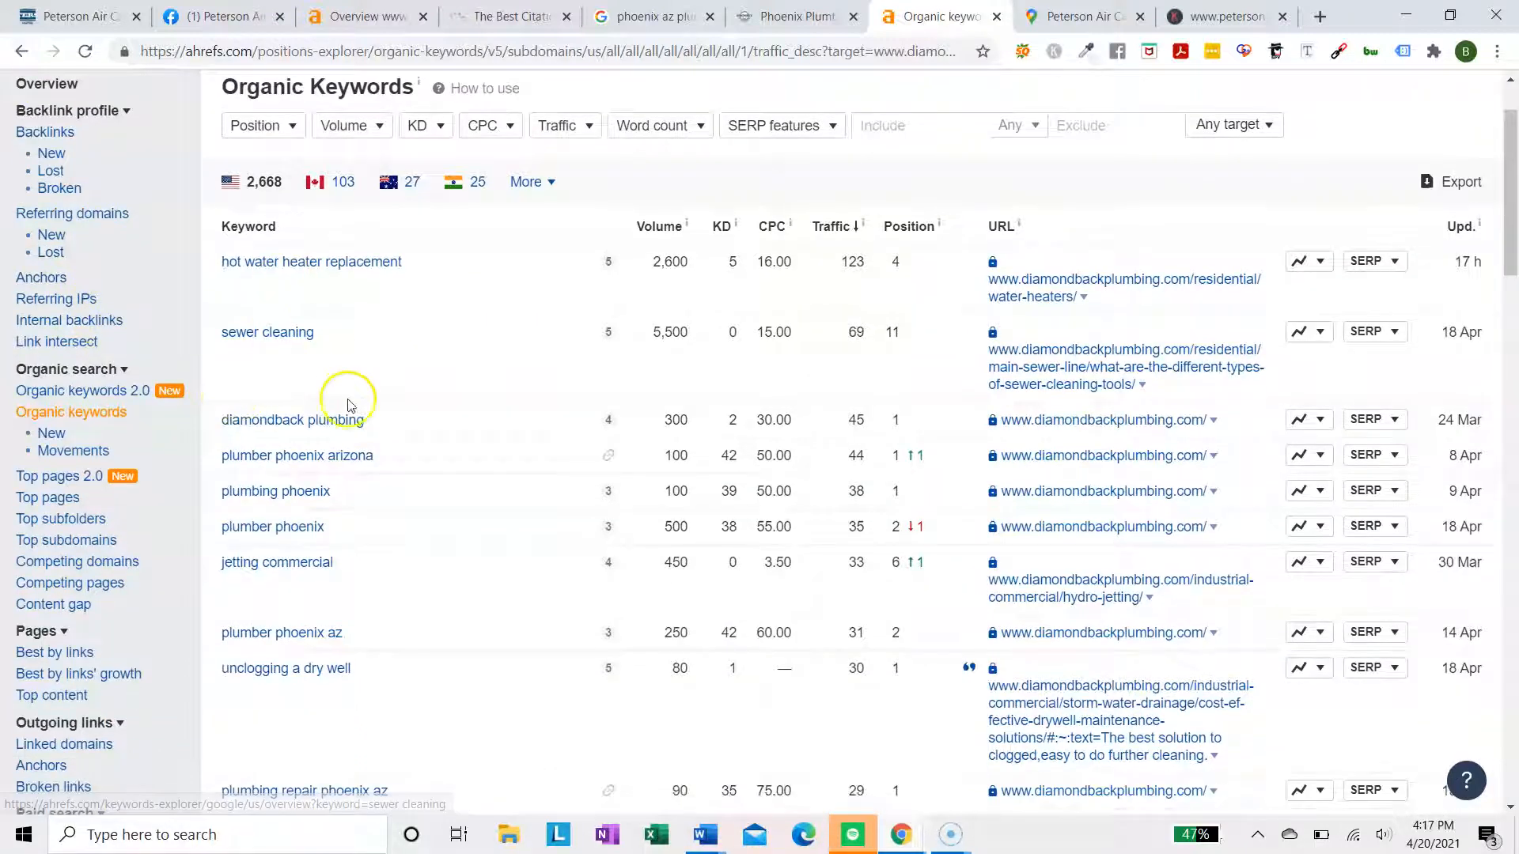
scroll("down", 3)
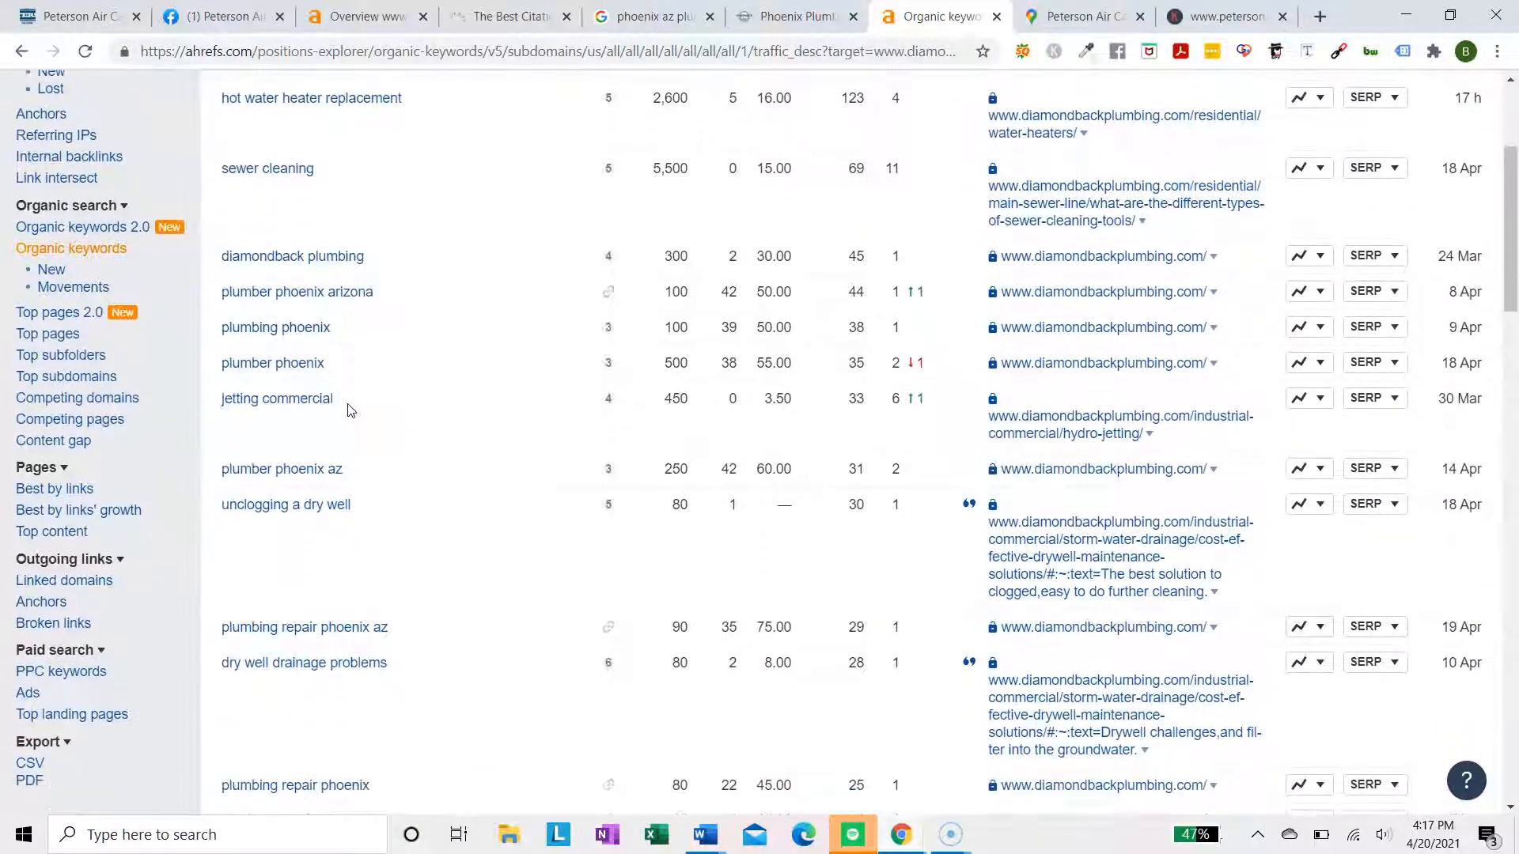
scroll("down", 3)
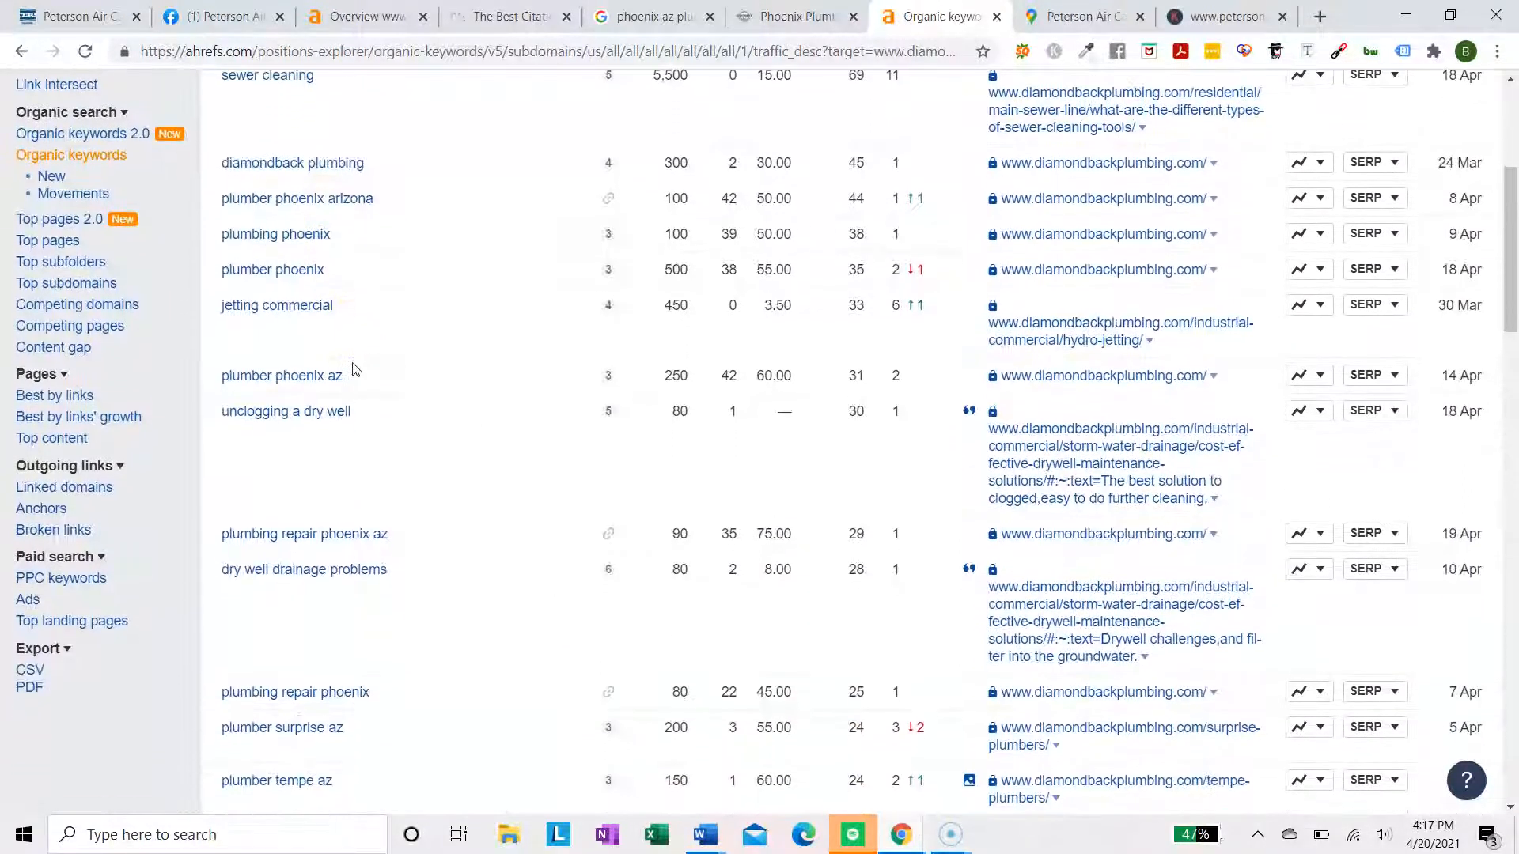
double_click(675, 198)
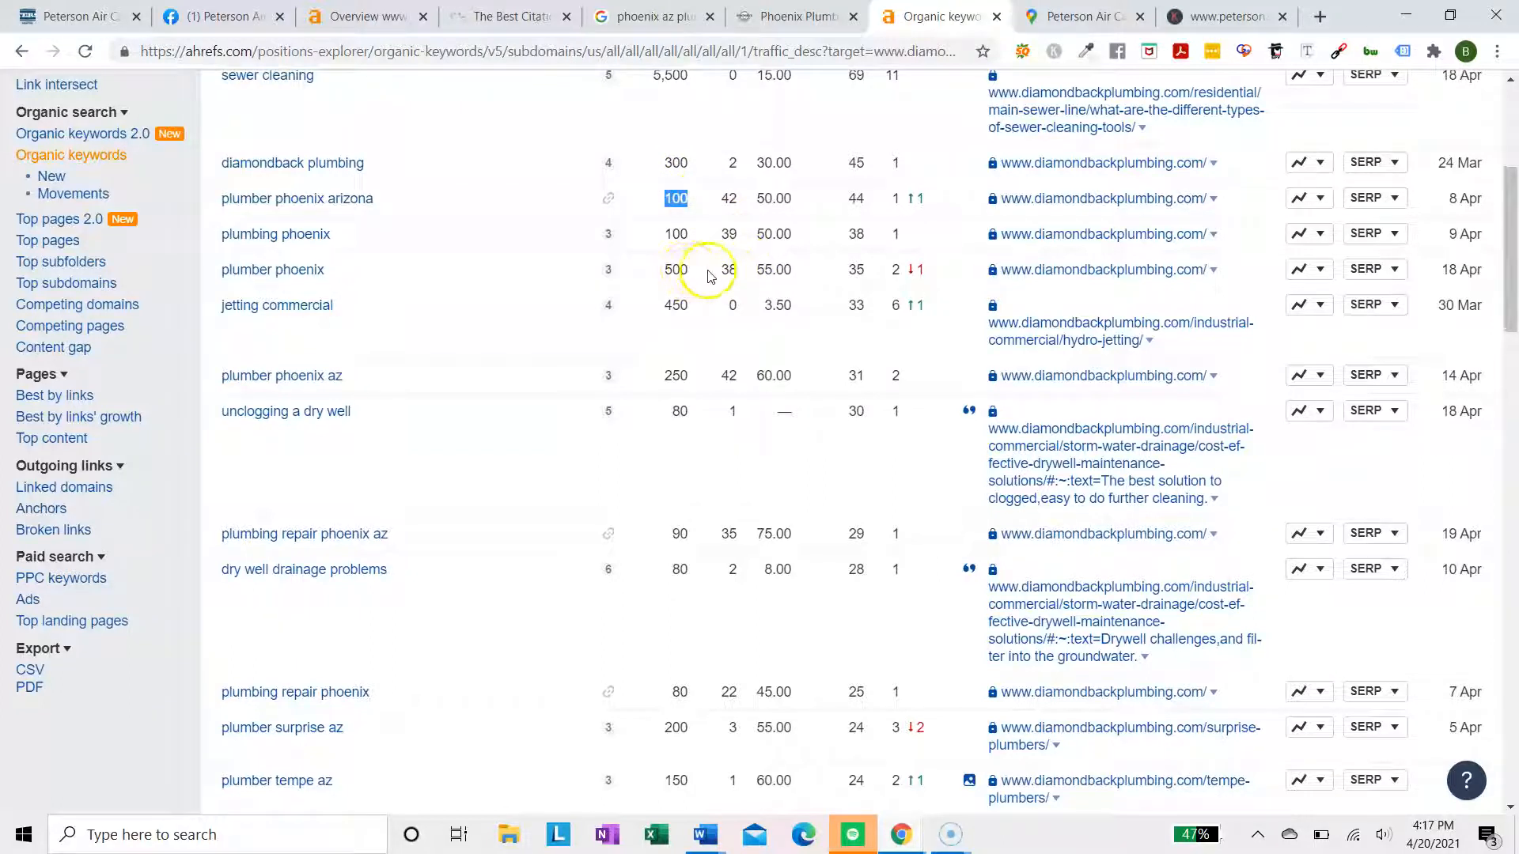
scroll("down", 3)
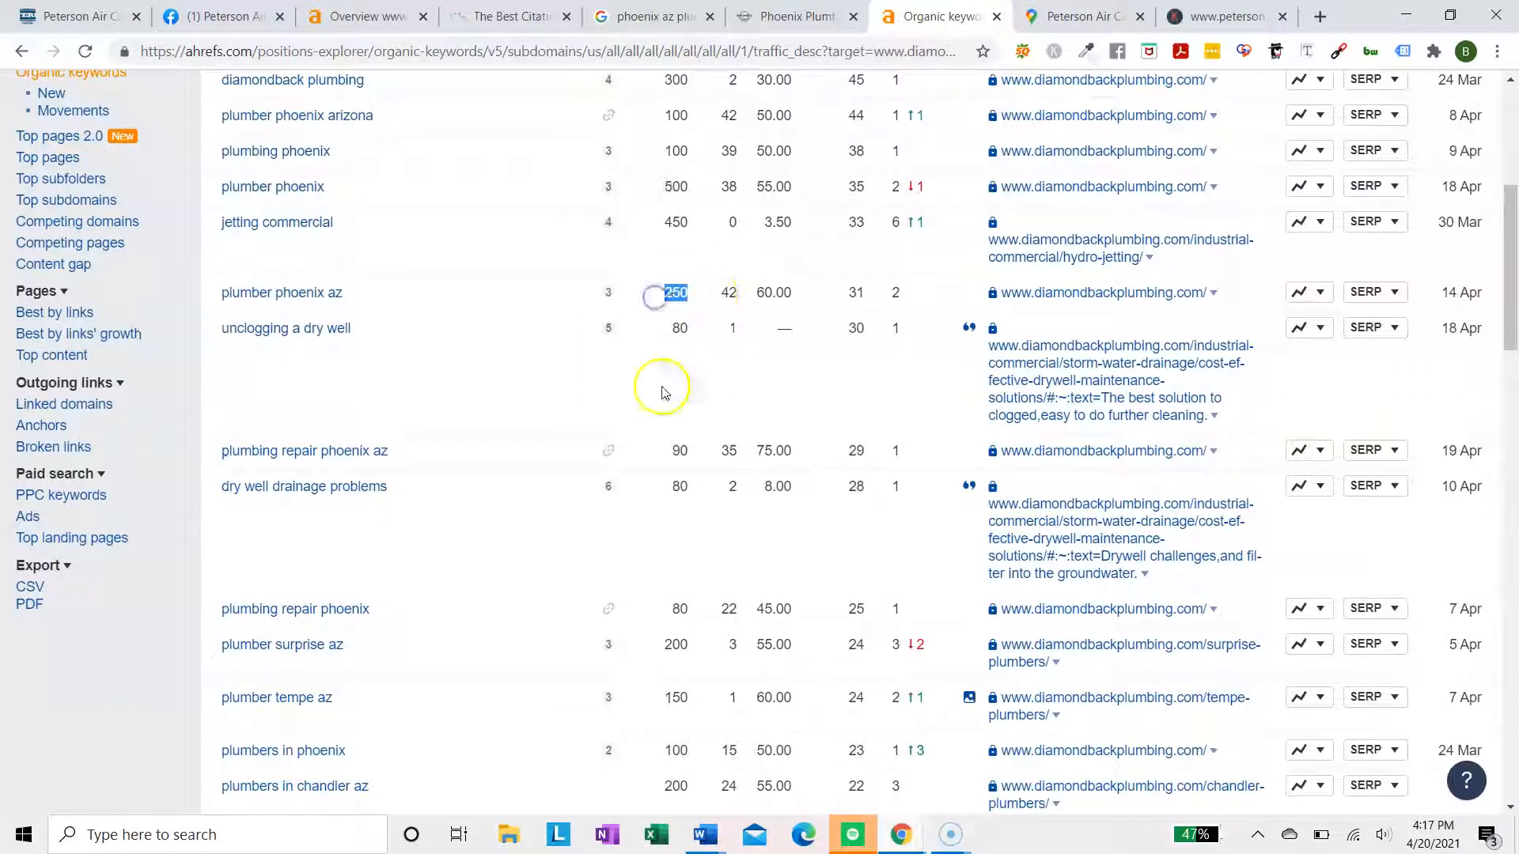
scroll("down", 3)
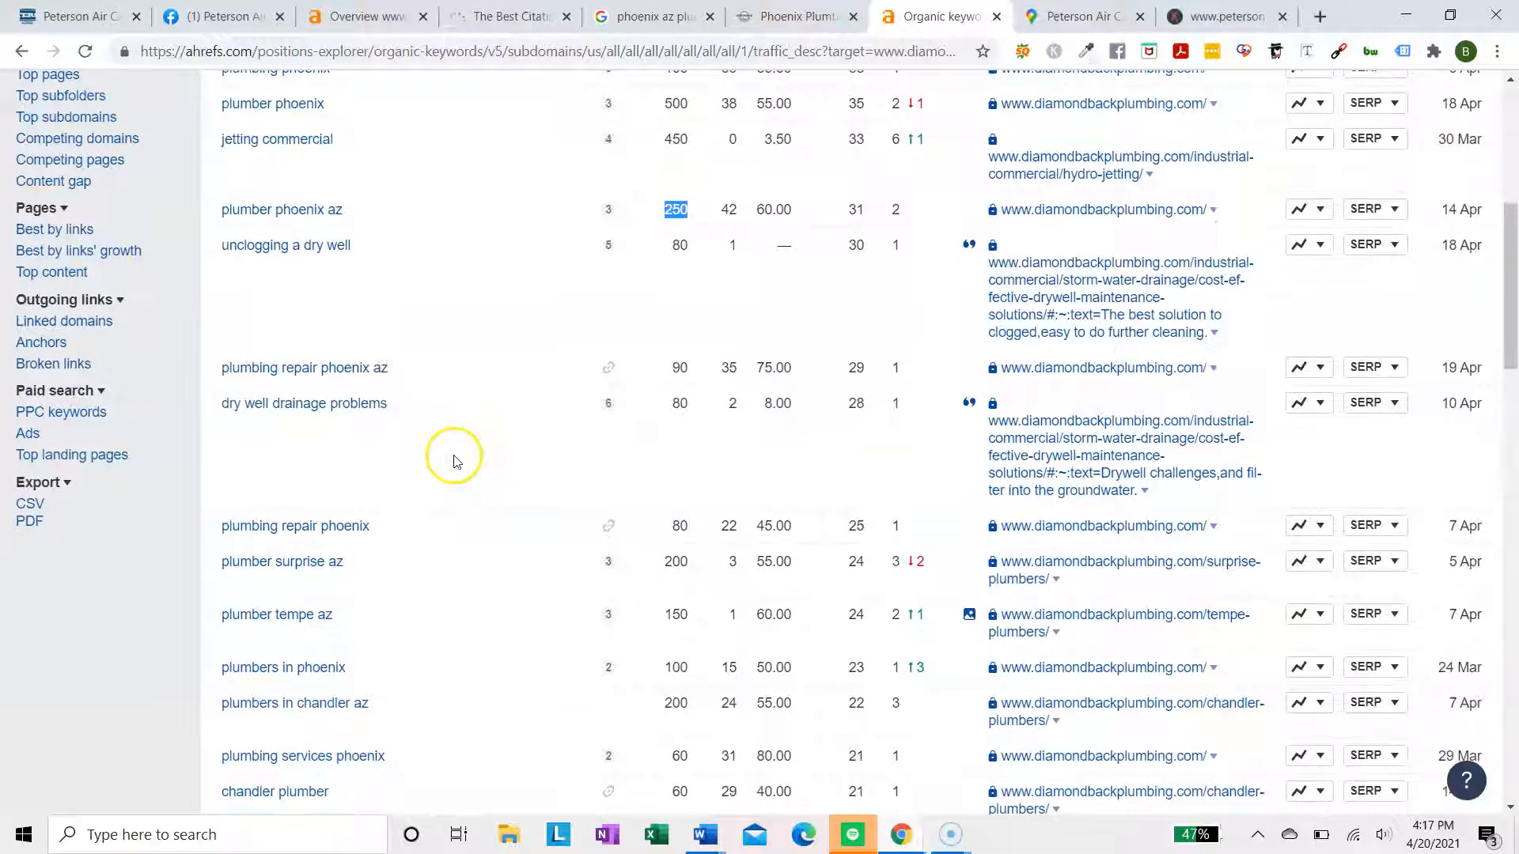
scroll("down", 3)
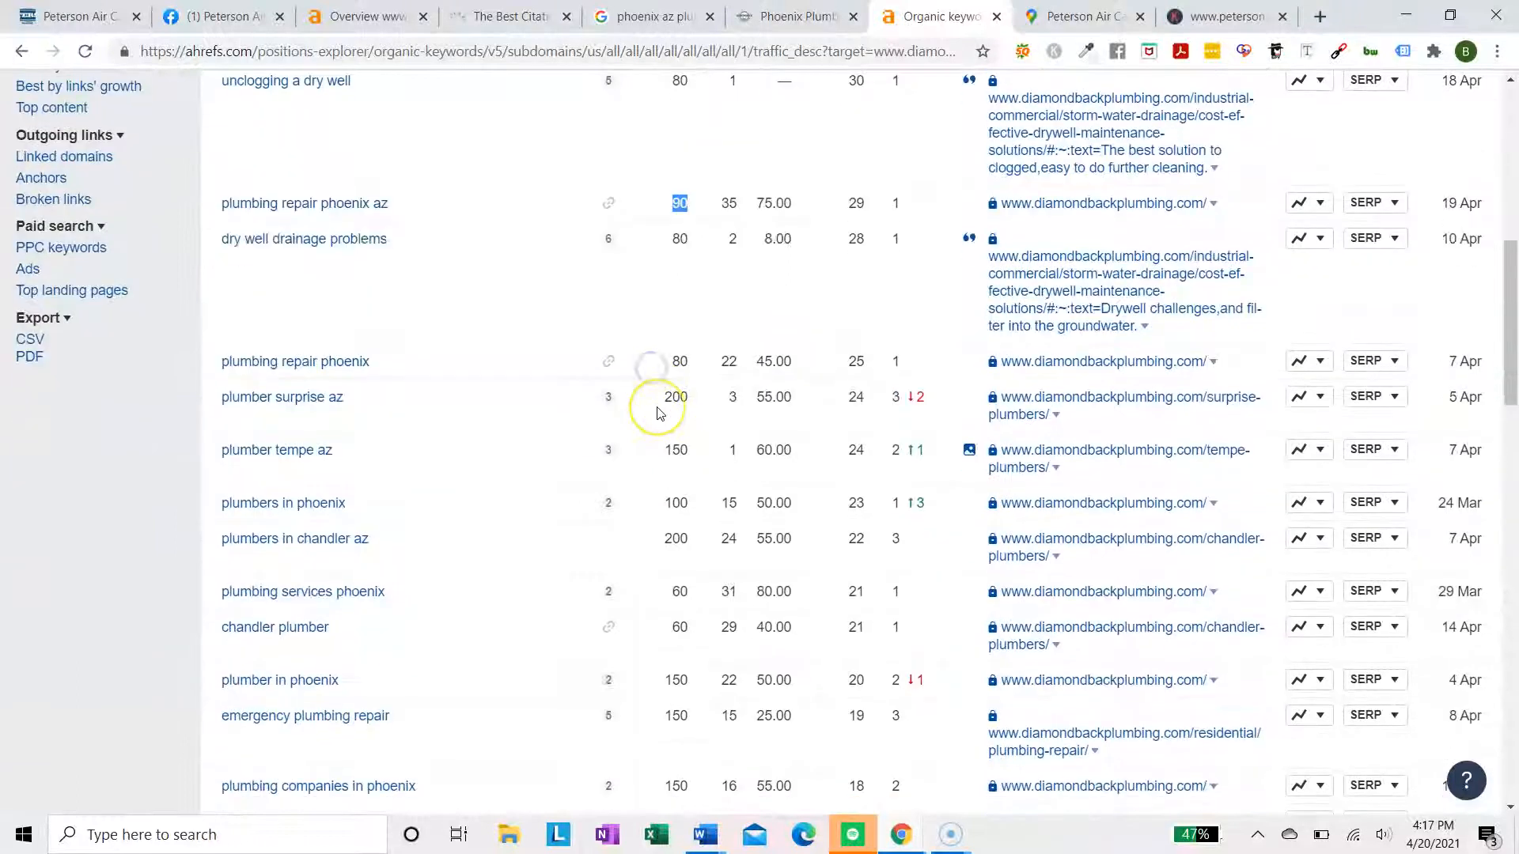
scroll("up", 3)
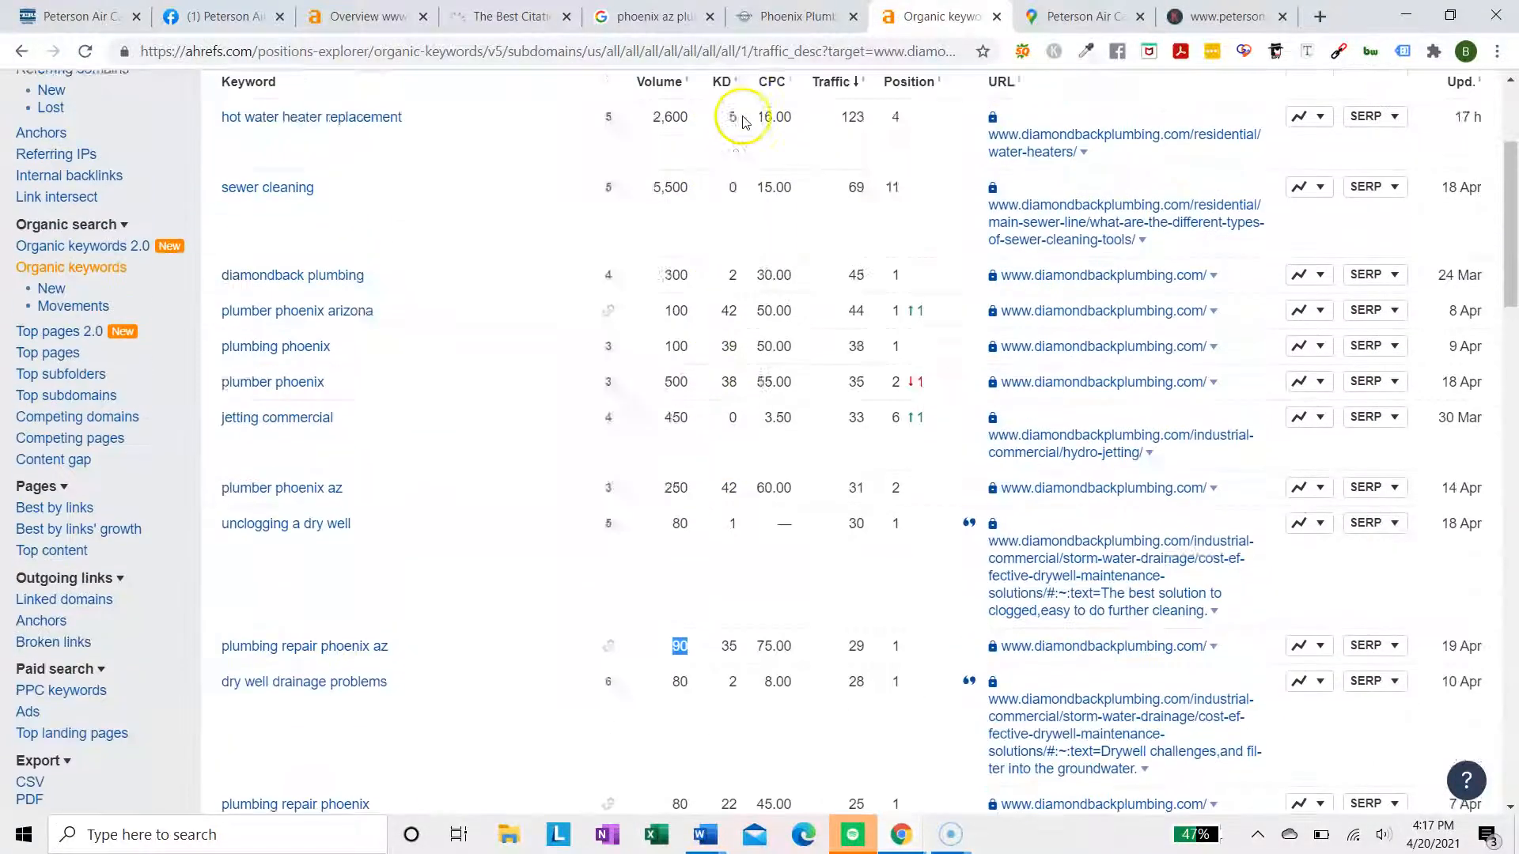
Scroll further down Diamondback Plumbing's organic keywords list
scroll("up", 3)
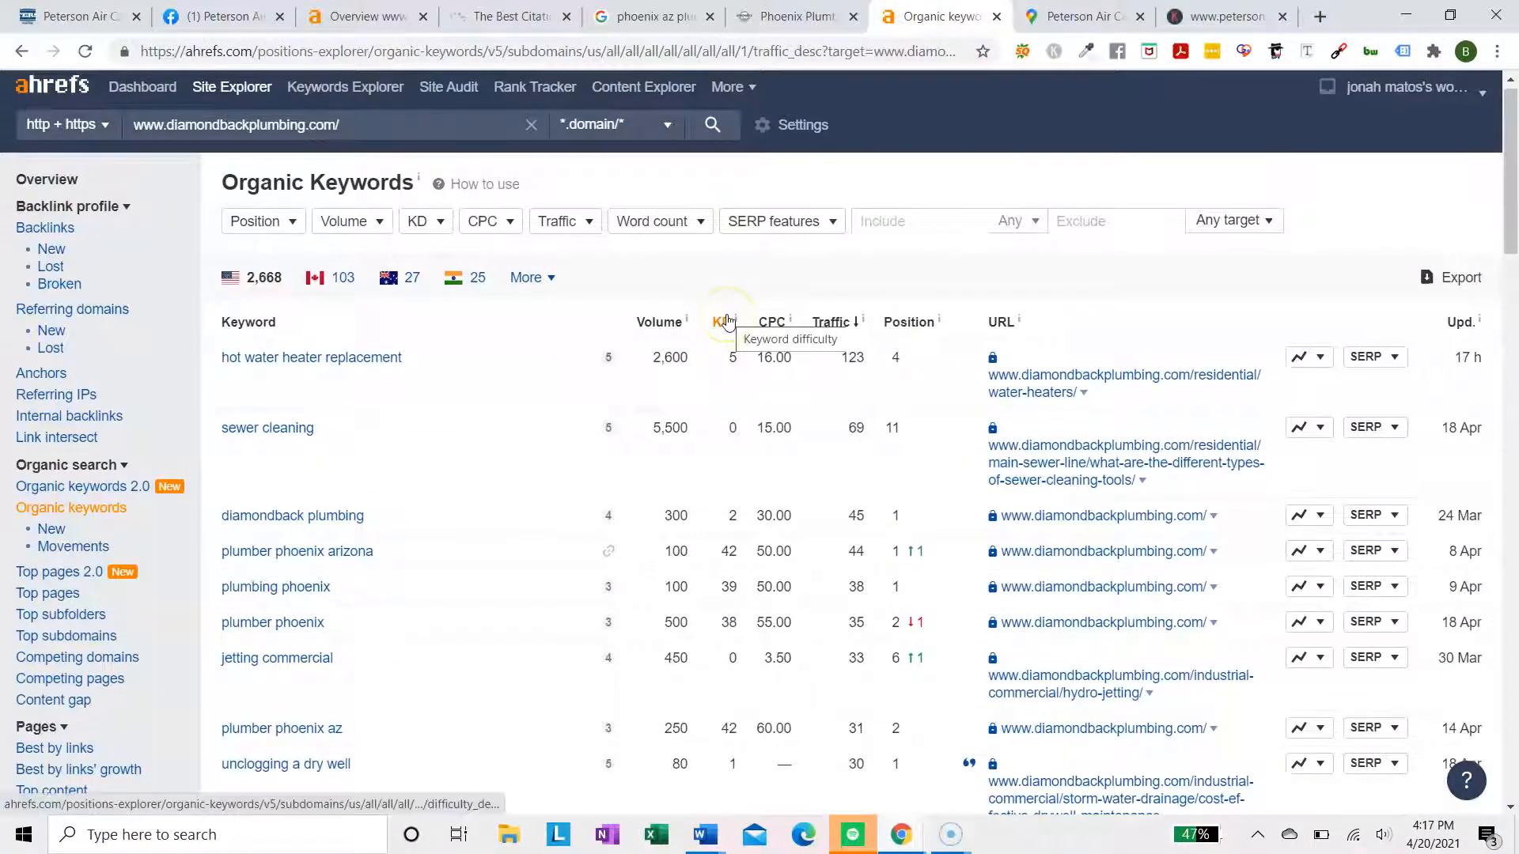
mouse_move(731, 390)
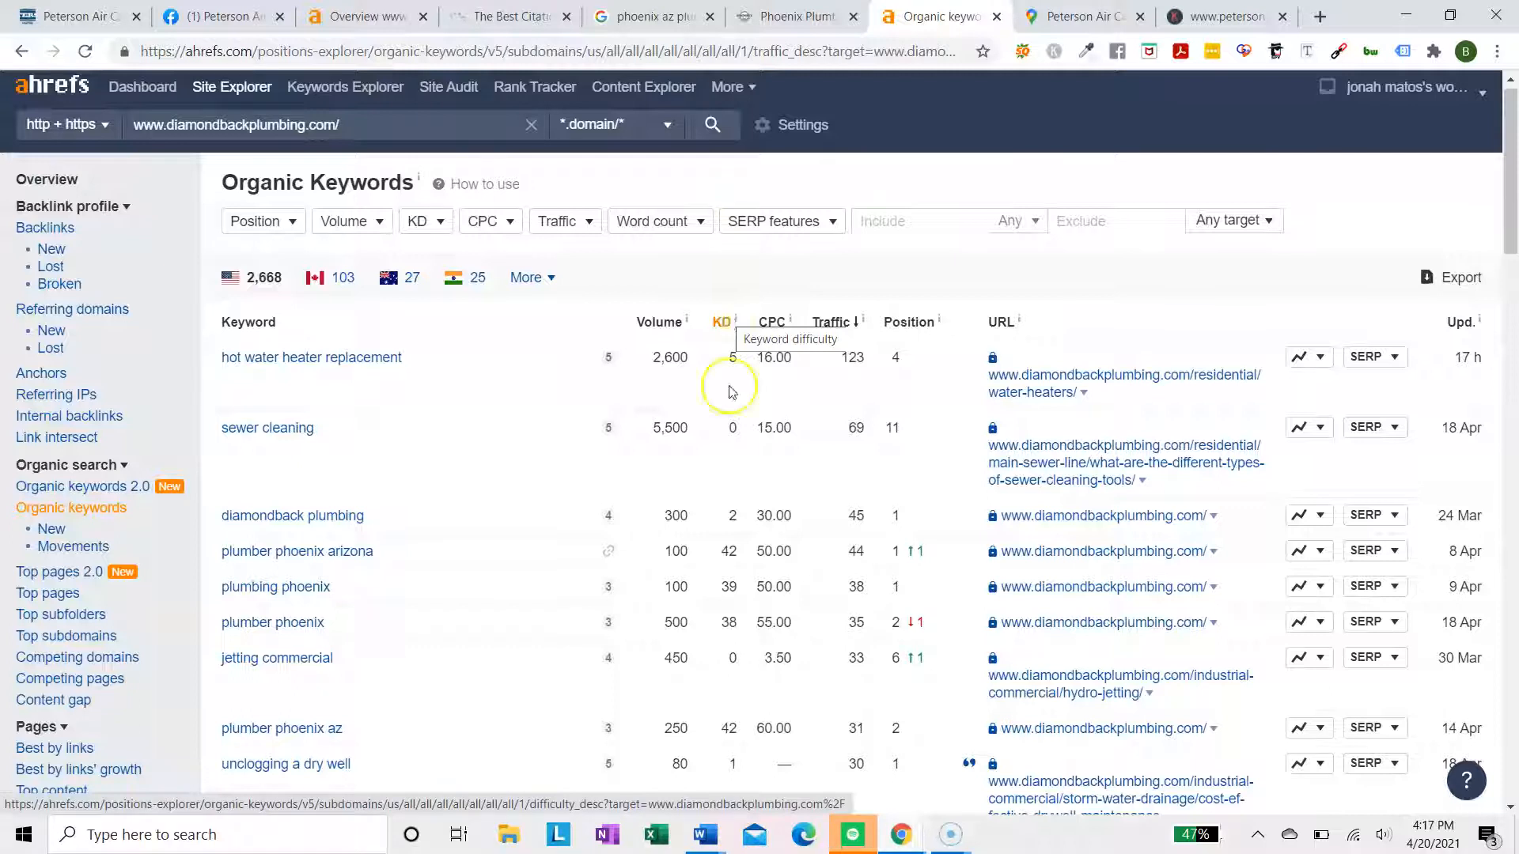
mouse_move(843, 550)
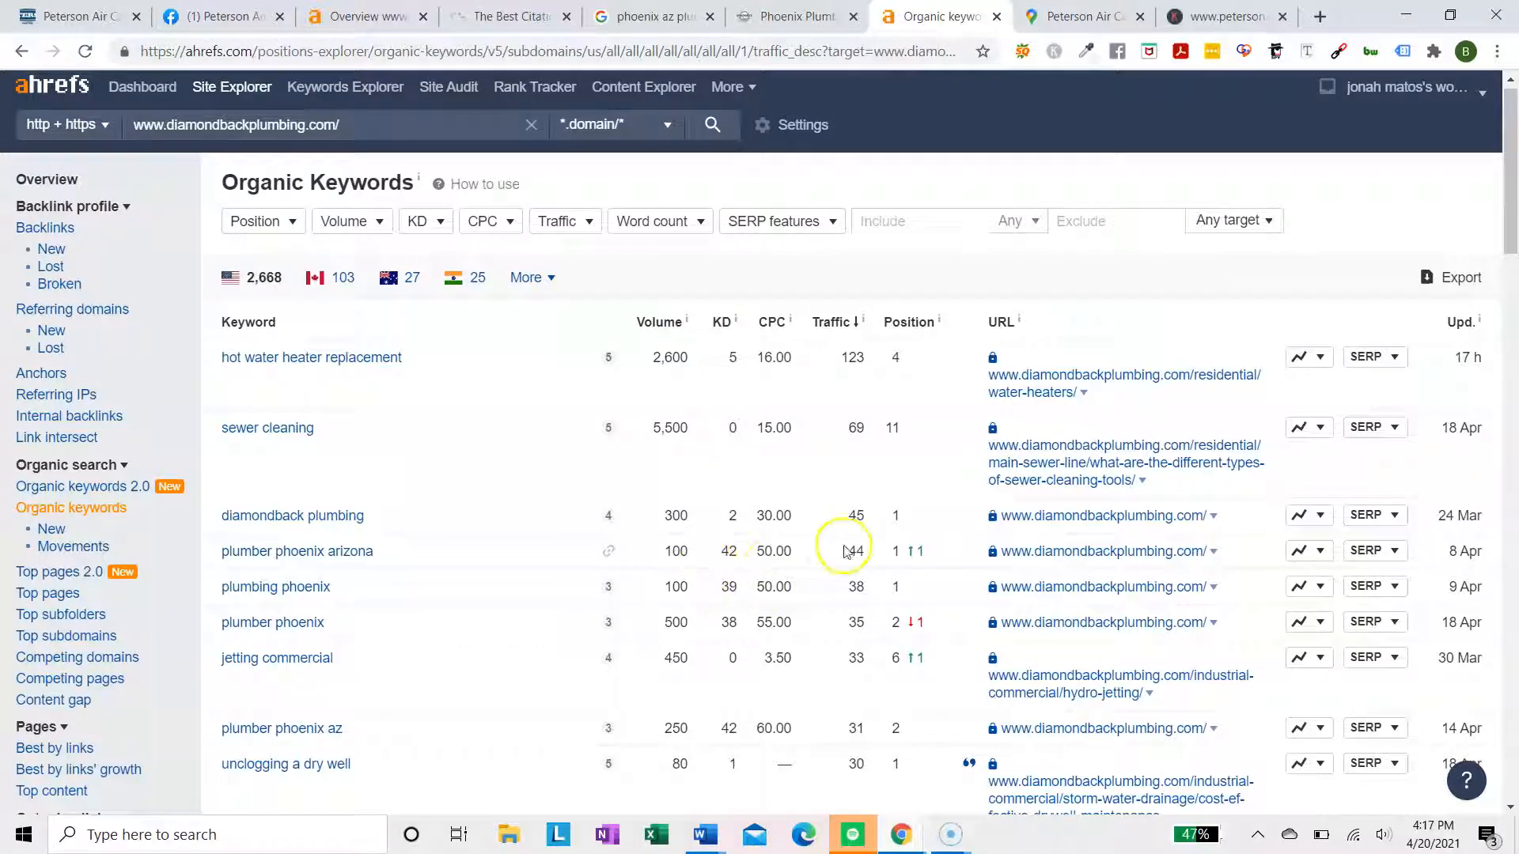
mouse_move(727, 515)
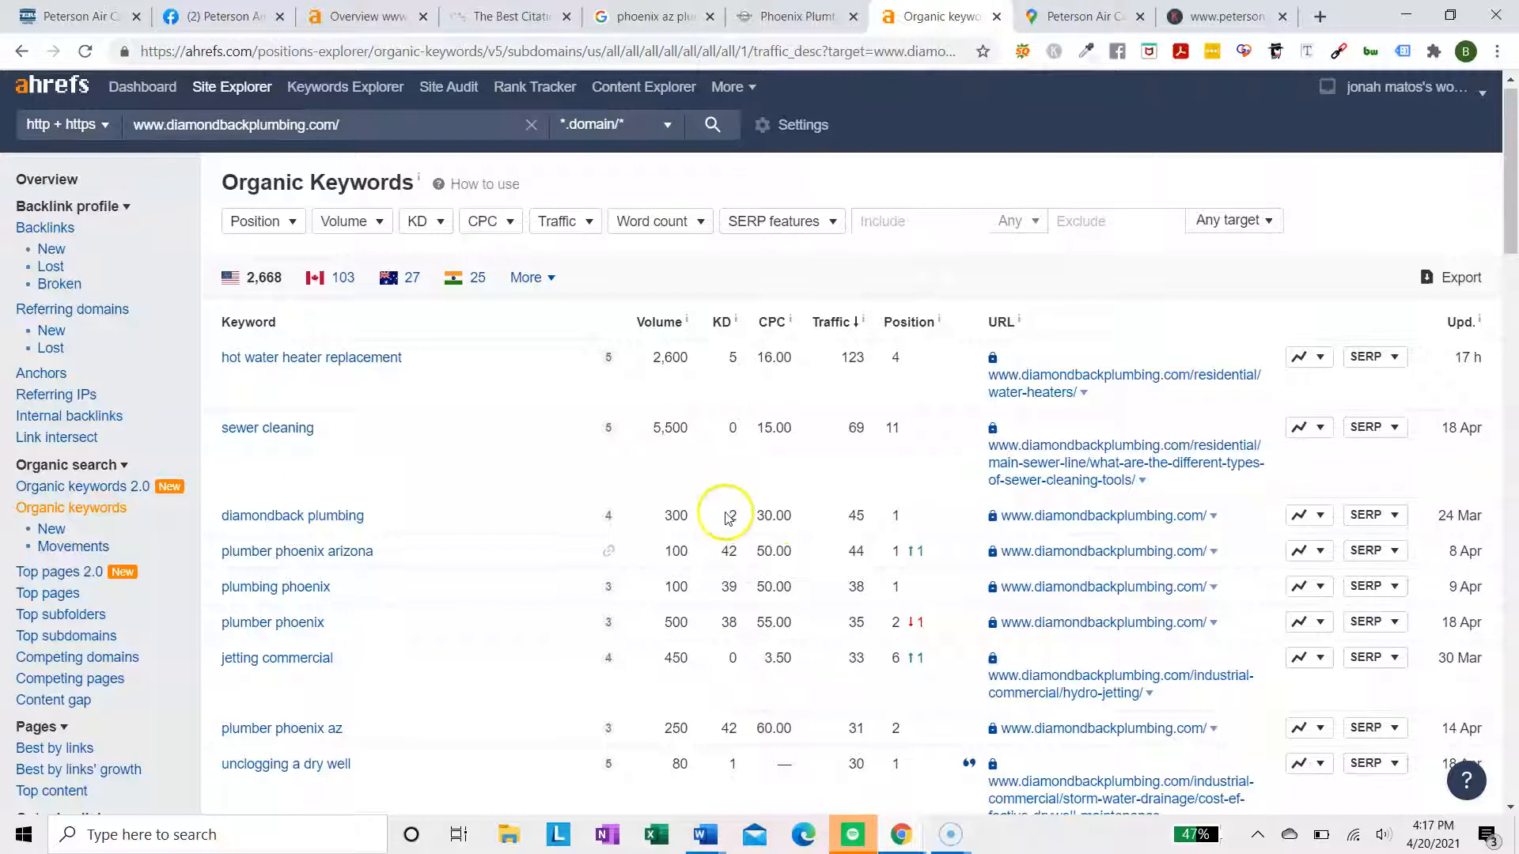
scroll("down", 3)
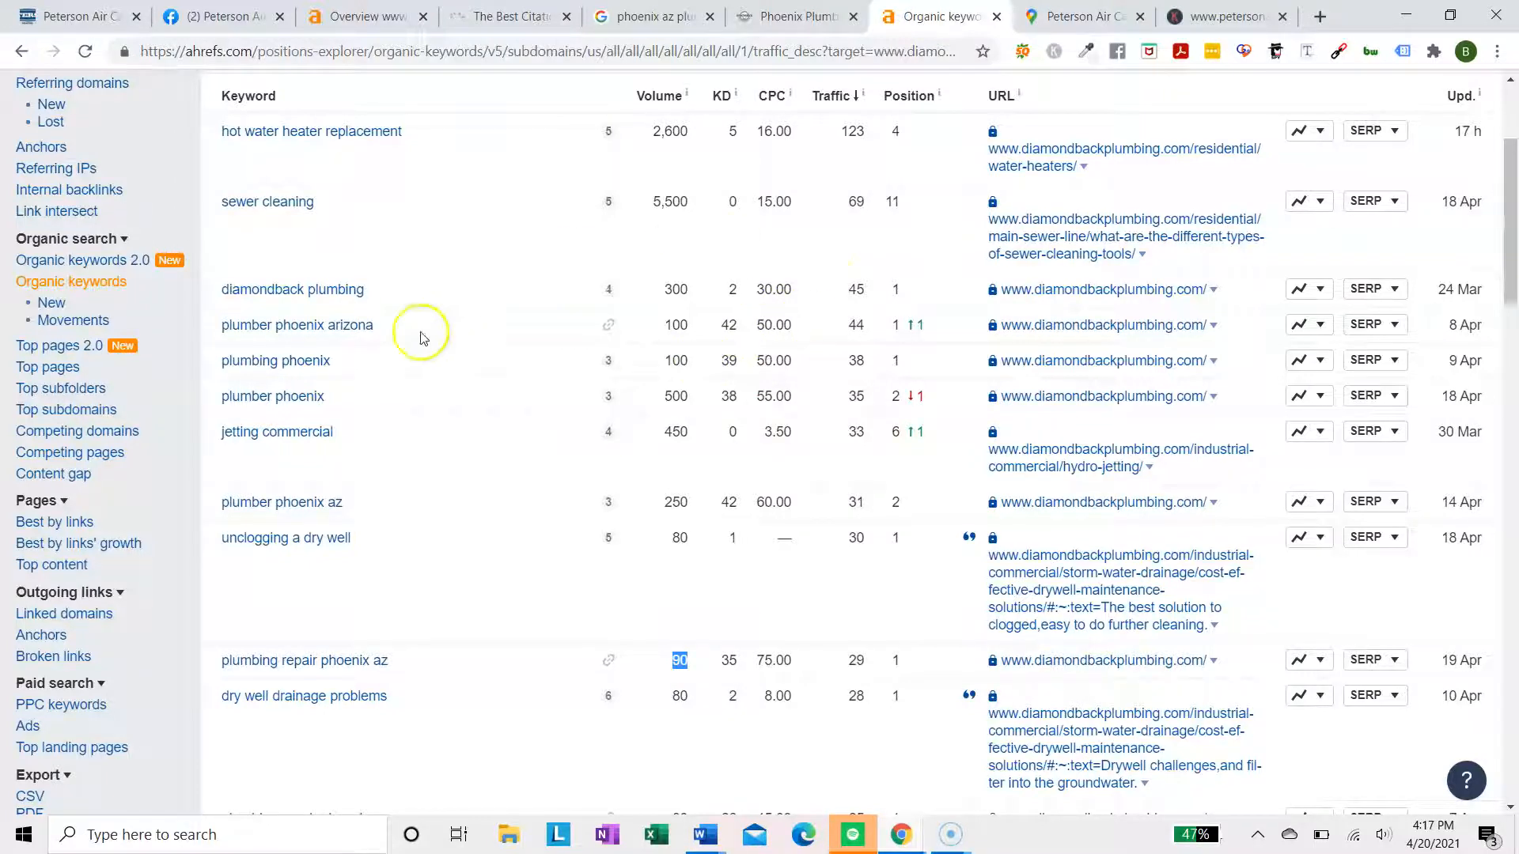
mouse_move(782, 396)
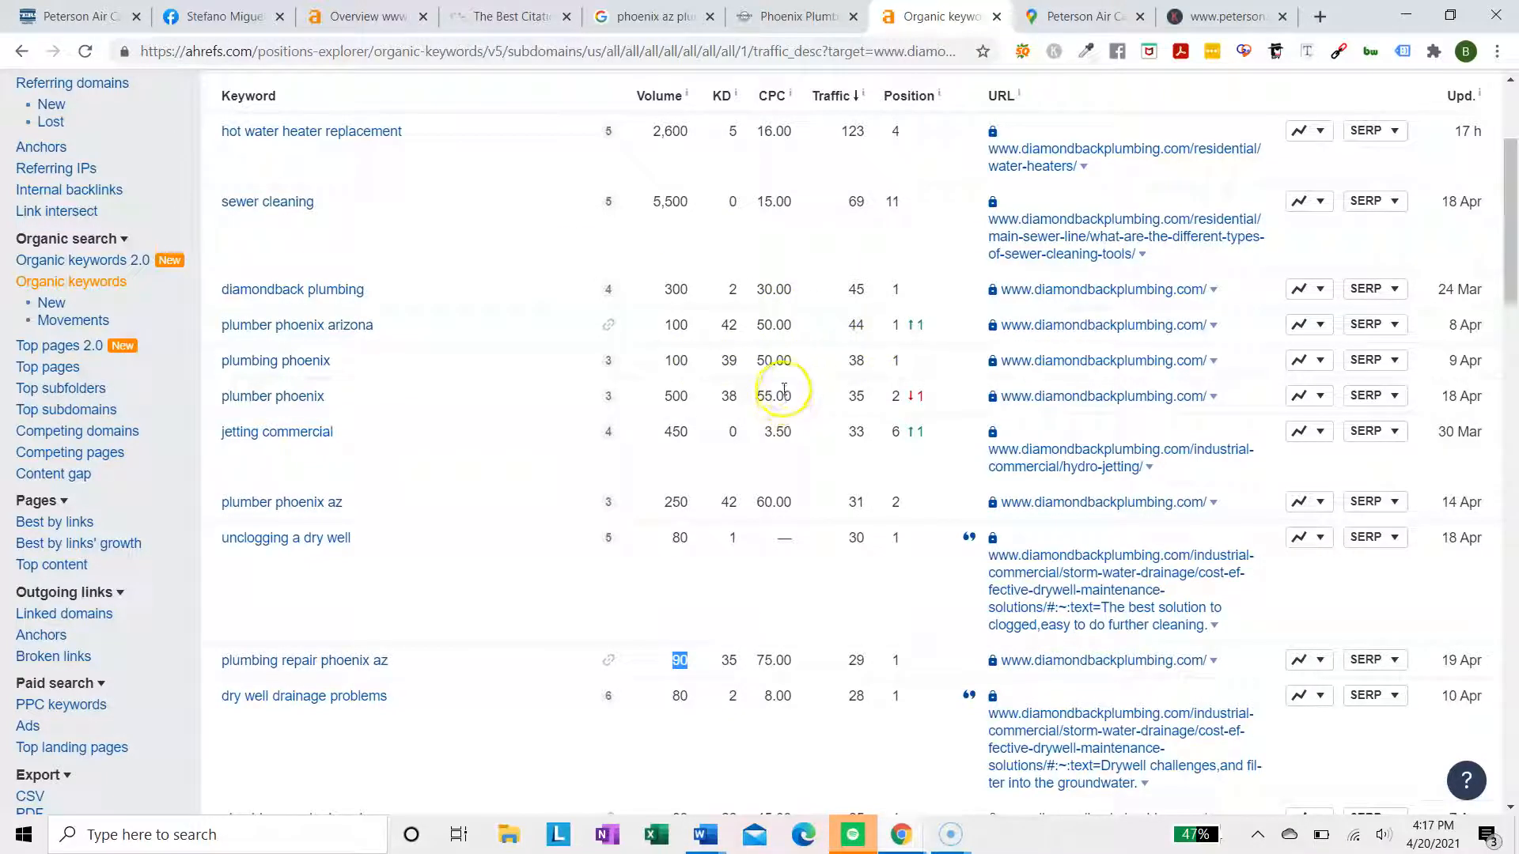
scroll("down", 3)
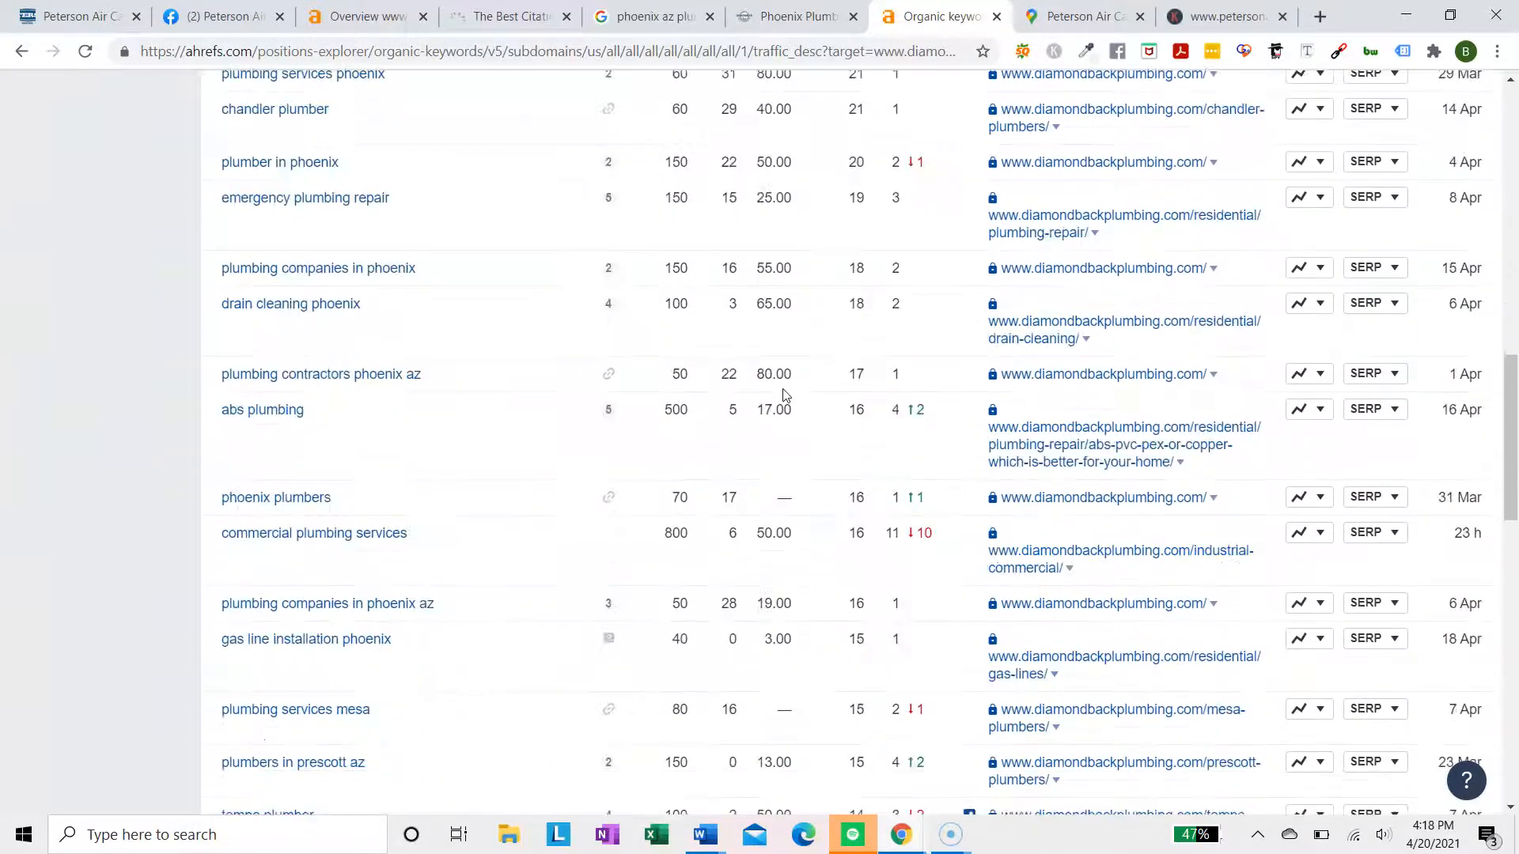
scroll("down", 3)
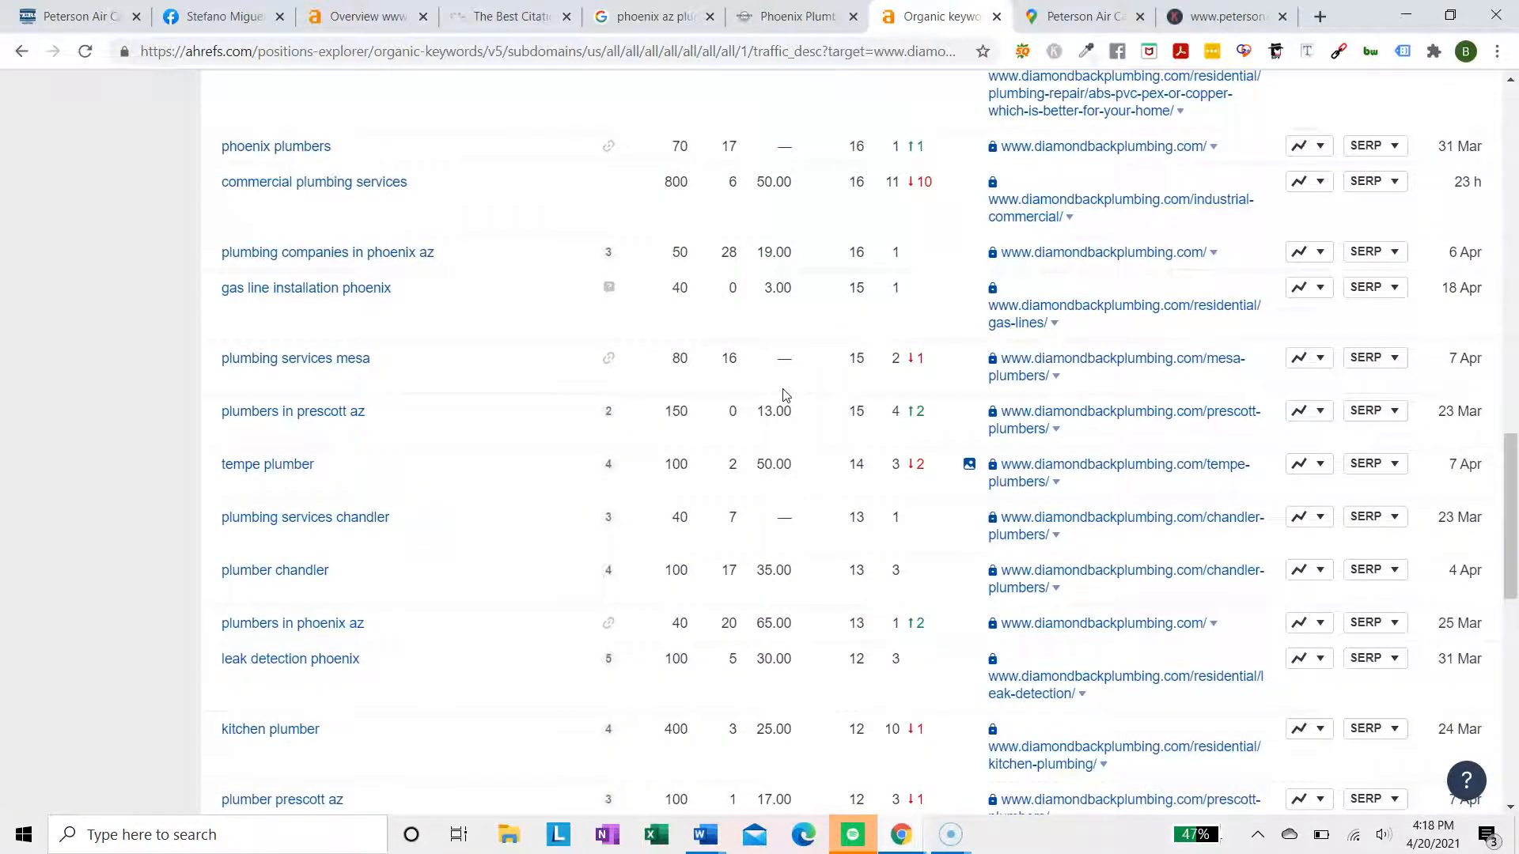
scroll("down", 3)
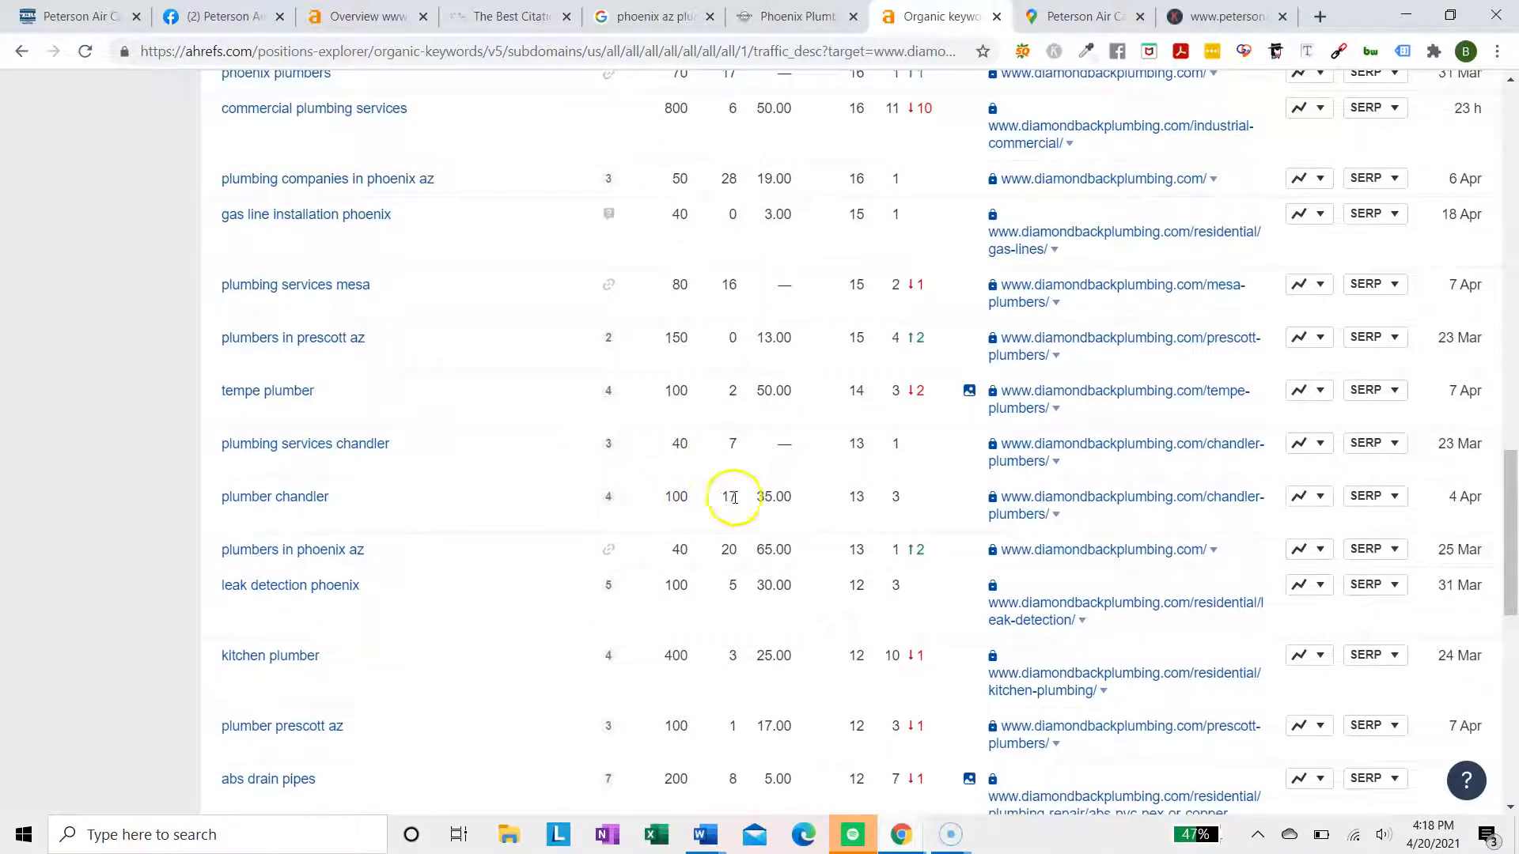
scroll("down", 3)
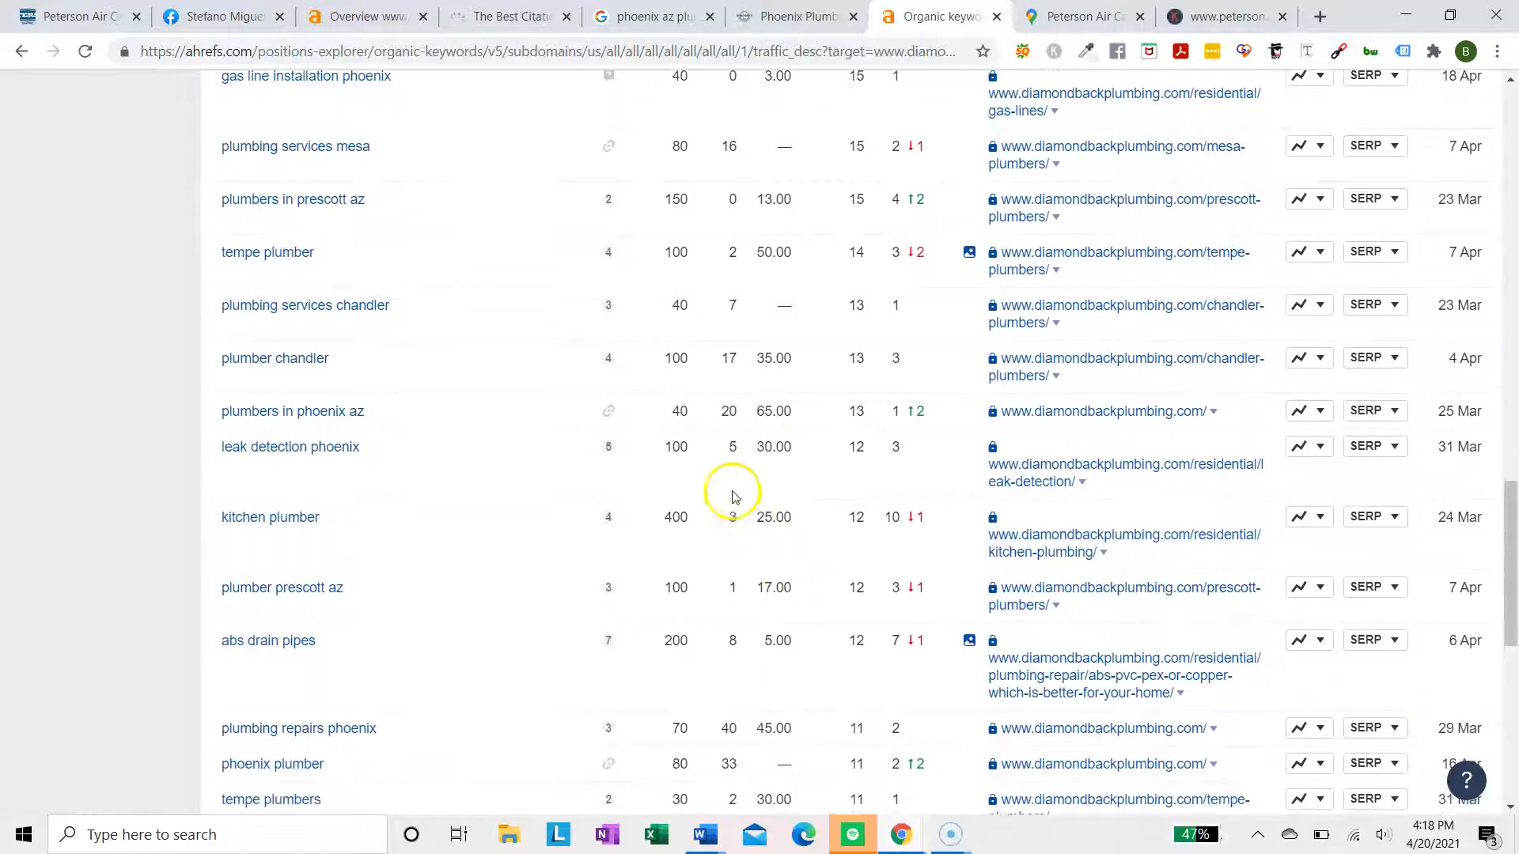
scroll("down", 3)
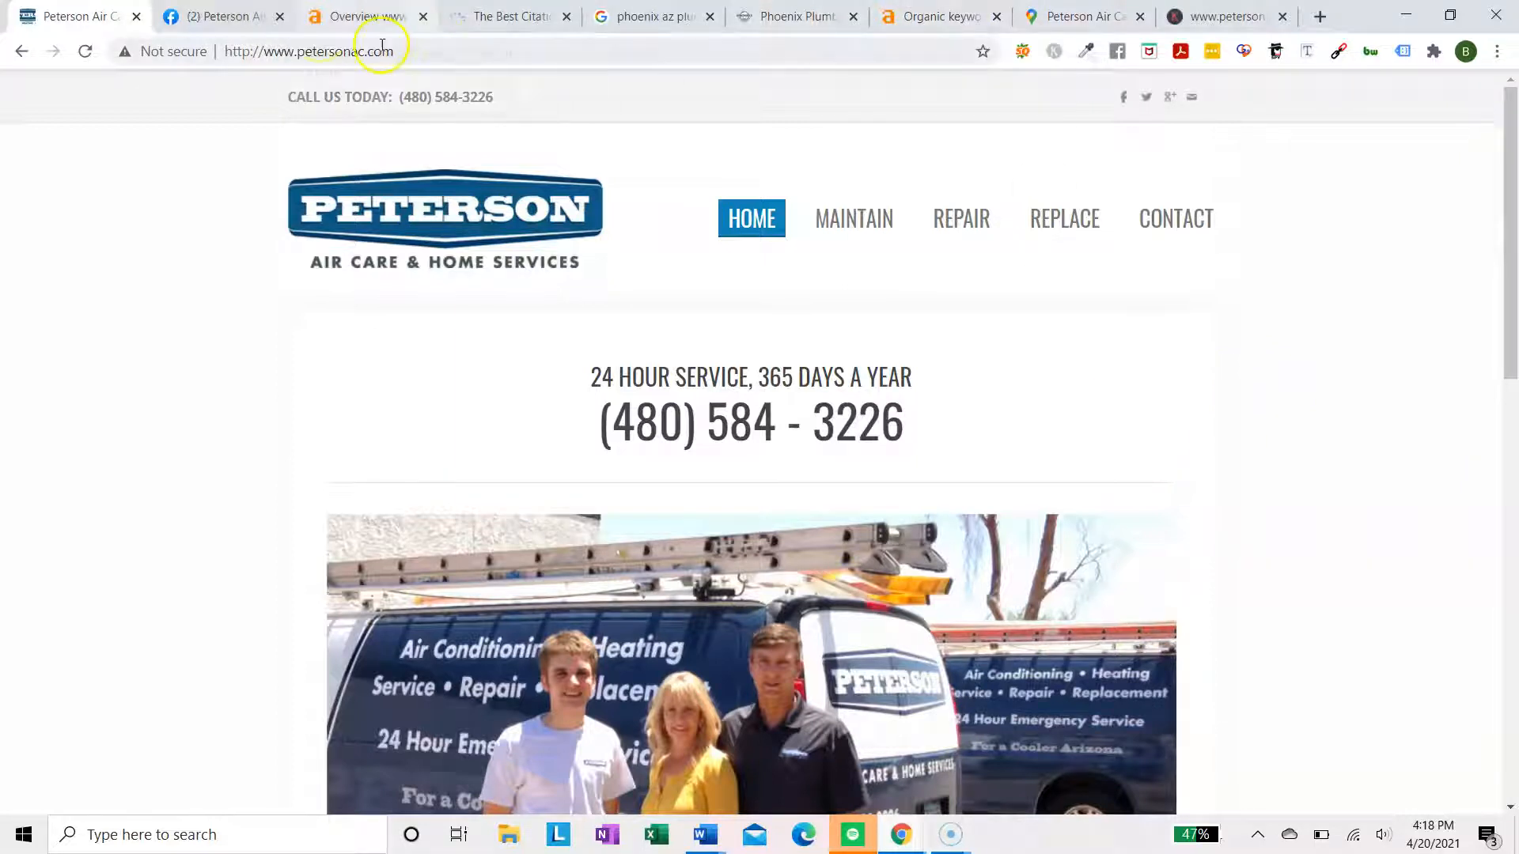
Filter Peterson Air Care's backlinks to dofollow, one link per domain (5 links)
scroll("down", 3)
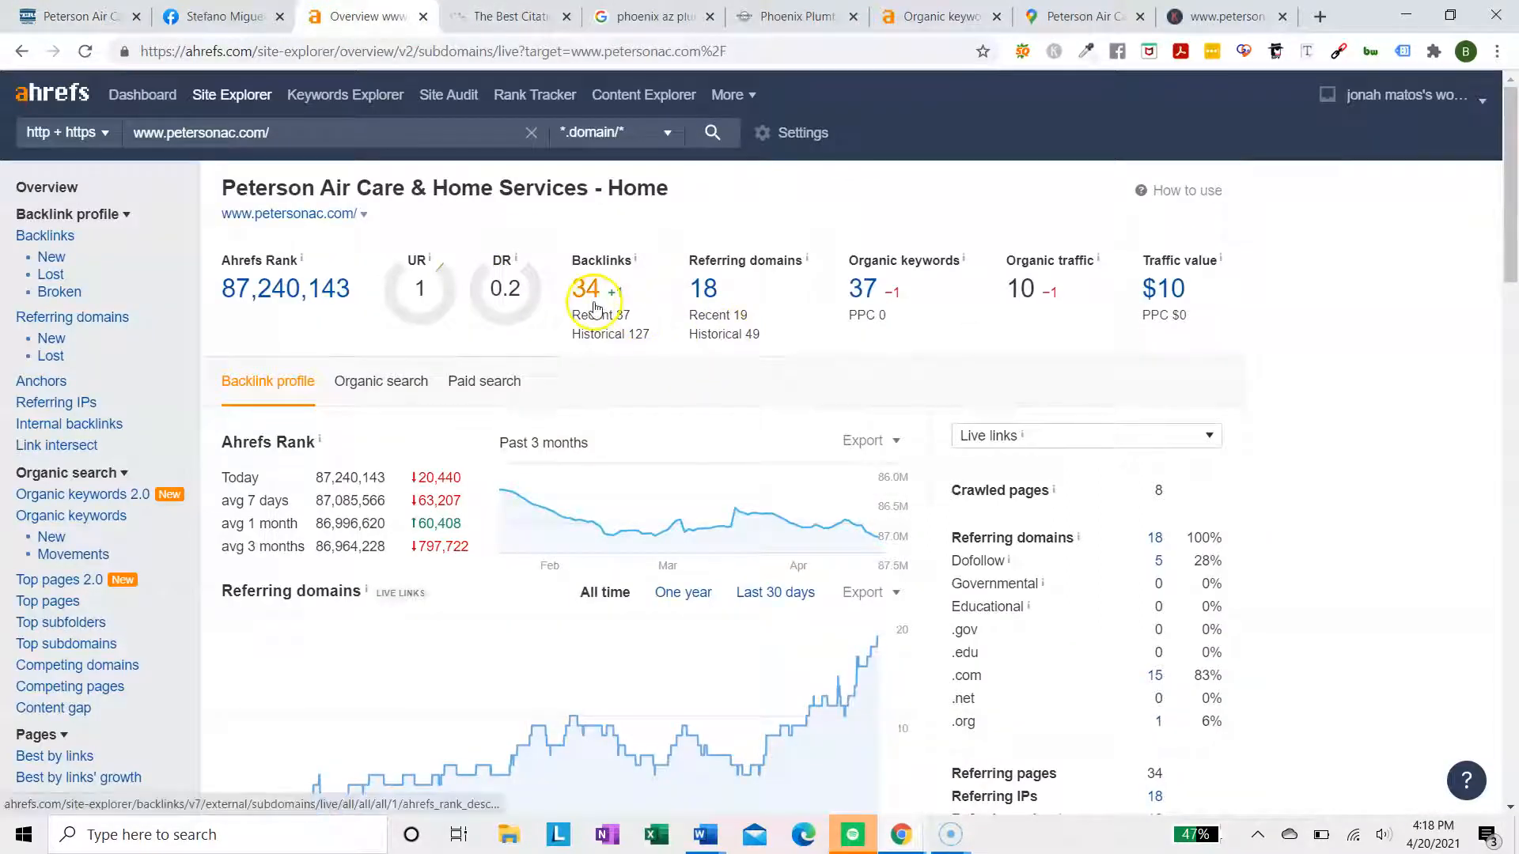
left_click(586, 289)
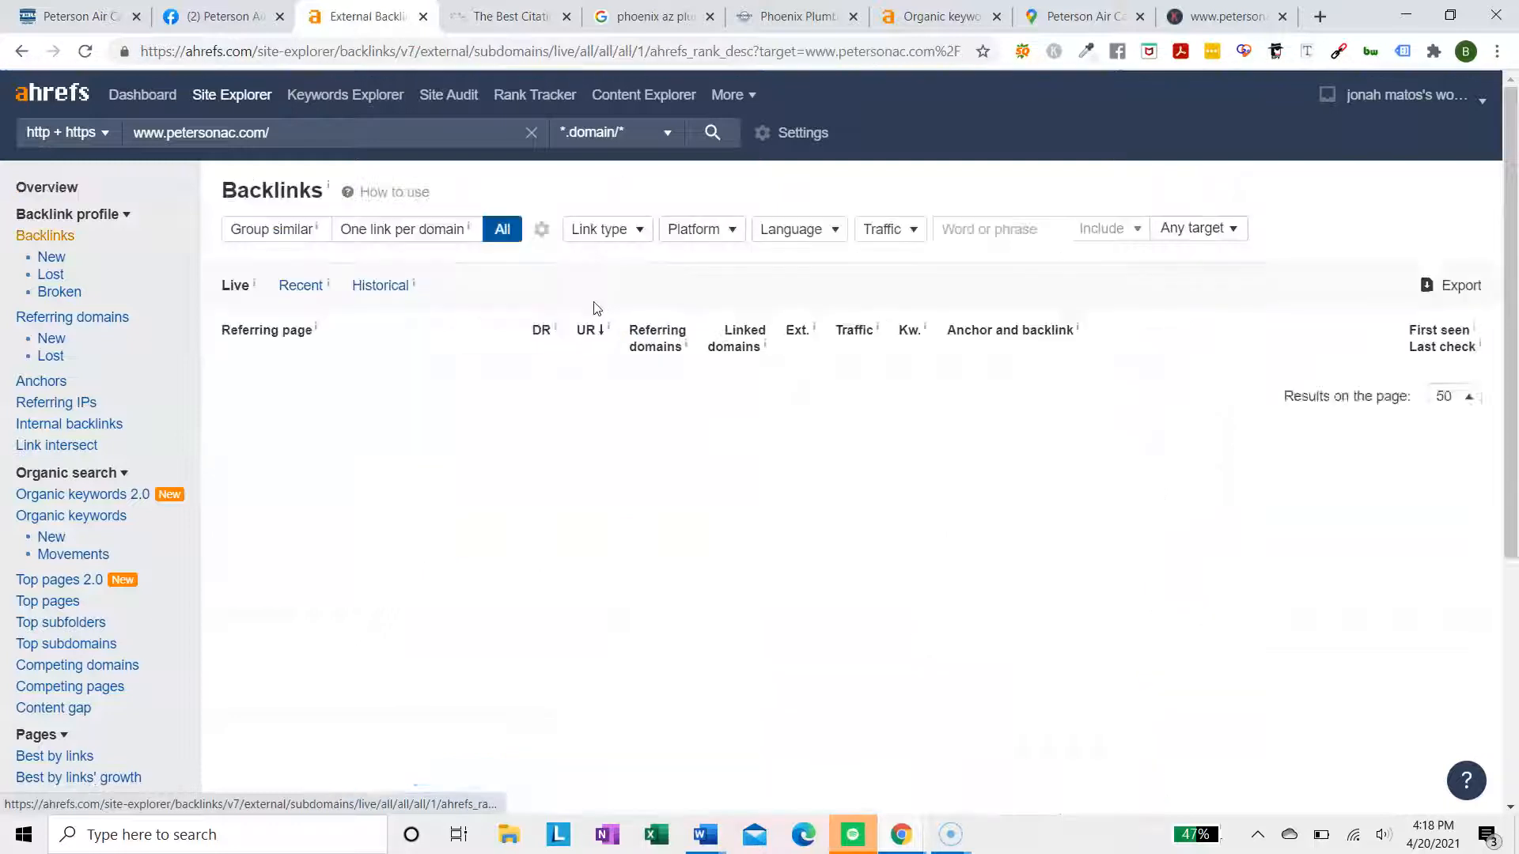
left_click(599, 230)
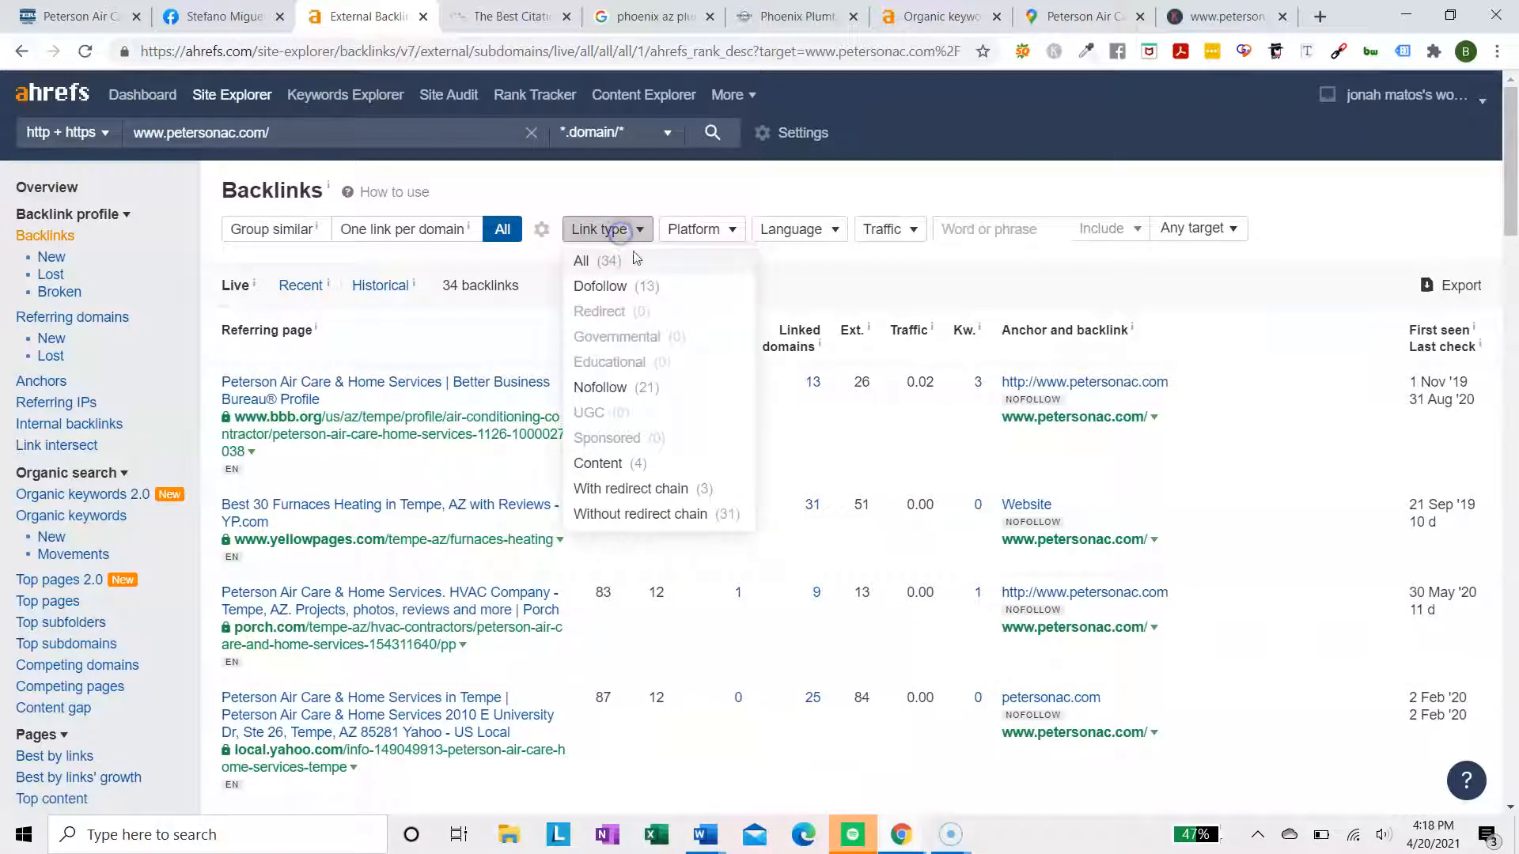
left_click(601, 285)
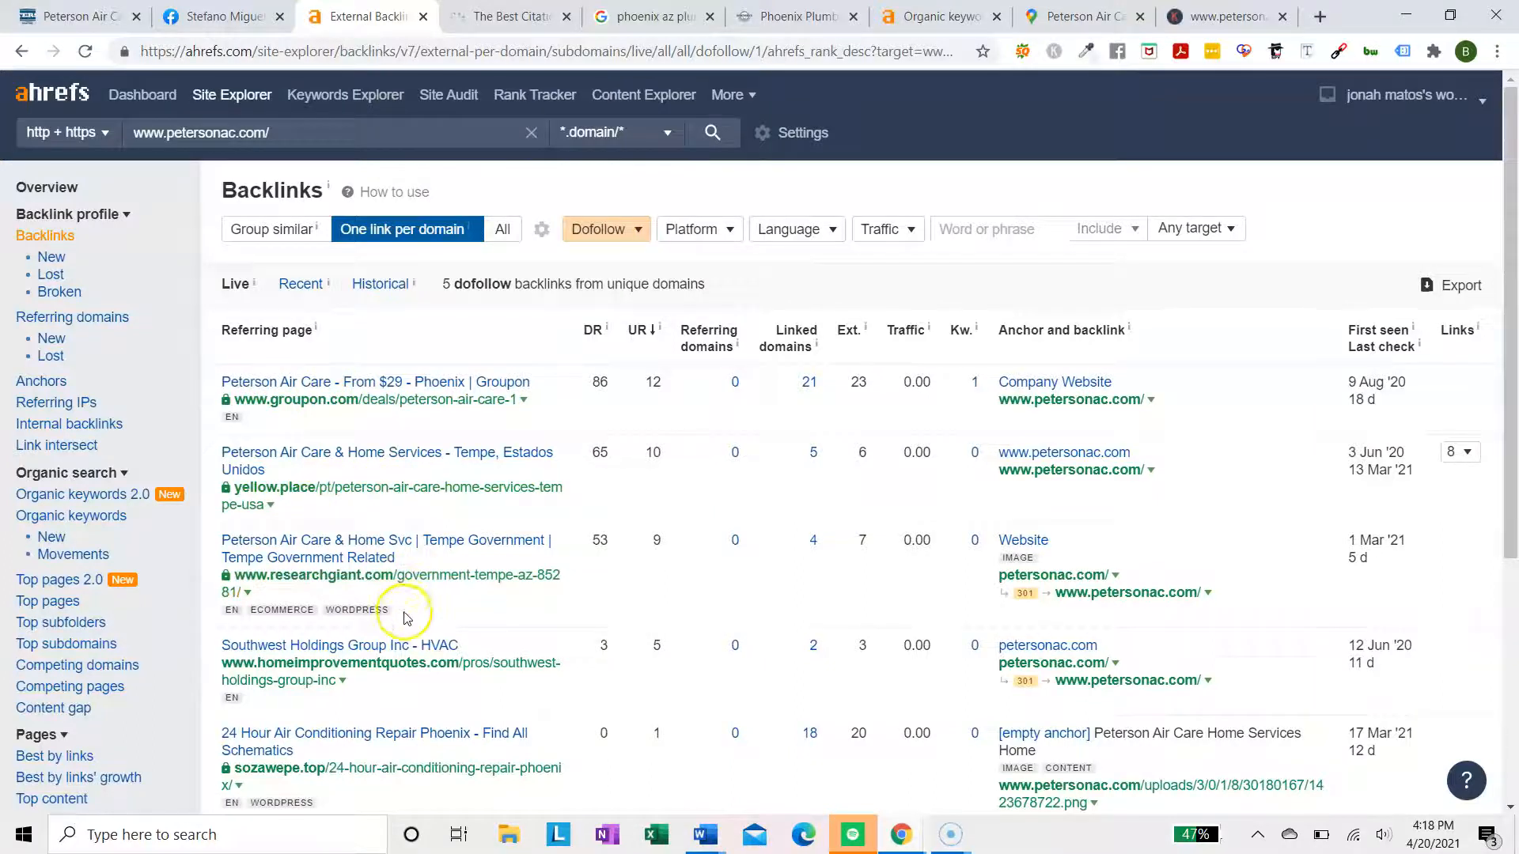
scroll("up", 3)
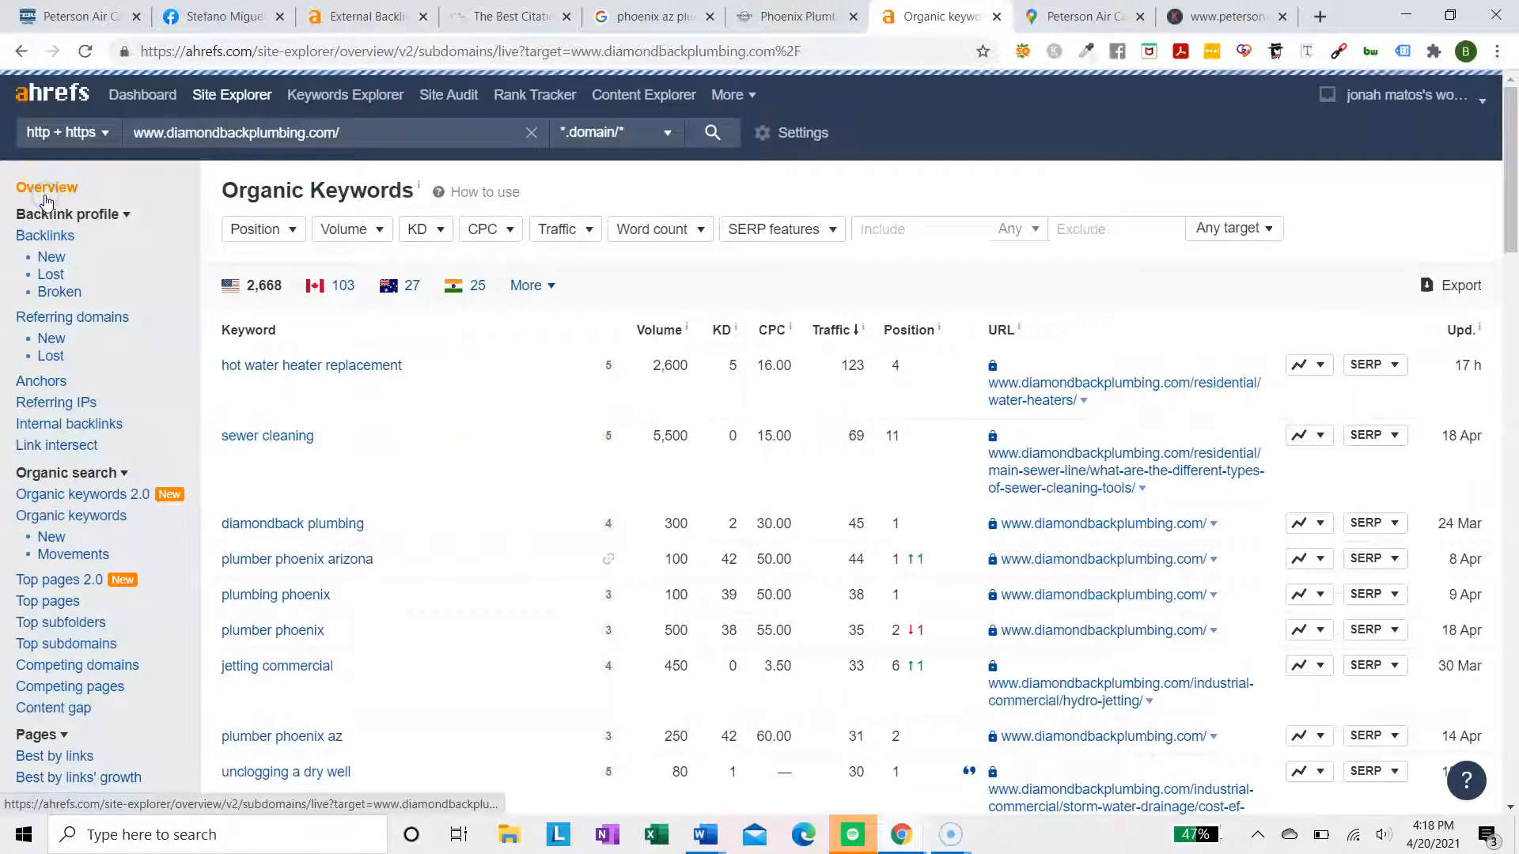
Filter Diamondback Plumbing's backlinks to dofollow links, one per referring domain
left_click(47, 187)
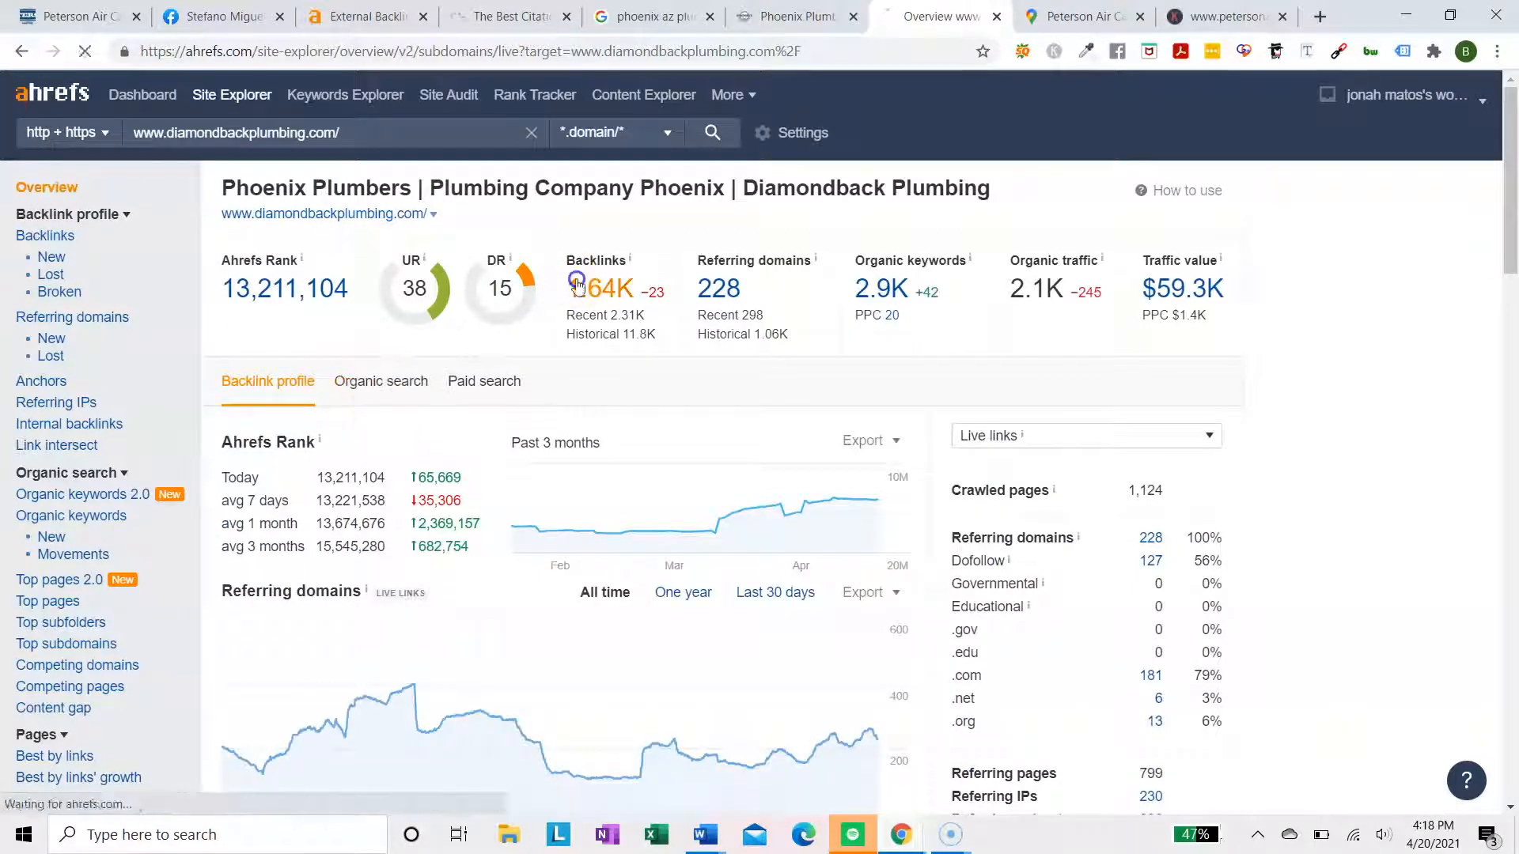
left_click(601, 289)
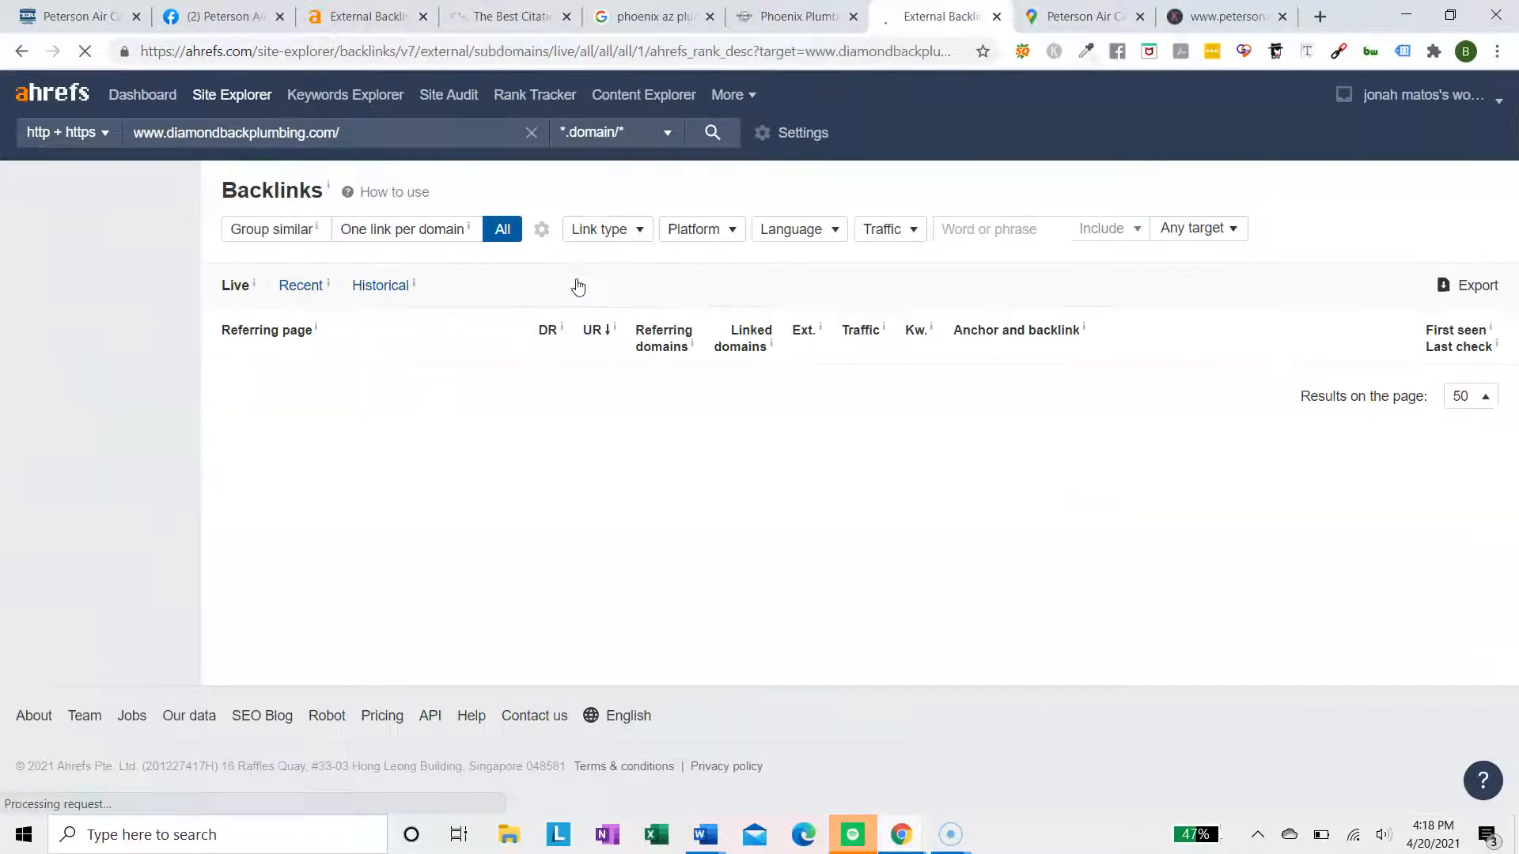
left_click(401, 229)
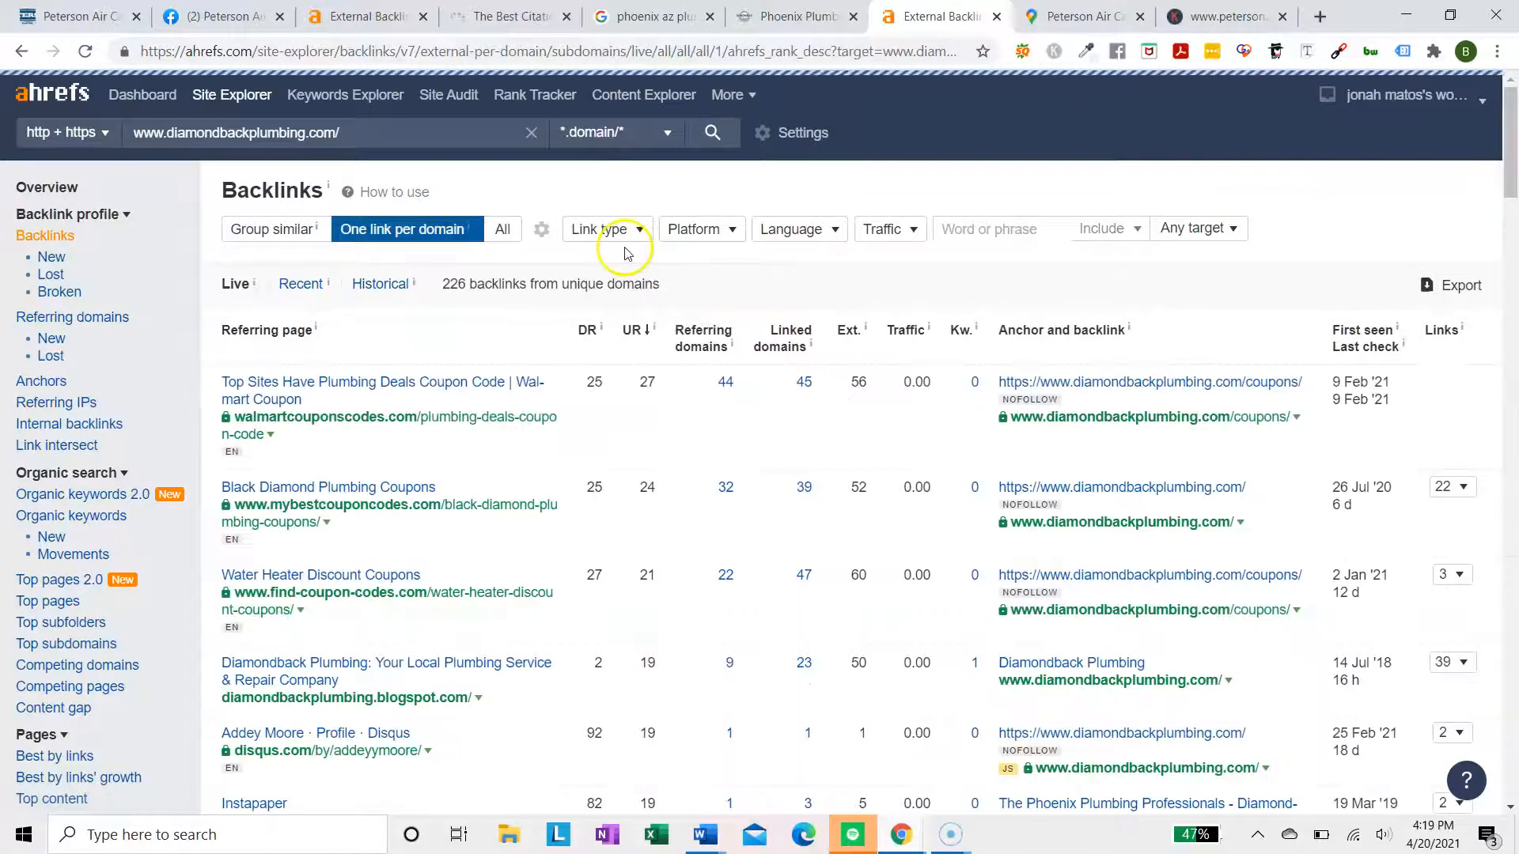
left_click(600, 229)
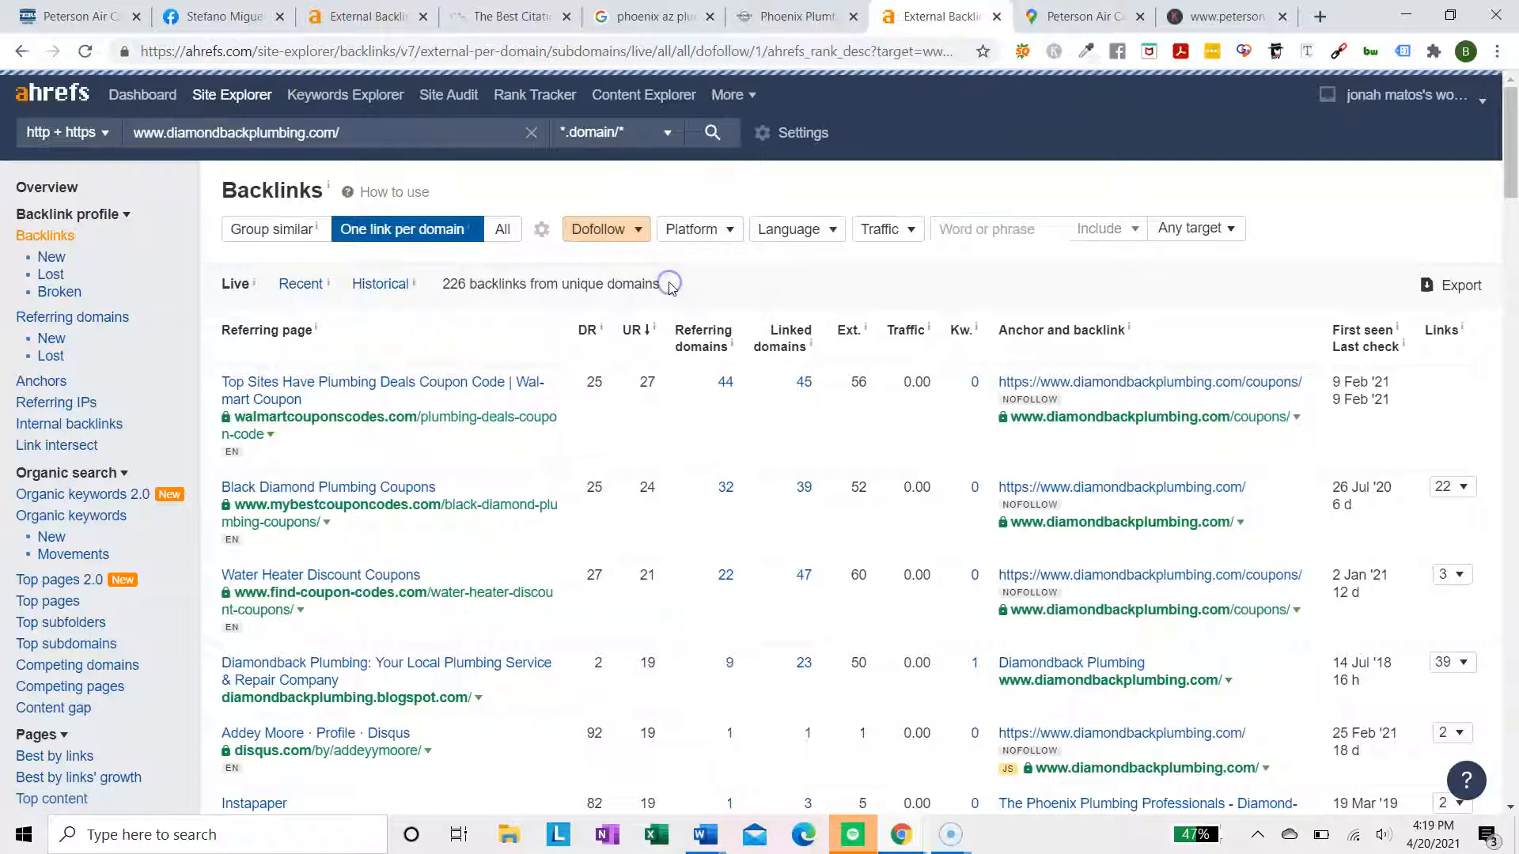
left_click(599, 229)
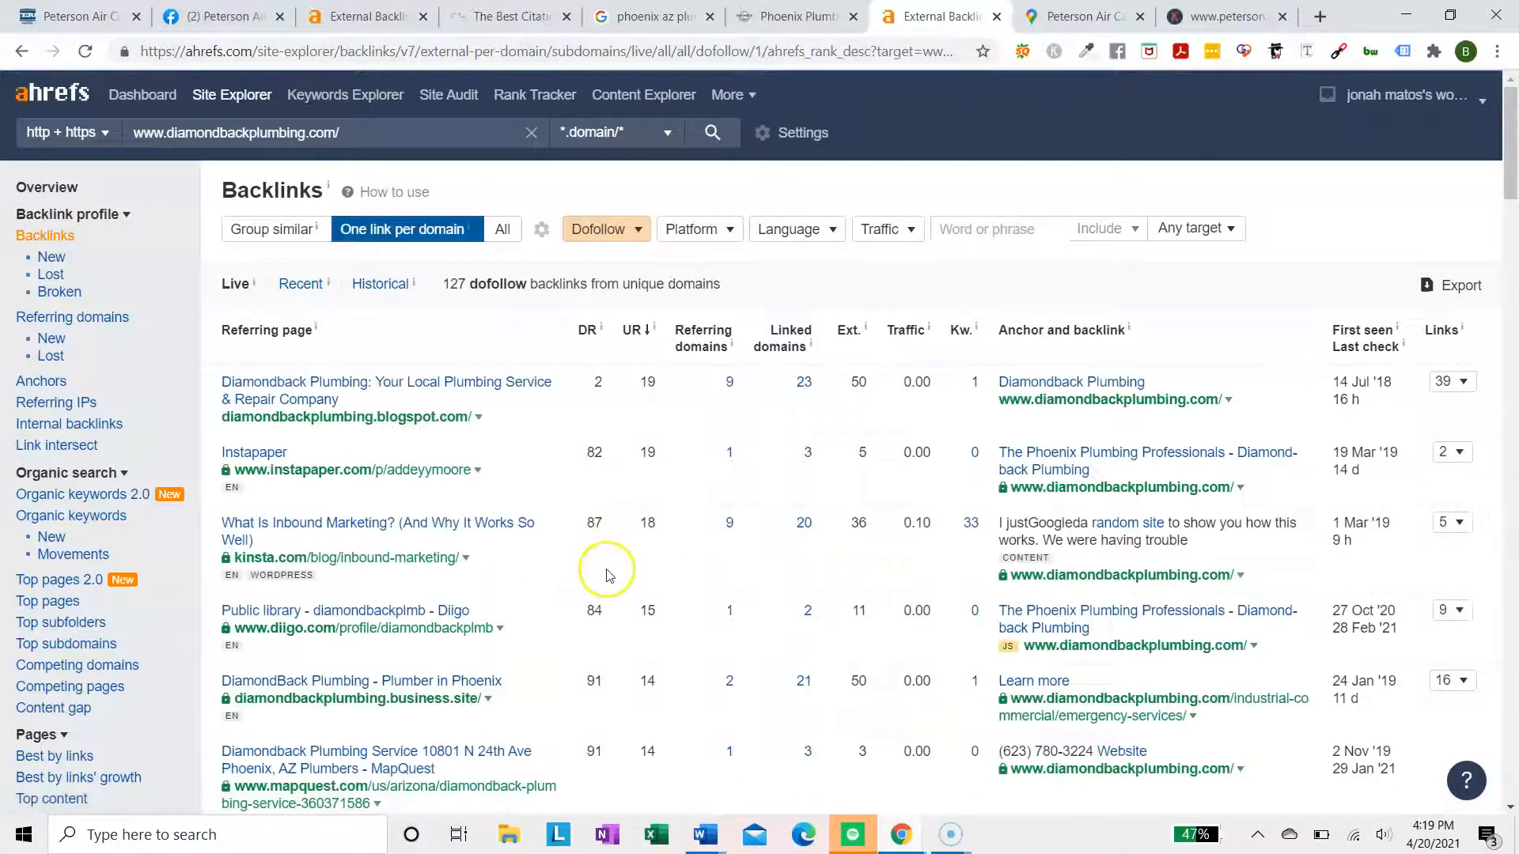
mouse_move(466, 468)
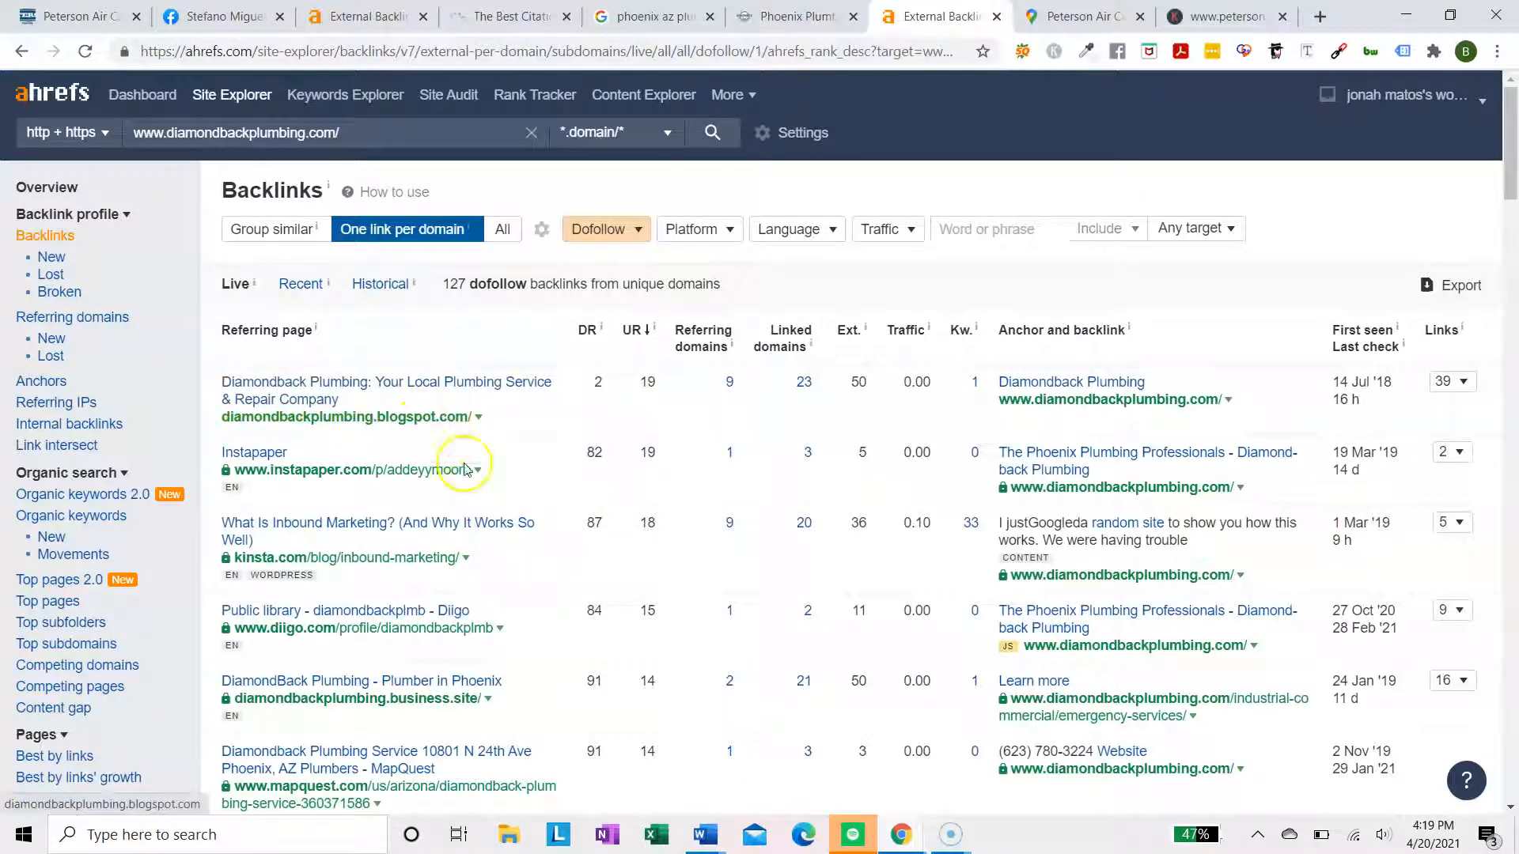
Scroll through the 127 filtered backlinks, then return to Diamondback's site overview
scroll("down", 3)
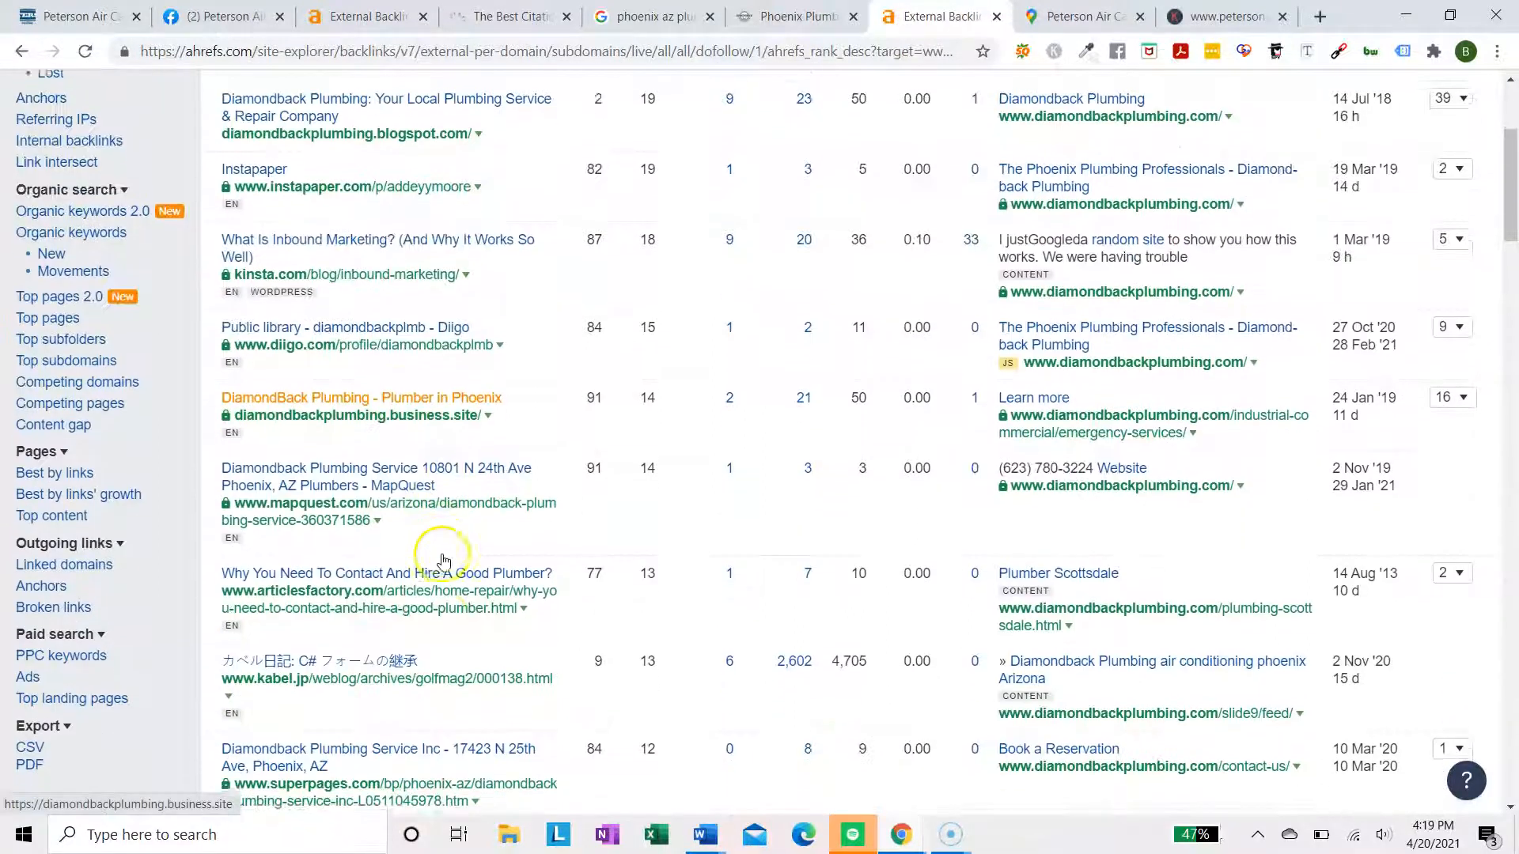
scroll("down", 3)
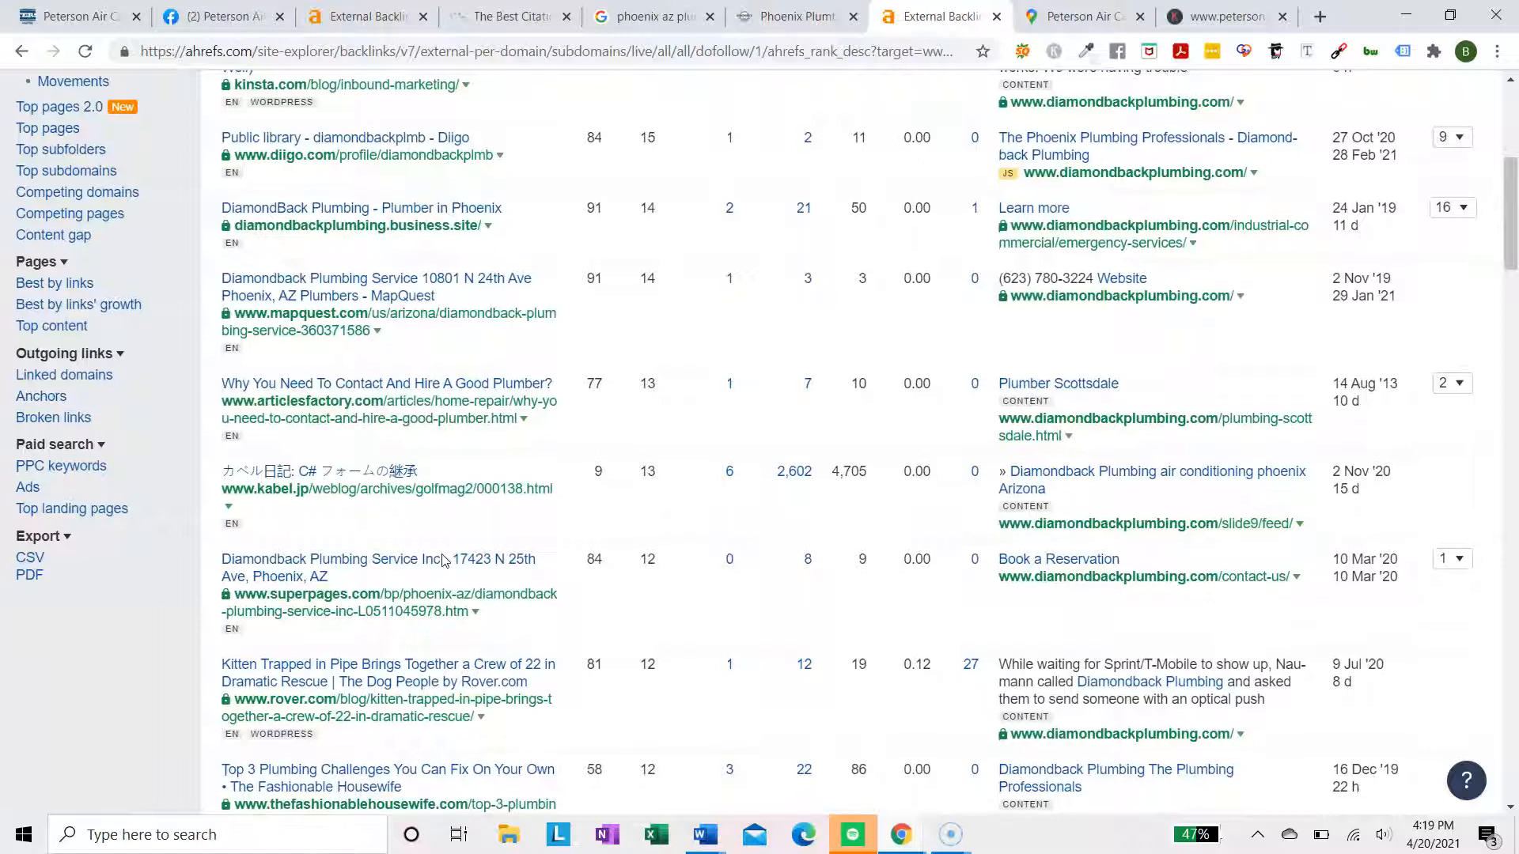
scroll("down", 3)
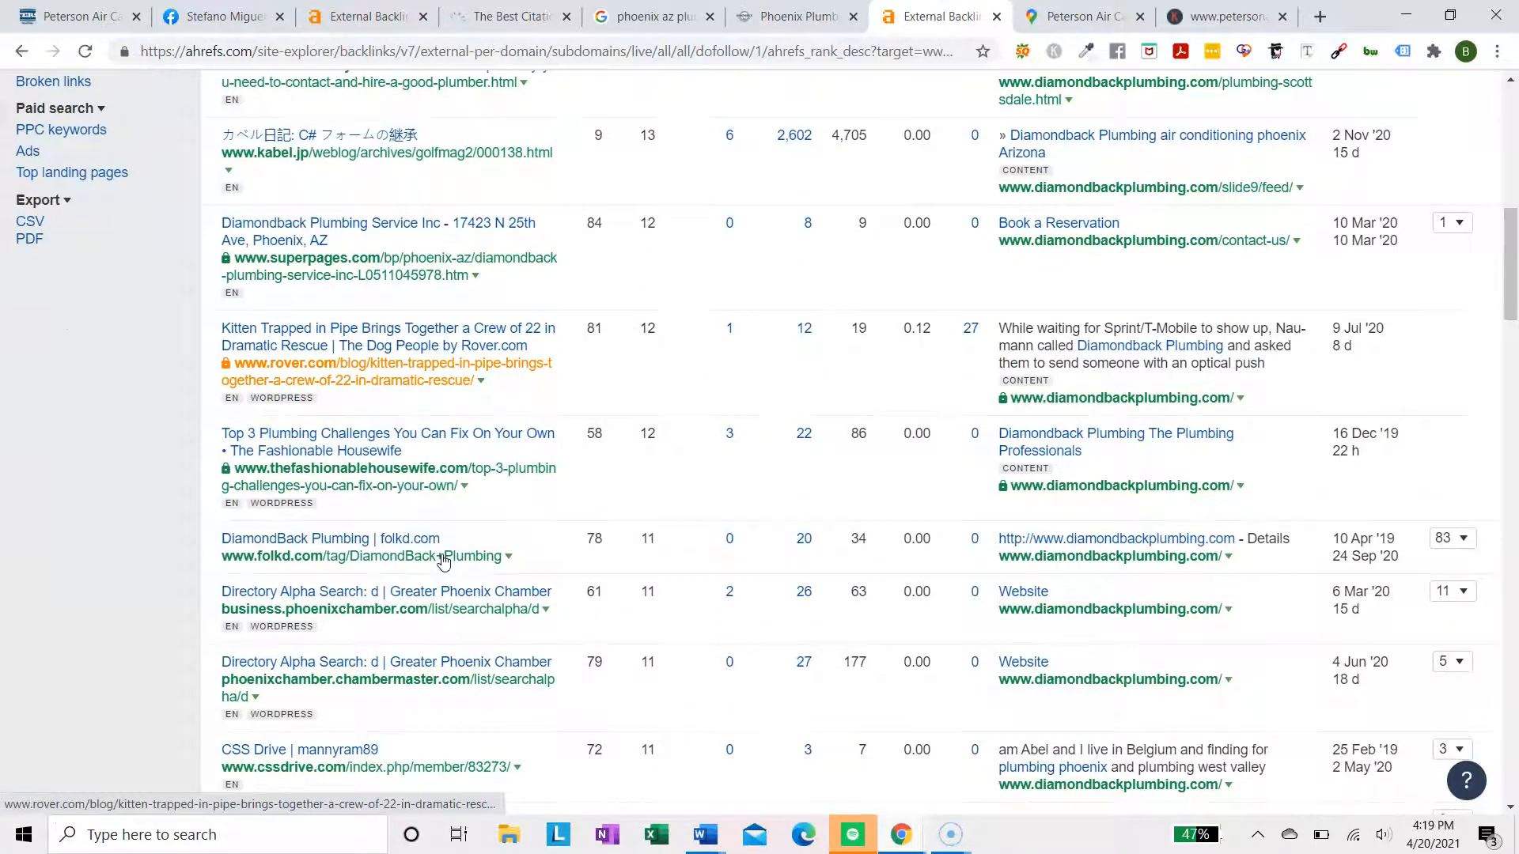
scroll("up", 3)
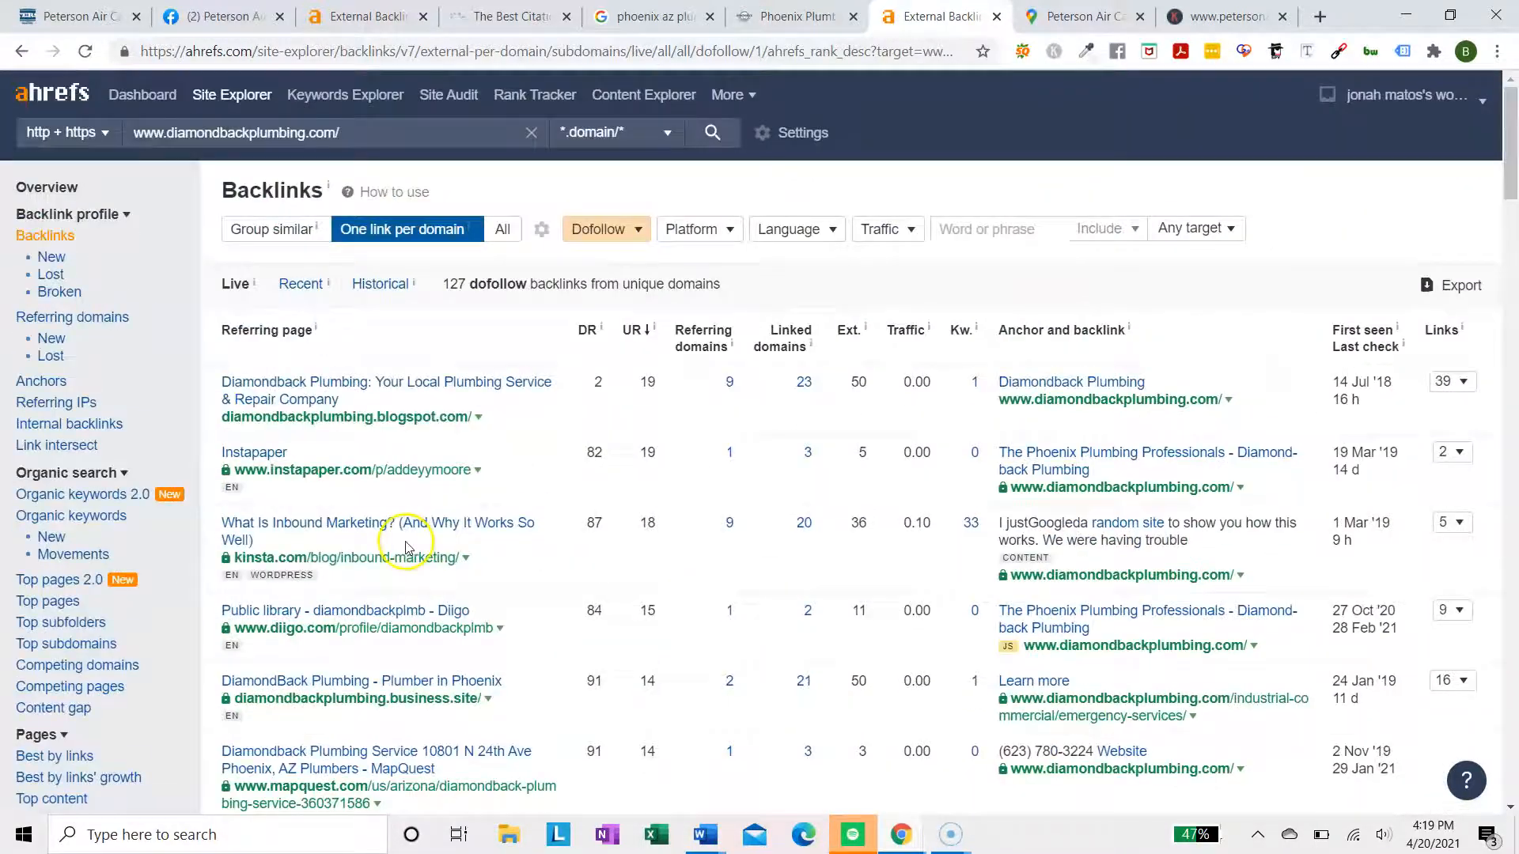
scroll("down", 3)
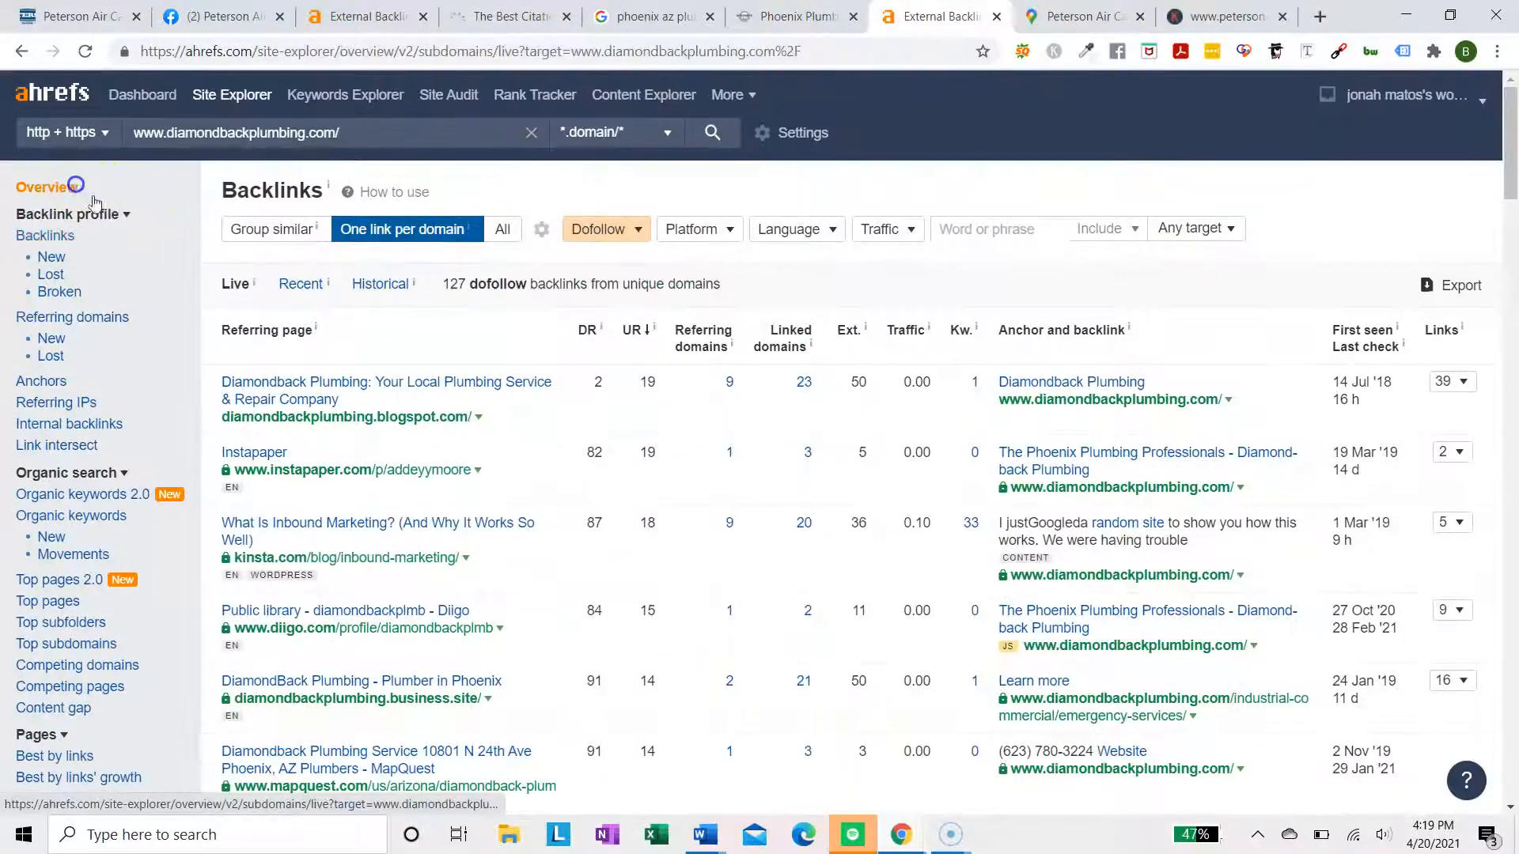
left_click(42, 186)
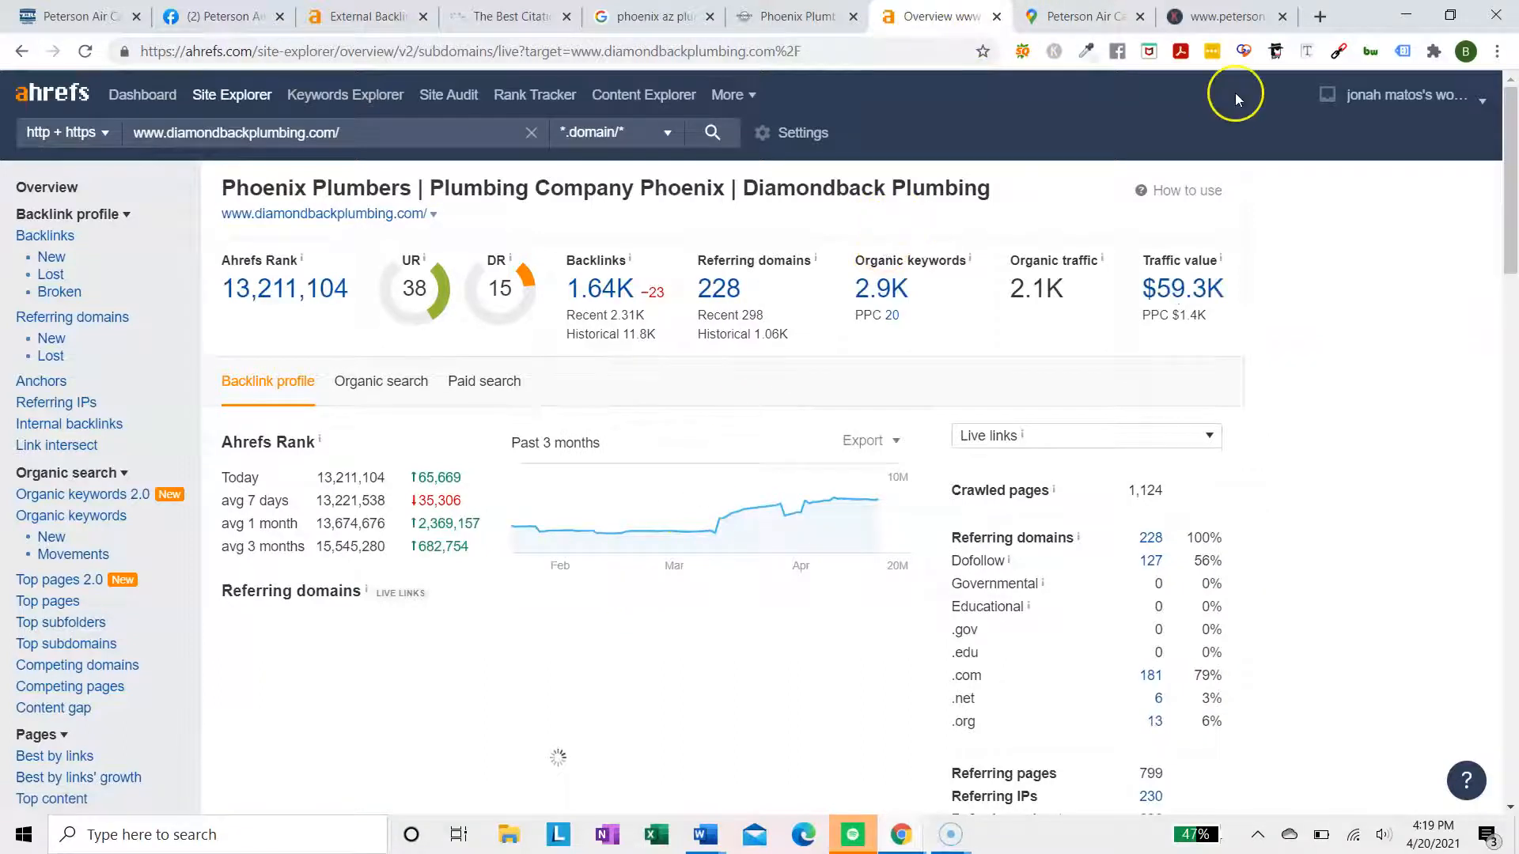
Switch to Peterson Air Care's Google Maps listing (3.3 stars, 12 reviews)
left_click(1208, 16)
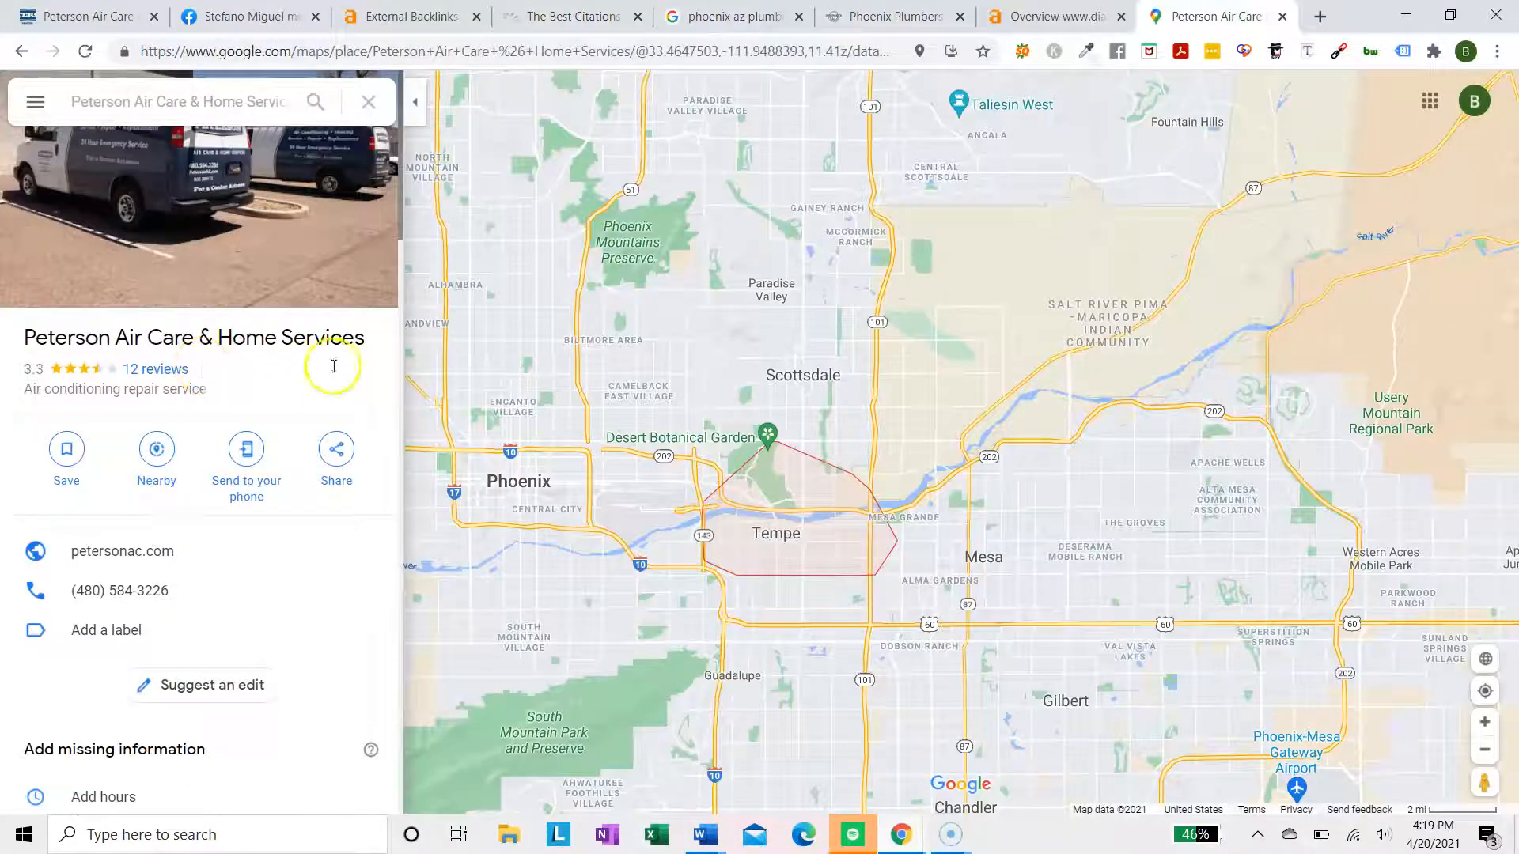
Check petersonac.com's service map, then return to Peterson's 5 dofollow backlinks in Ahrefs
left_click(122, 551)
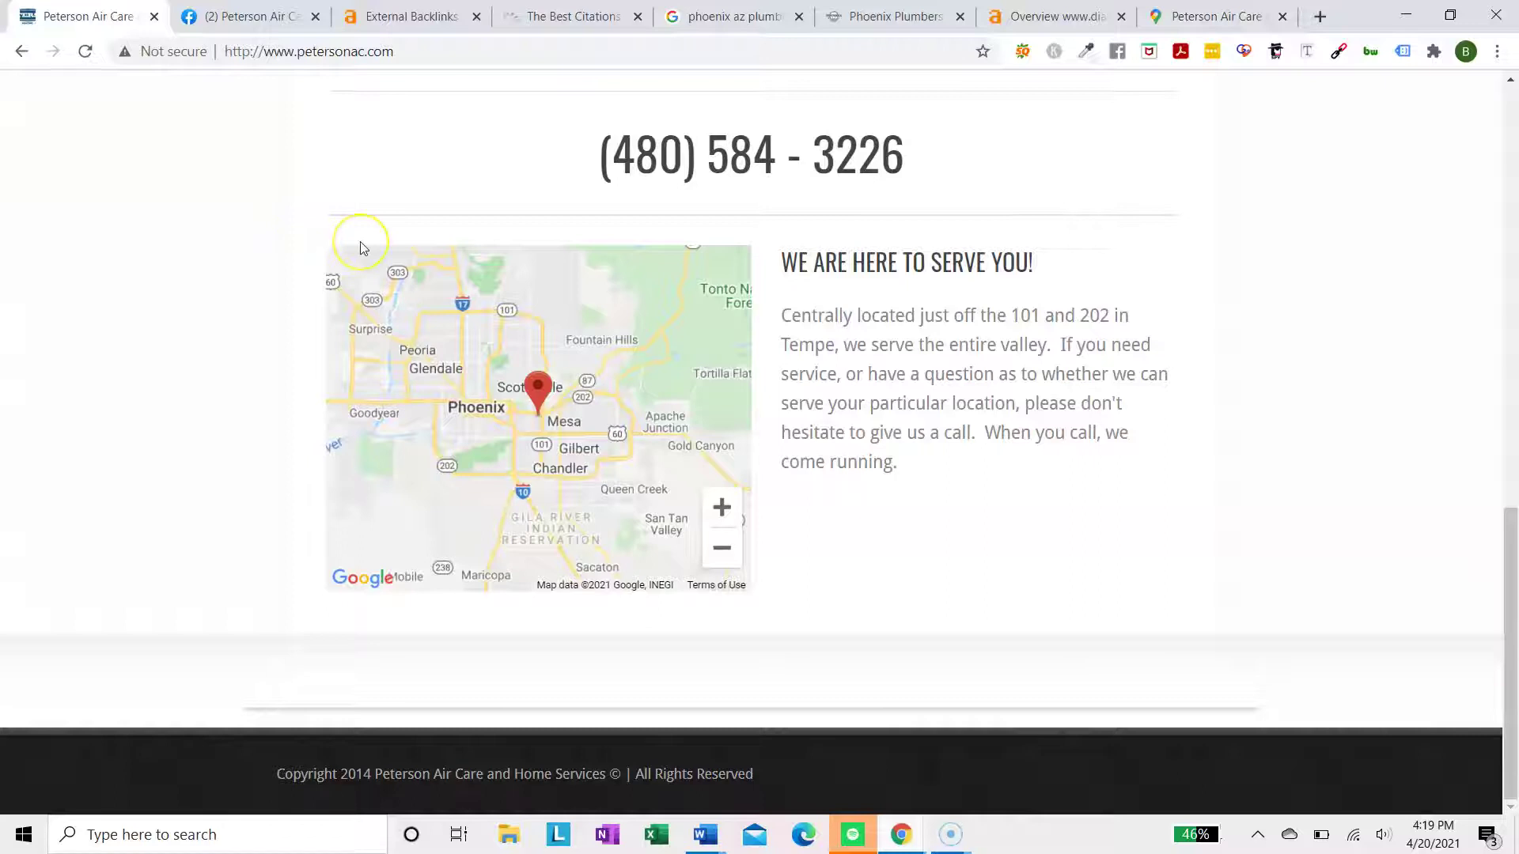
scroll("up", 3)
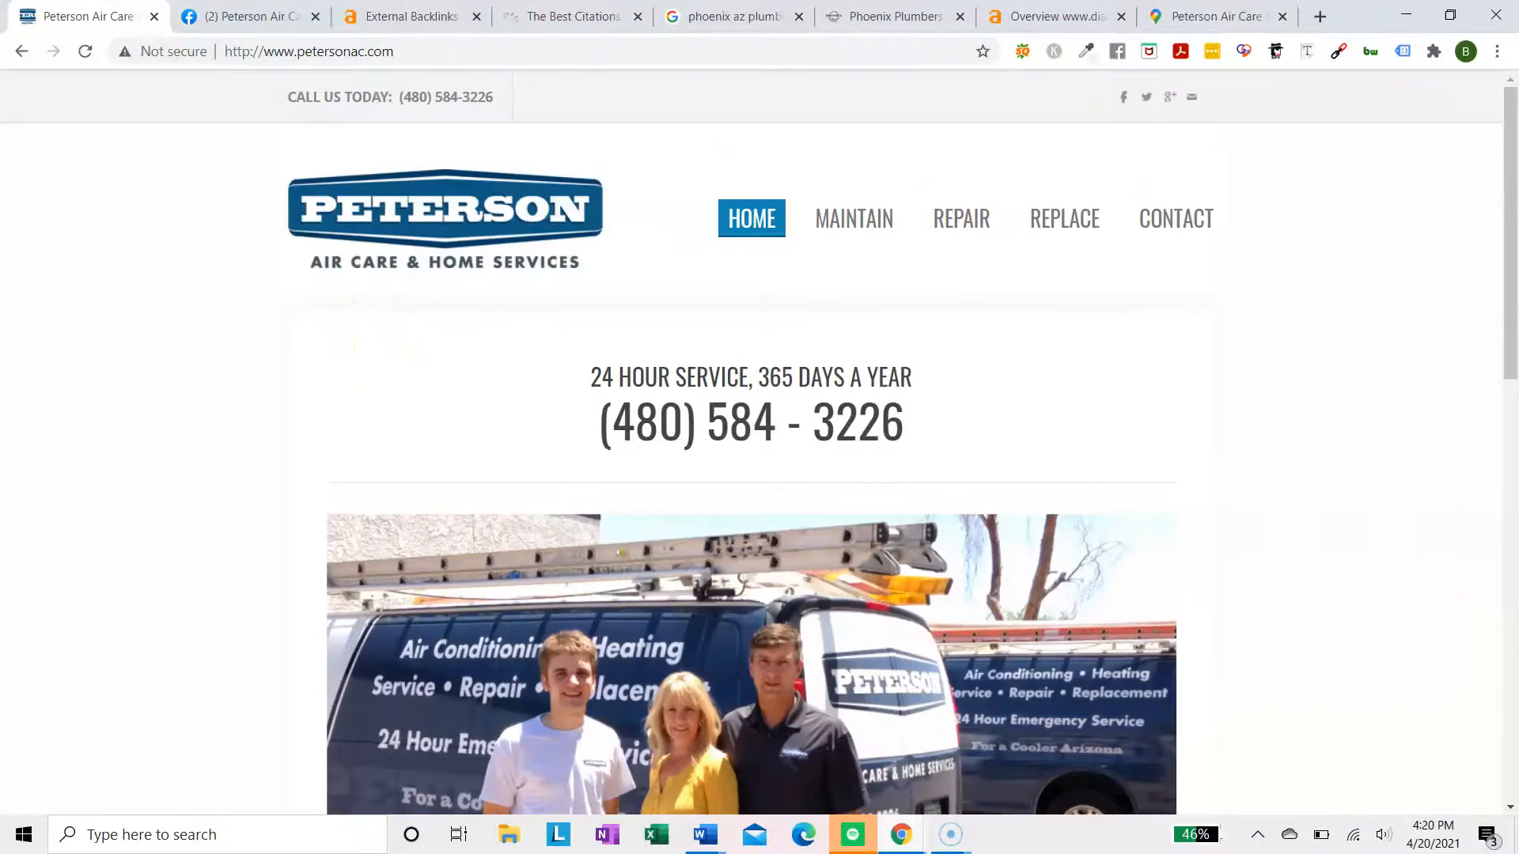
left_click(407, 17)
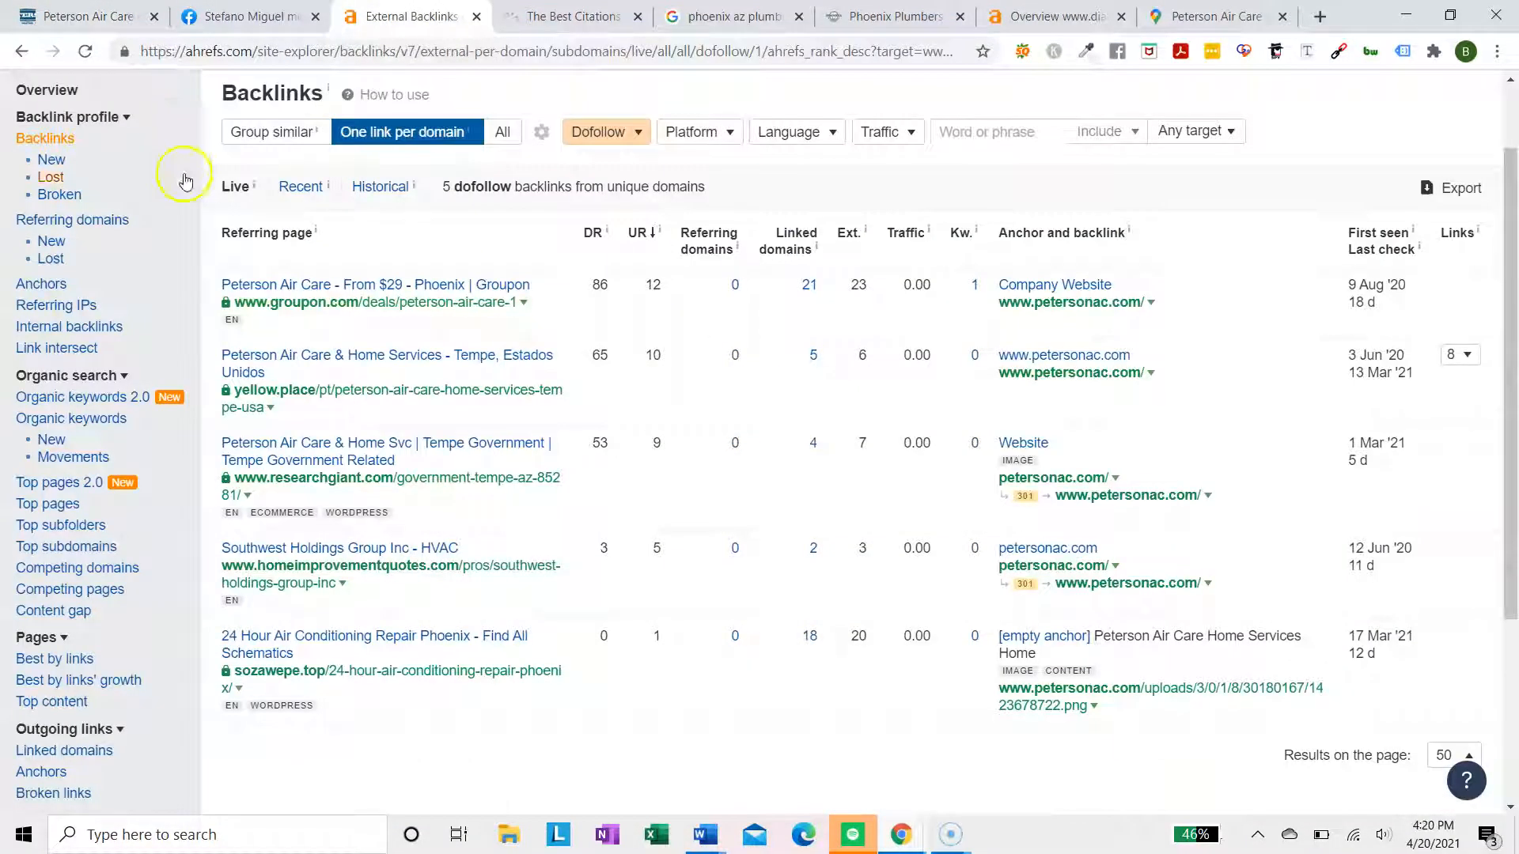